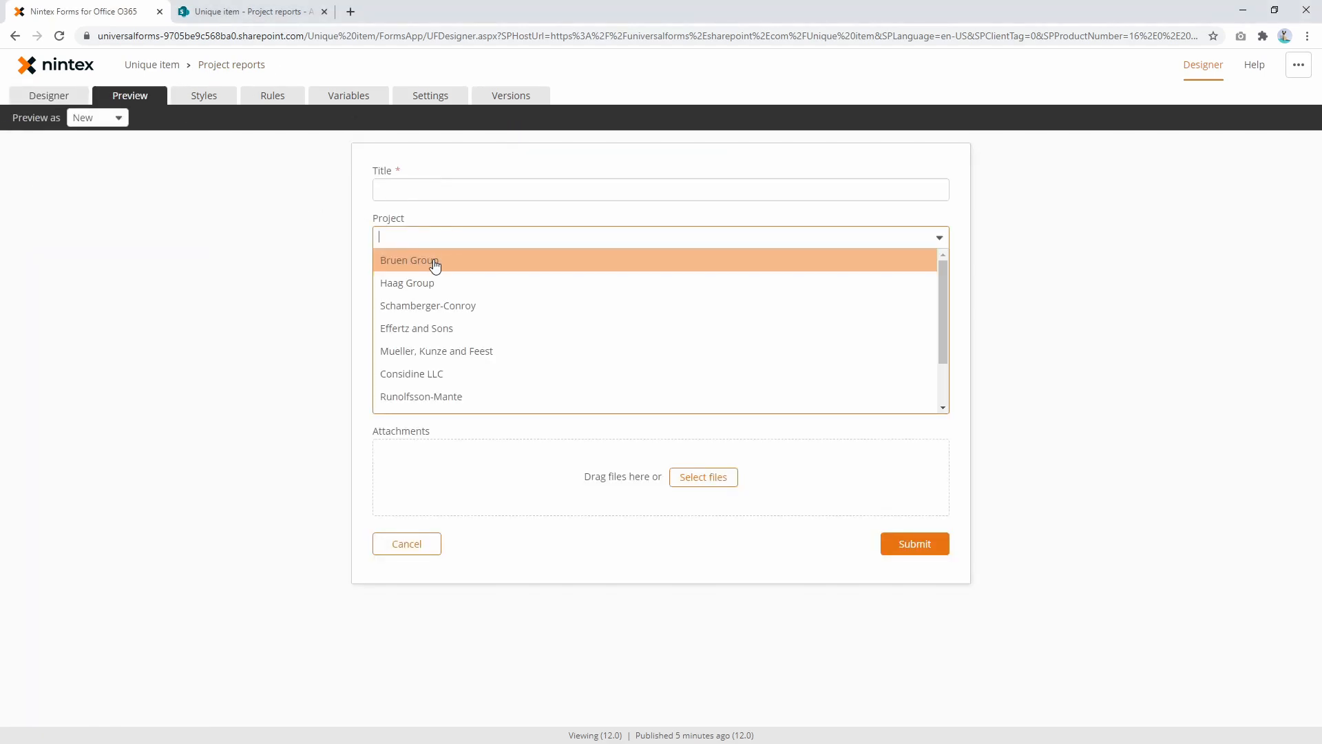
Choose Bruen Group and June 2020 in the preview, matching the existing Project reports entry.
left_click(422, 259)
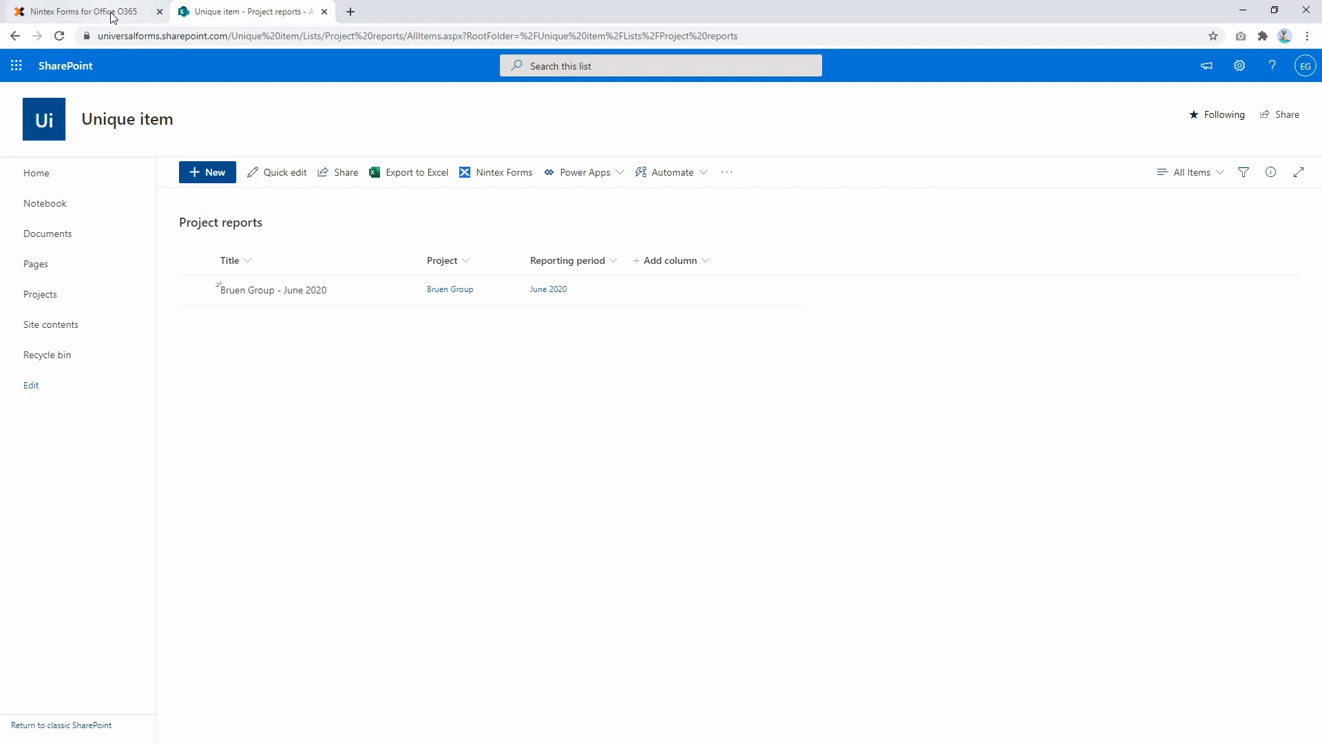
left_click(83, 11)
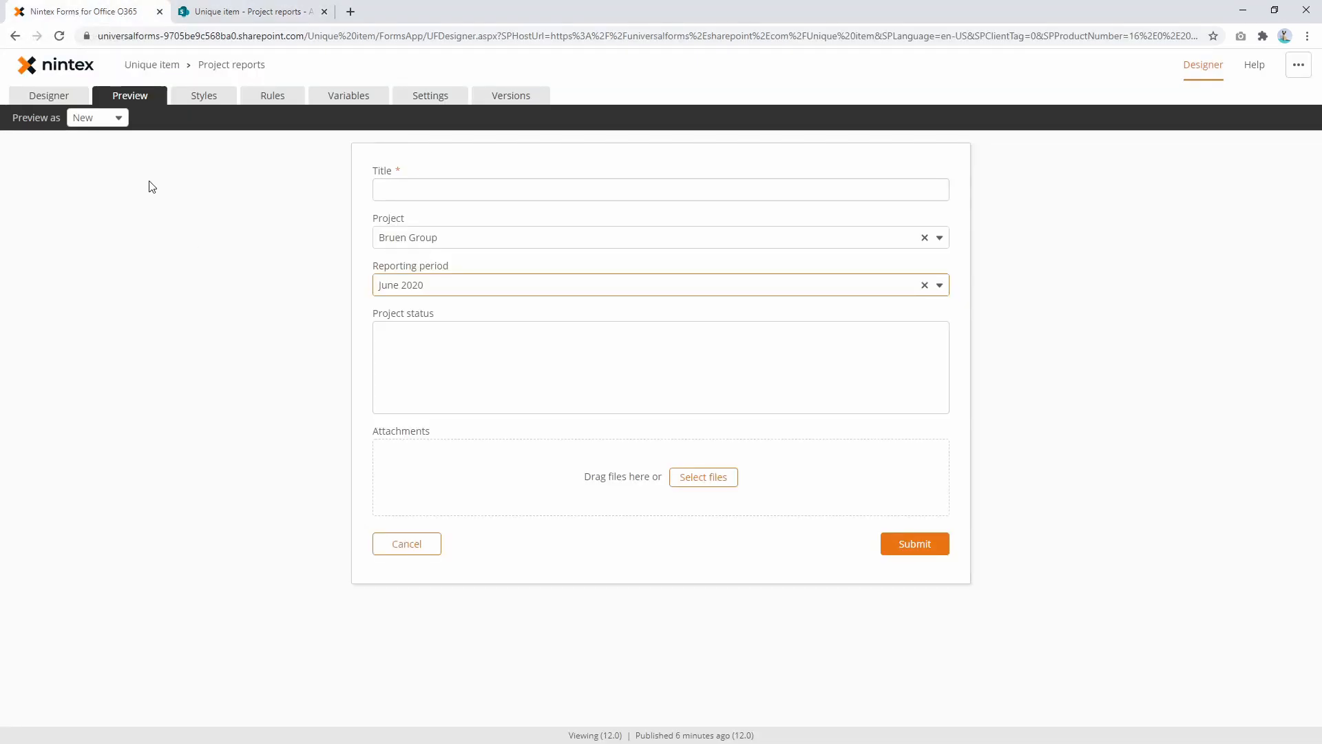
Go back to the Designer and bring up the Project list lookup control's properties.
left_click(48, 95)
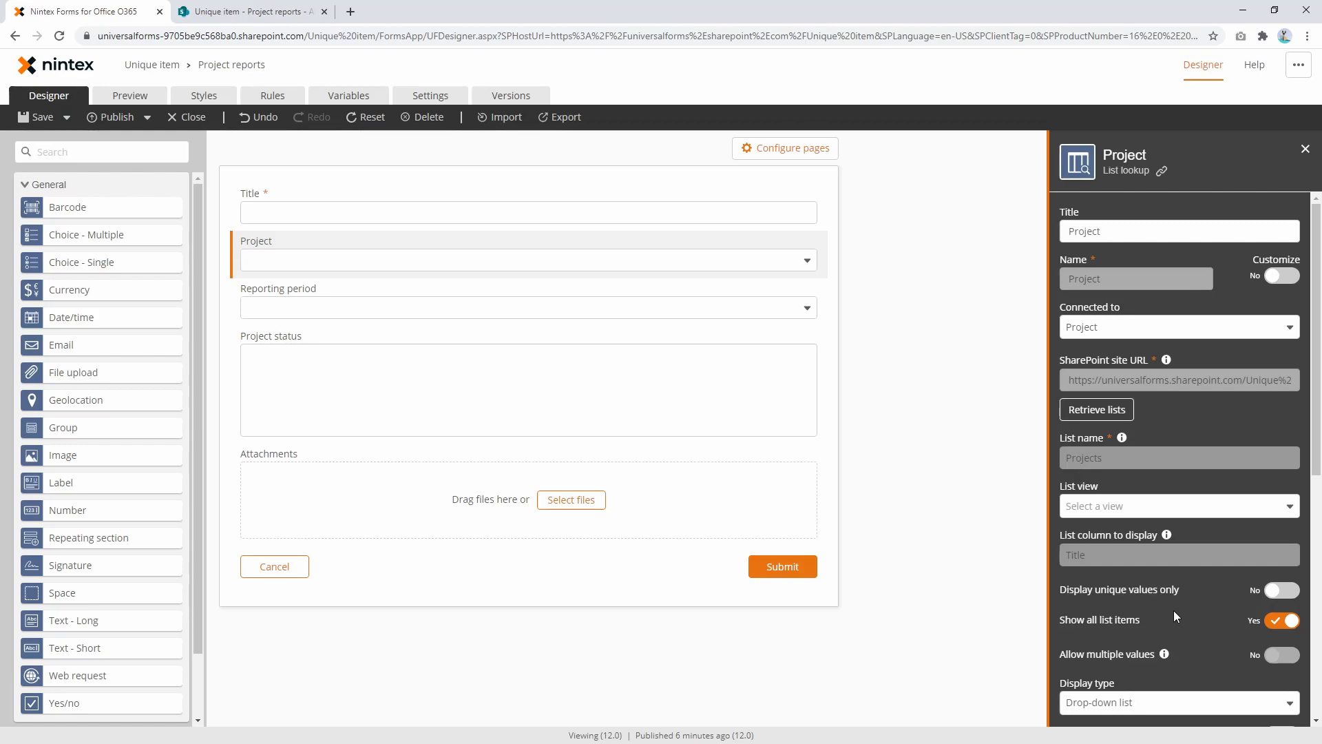
mouse_move(892, 314)
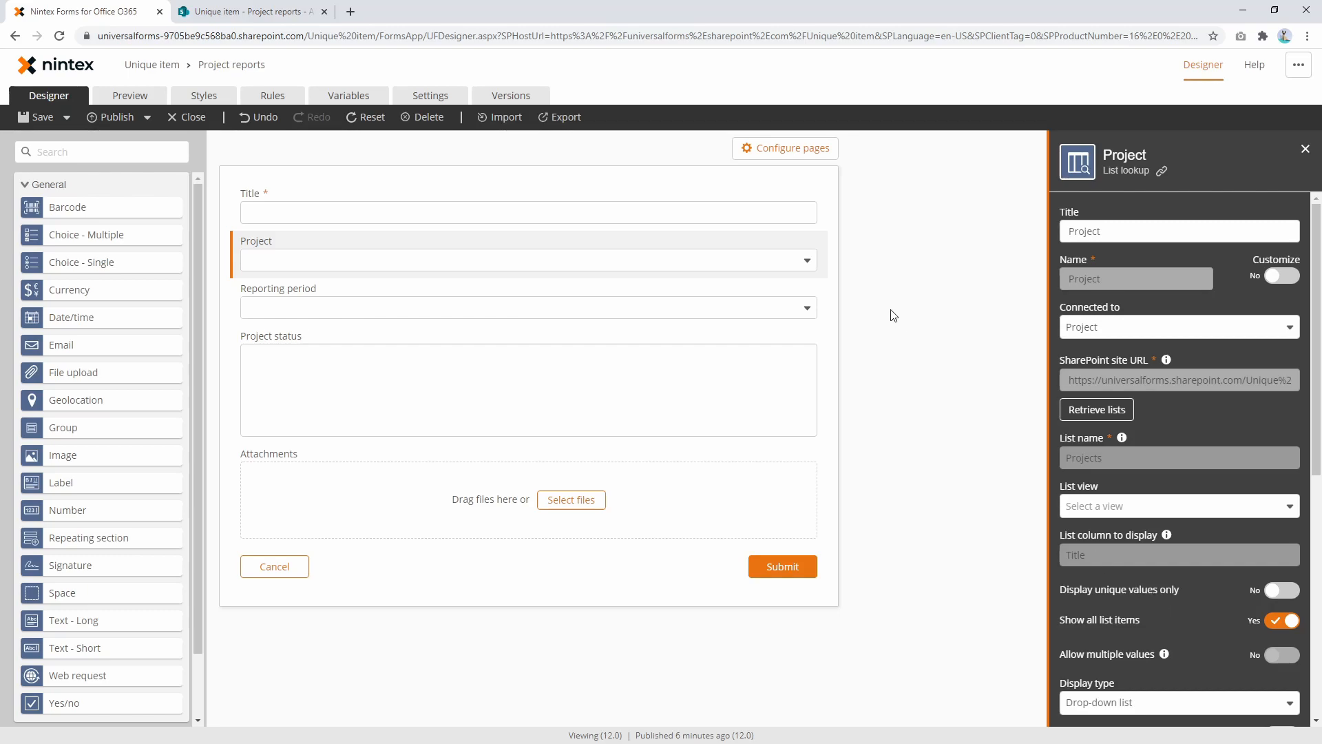
mouse_move(498, 208)
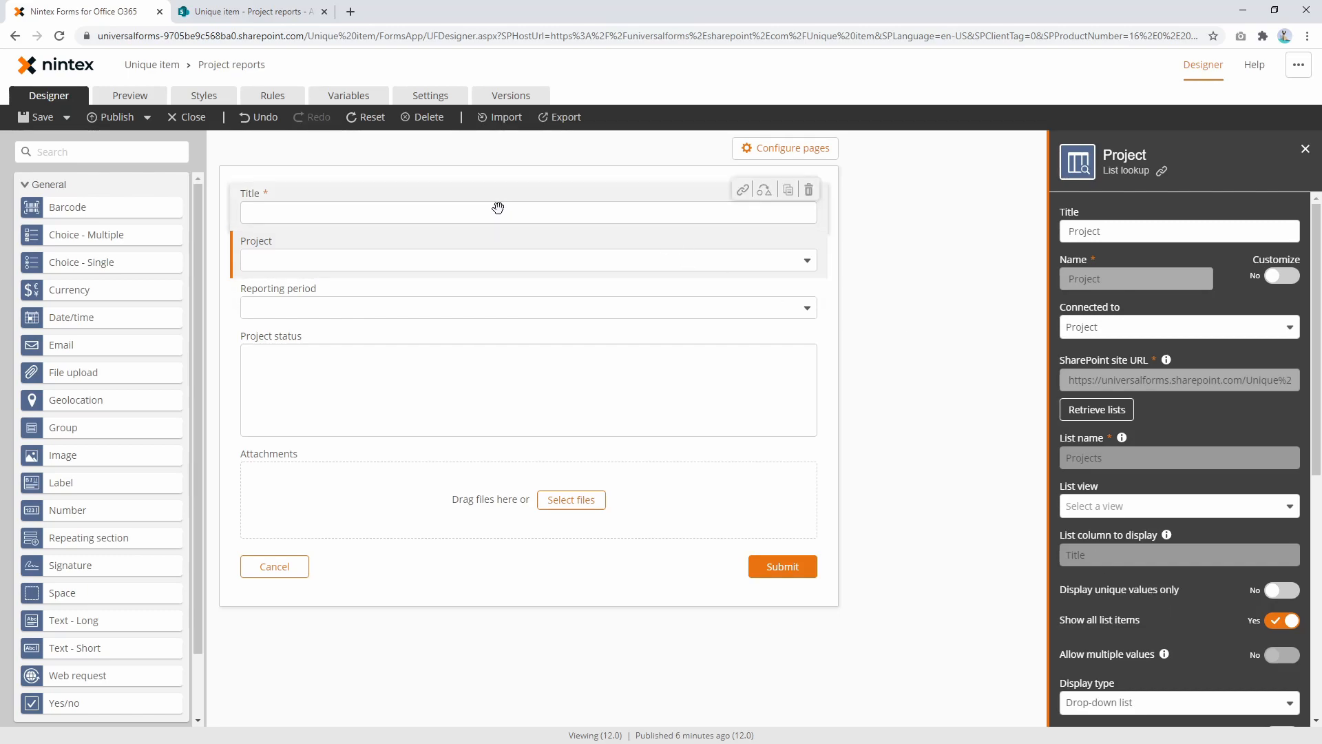
mouse_move(444, 257)
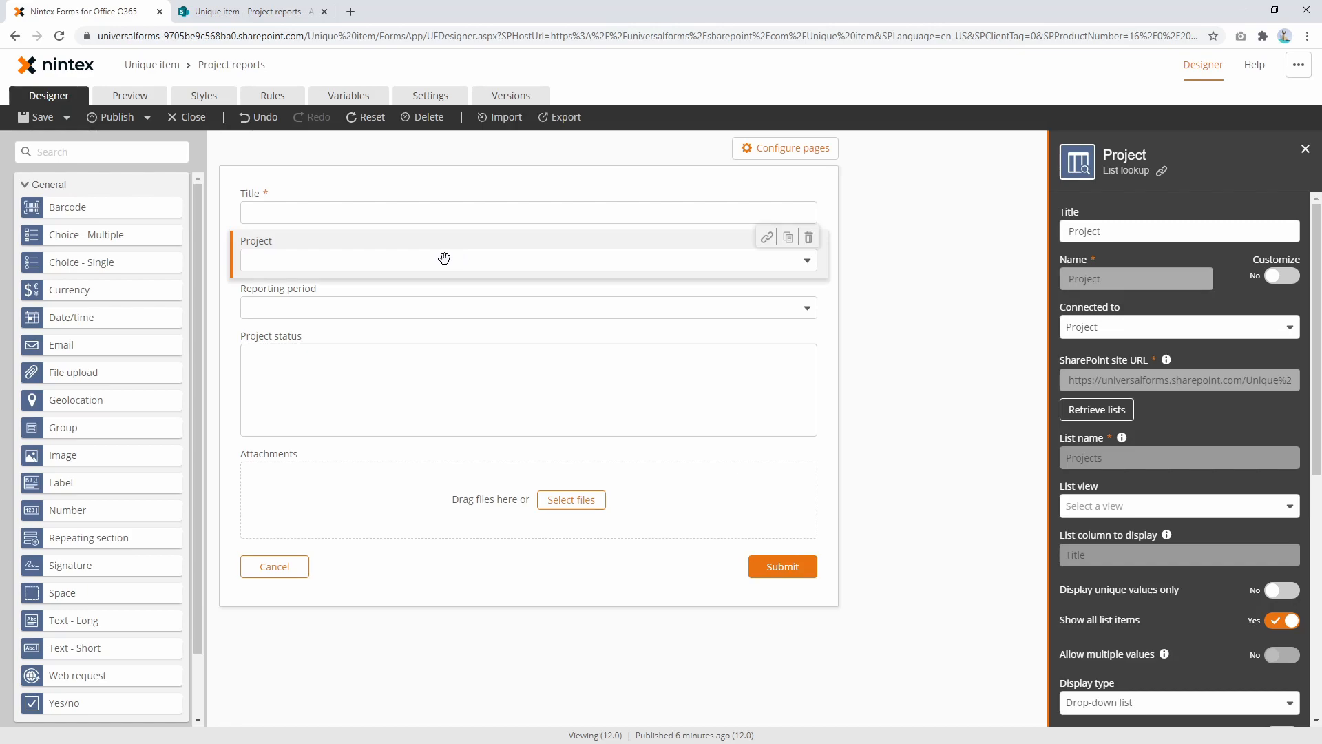
mouse_move(434, 314)
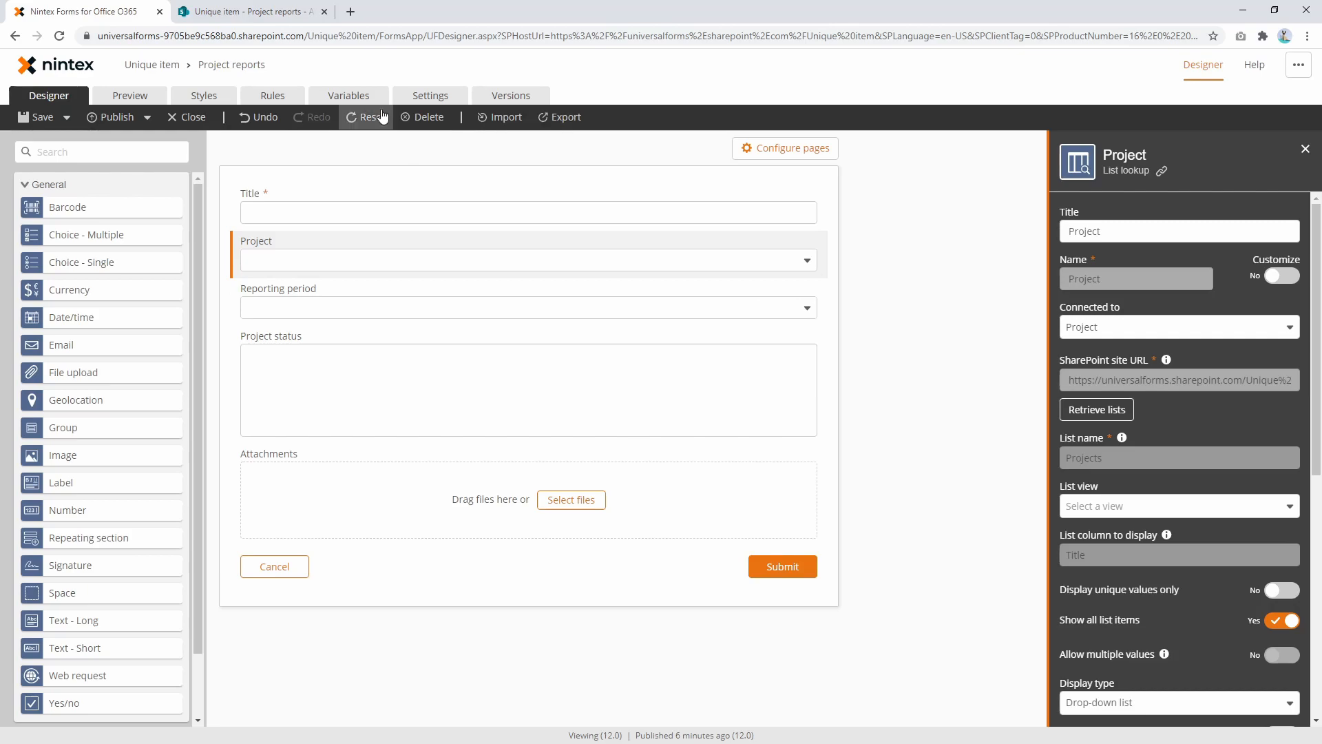
Add a label under Reporting period referencing Project and Reporting_x0020_period, then preview it.
left_click(367, 117)
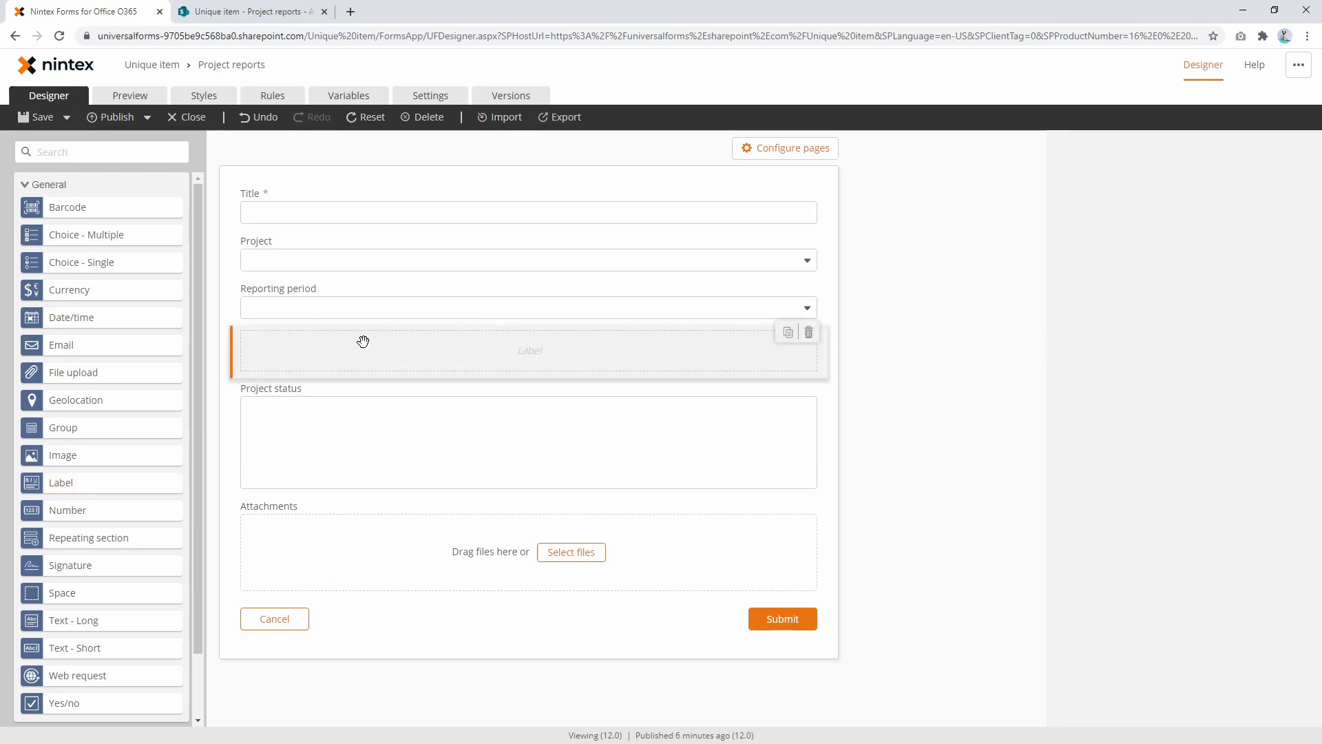
left_click(530, 350)
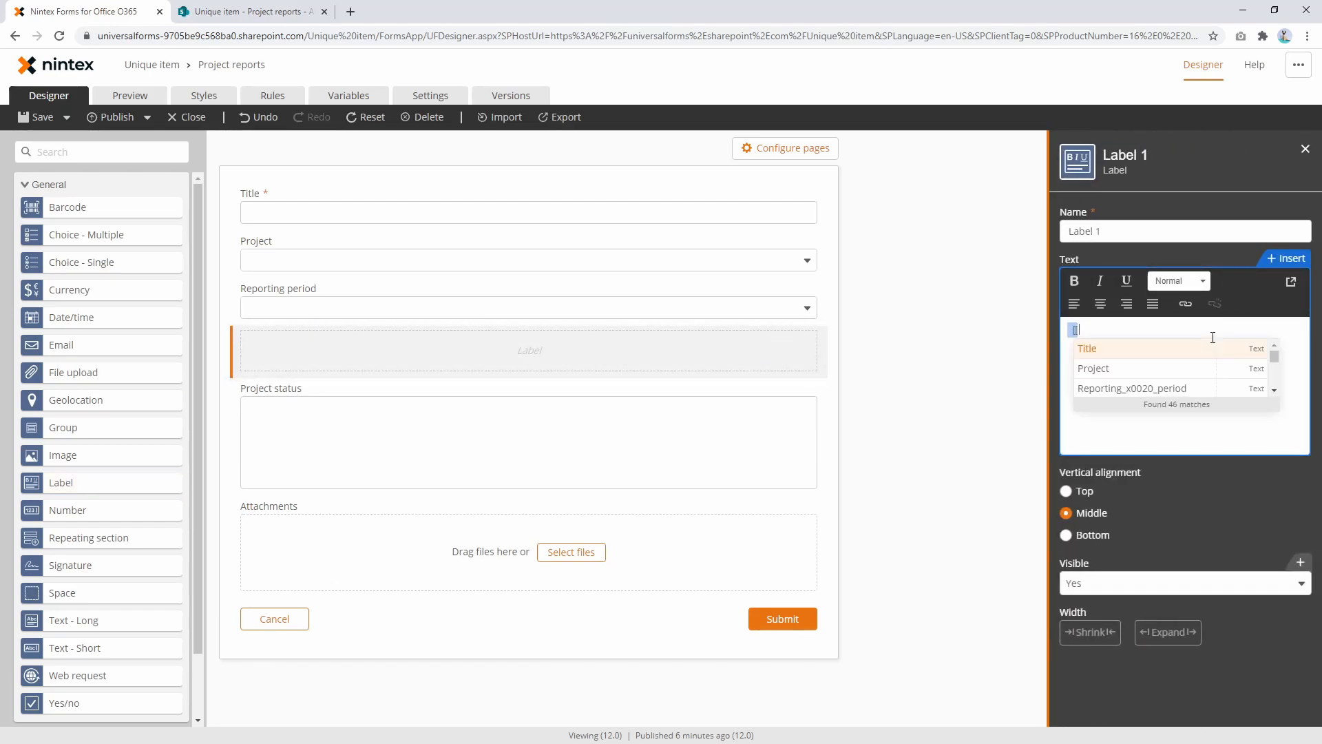
left_click(1094, 368)
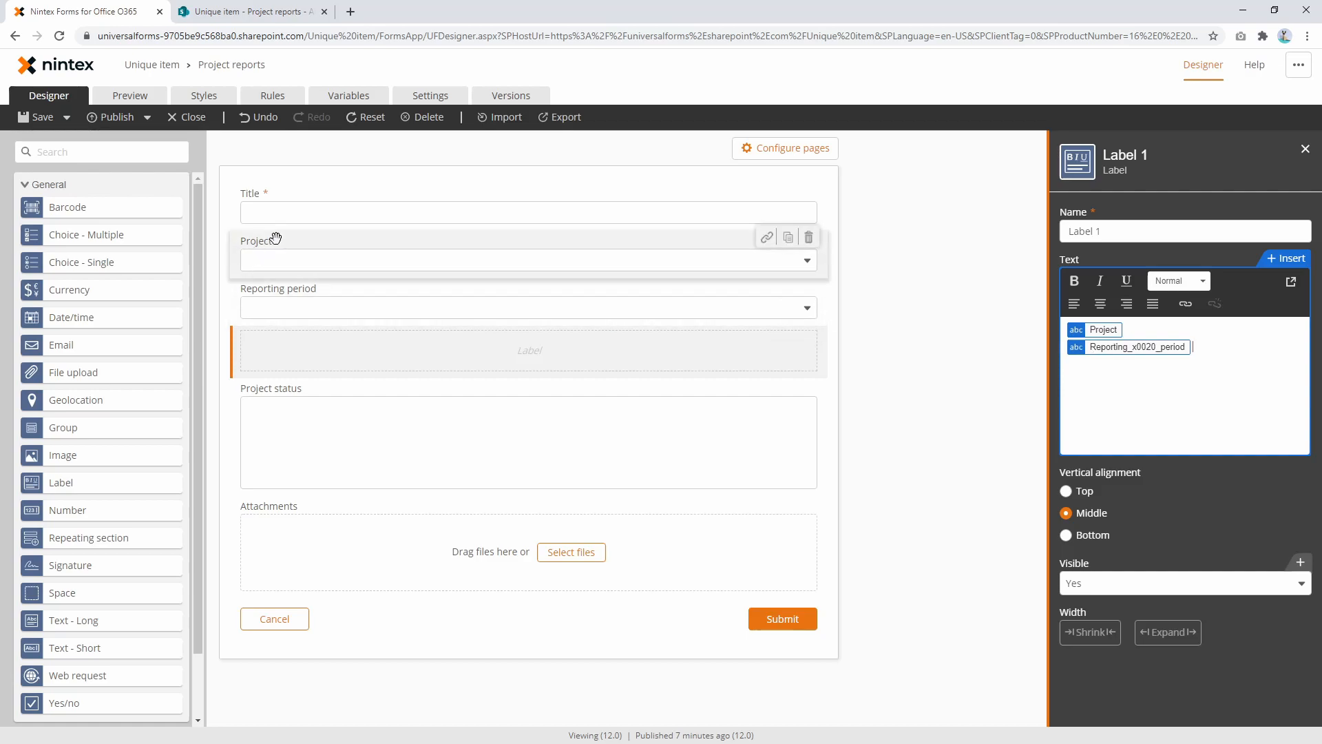
left_click(129, 95)
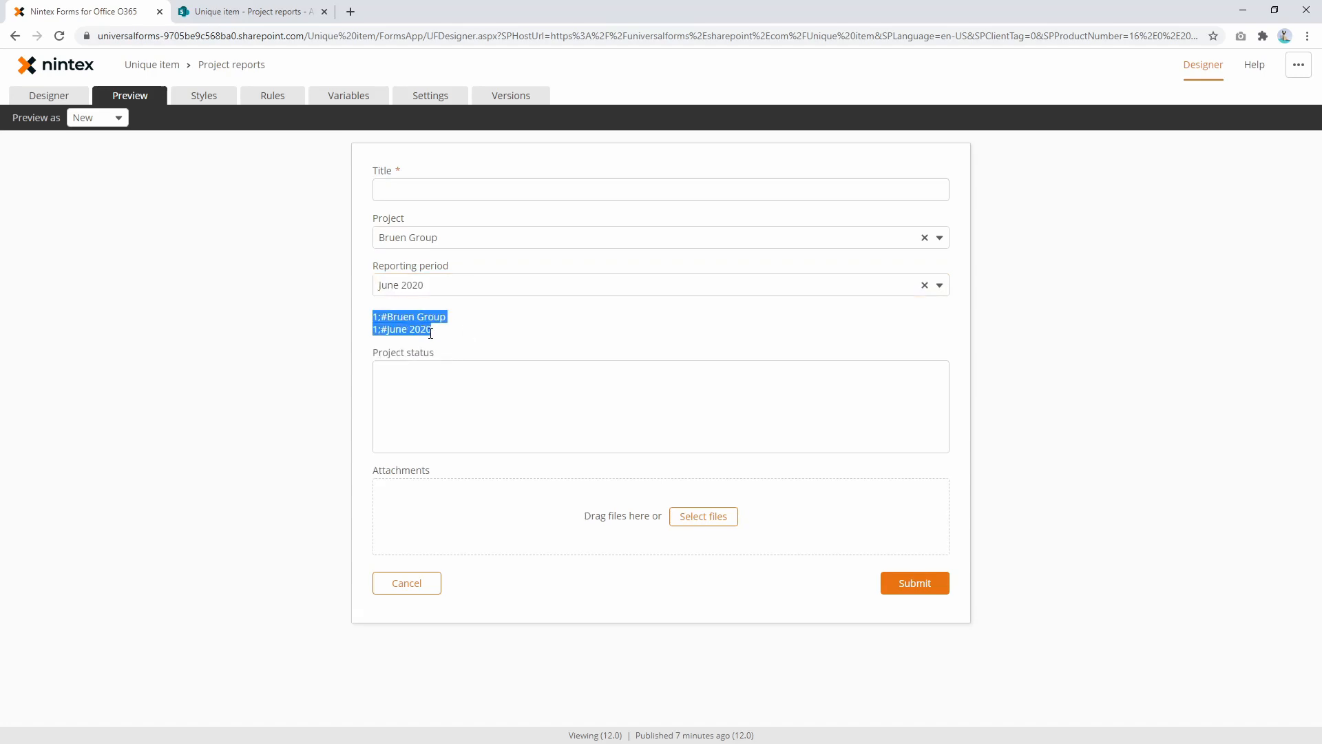
left_click(914, 582)
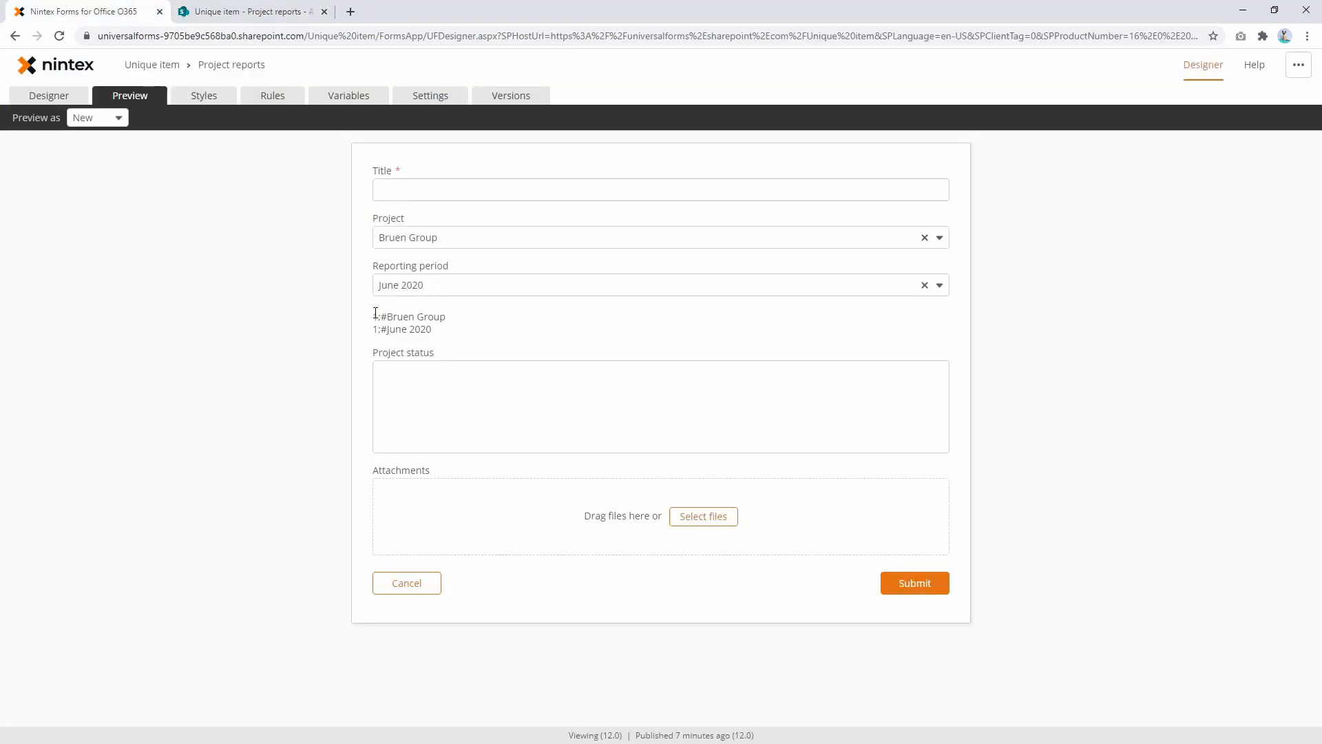
left_click_drag(375, 316, 430, 329)
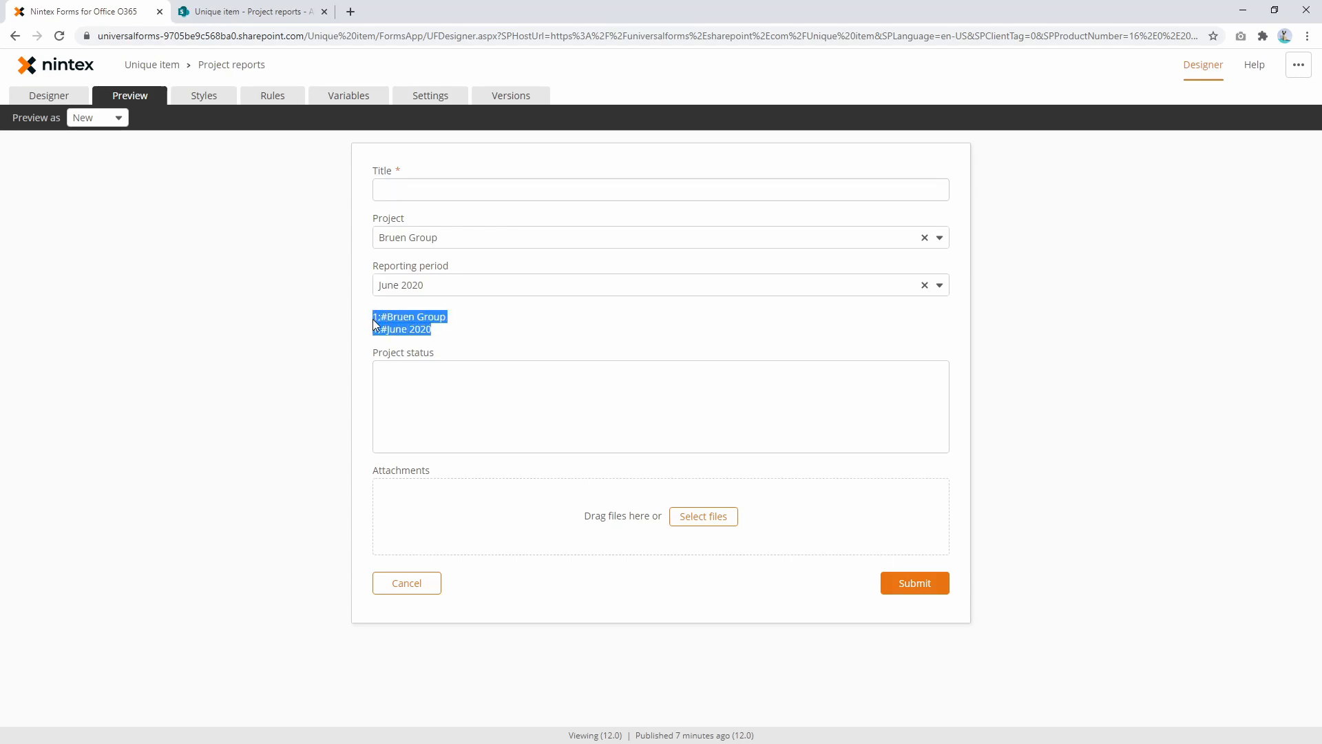
Start a new form variable named 'Report name'.
left_click(349, 95)
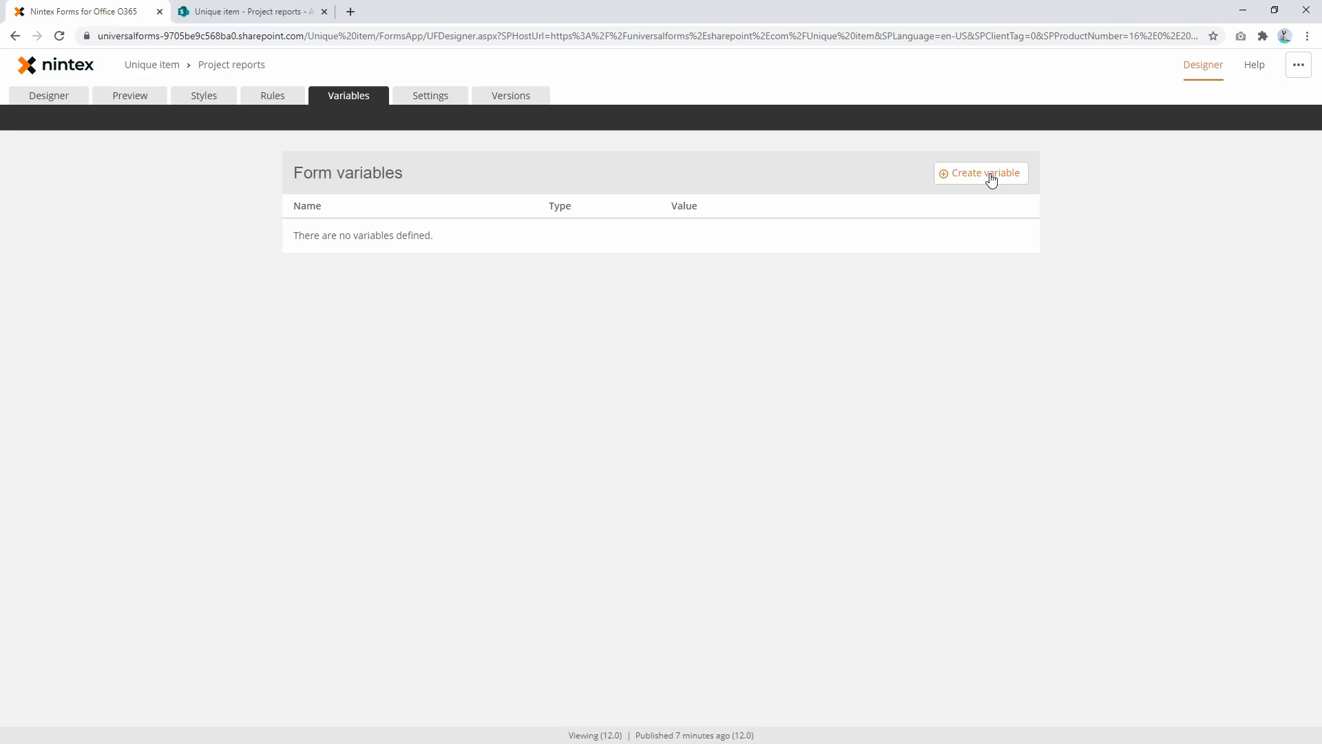
left_click(980, 173)
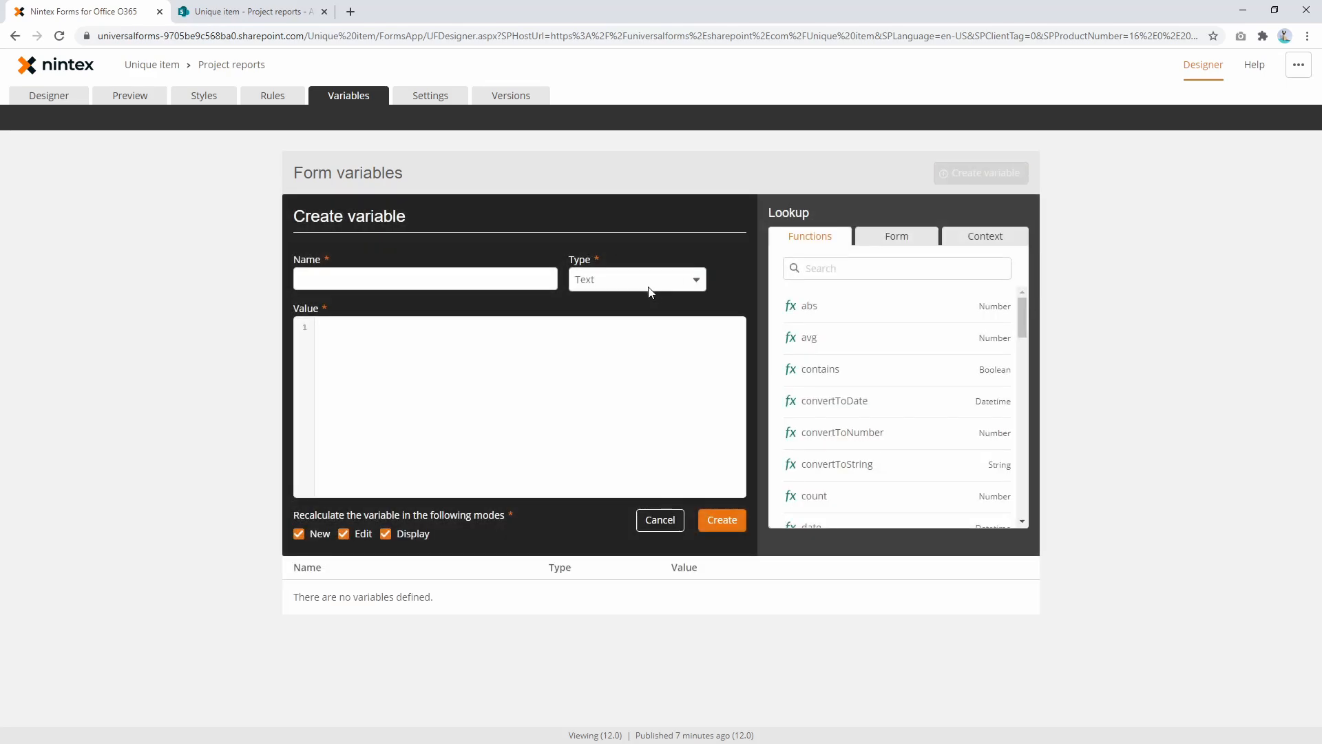
left_click(425, 278)
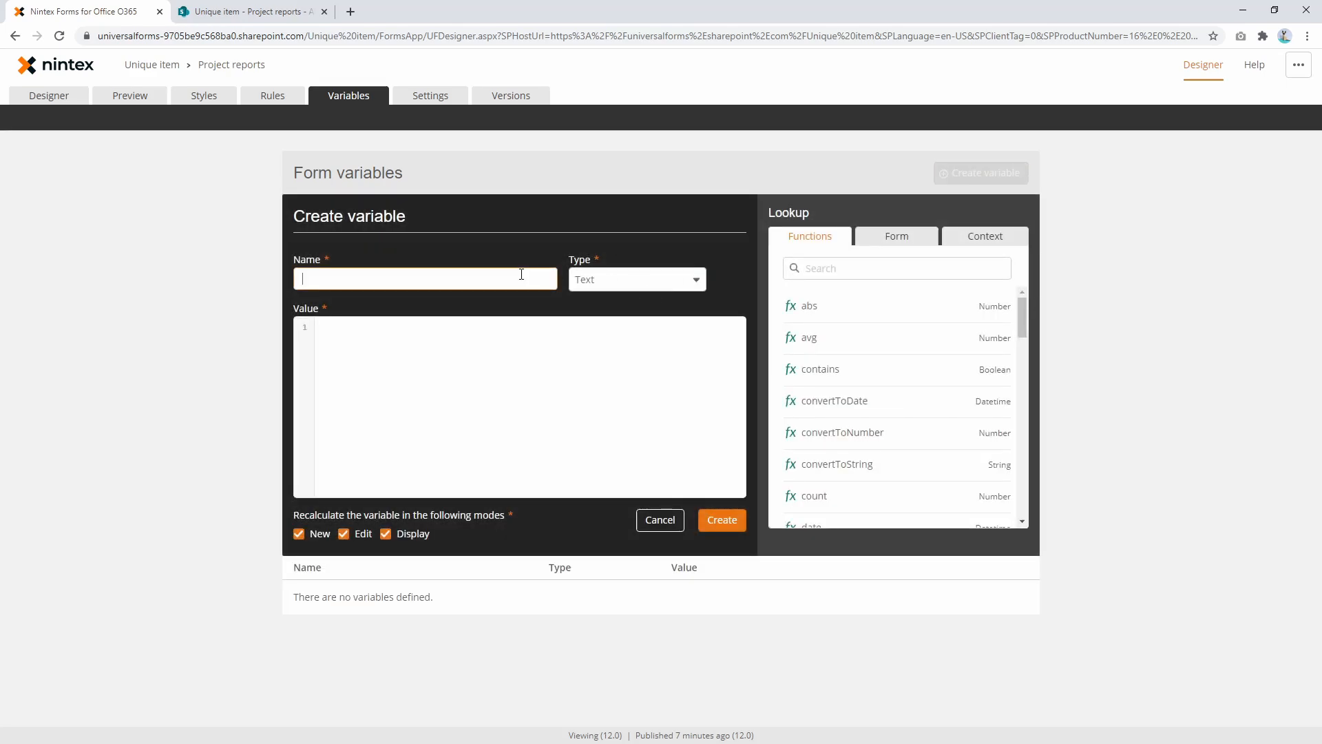
type("Report name")
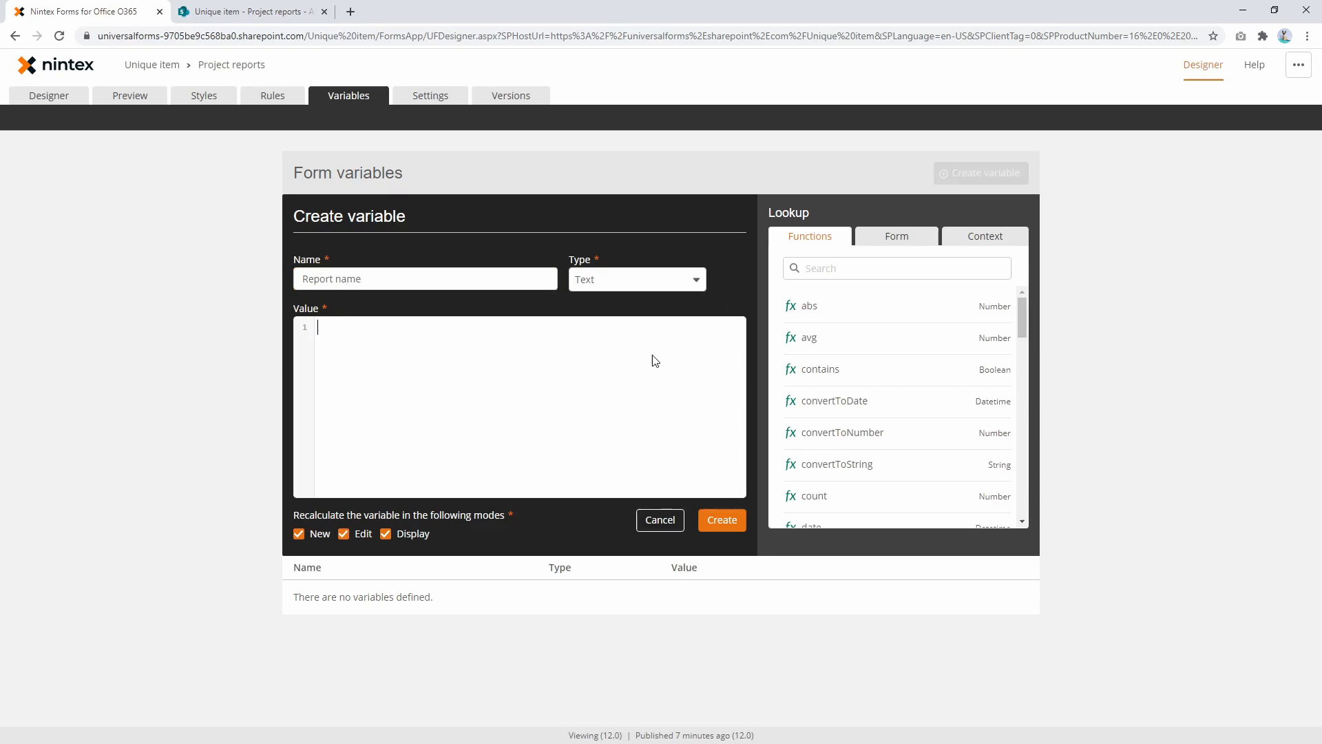
Begin the formula with parseLookup on the form's Project field.
type("parseLookup()")
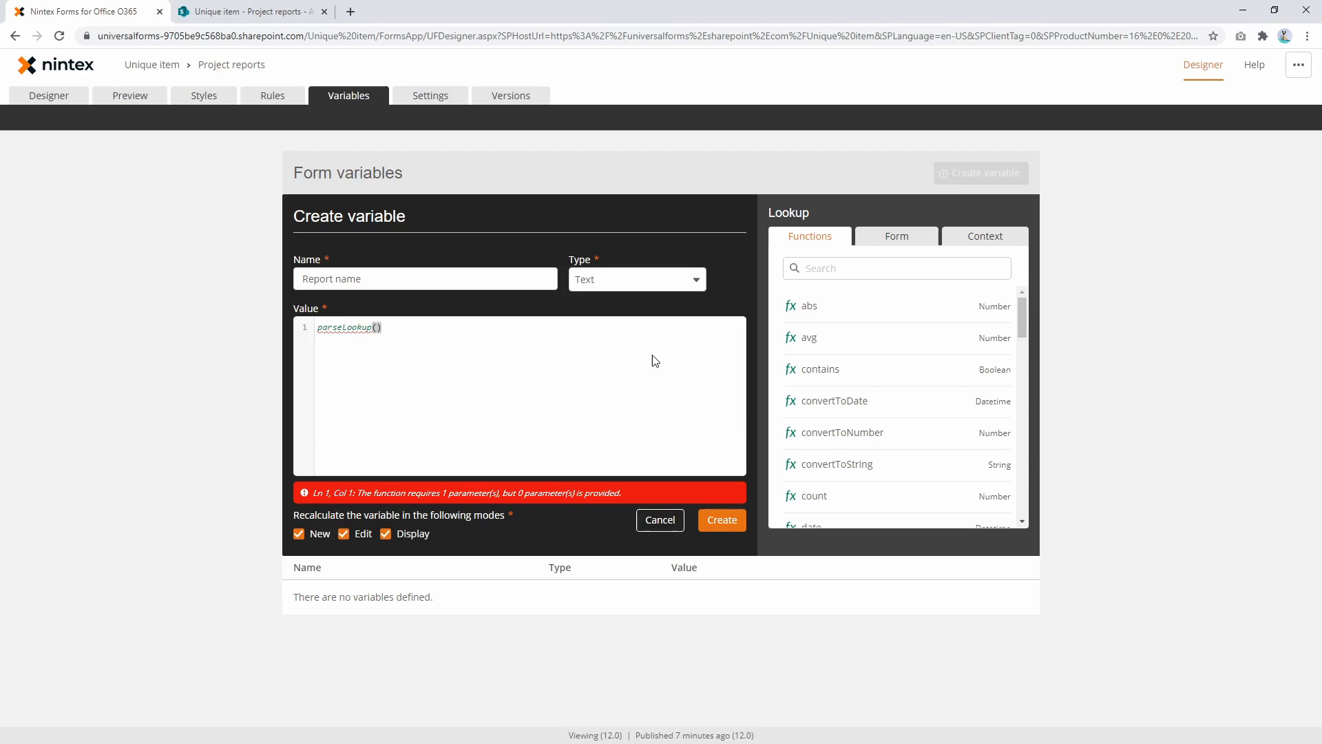
type("pro")
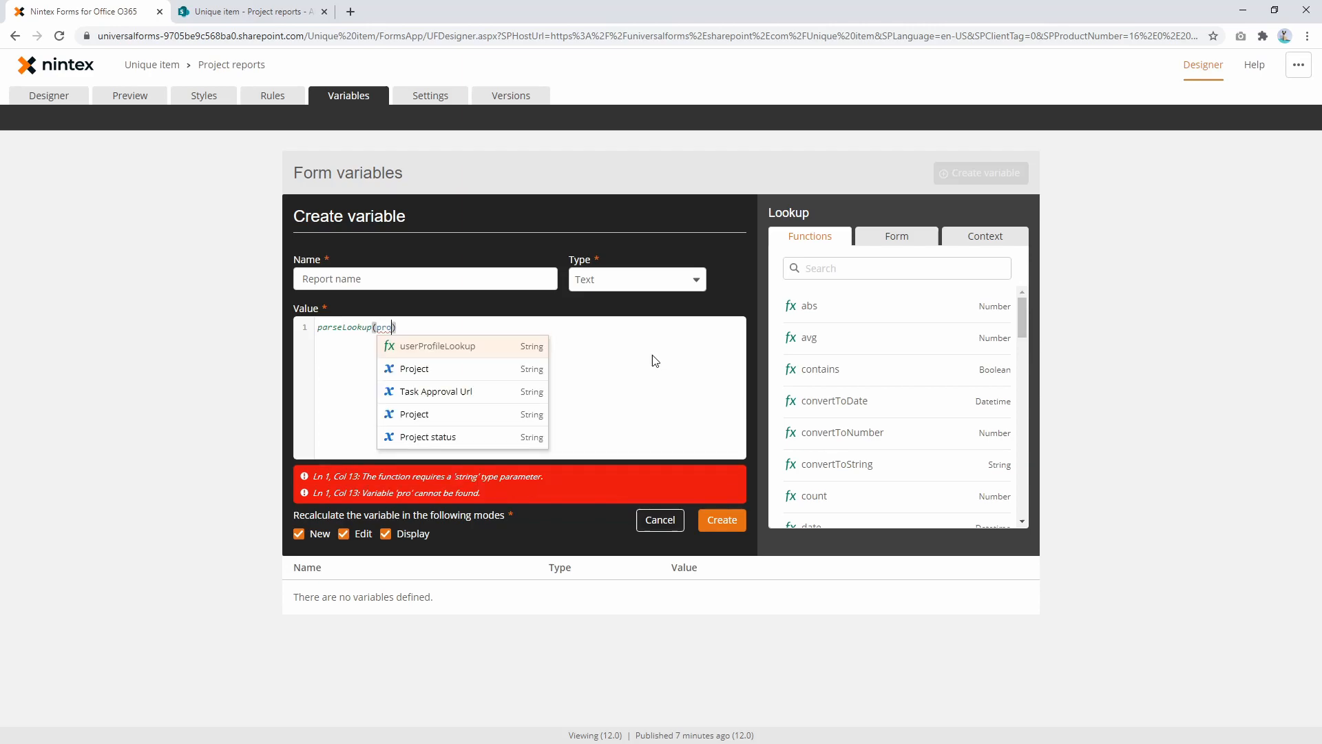
type("form")
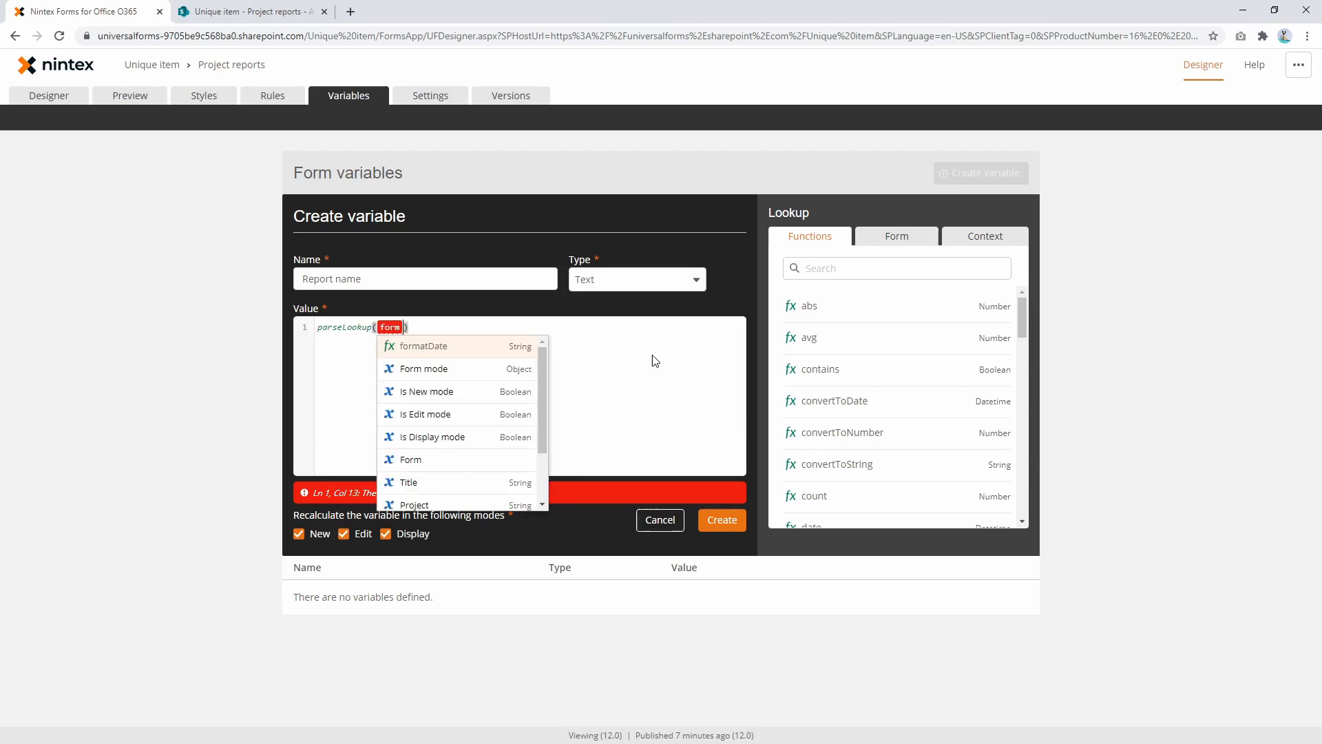
type(".pr")
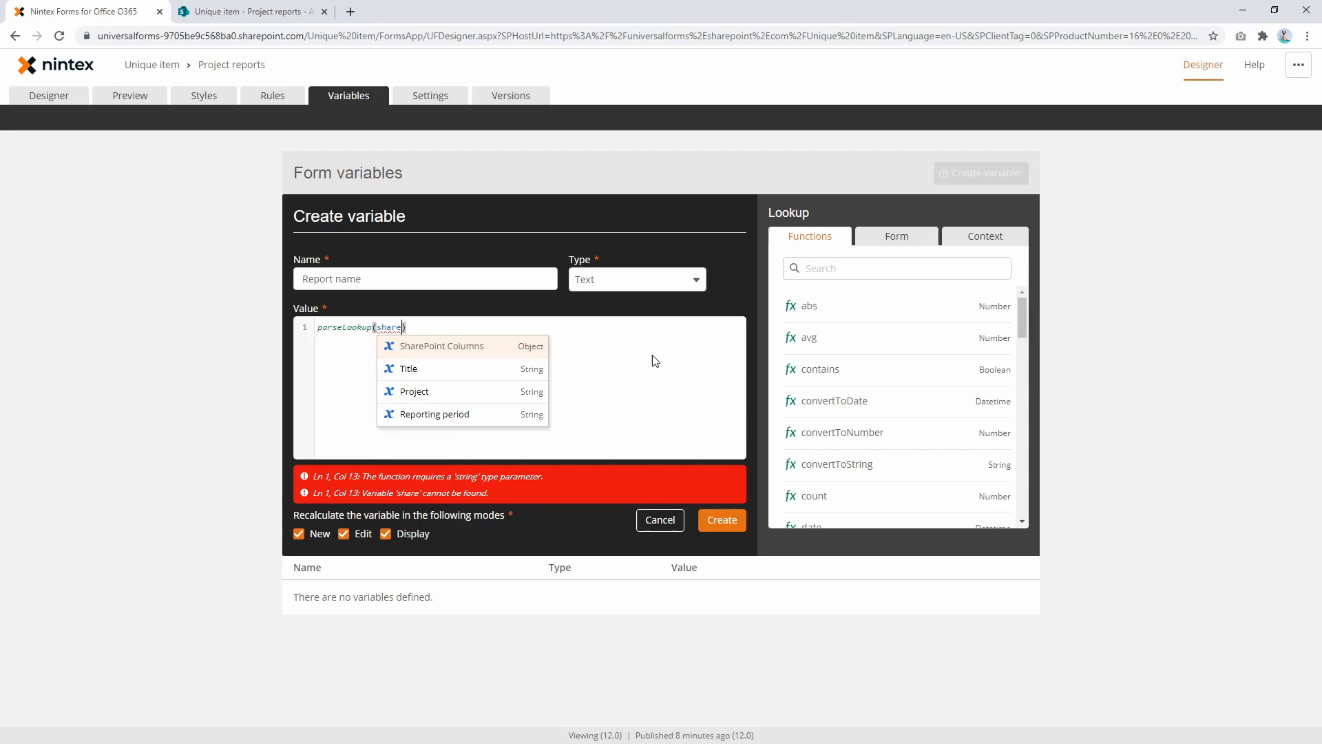
left_click(442, 346)
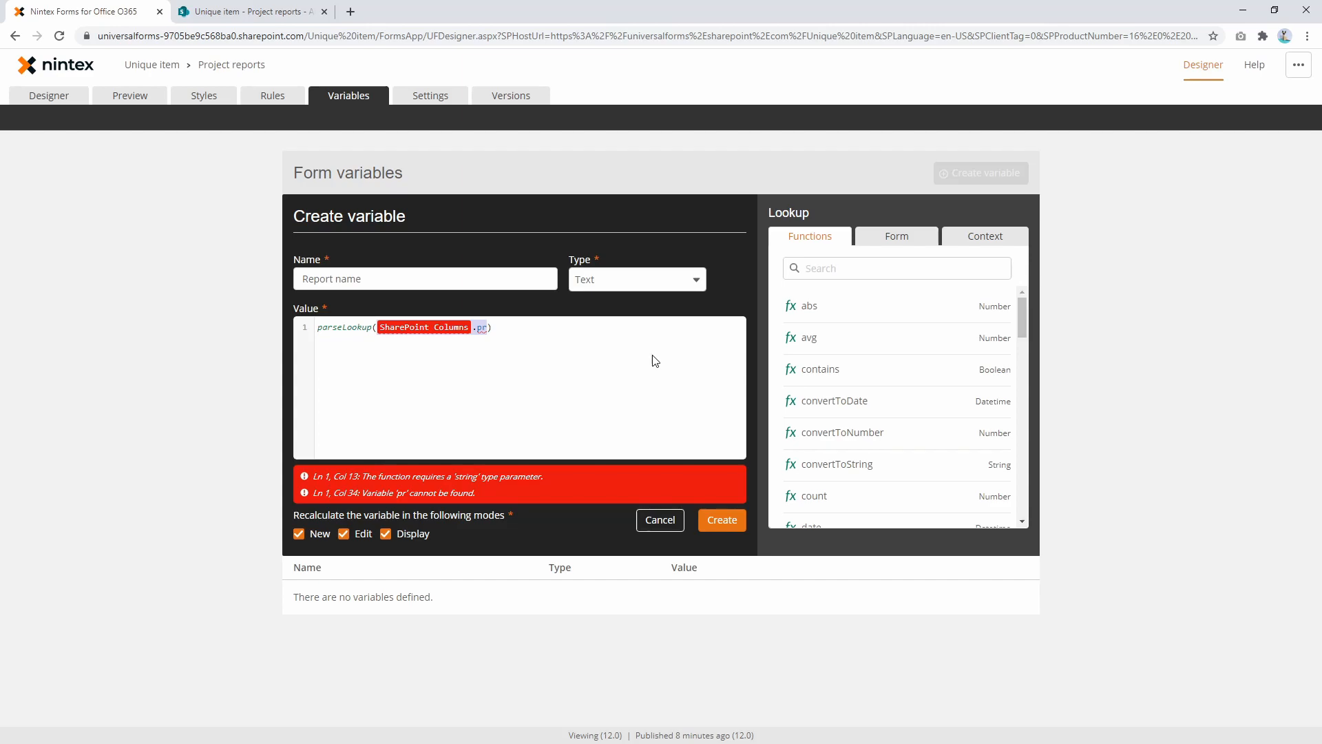
type("form")
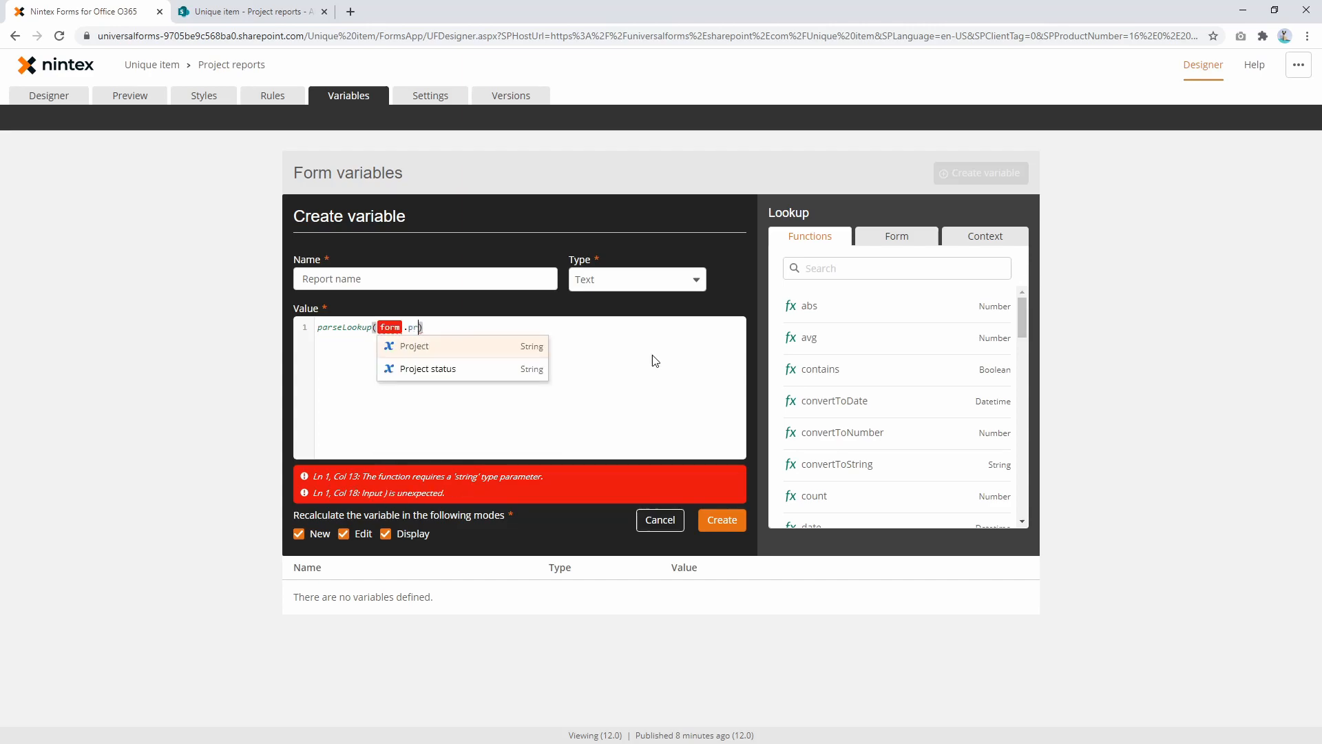
left_click(414, 346)
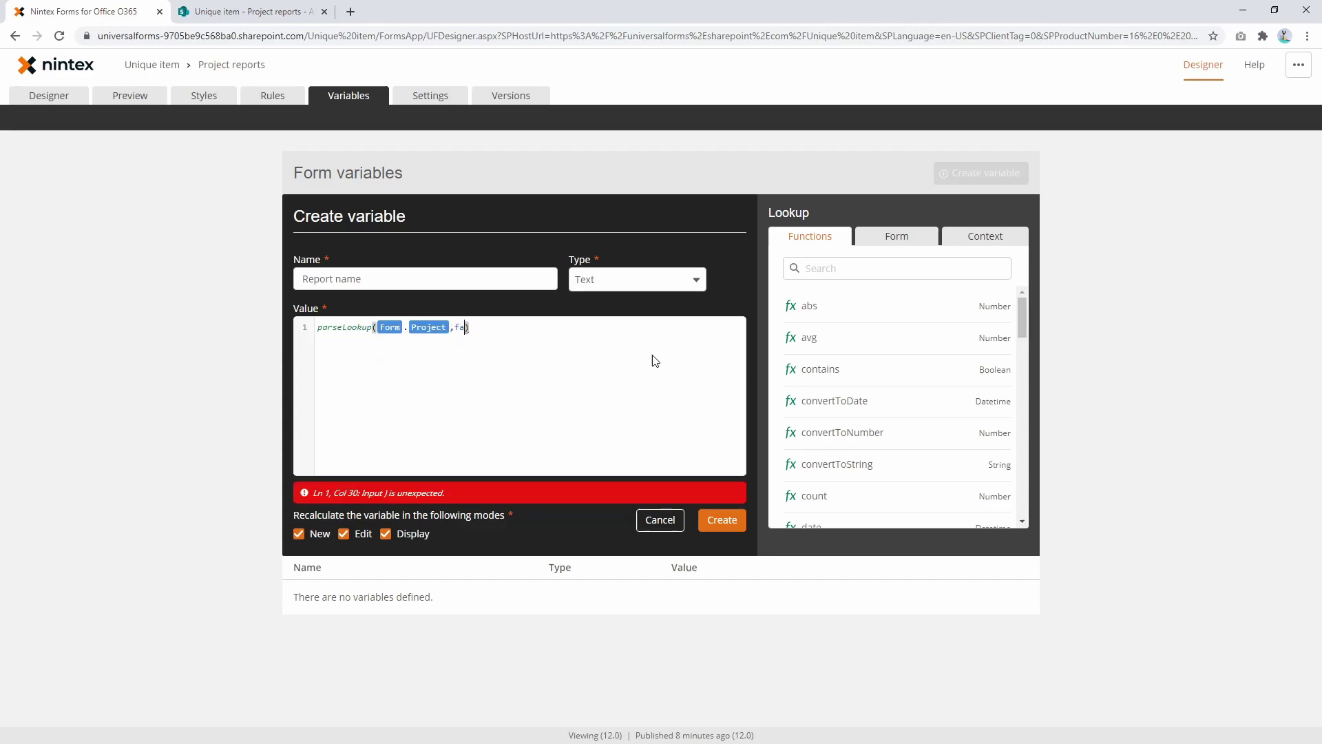
key("Backspace")
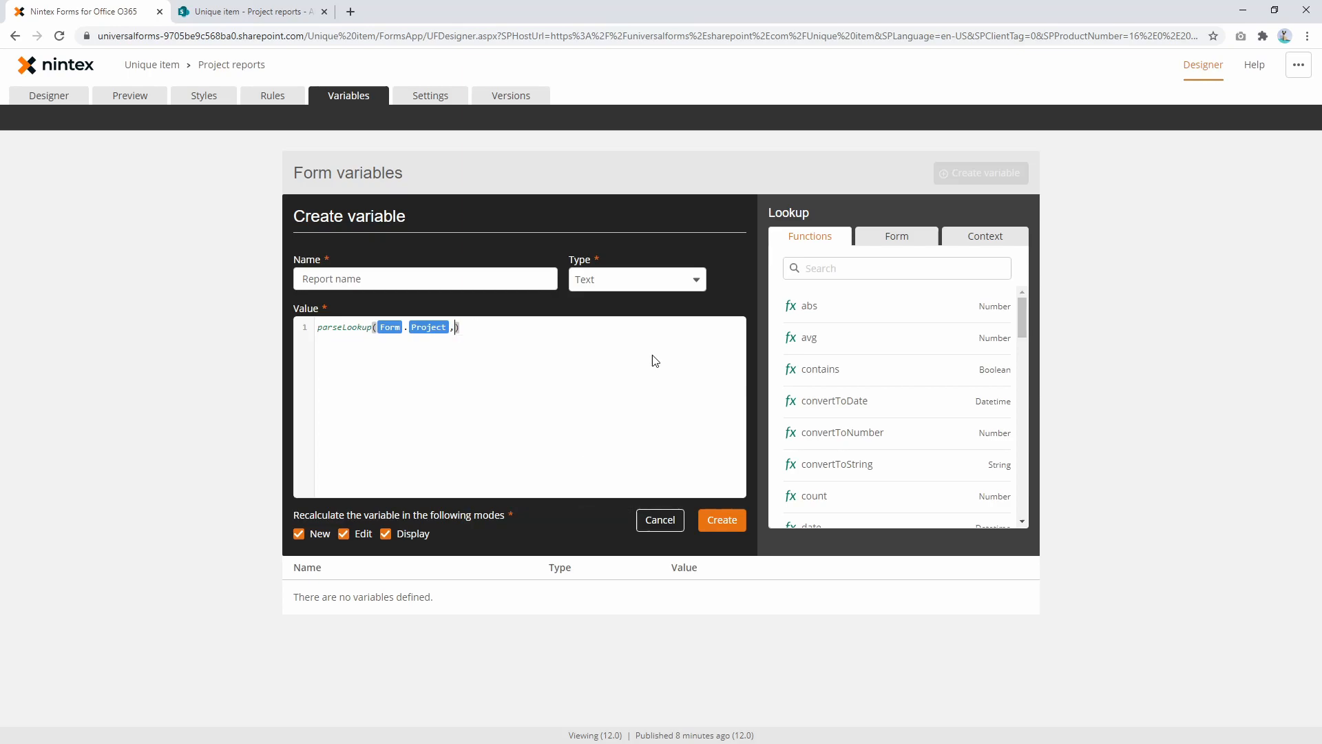
Finish the formula with true, " - " and the Reporting period lookup, and create the variable.
type("true")
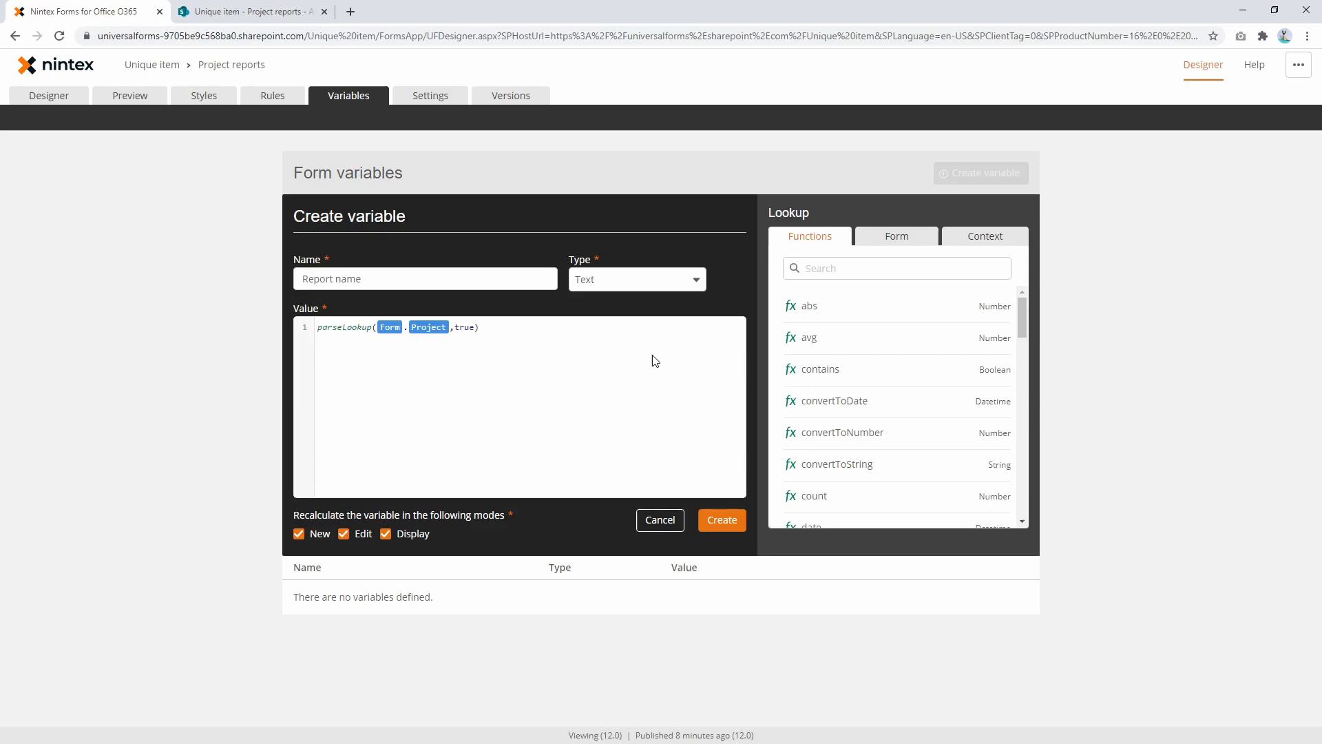
type("+ \" - \" + p")
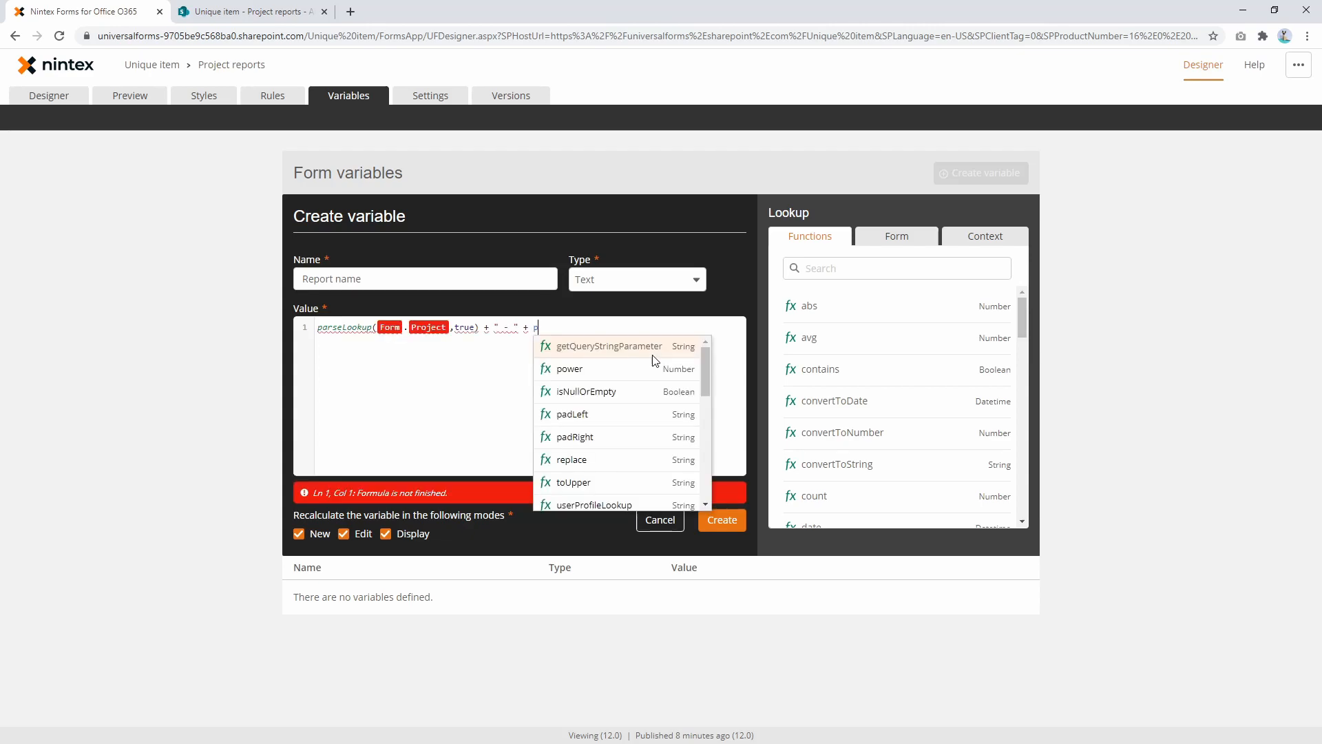
type("a")
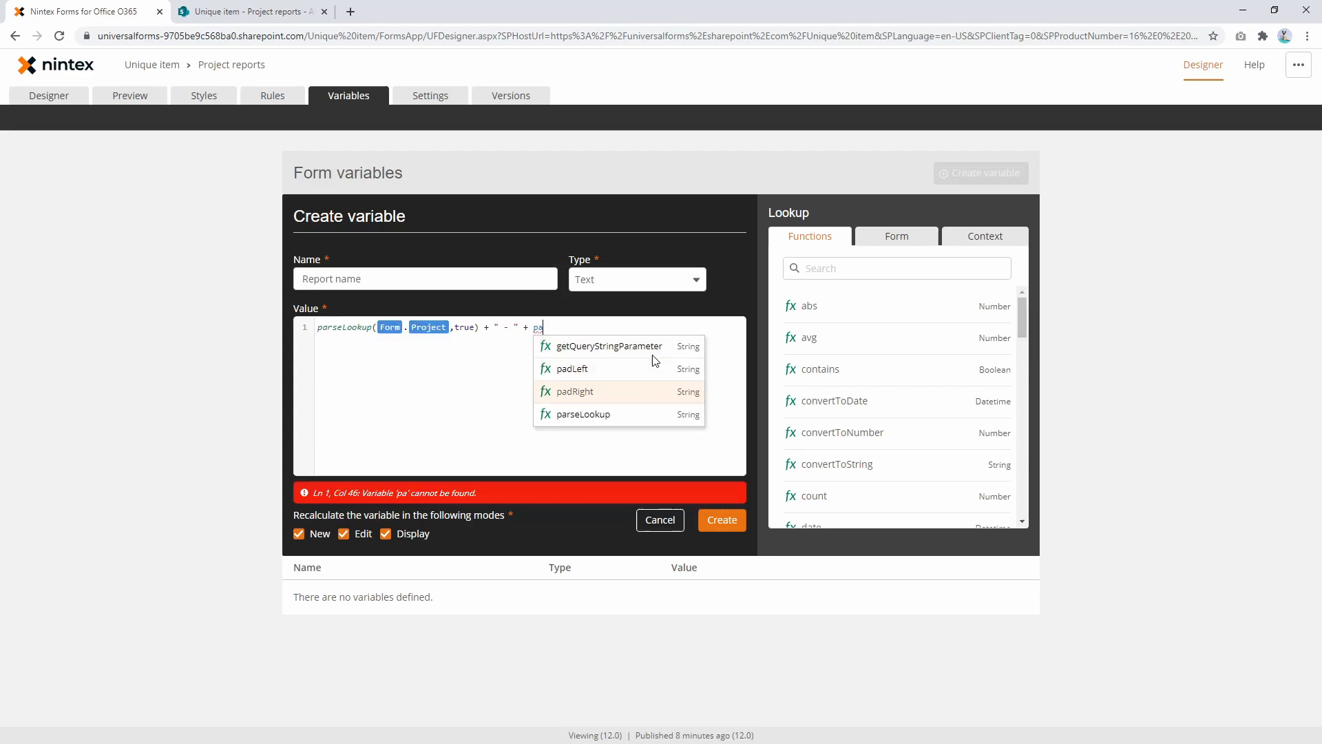
left_click(582, 414)
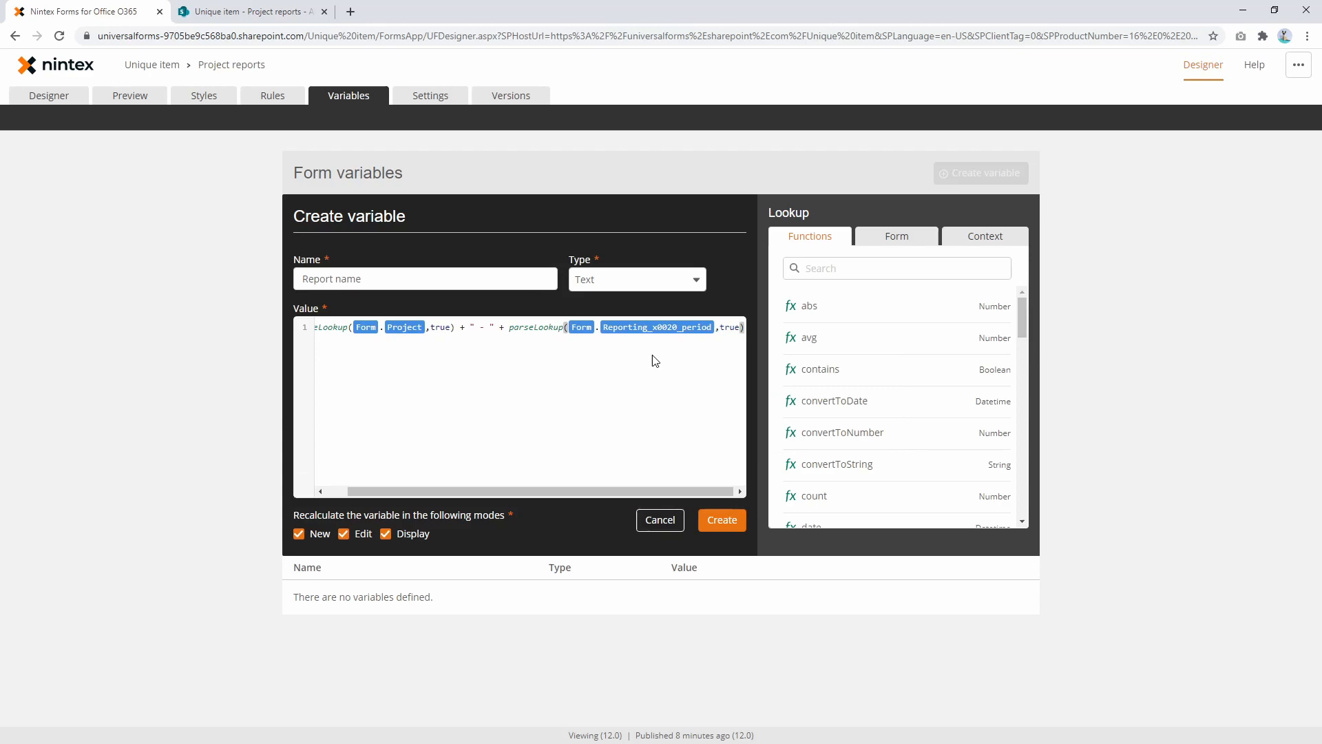
left_click(722, 520)
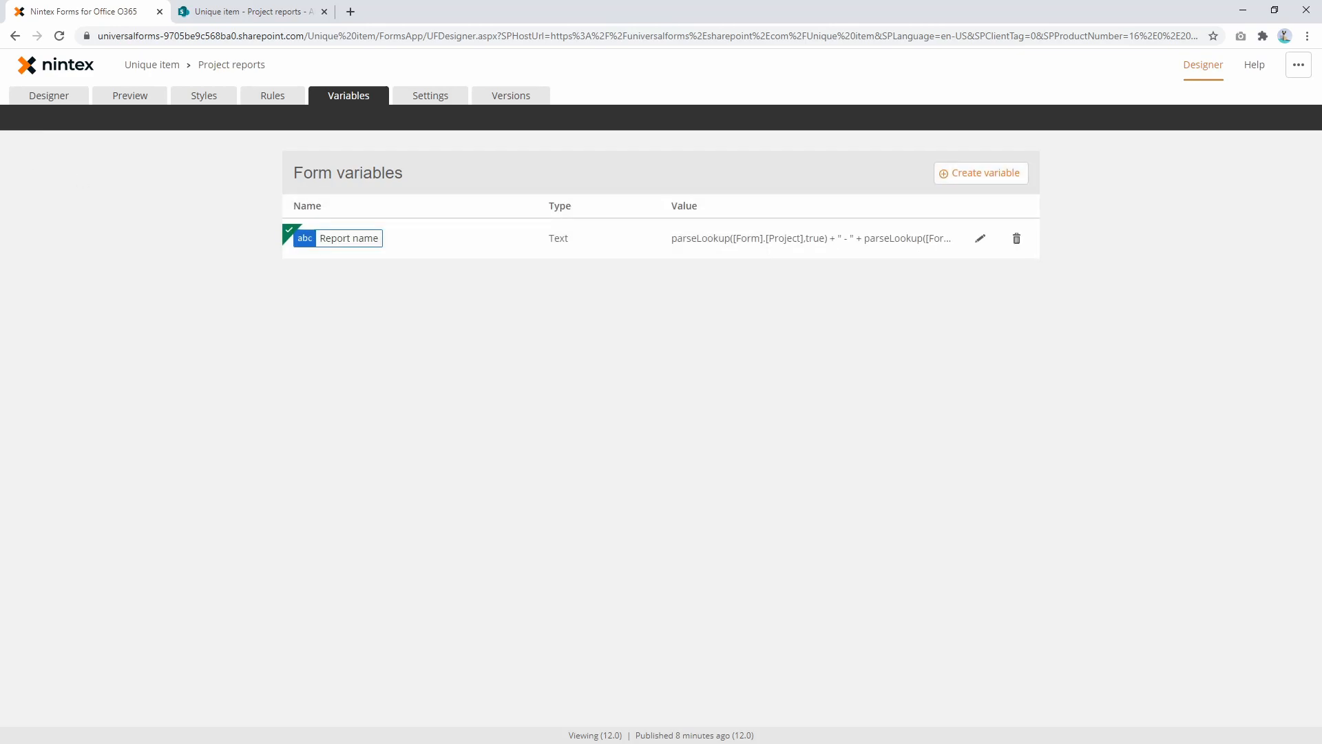
Insert the Report name variable into Label 1 and preview it showing 'Bruen Group - June 2020'.
left_click(48, 95)
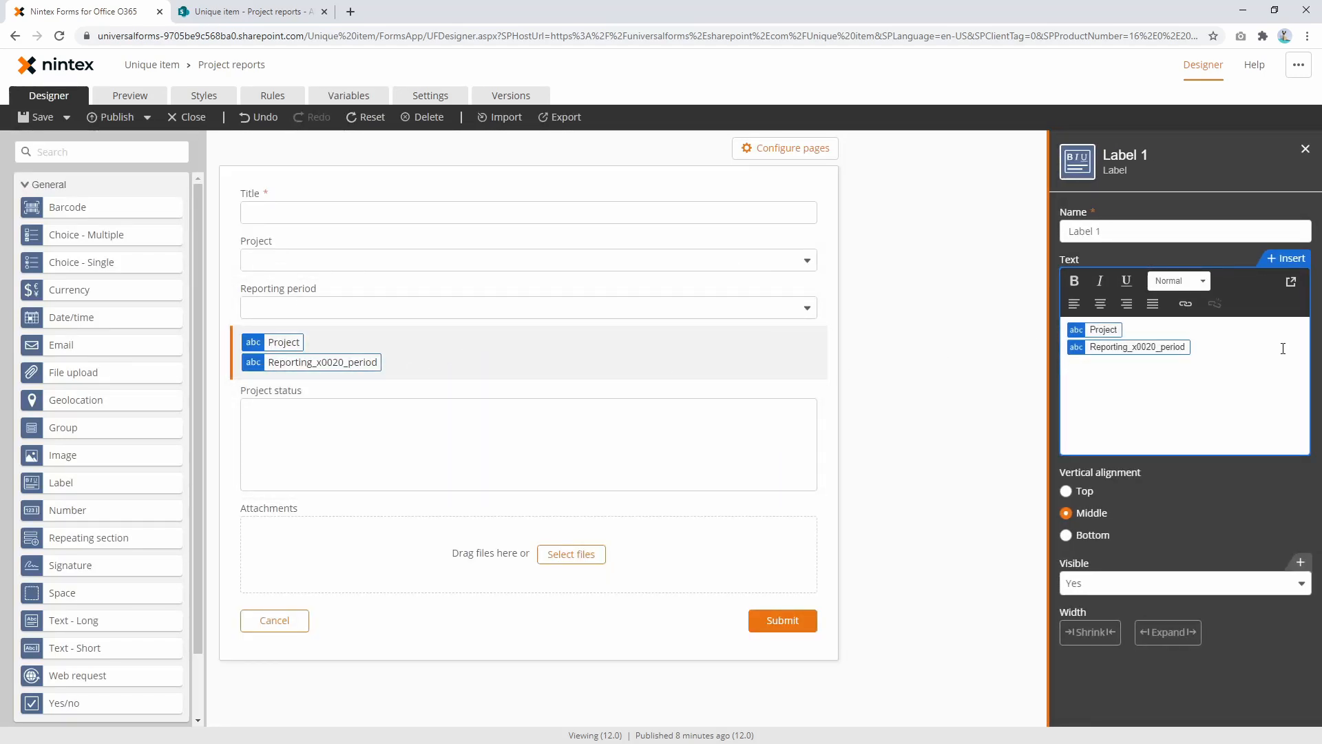
type("Report name")
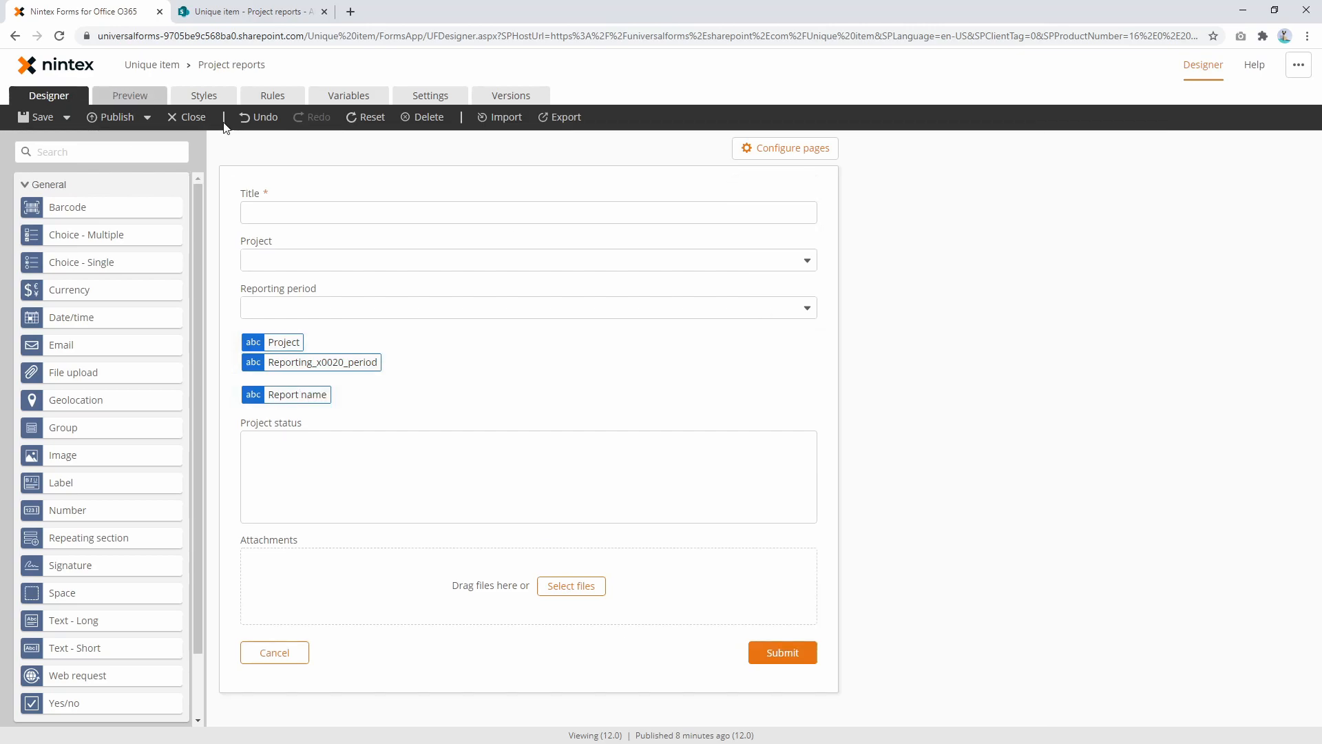
left_click(130, 95)
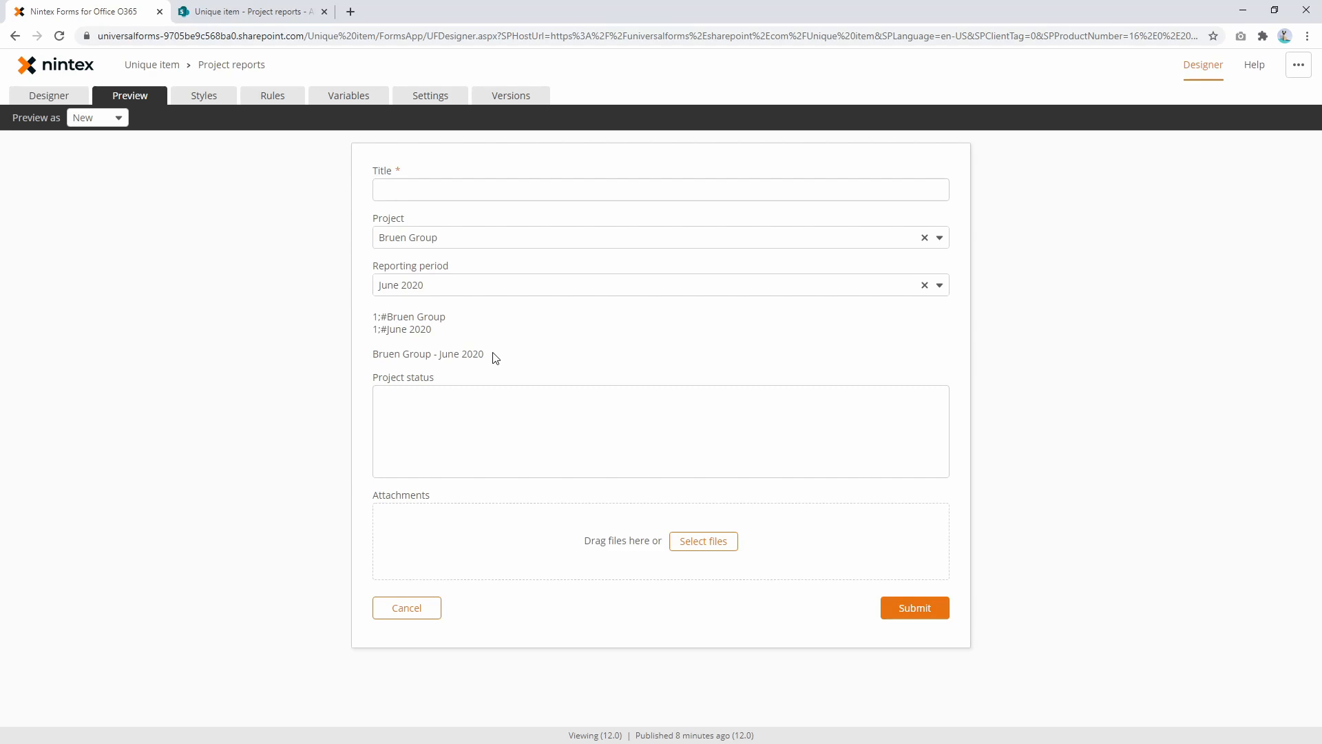
mouse_move(488, 359)
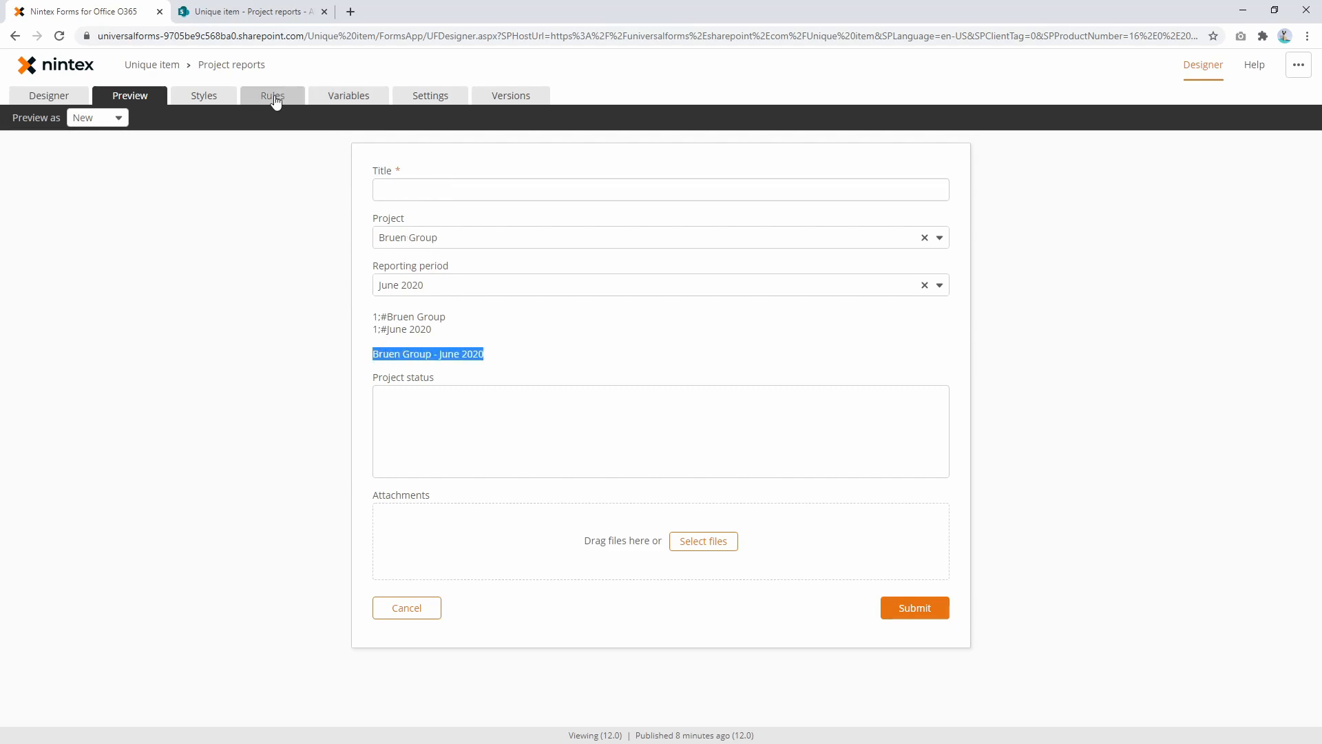
Start a 'Set title' rule whose first condition requires Project to be filled.
left_click(272, 95)
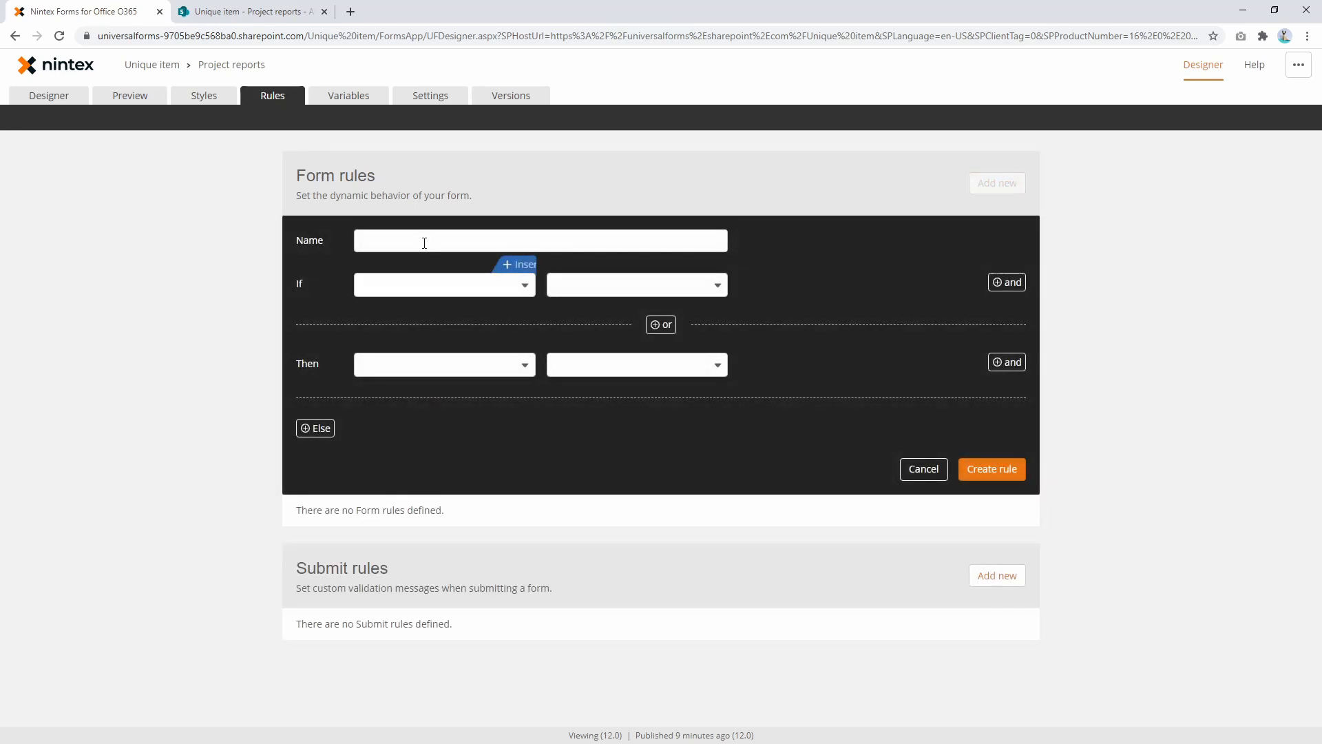
type("Set tut")
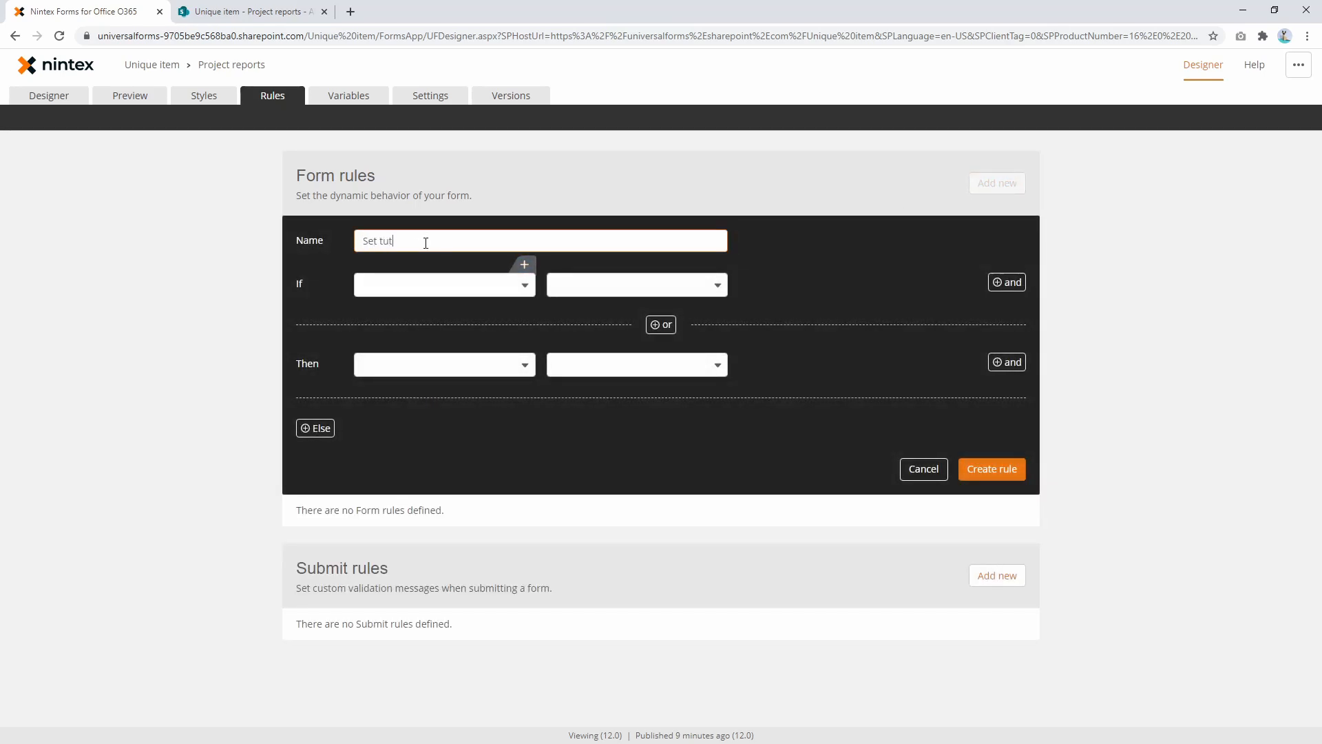
left_click(445, 285)
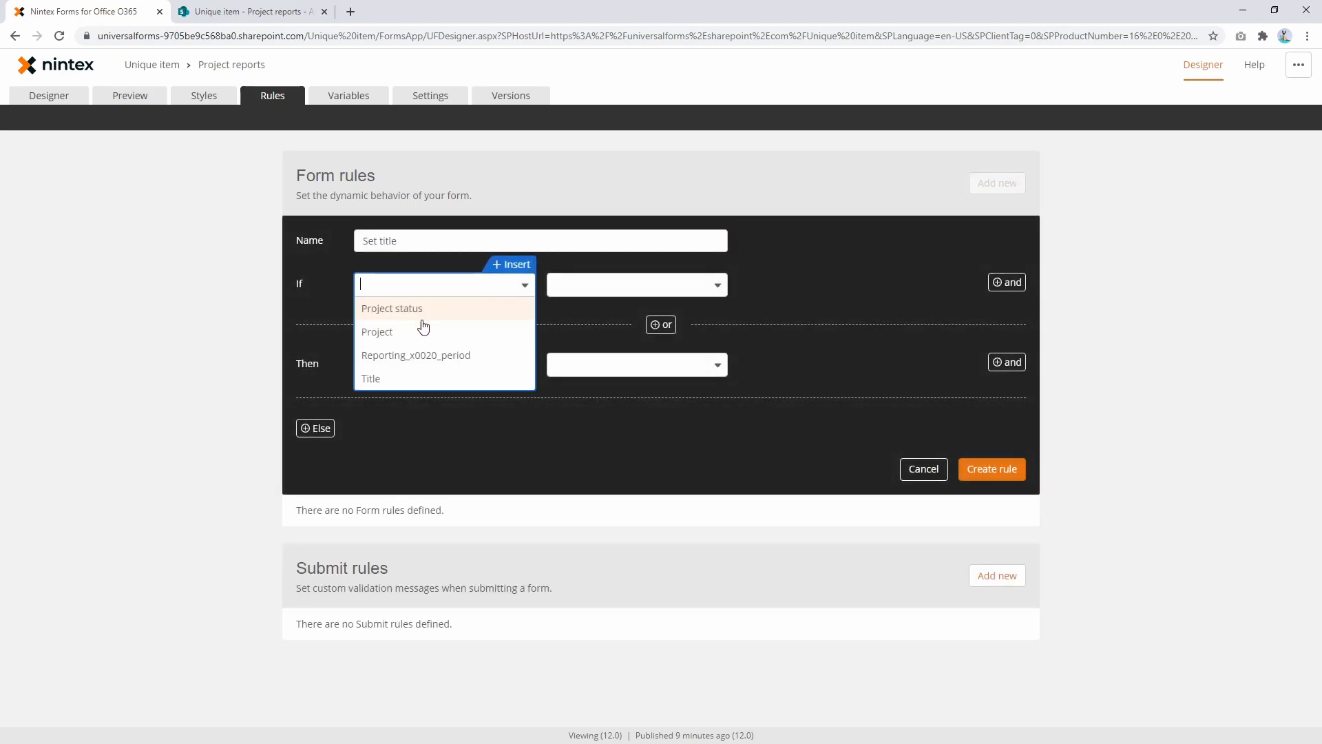
left_click(377, 331)
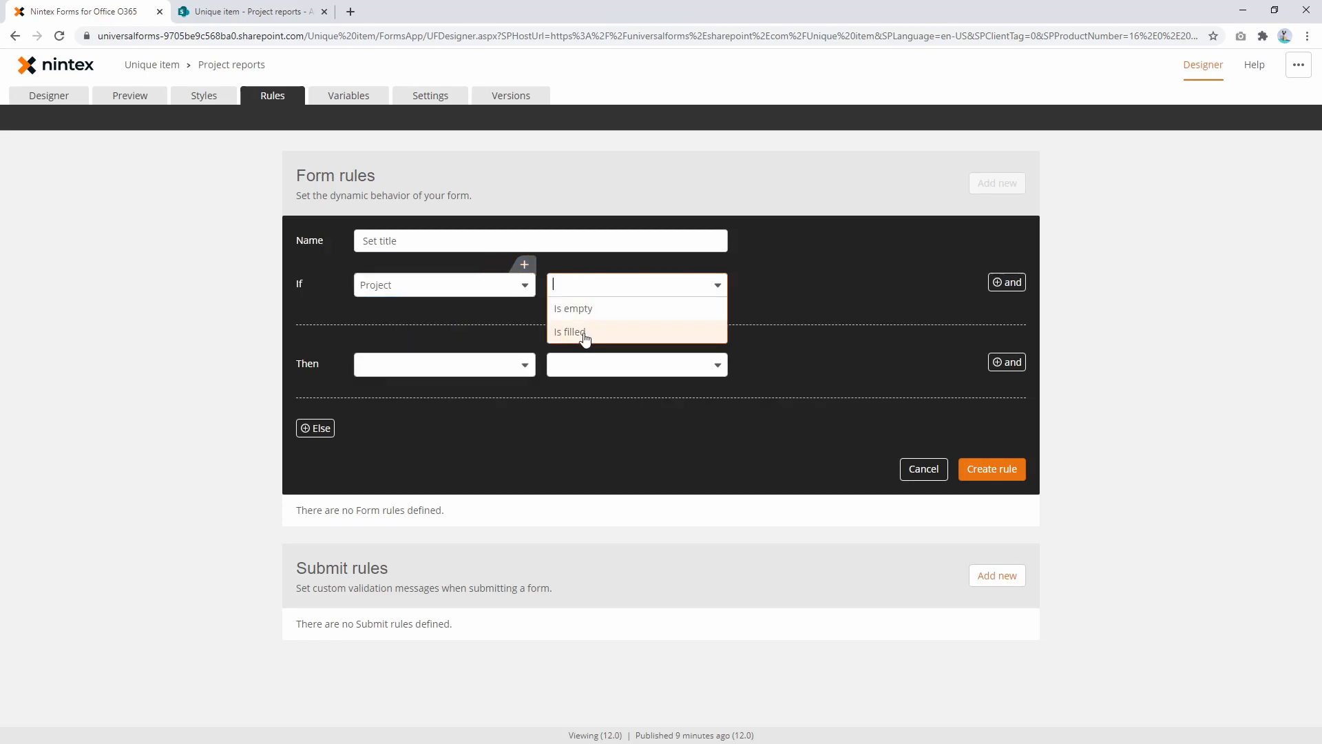
left_click(569, 331)
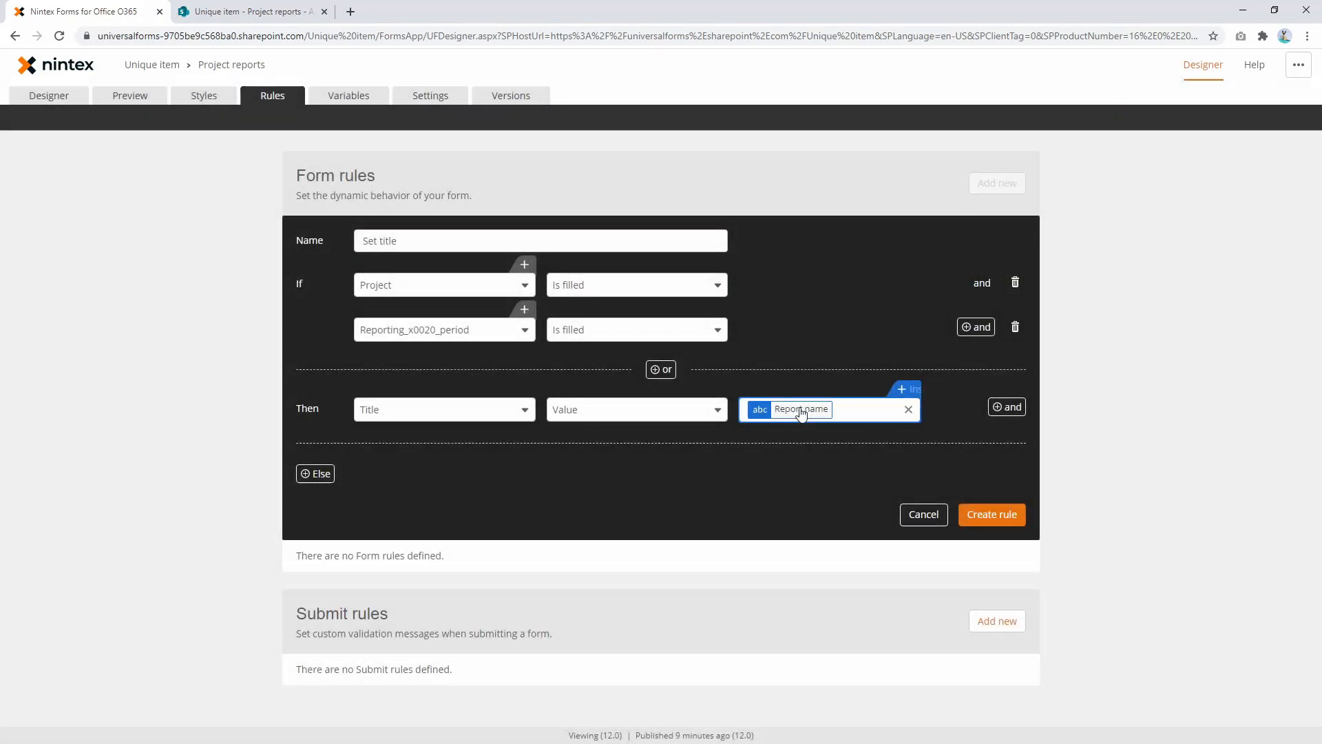
mouse_move(694, 492)
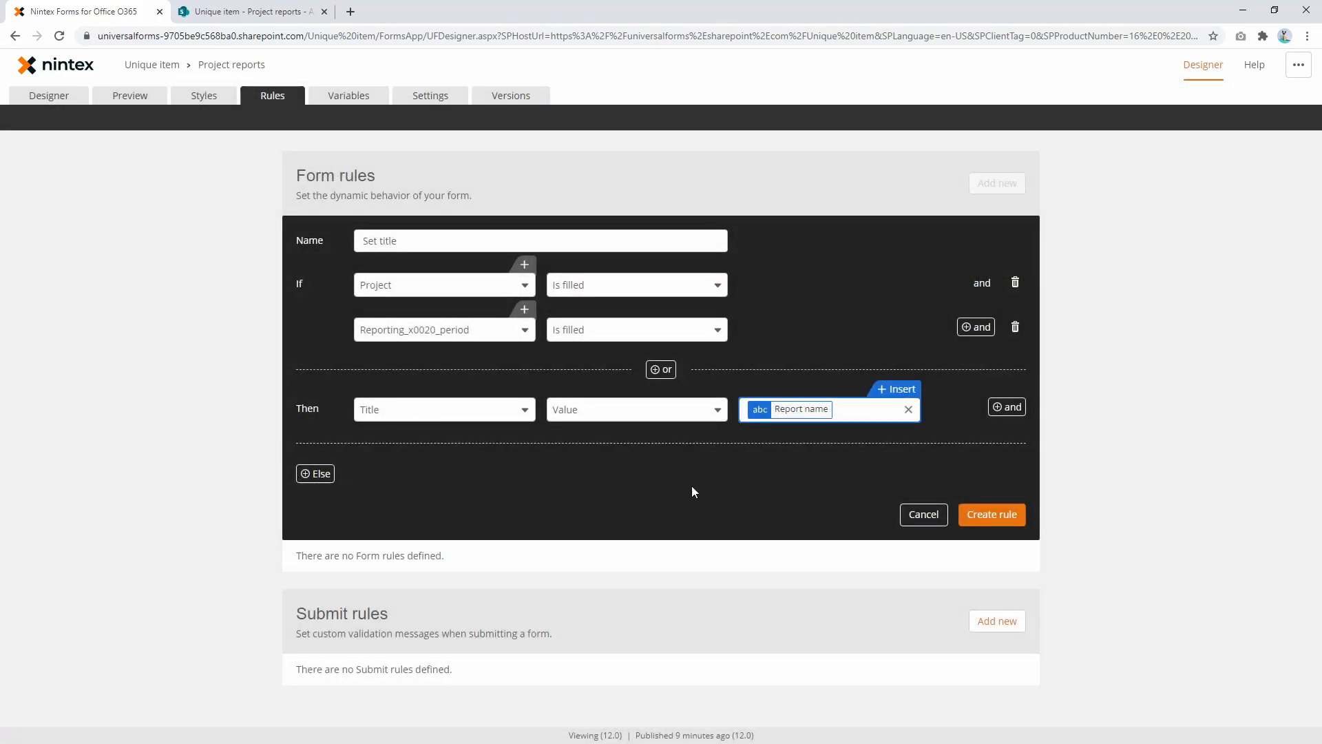
mouse_move(991, 524)
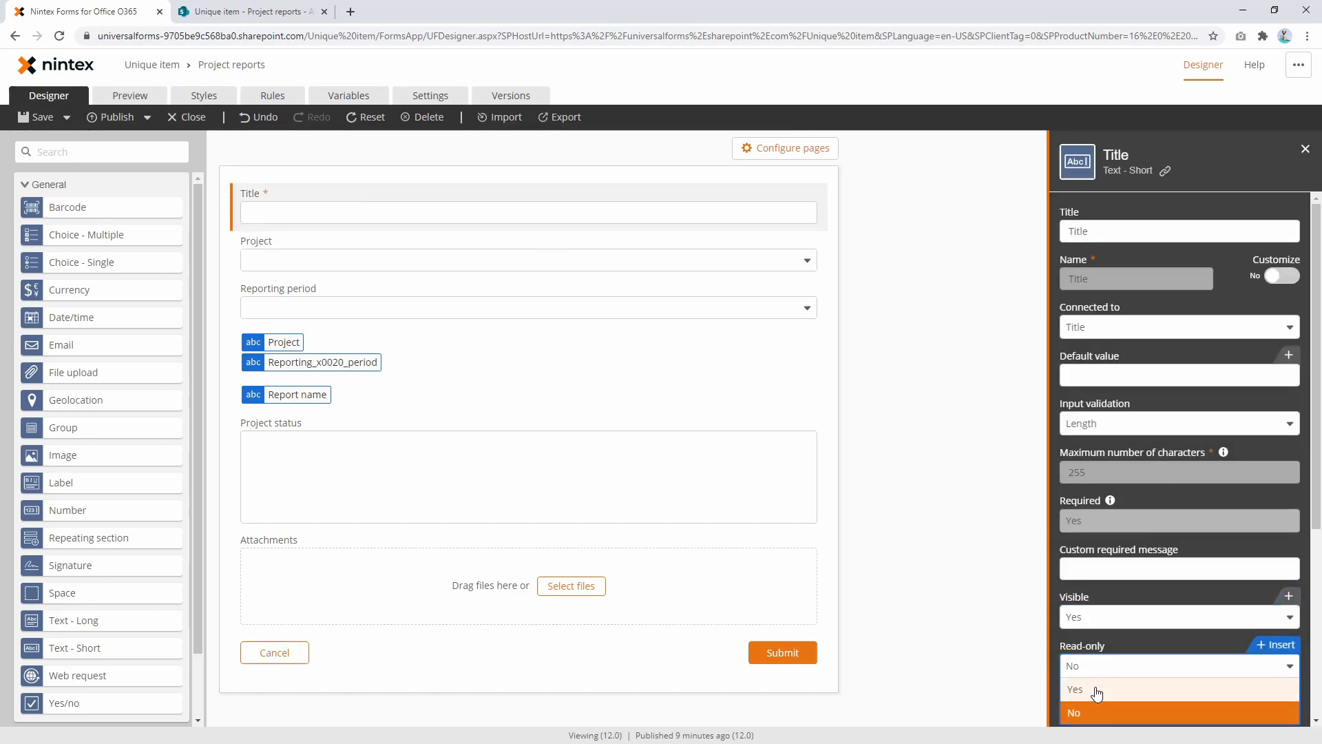
Set the Title control to read-only and open the form preview.
left_click(1074, 689)
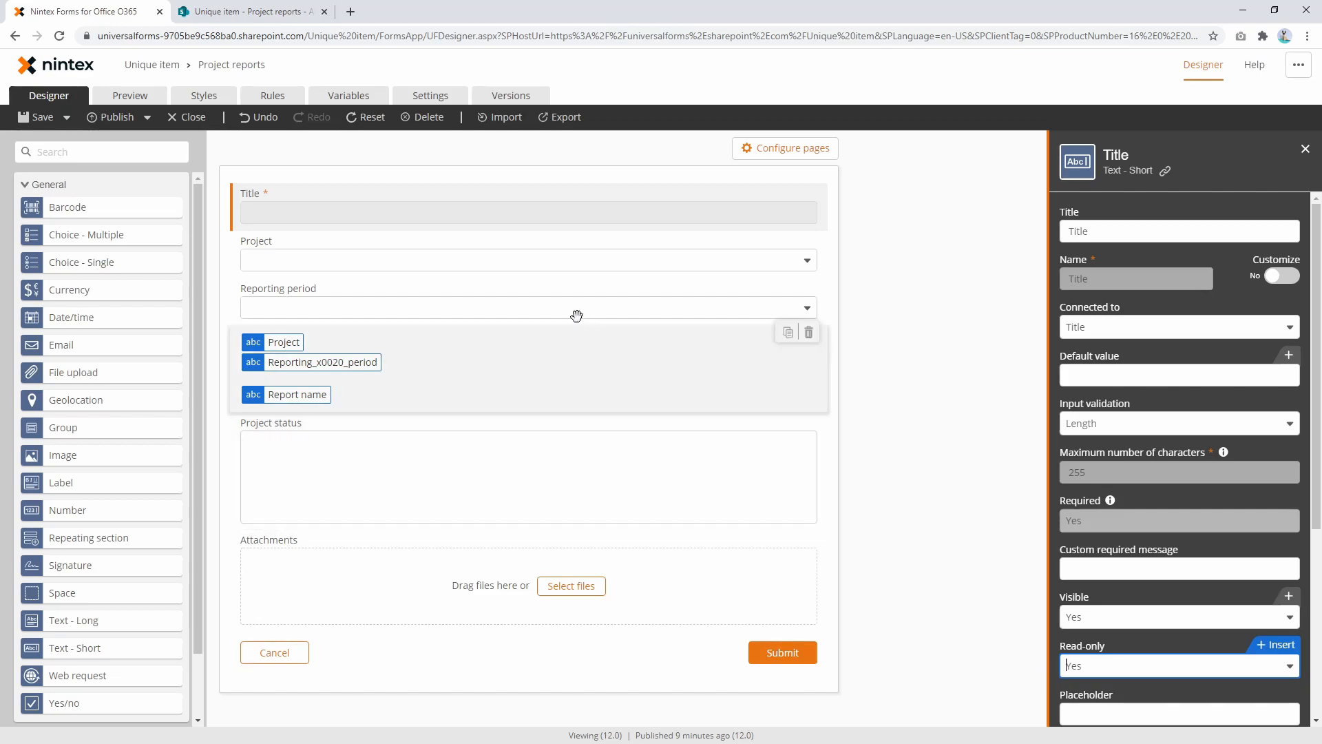
left_click(130, 95)
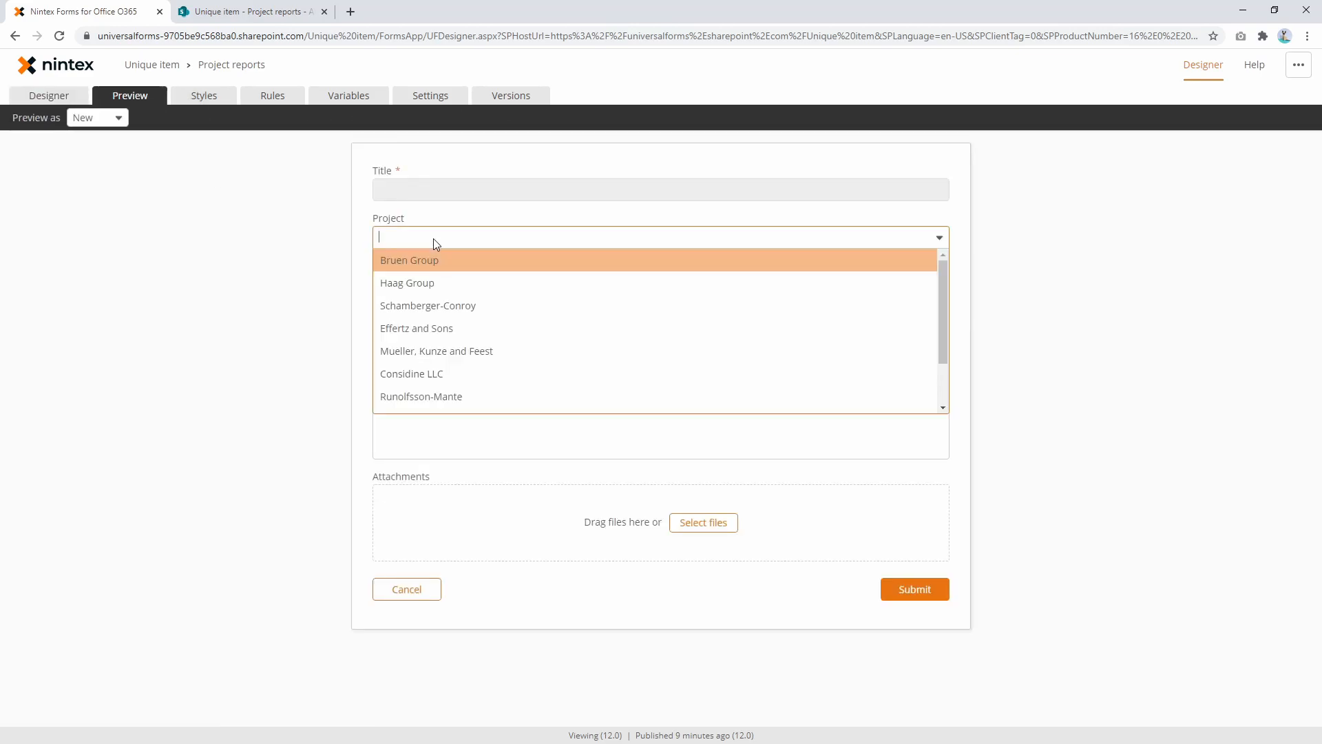
Pick Bruen Group and June 2020 and confirm Title auto-fills as 'Bruen Group - June 2020'.
left_click(409, 260)
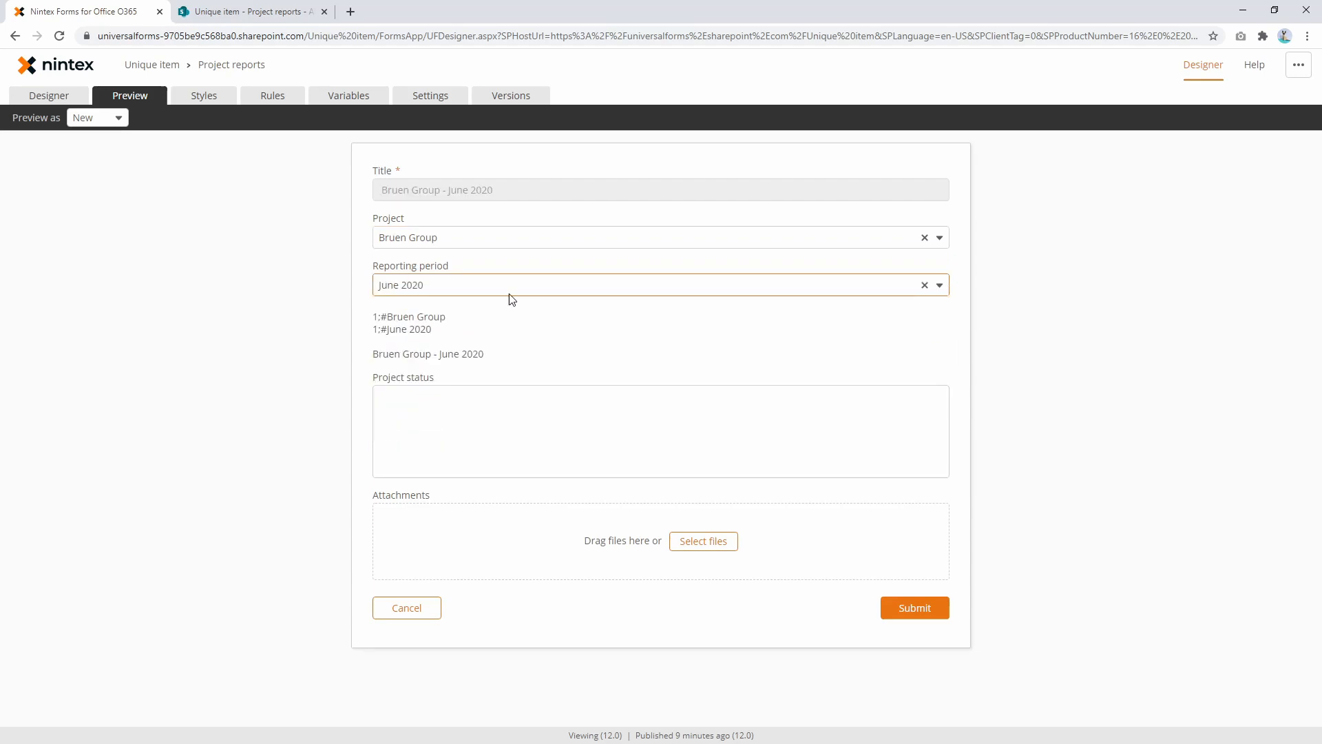
triple_click(436, 190)
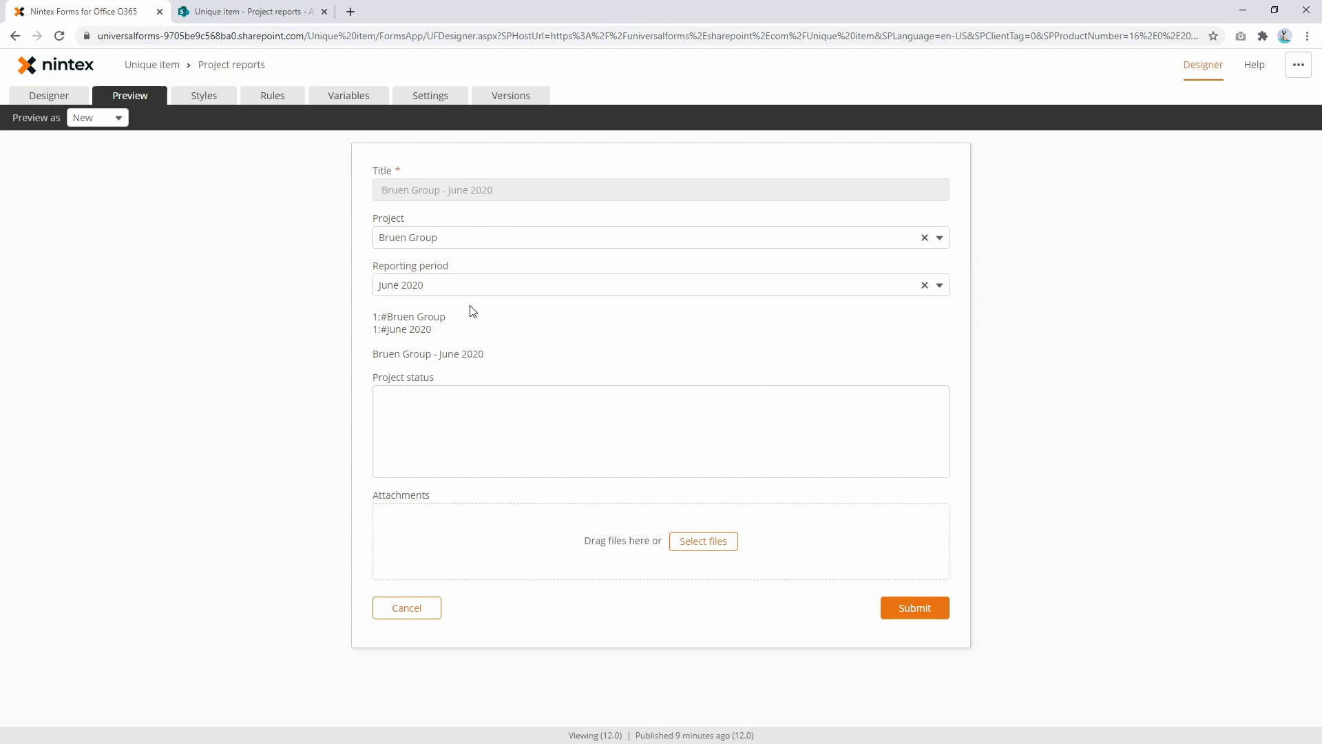
mouse_move(527, 334)
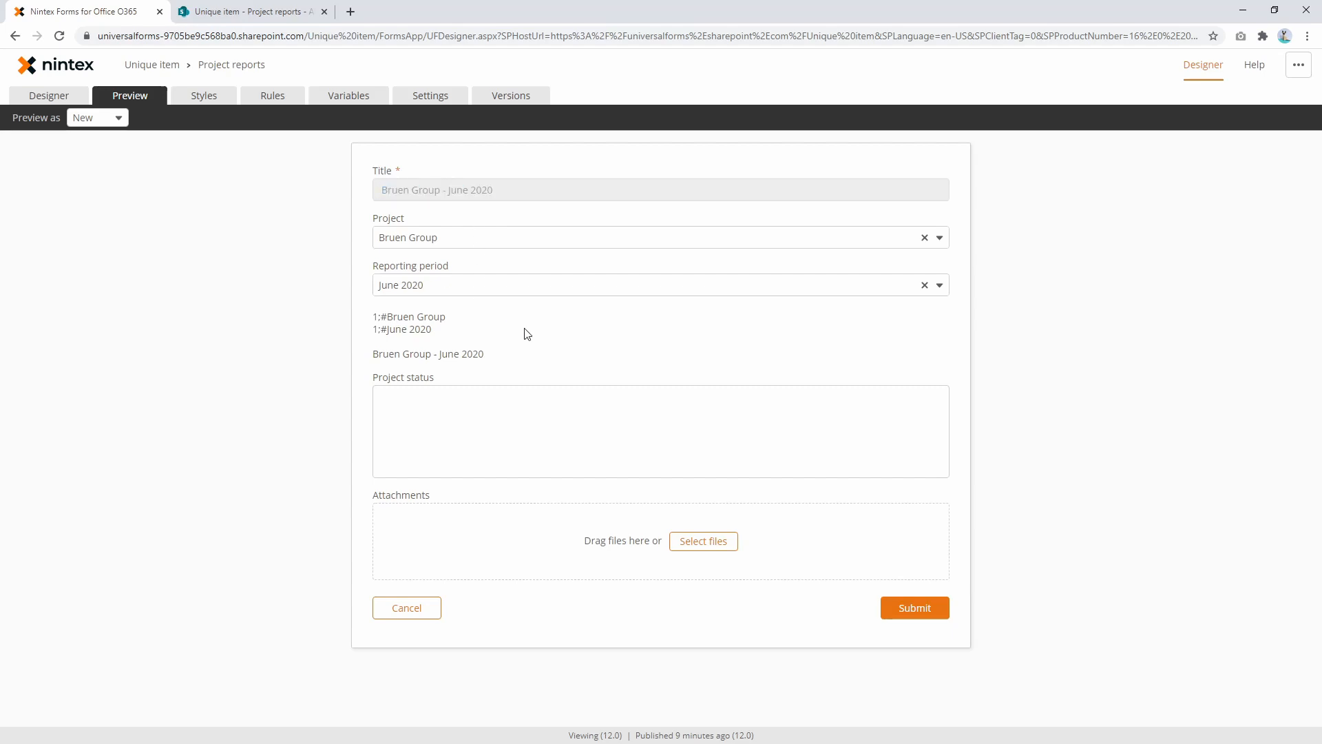
mouse_move(387, 198)
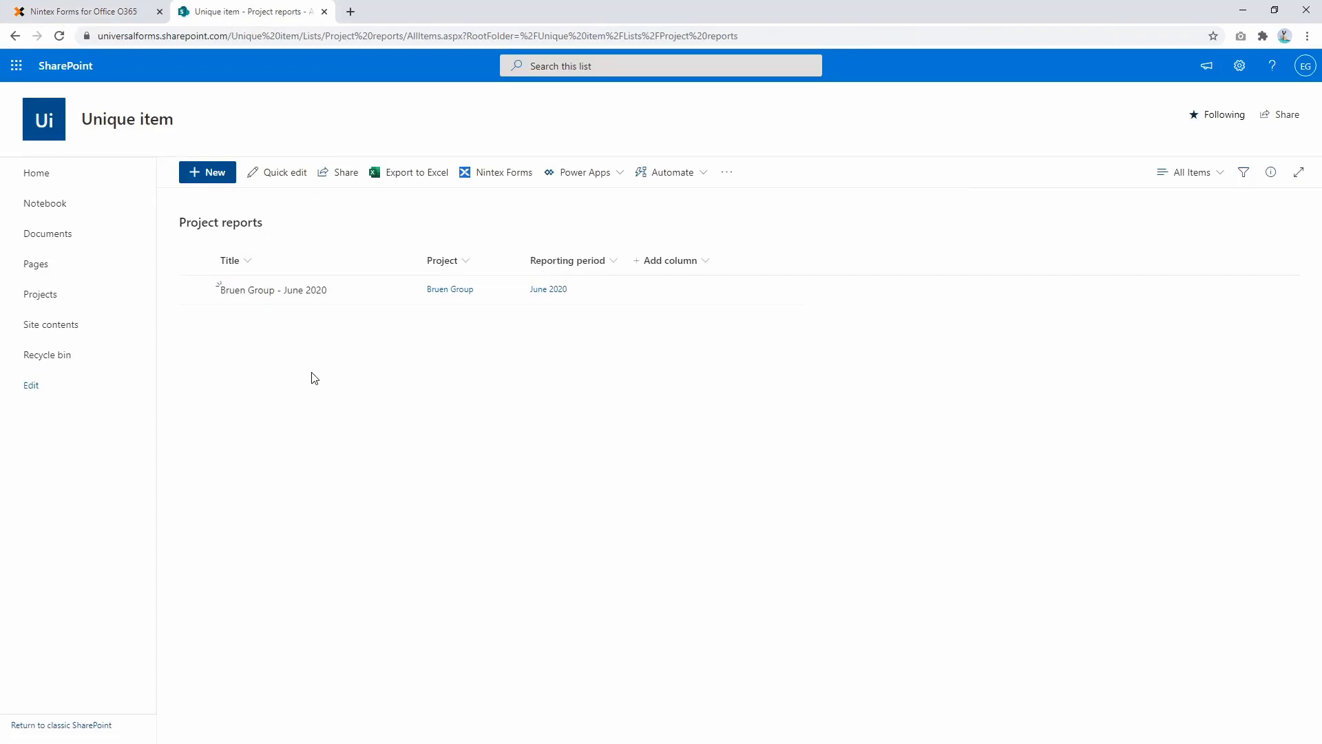
mouse_move(305, 316)
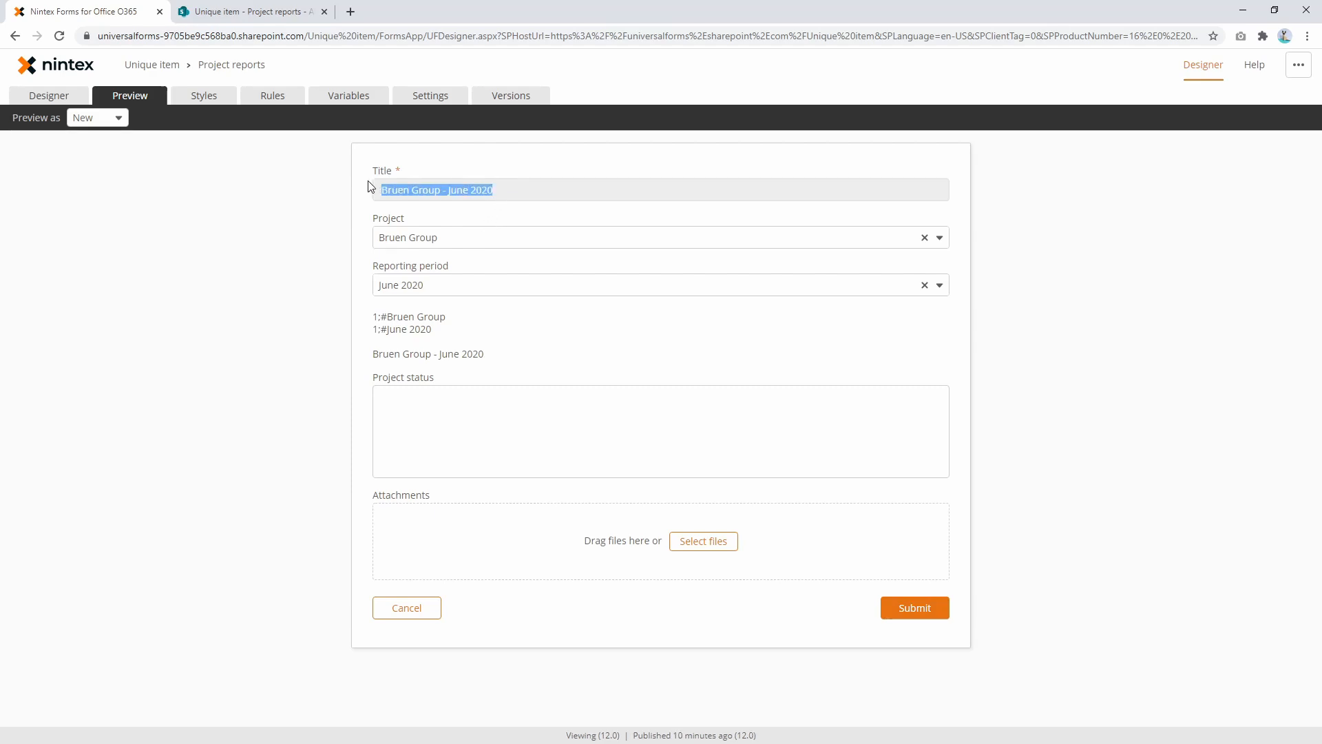
Leave the preview and show the form variables list with Report name.
left_click(511, 335)
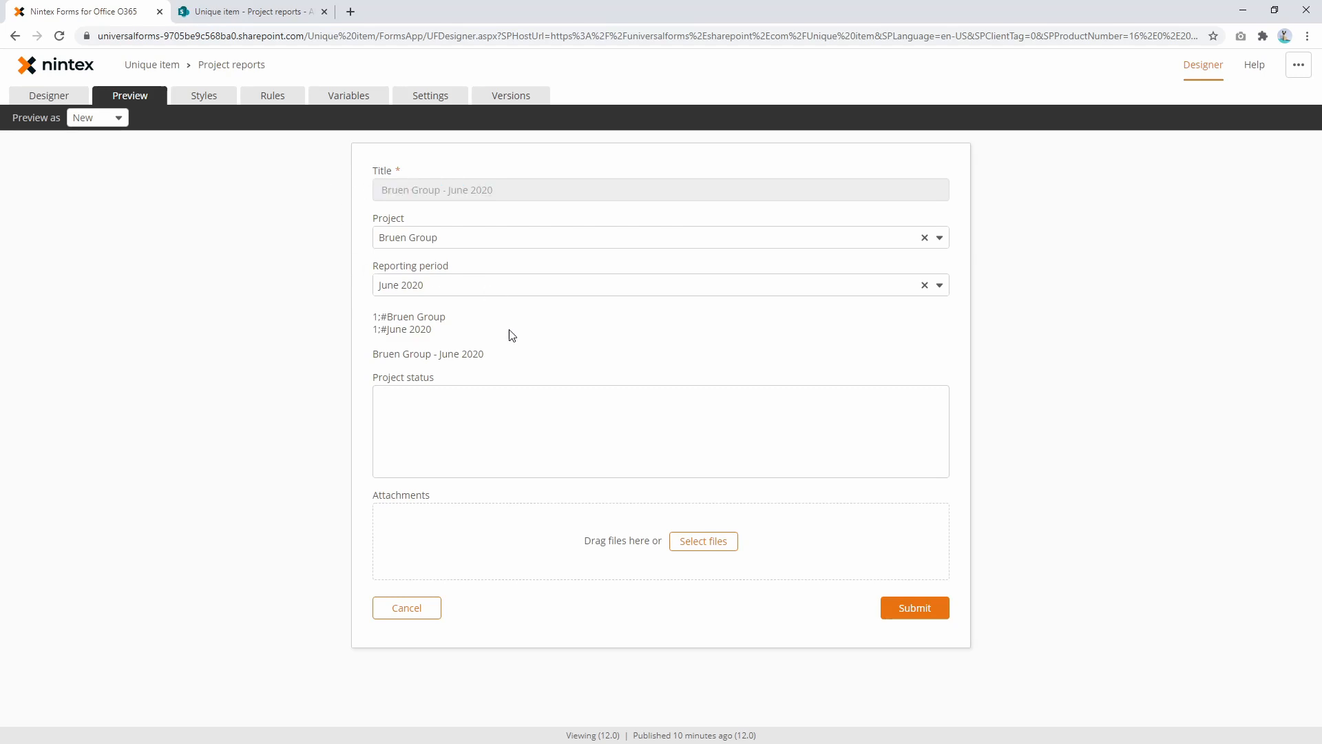
left_click(348, 95)
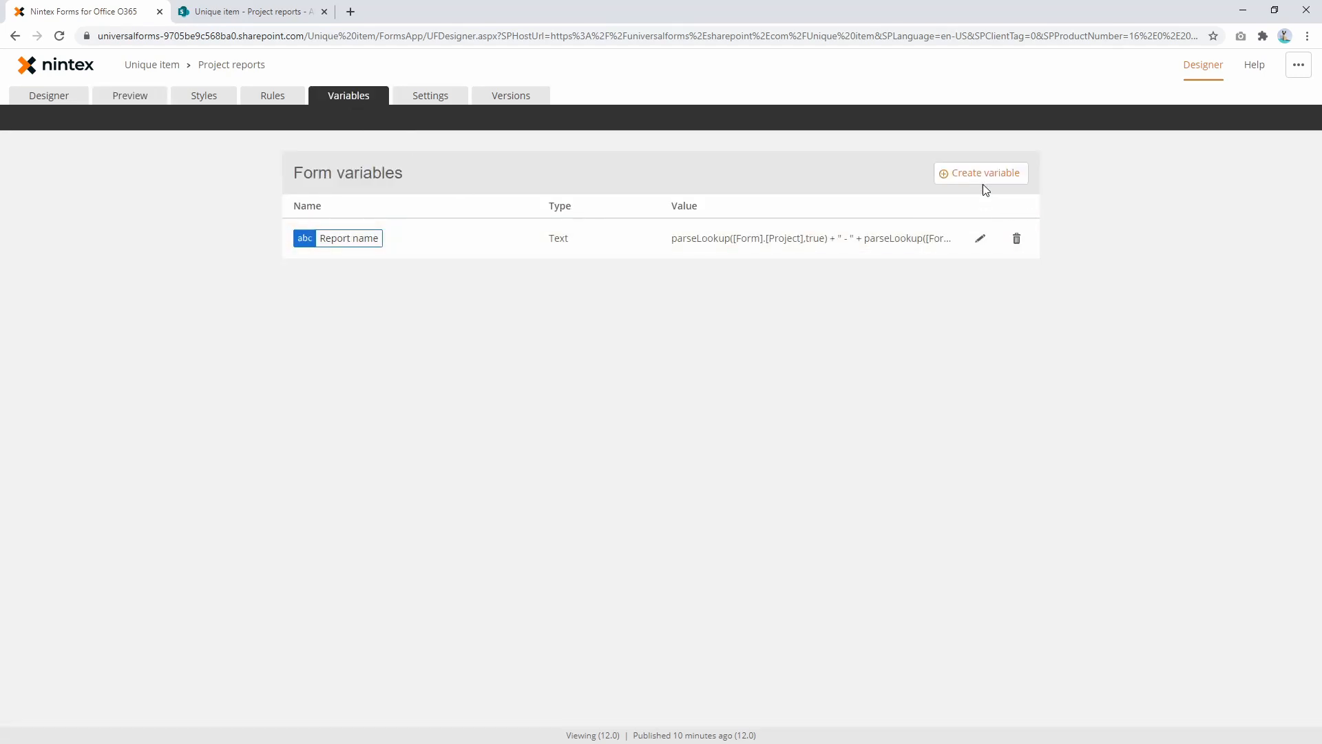
Start another form variable named 'Lookup Projects'.
left_click(980, 173)
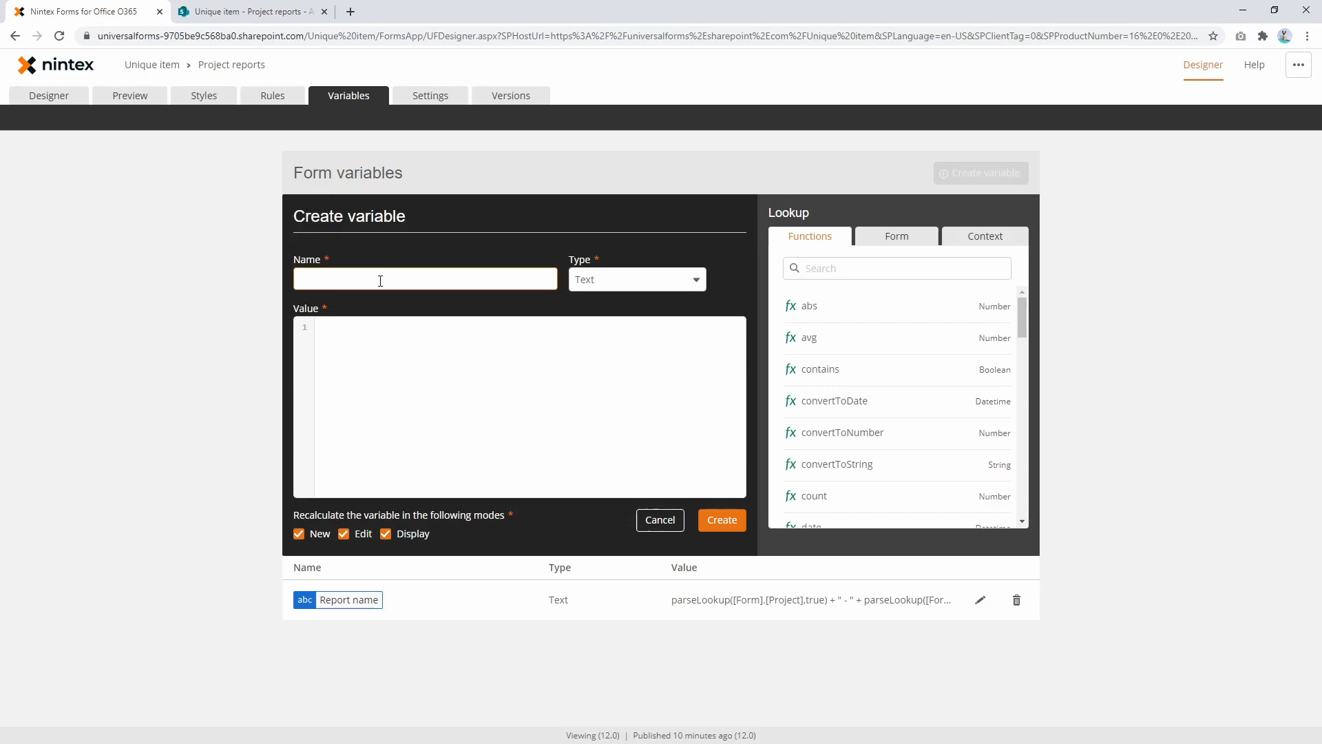
type("Lookup Projec")
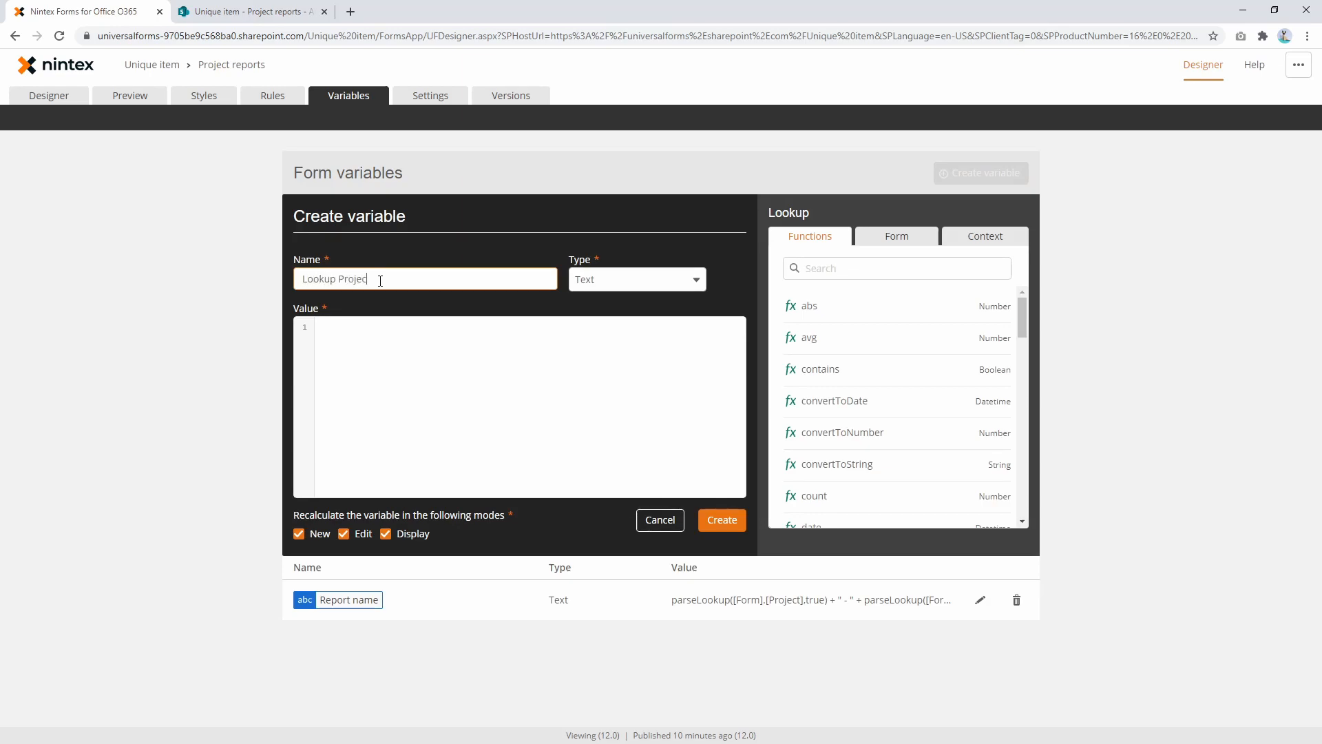
type("l")
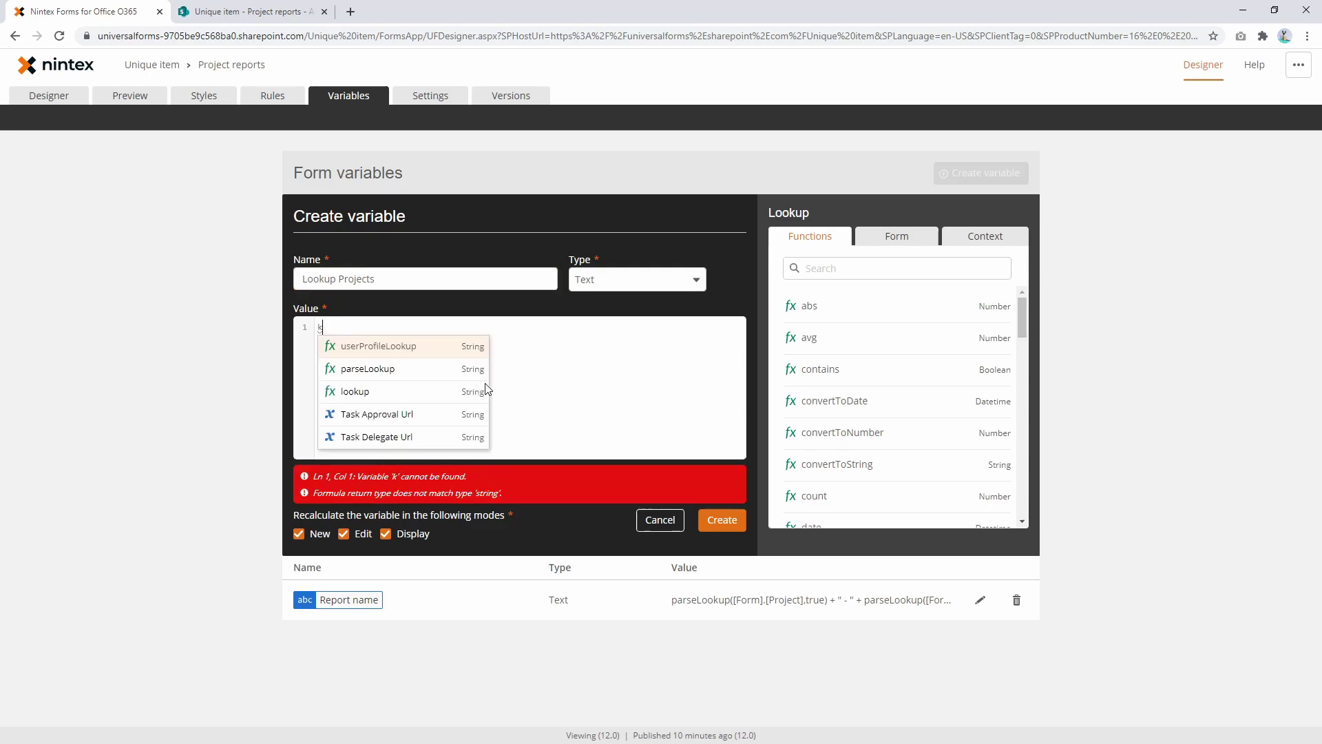
type("ookup")
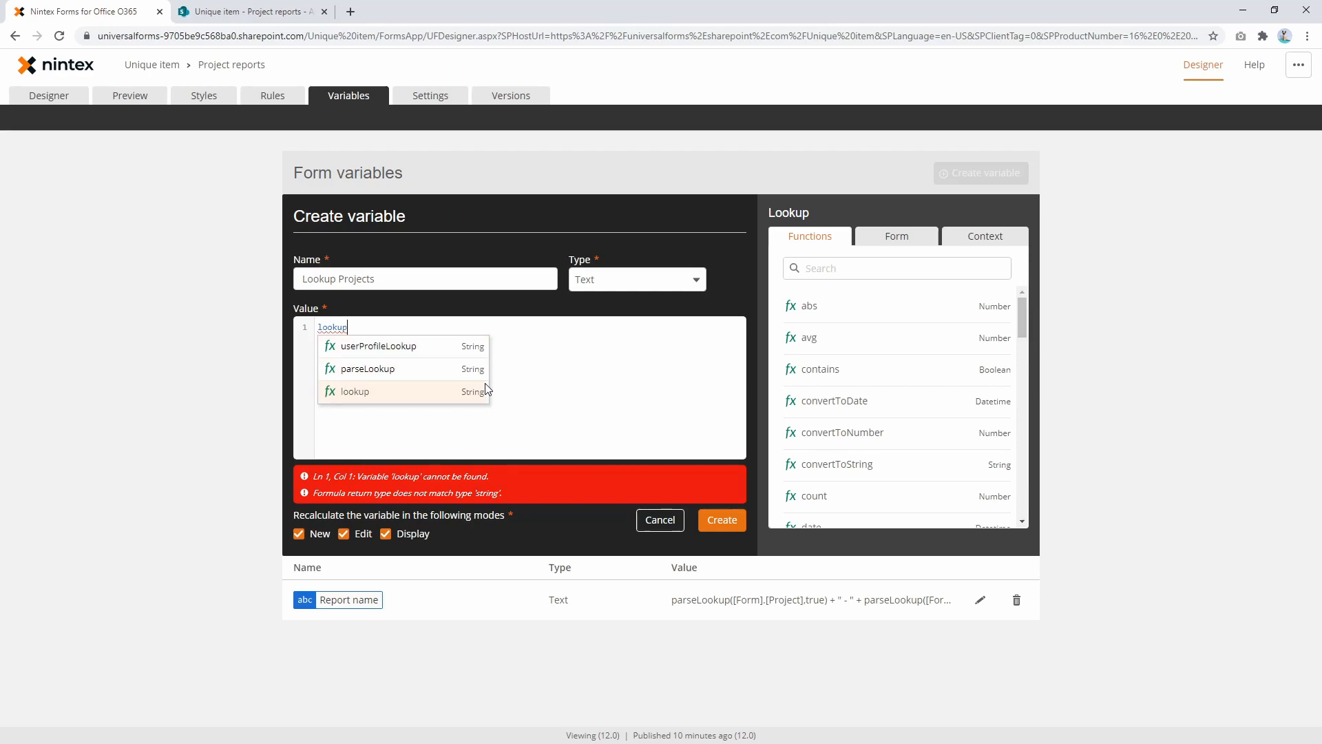
Enter a Lookup on the Project report list using the Report name variable as the value.
left_click(355, 391)
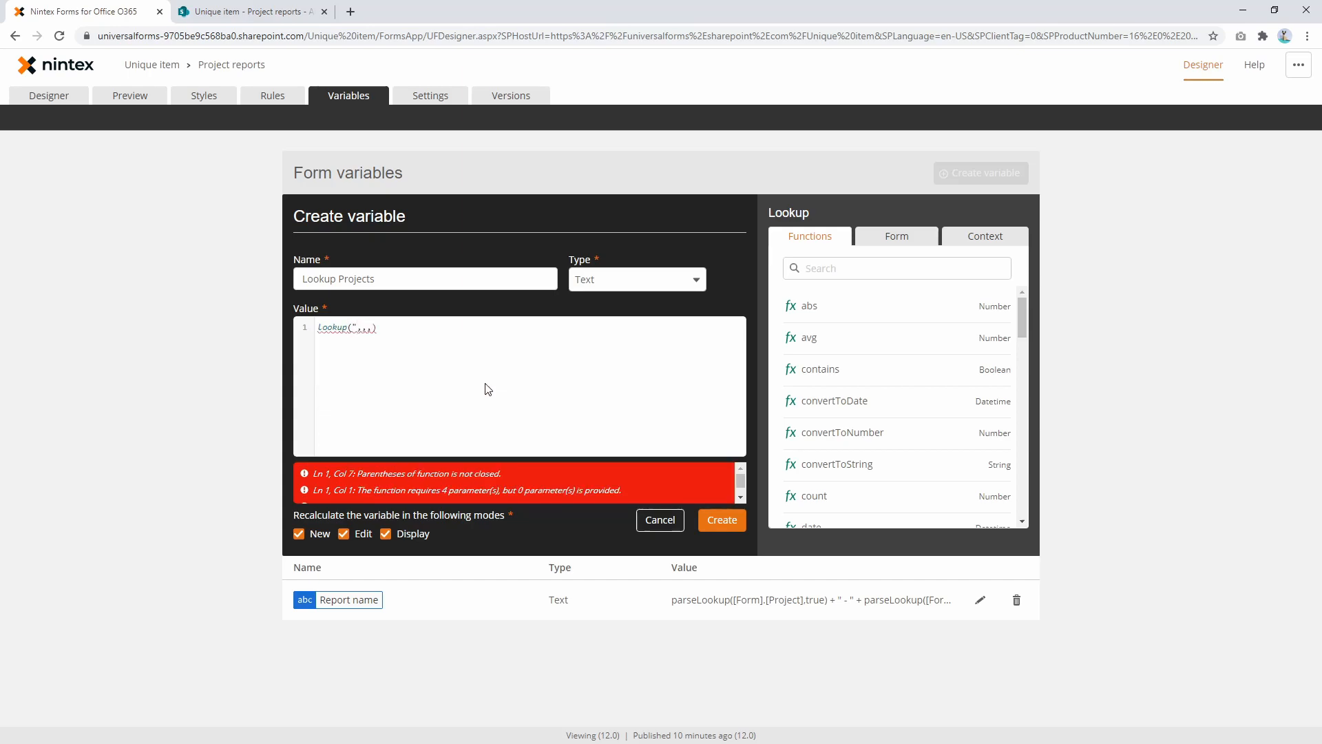
type("Project report")
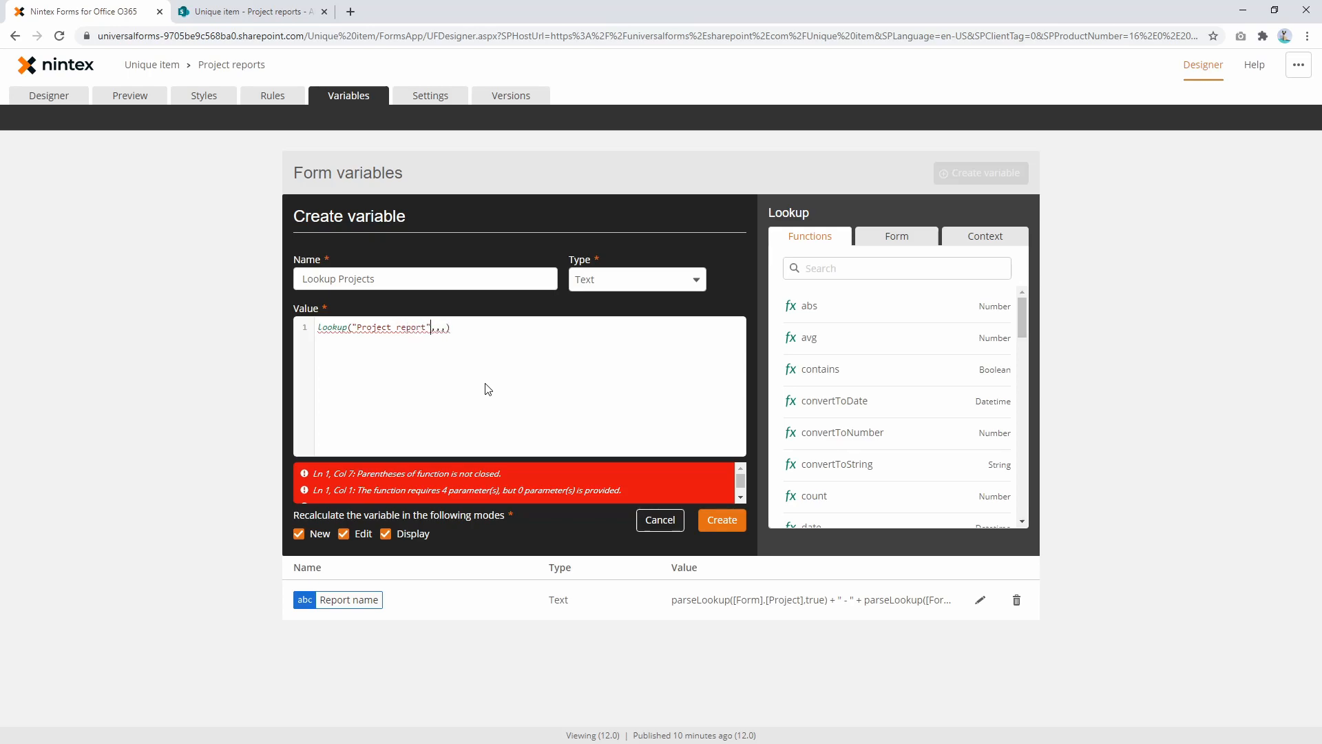
type(",")
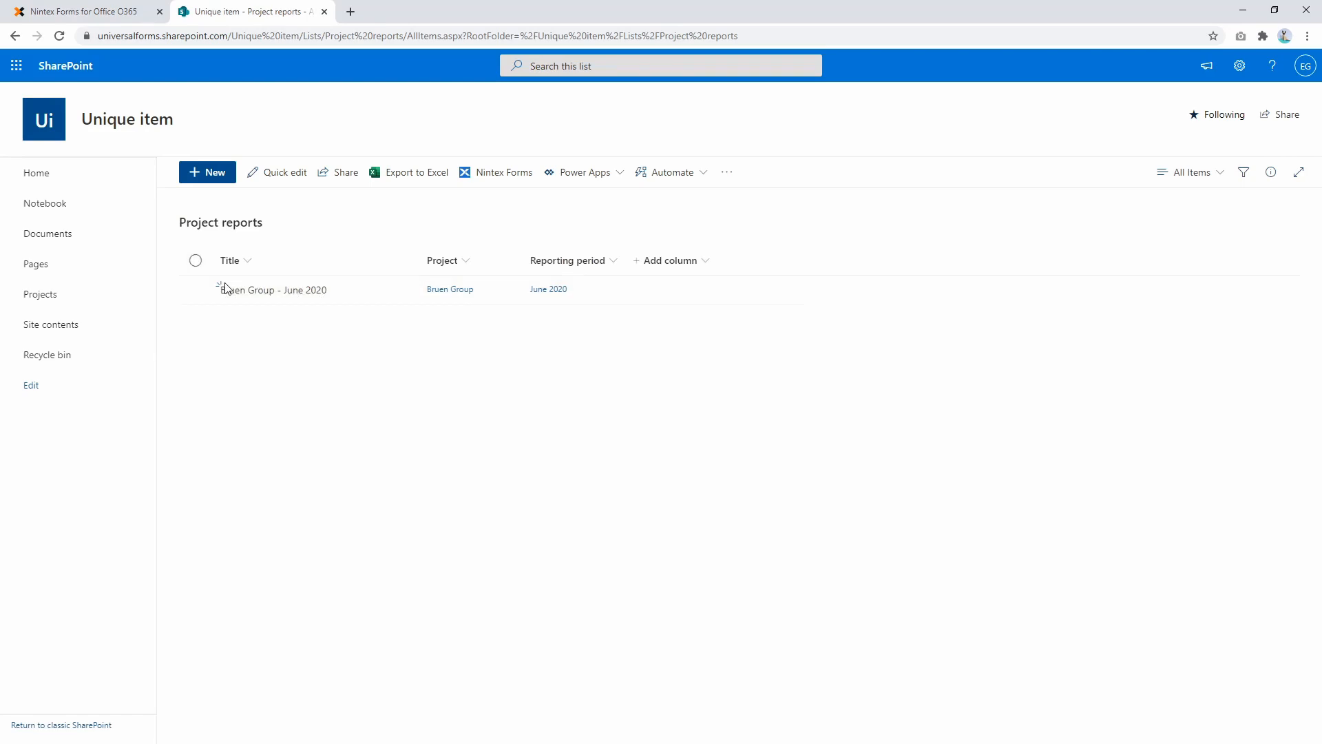
mouse_move(315, 298)
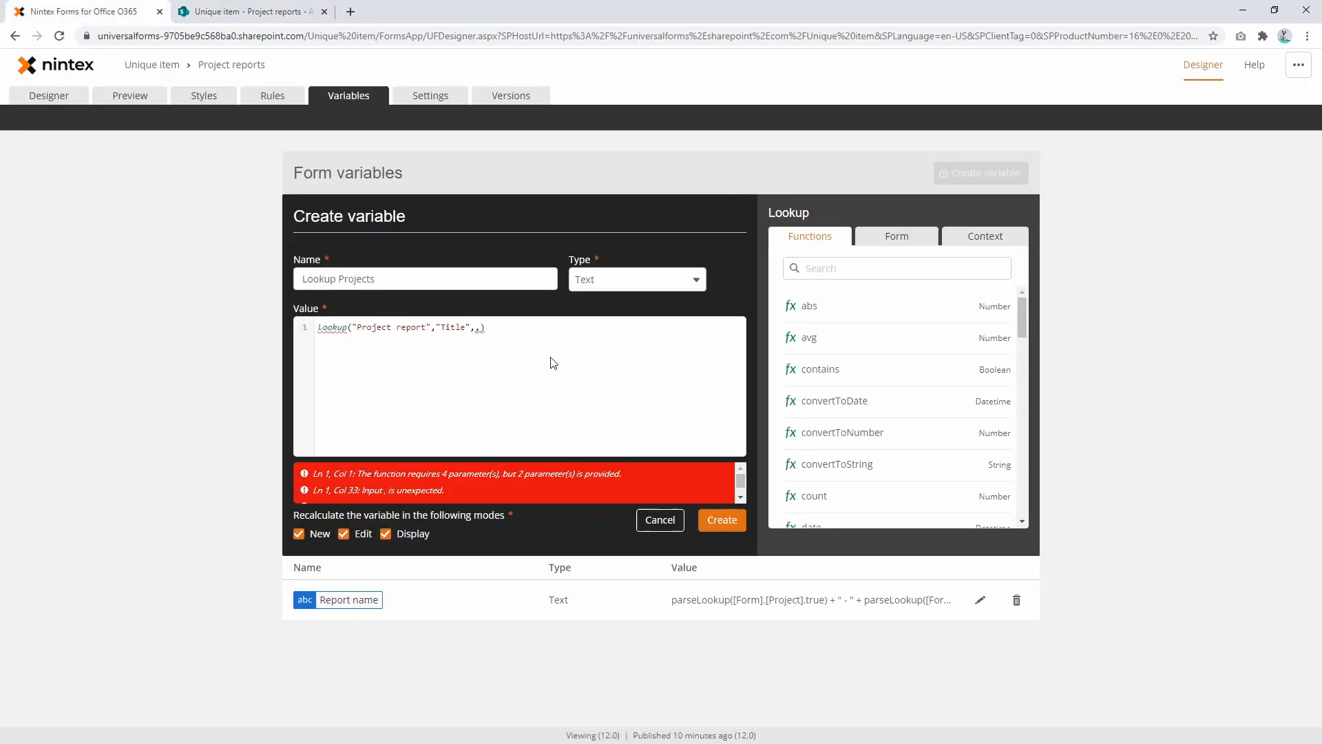
type("report")
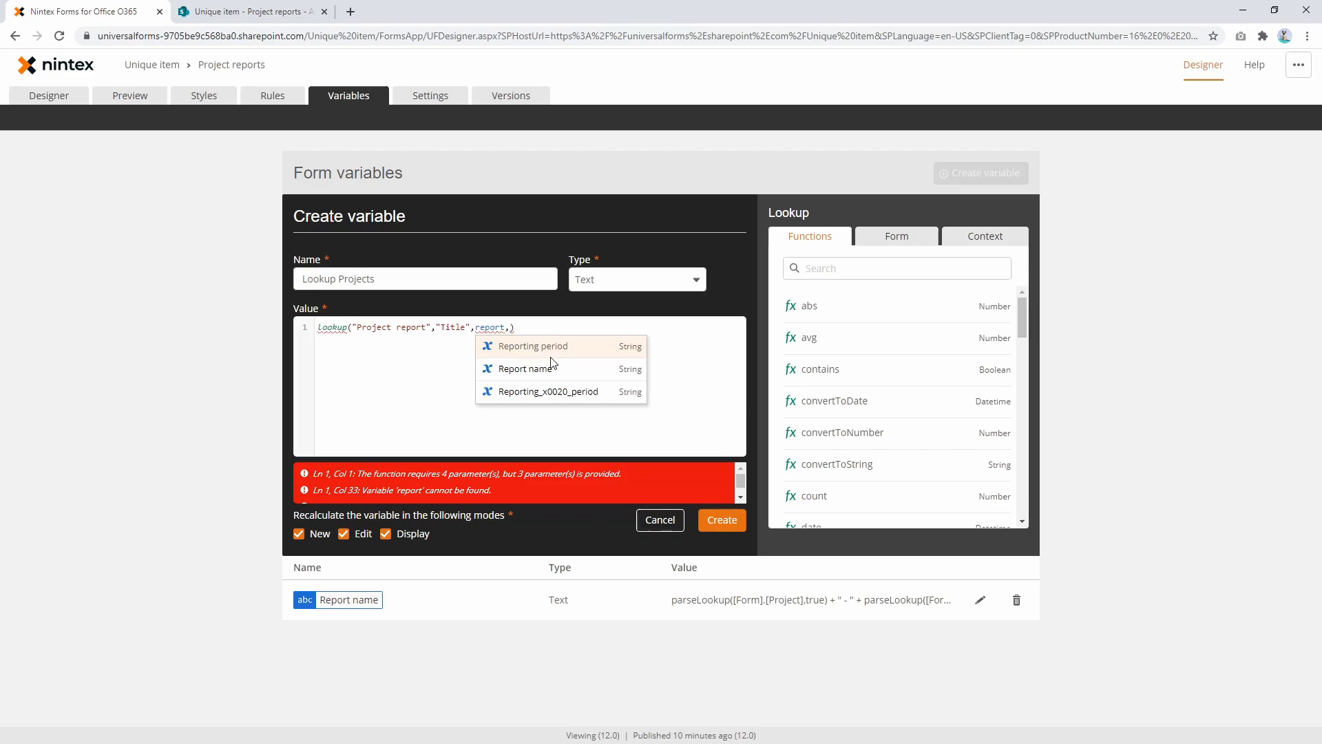
left_click(524, 368)
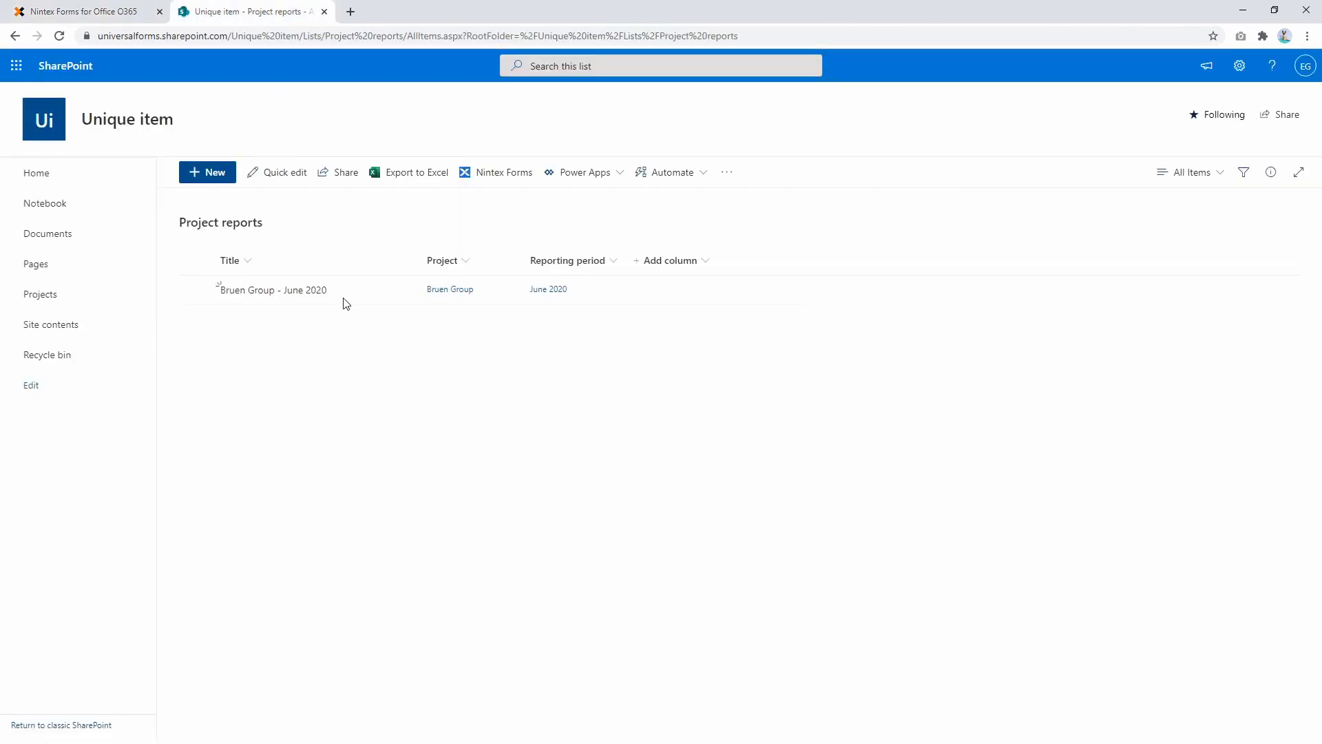
mouse_move(252, 291)
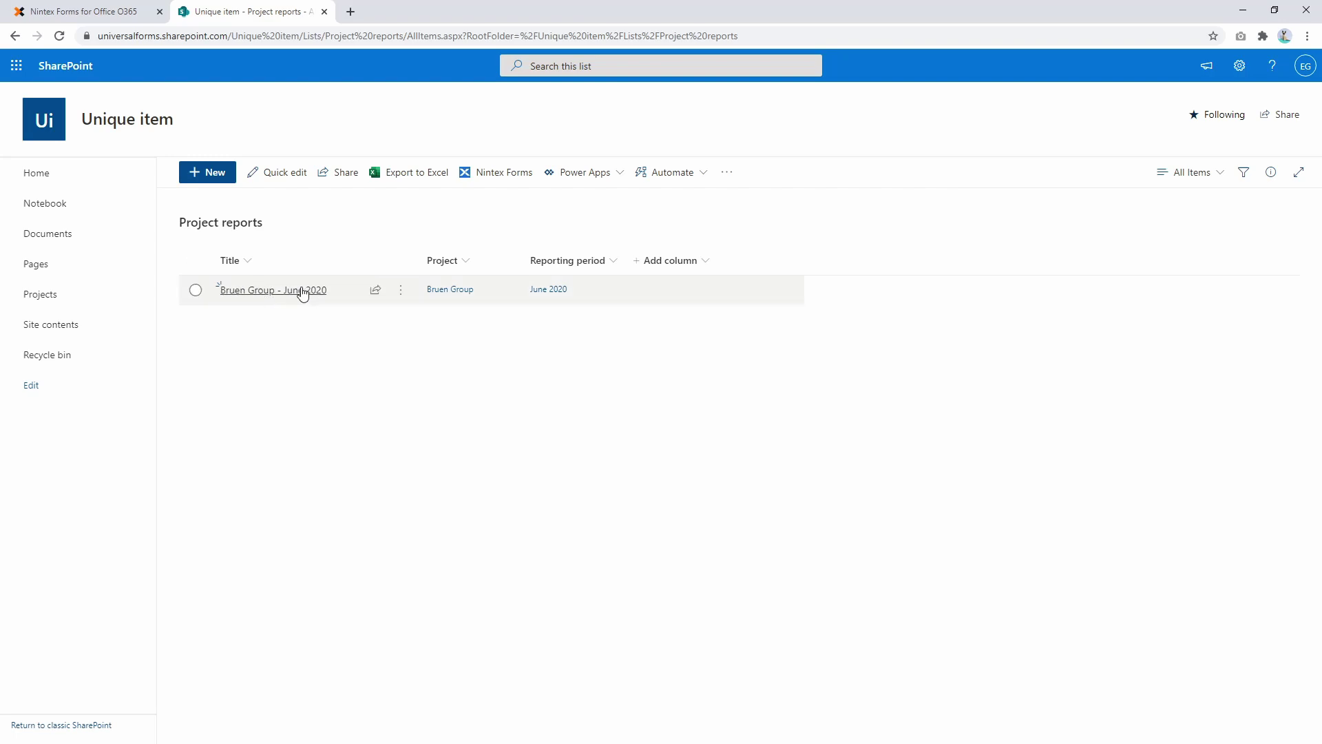
mouse_move(296, 295)
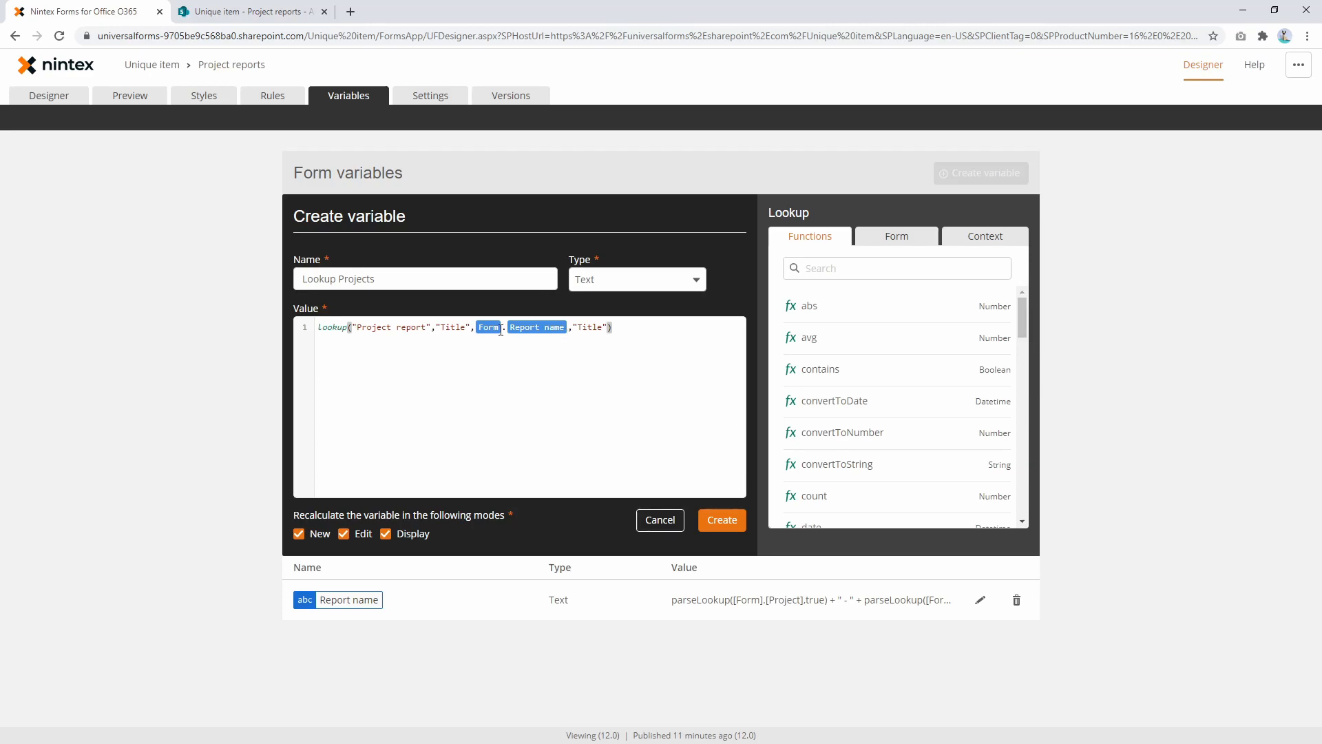
Create the Lookup Projects variable and insert it into Label 1's text in the designer.
left_click(722, 520)
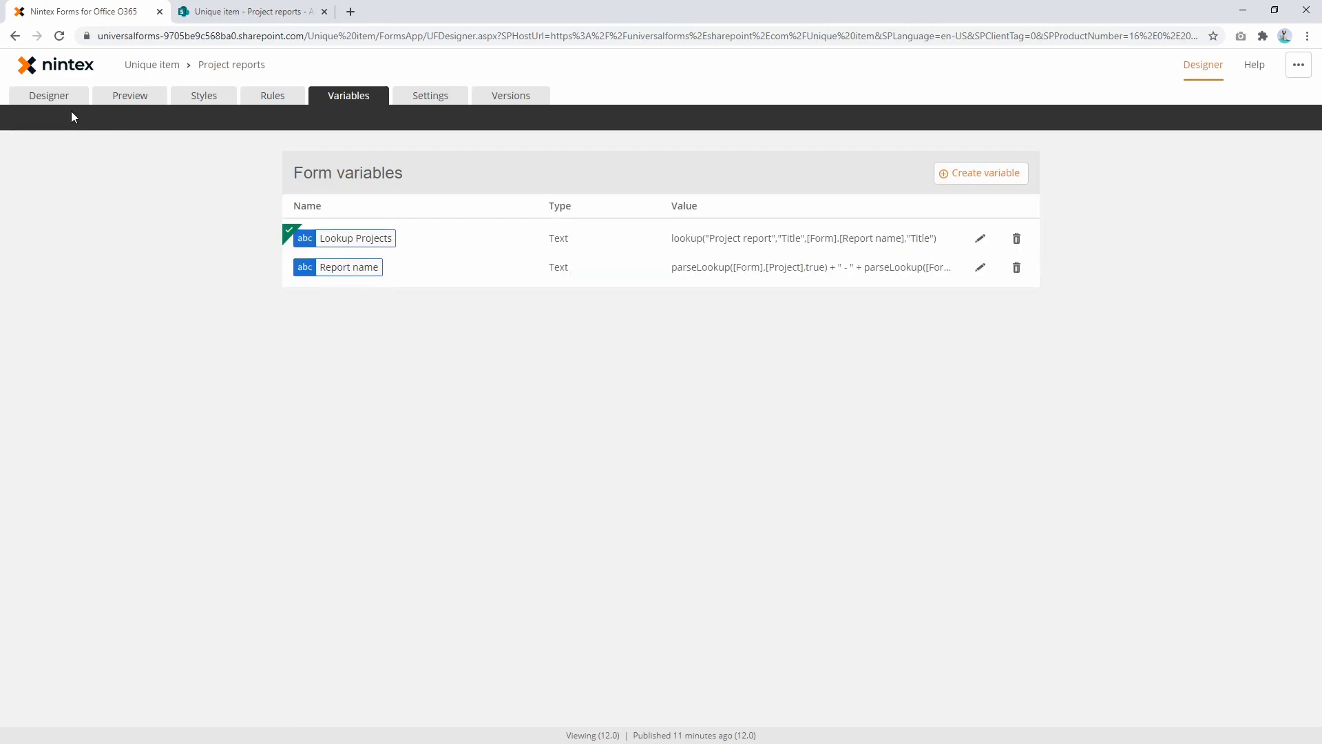
left_click(49, 95)
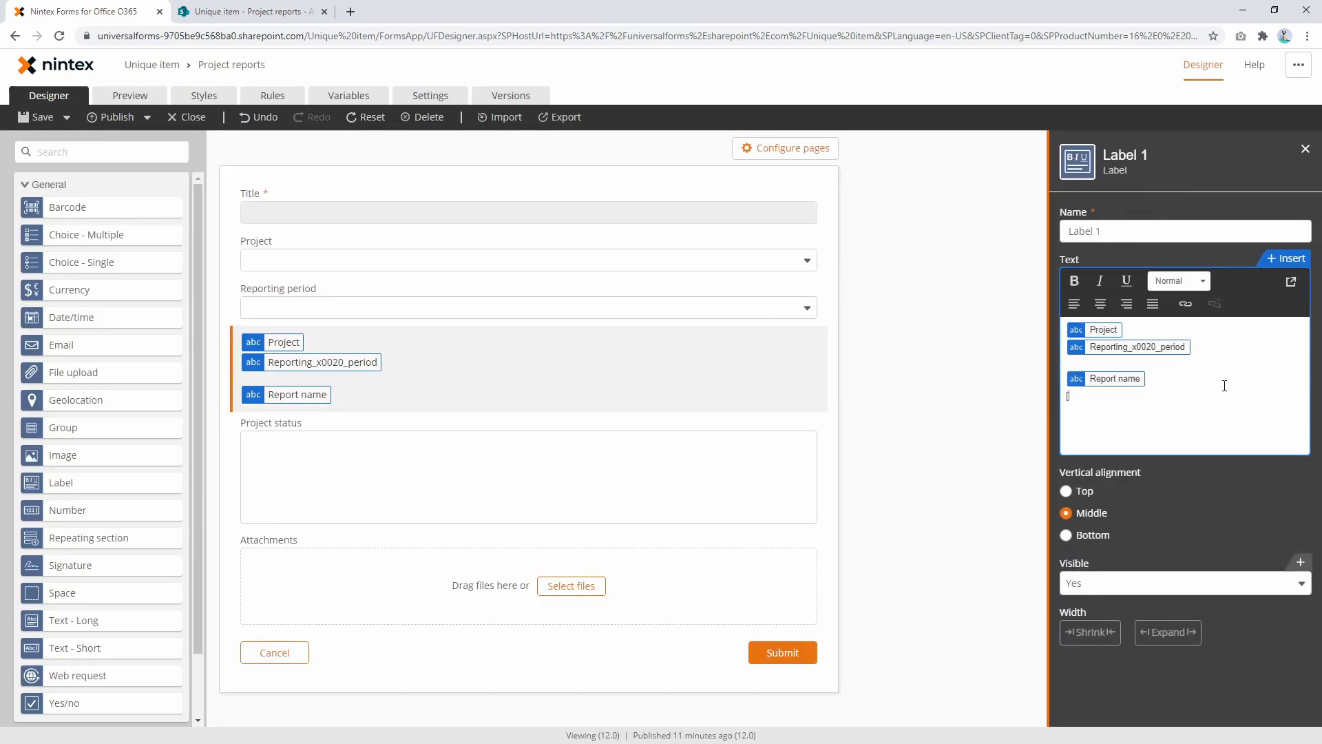
type("[lo")
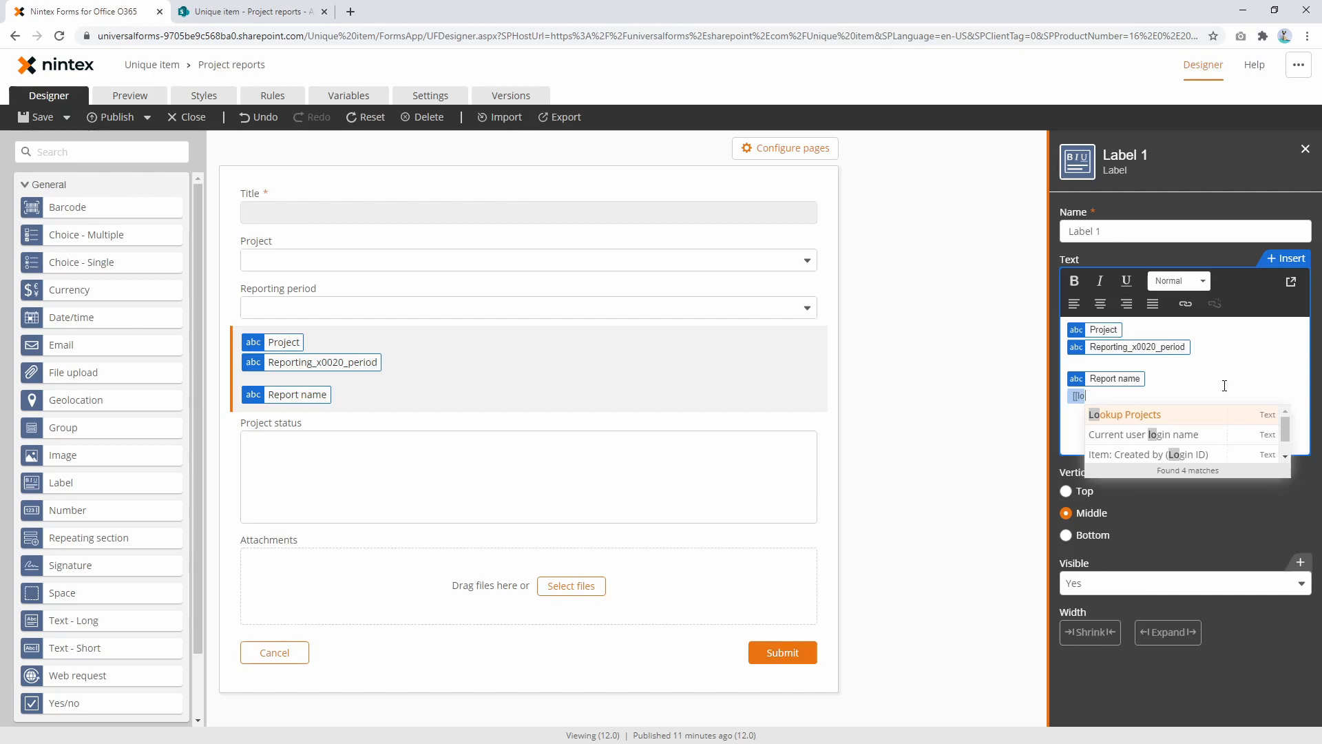
left_click(1124, 415)
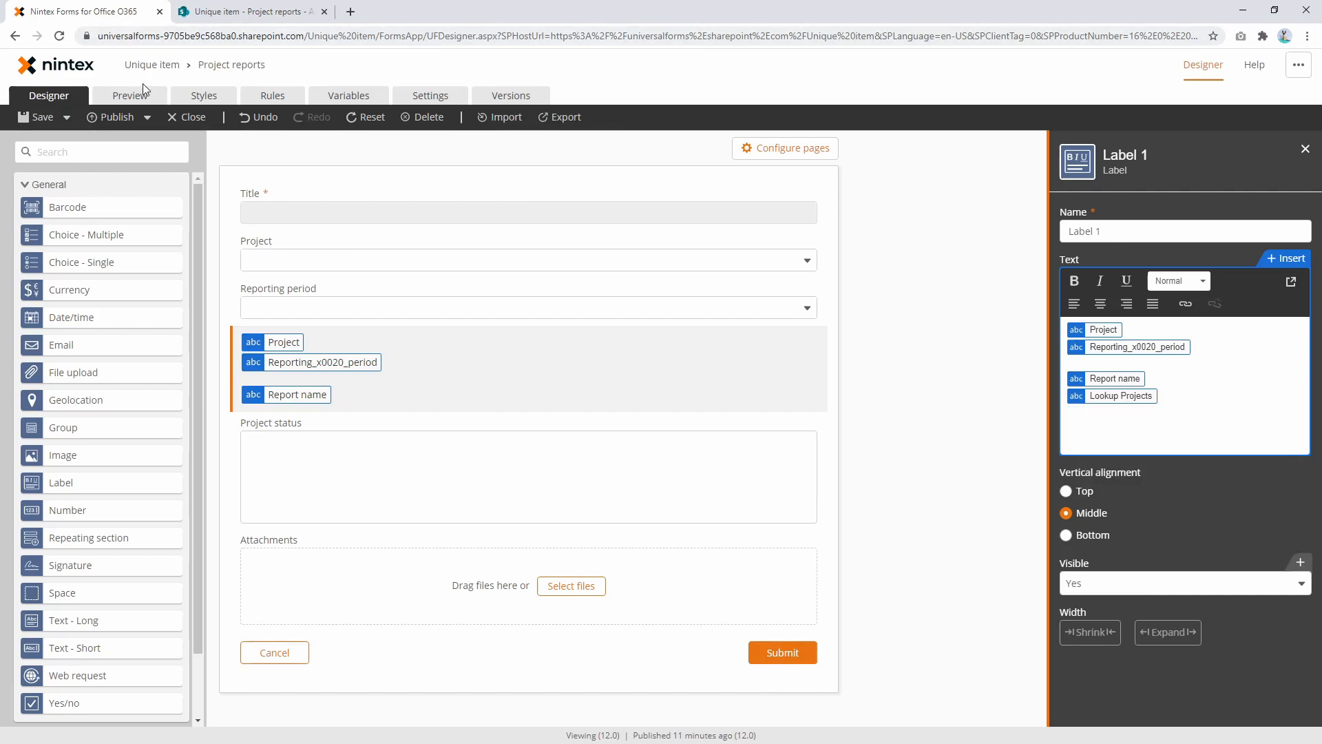
Preview the form and compare it against the existing reports in the SharePoint list.
left_click(130, 95)
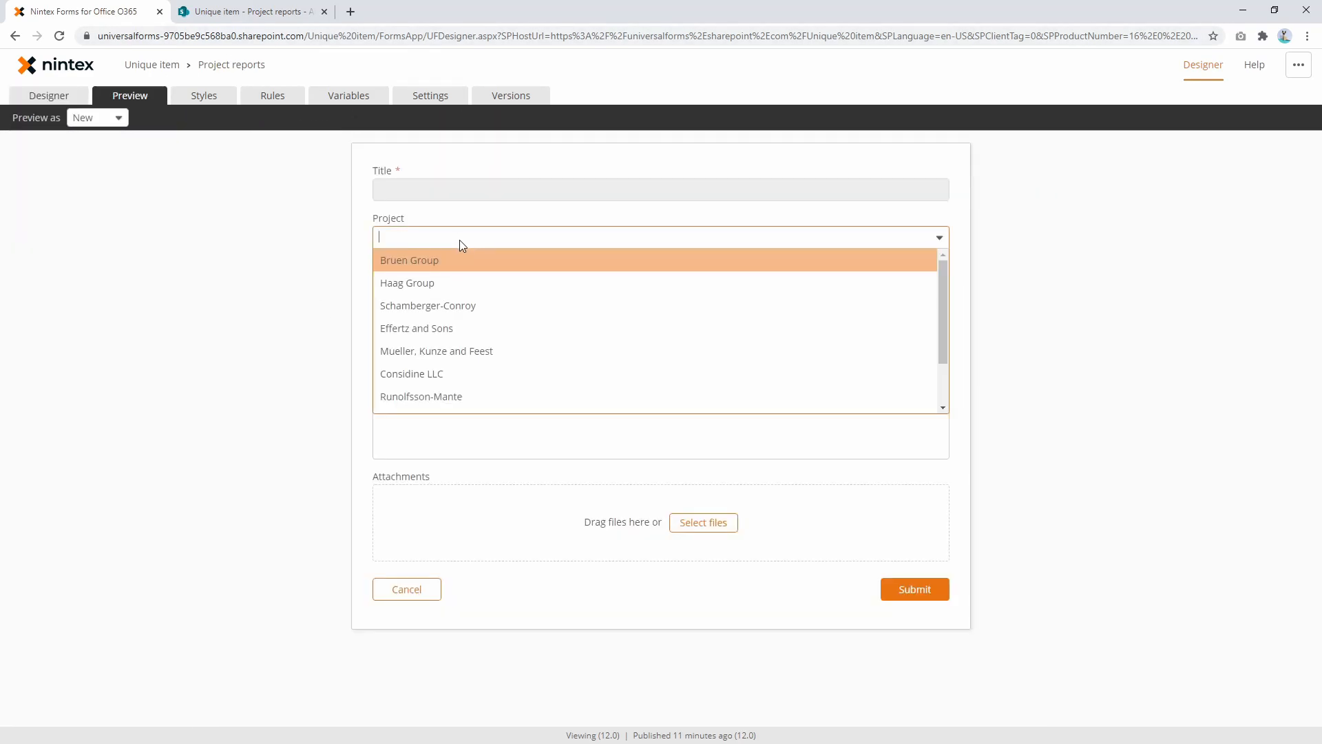
left_click(409, 260)
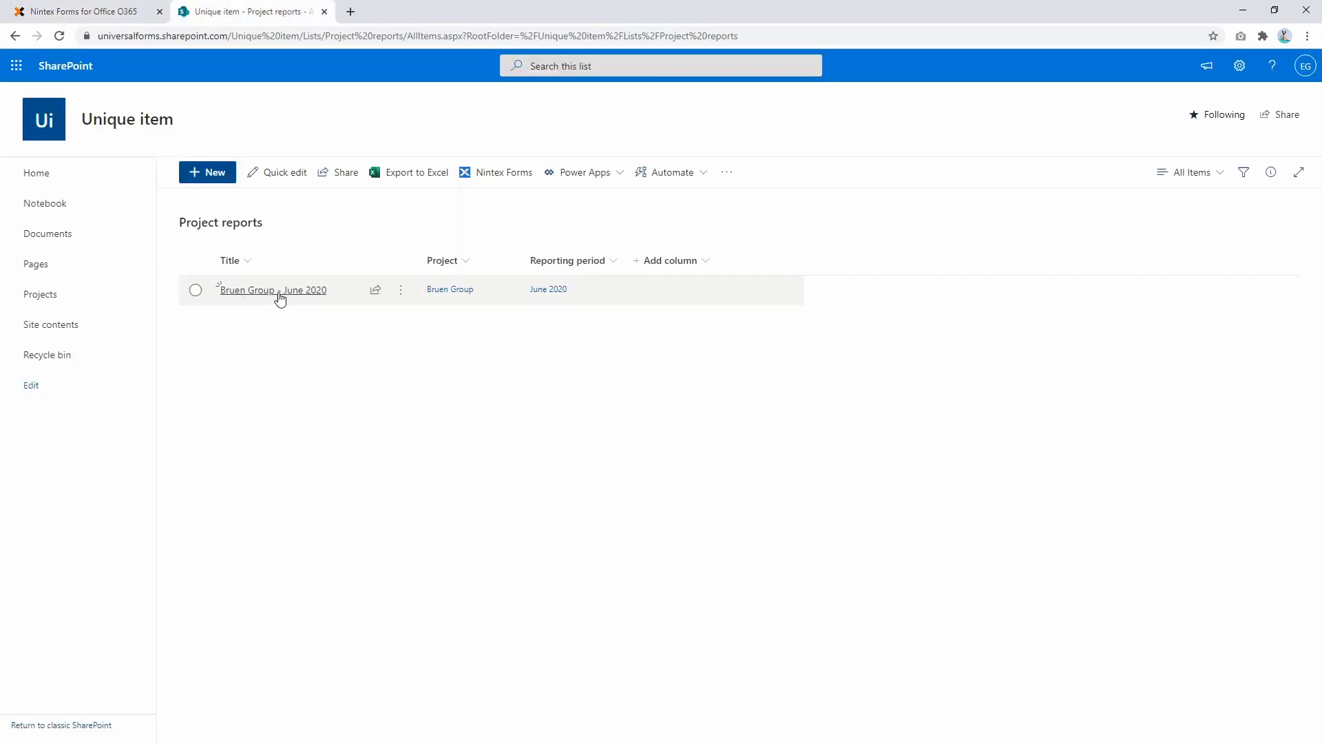
left_click(273, 290)
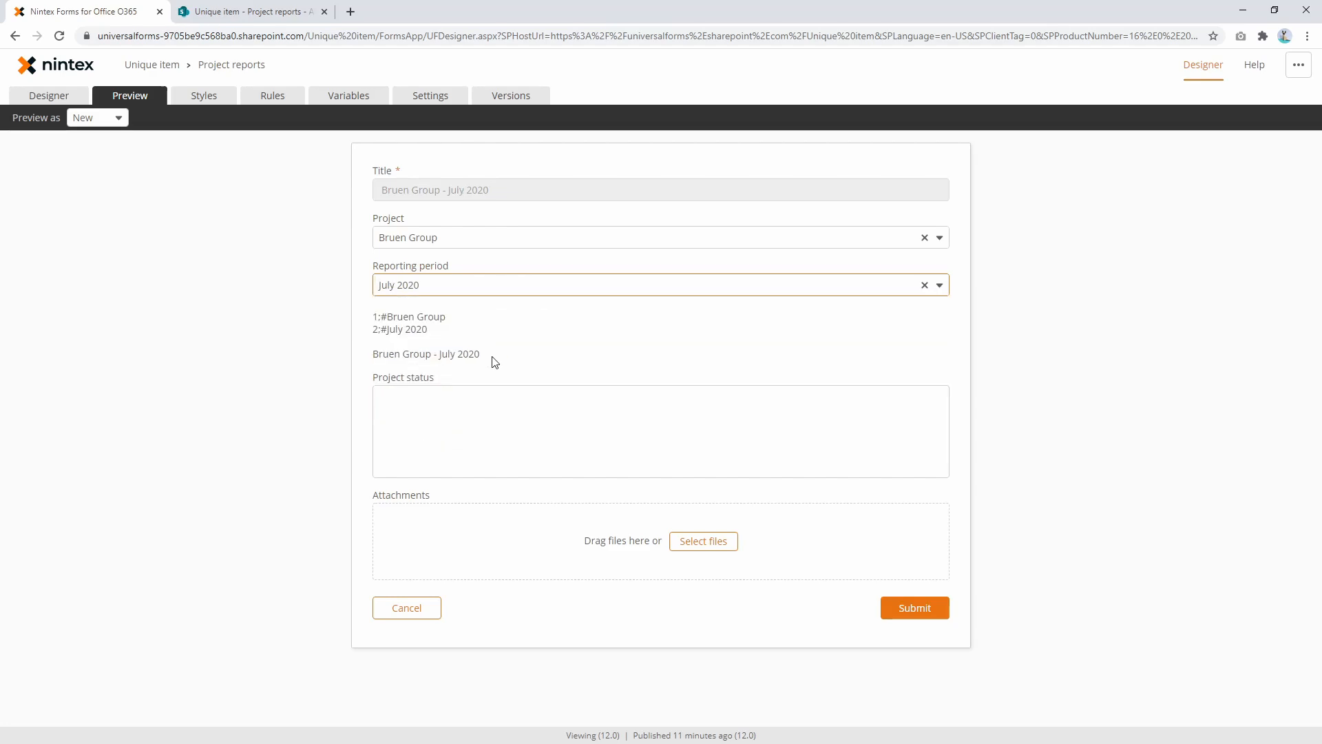
left_click(49, 95)
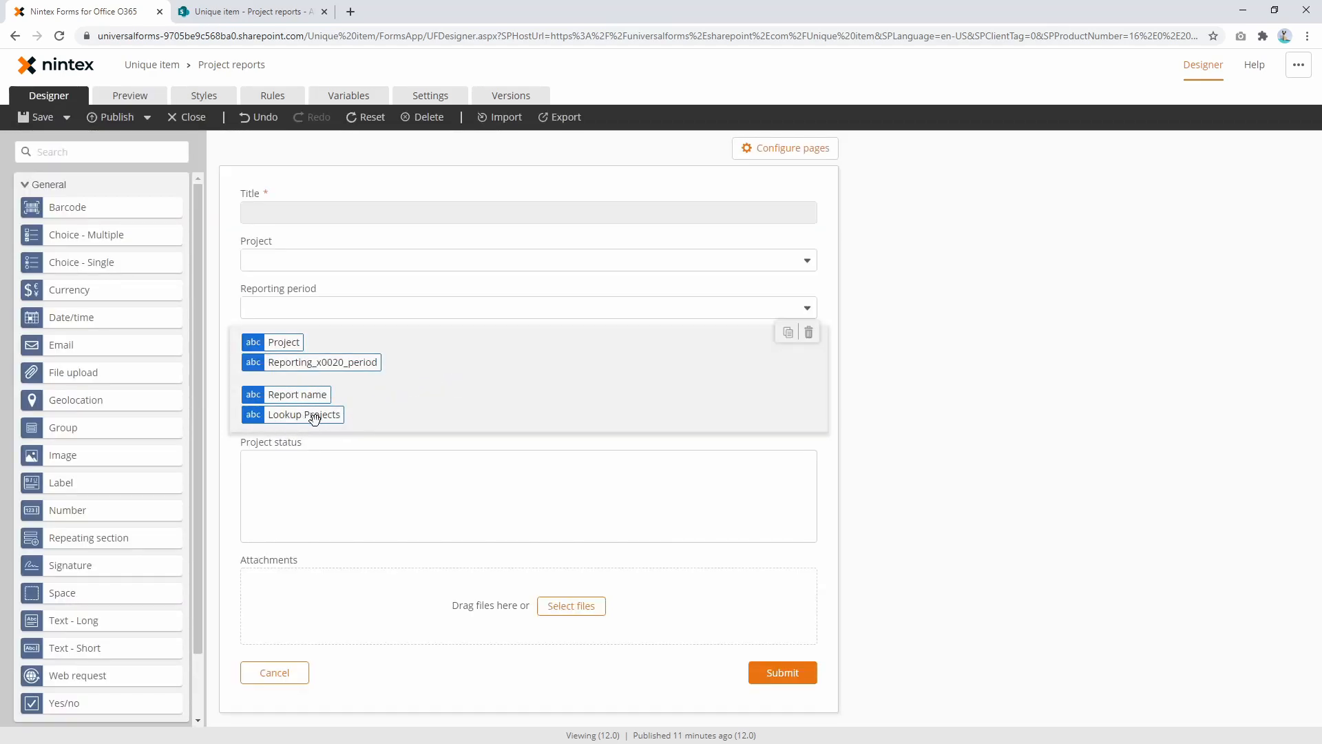
Preview with Bruen Group and June 2020, then return to the variables list.
left_click(129, 95)
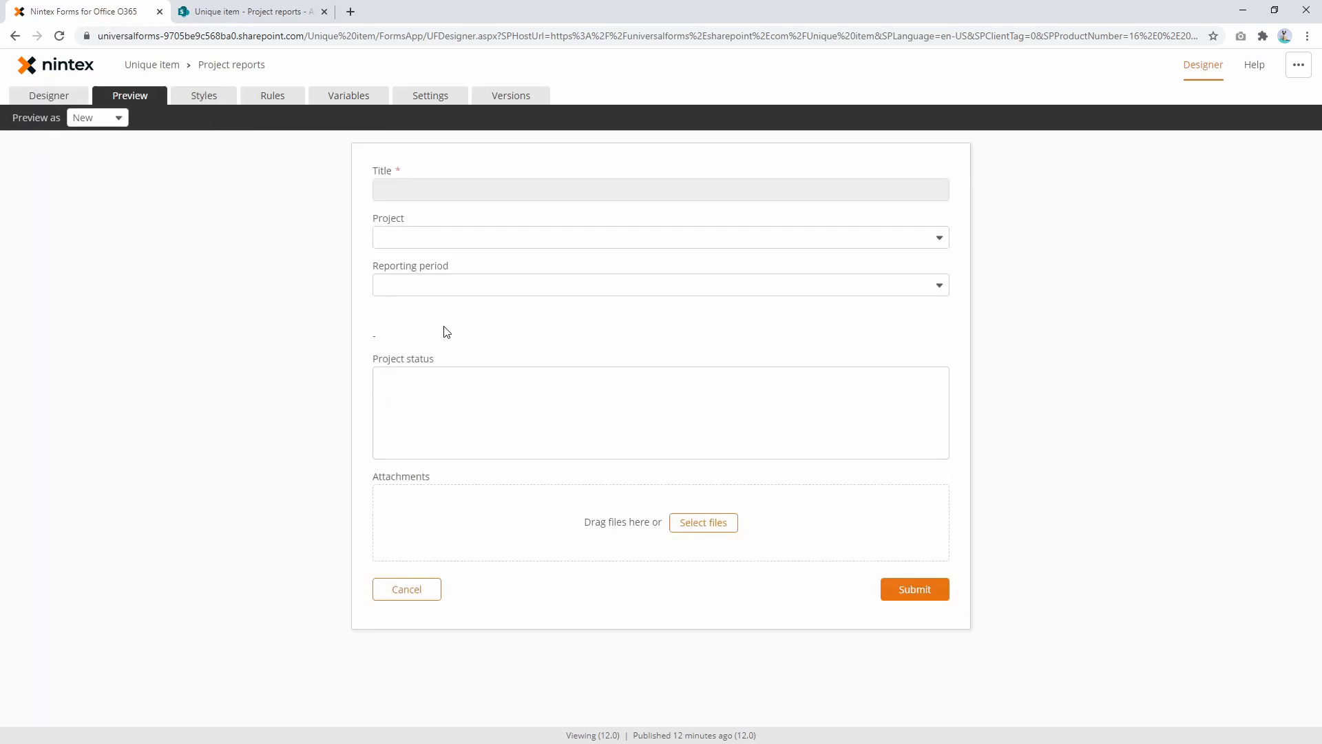
left_click(659, 280)
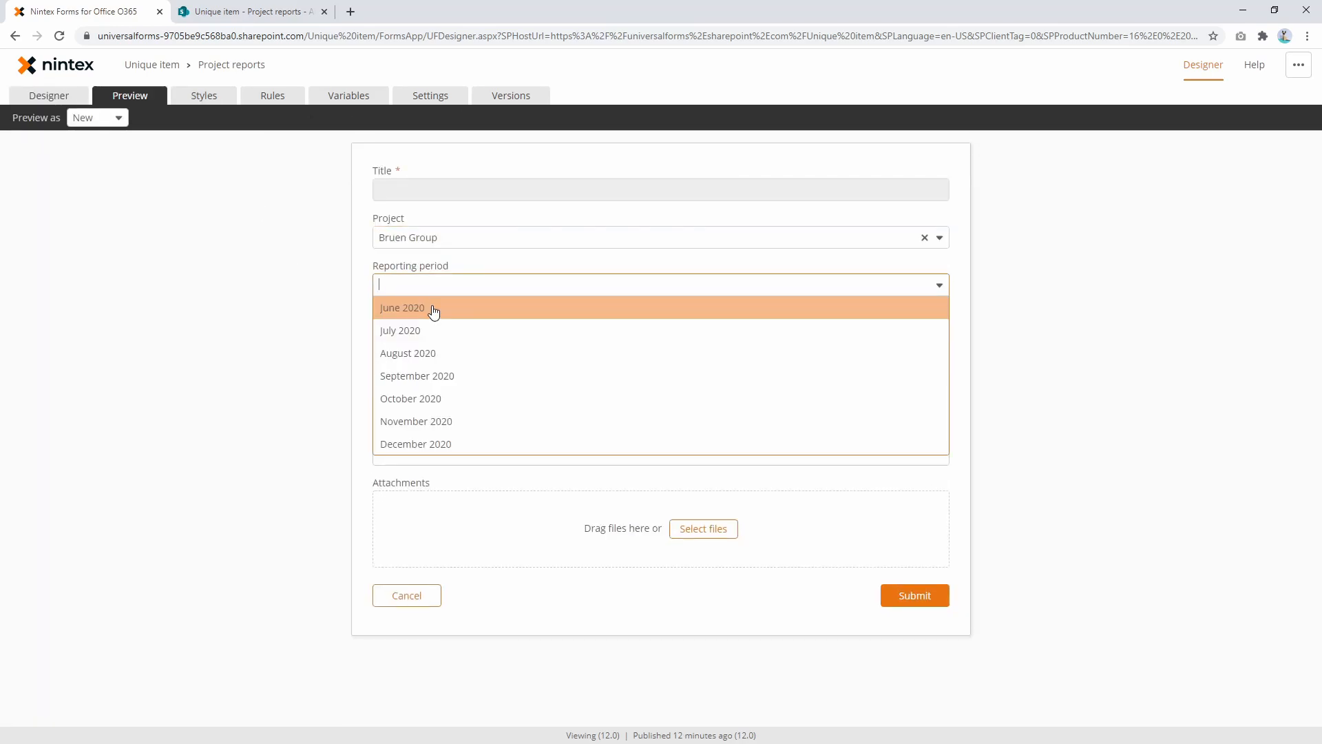
left_click(401, 307)
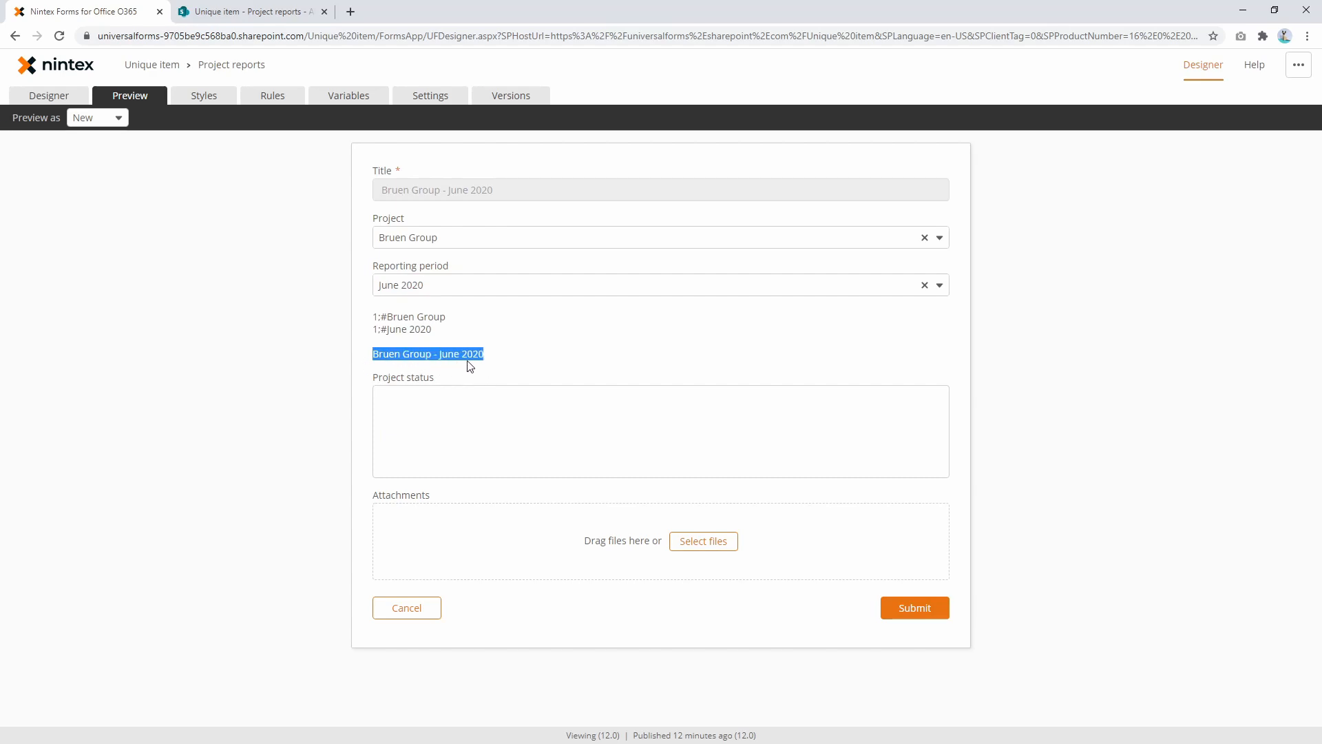
left_click(349, 95)
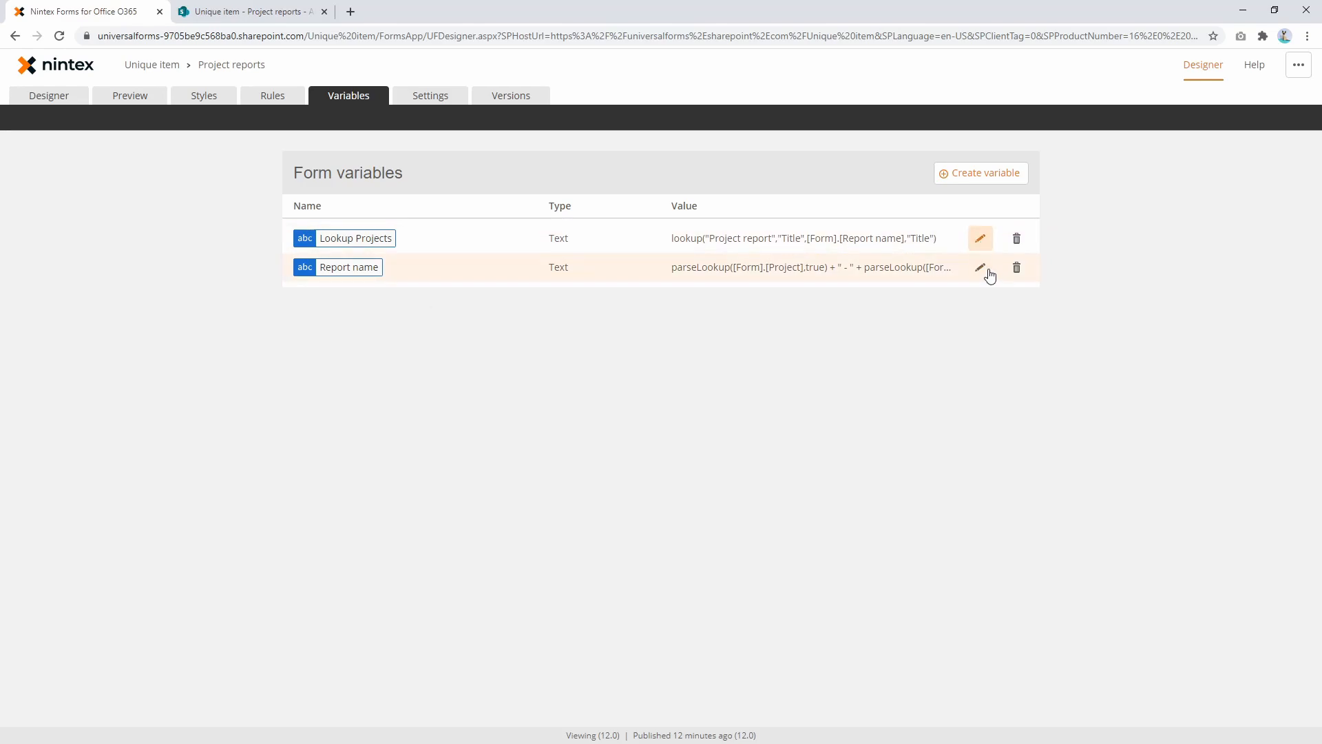
Edit Lookup Projects so its formula references the 'Project reports' list, and save.
left_click(980, 238)
type("s")
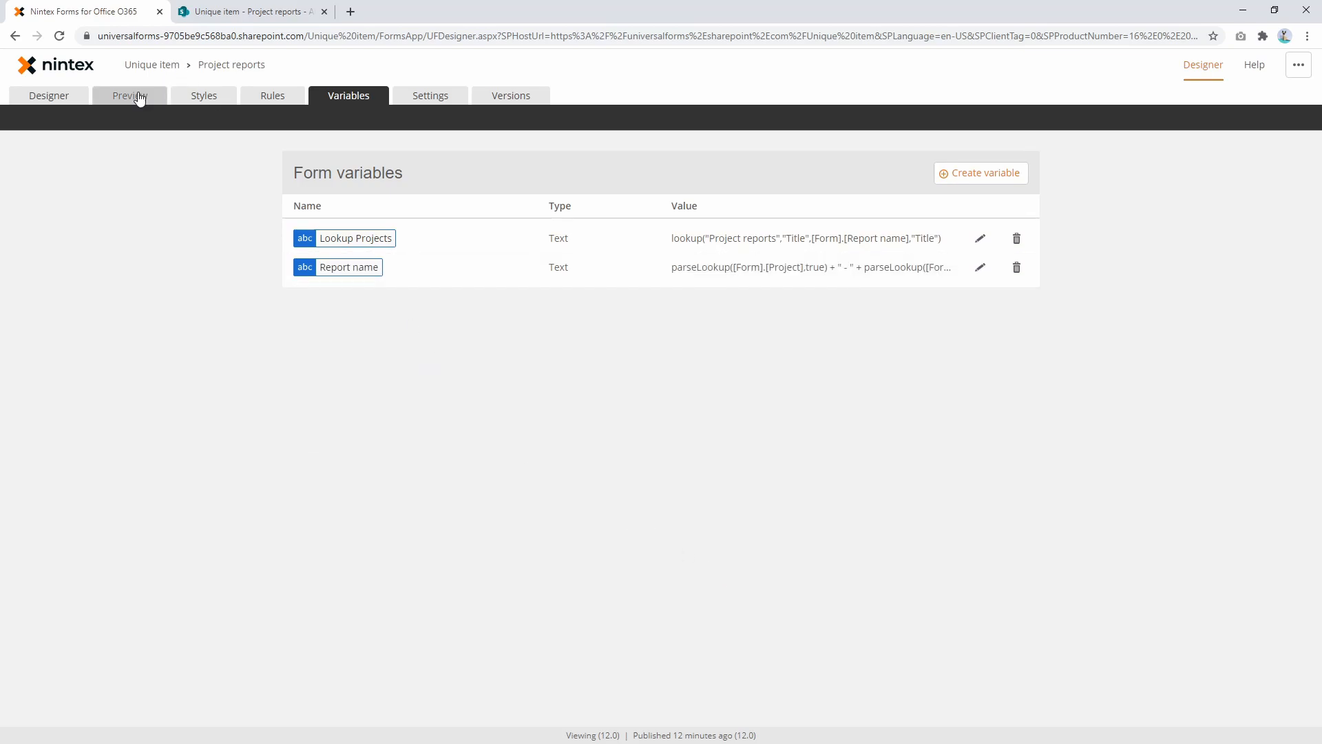
Preview with Bruen Group and July 2020, giving the title 'Bruen Group - July 2020'.
left_click(130, 95)
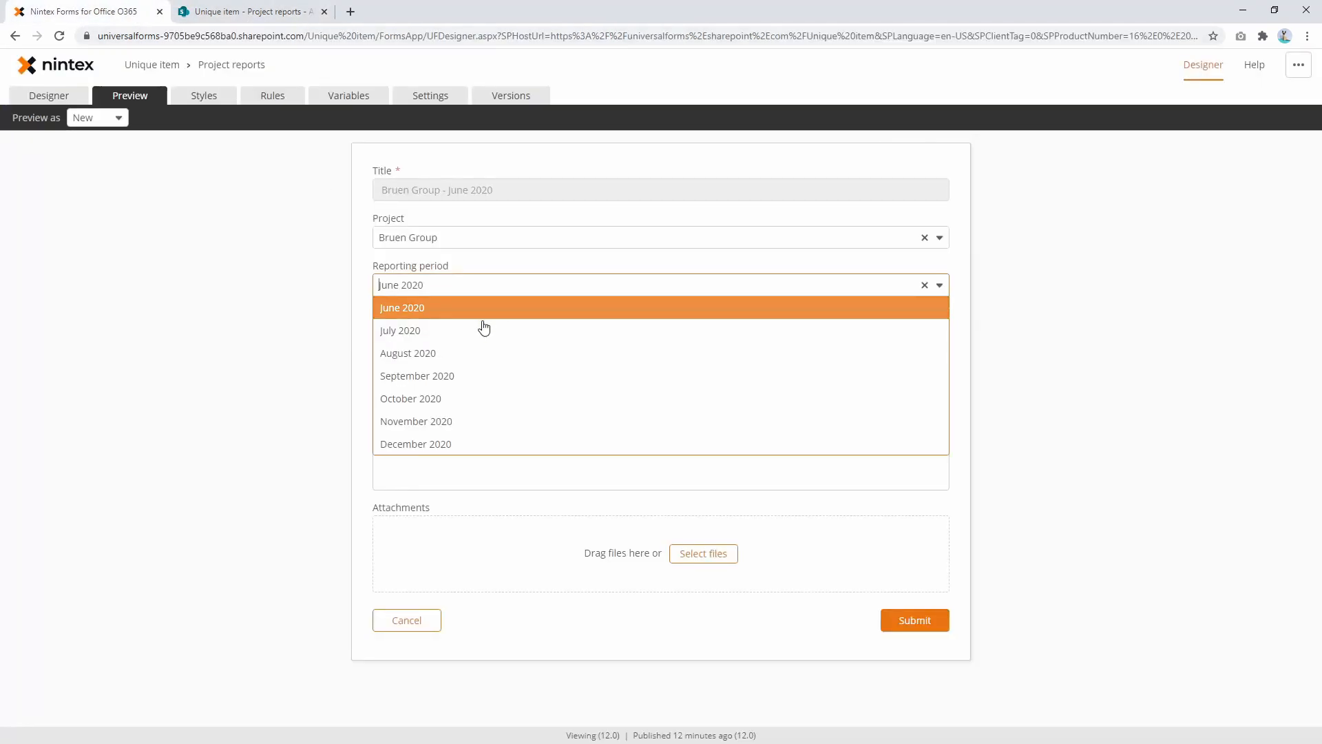
left_click(400, 330)
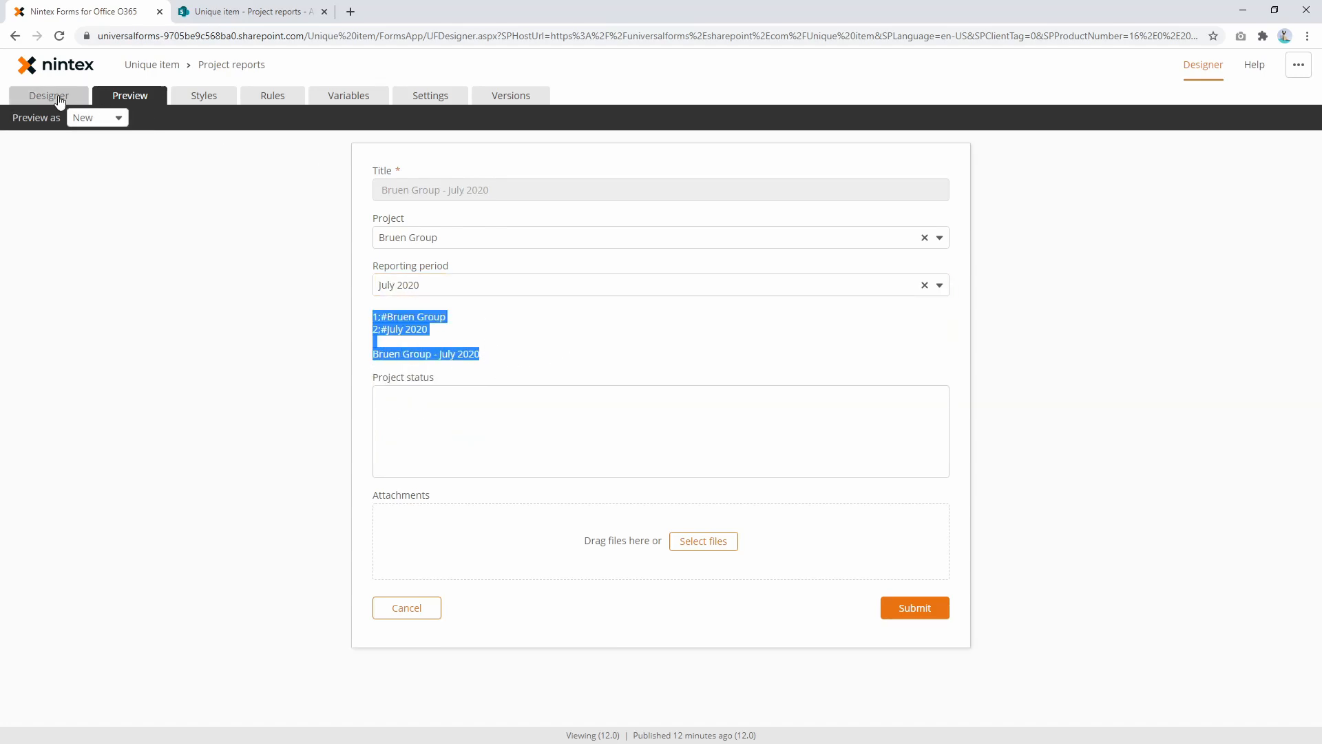
Add 'Report name:' and 'Match found on:' captions to Label 1, then preview Bruen Group - June 2020.
left_click(49, 95)
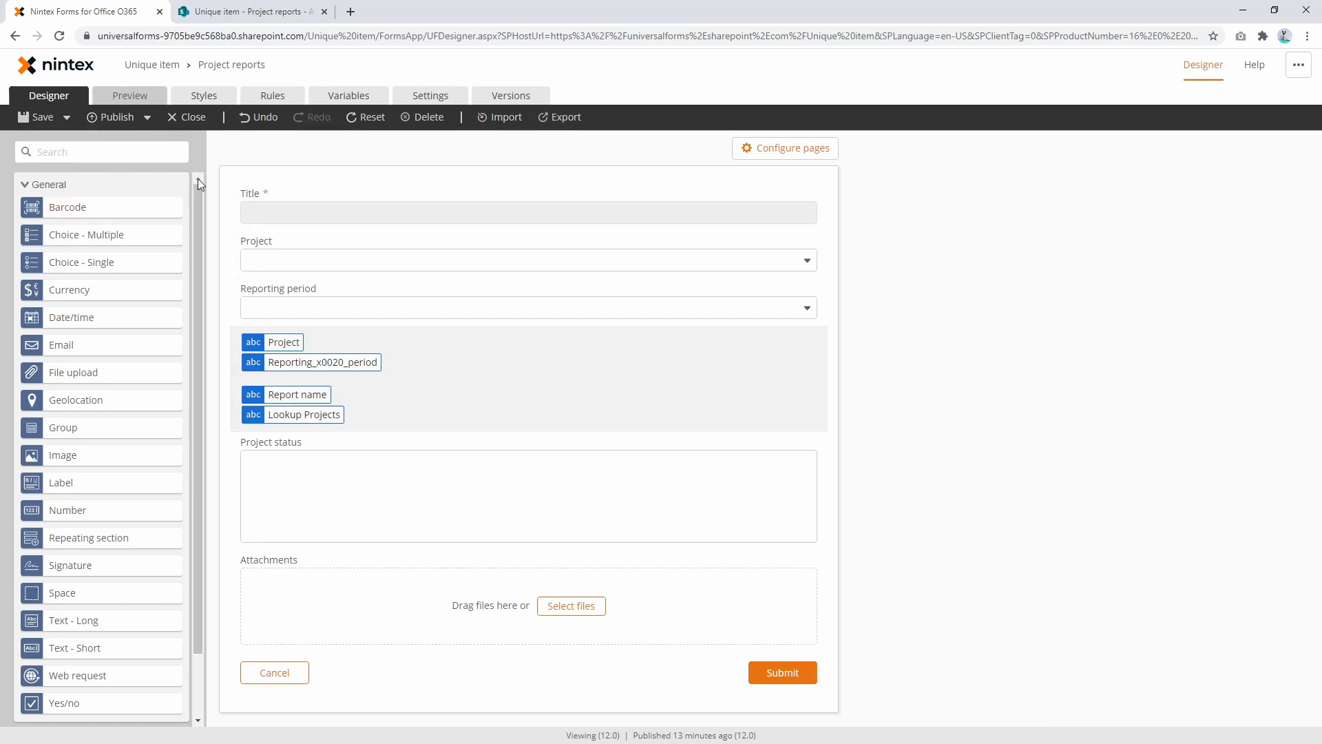
left_click(129, 96)
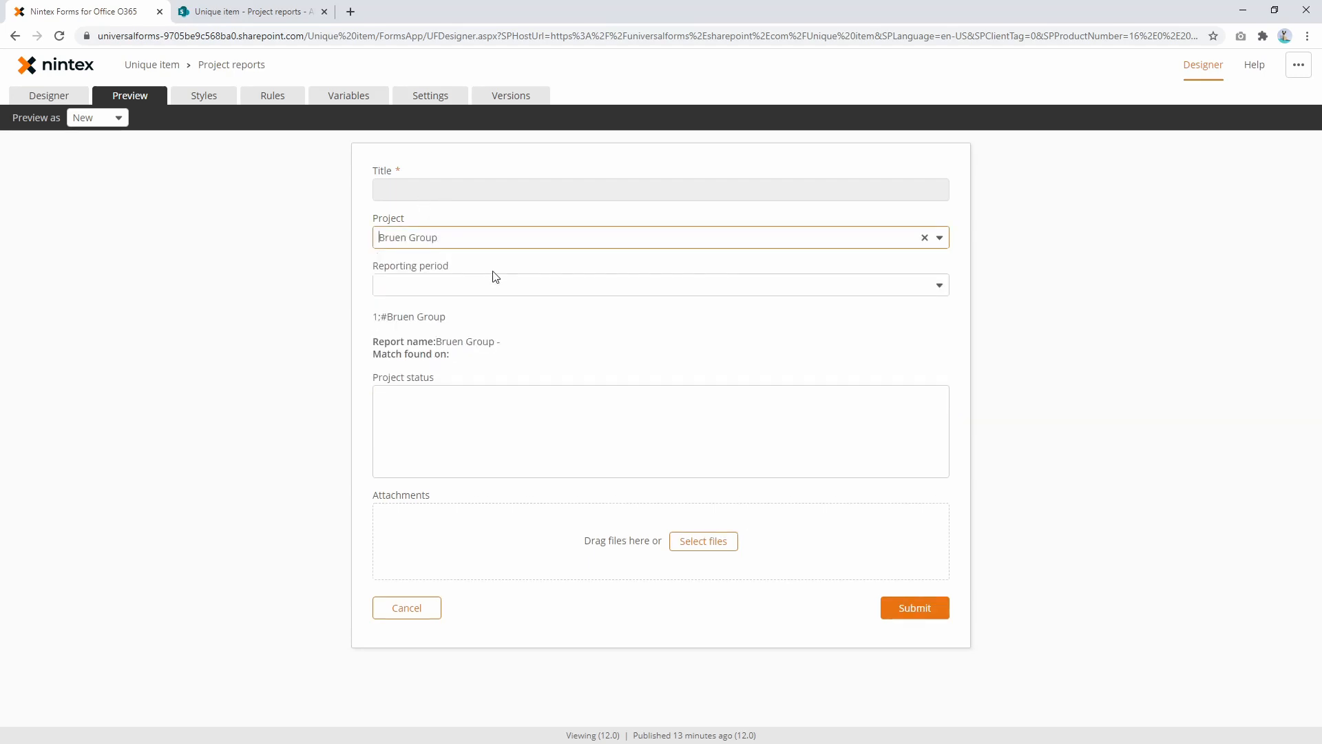
mouse_move(371, 344)
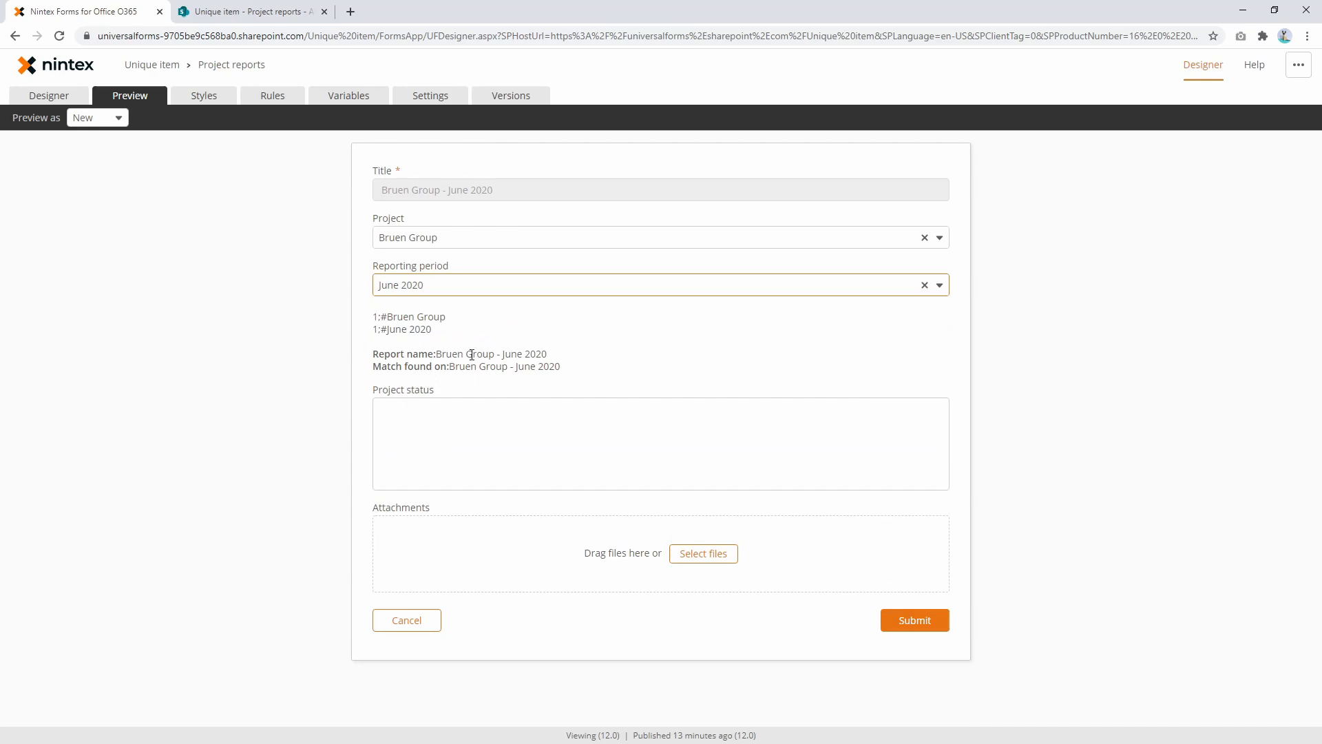
triple_click(466, 367)
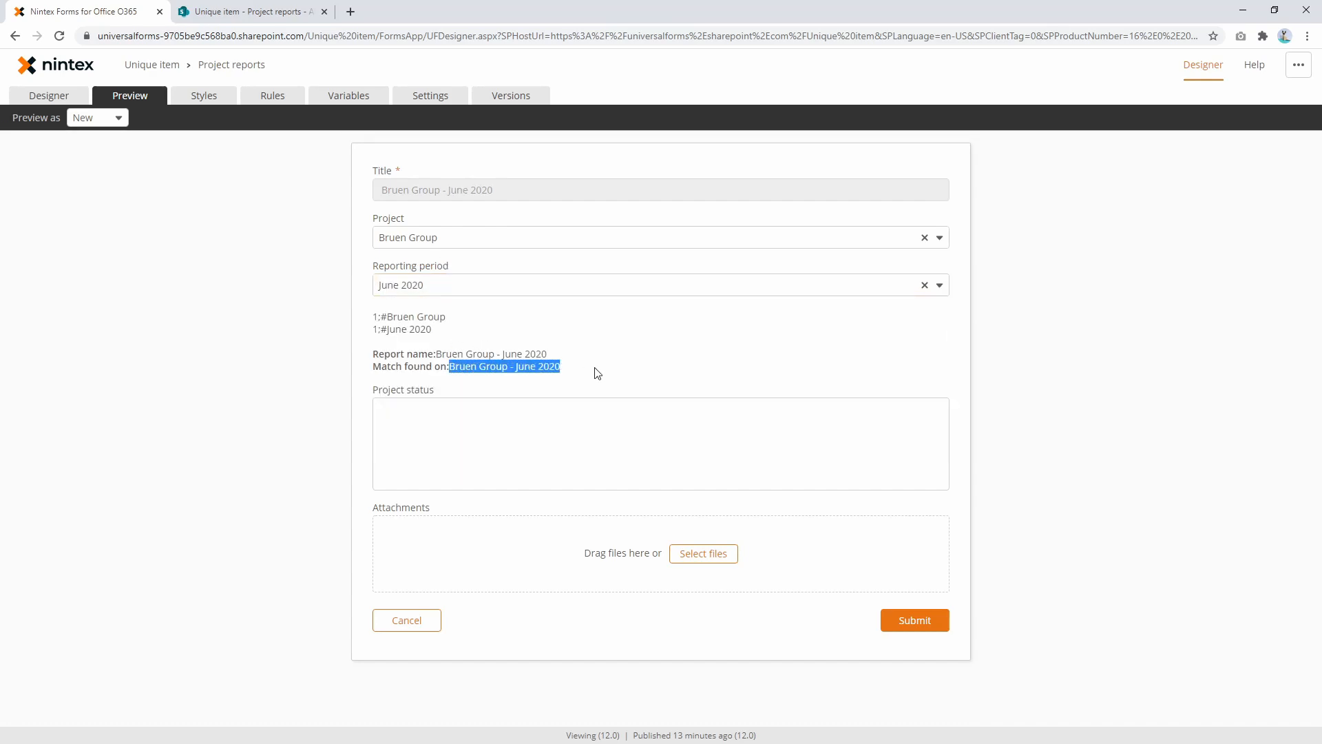
mouse_move(345, 99)
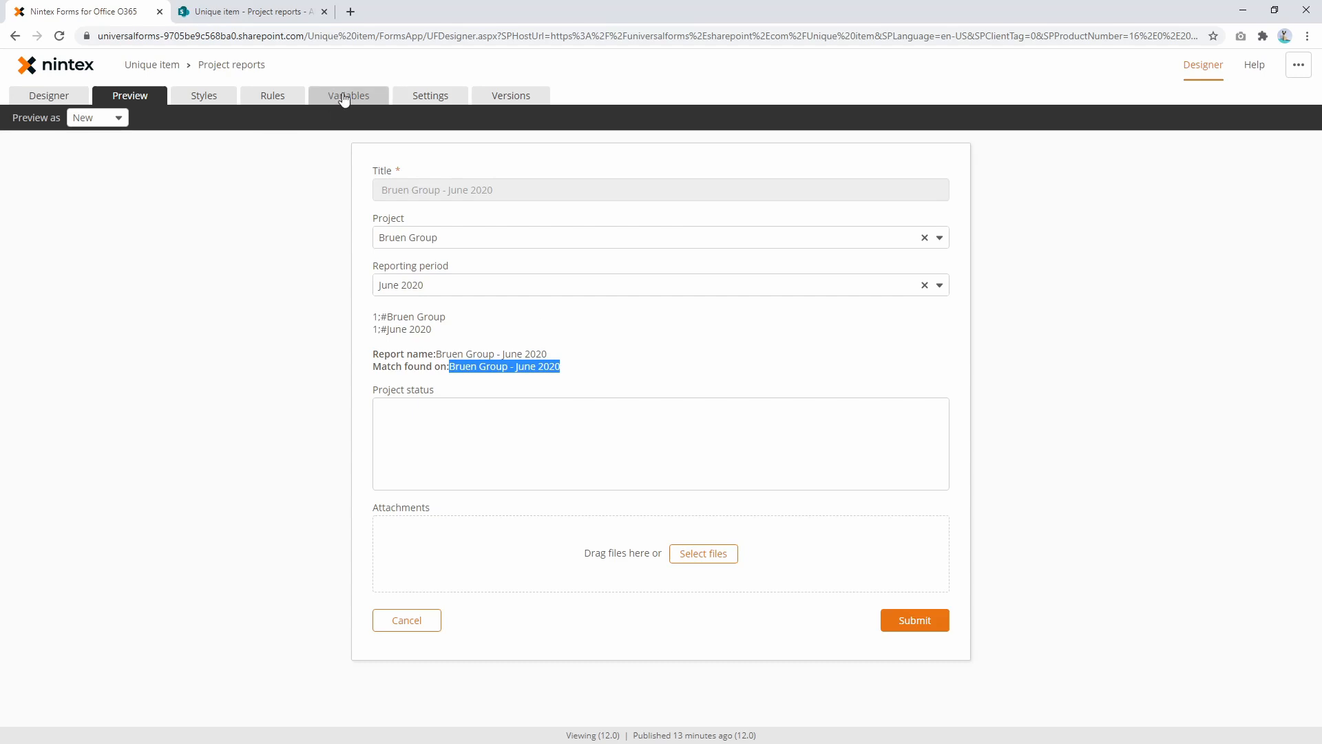
Draft a 'Check if project exists' submit rule, then discard it via the Continue warning.
left_click(349, 95)
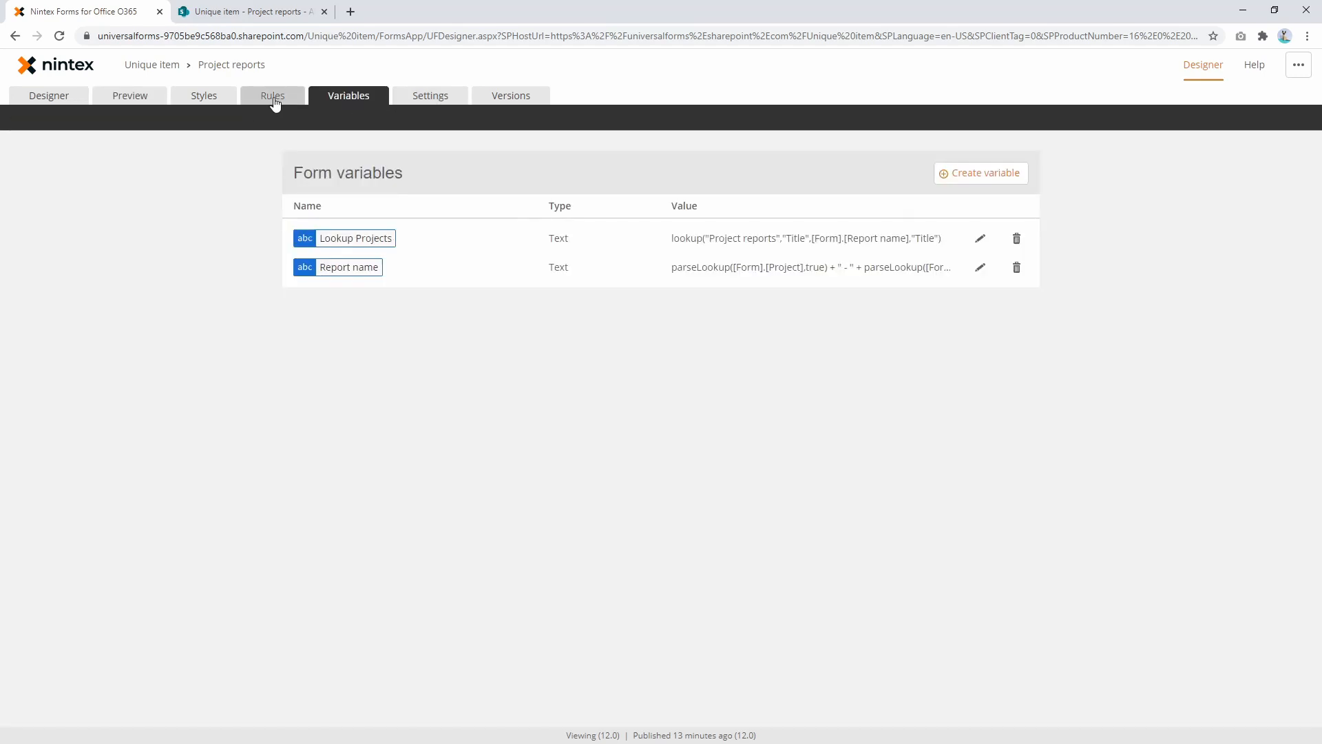
left_click(272, 96)
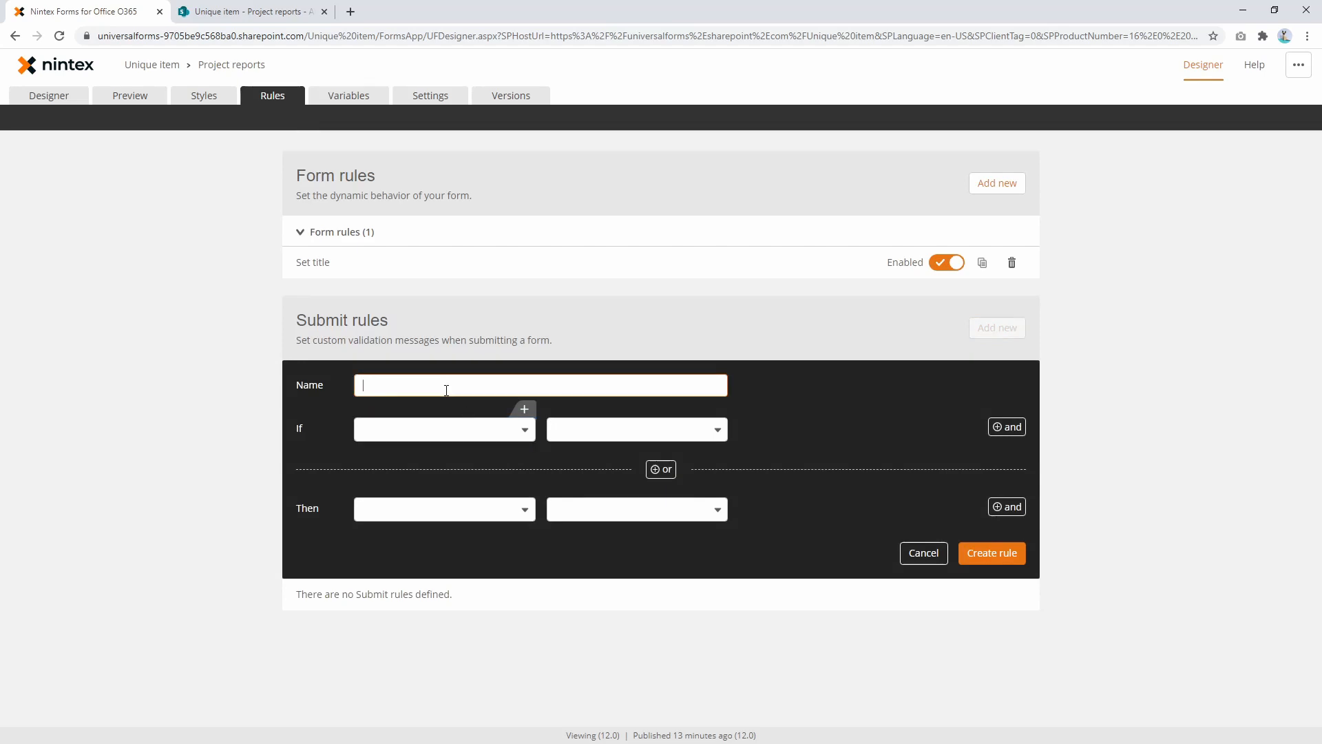
type("Check if poroject ex")
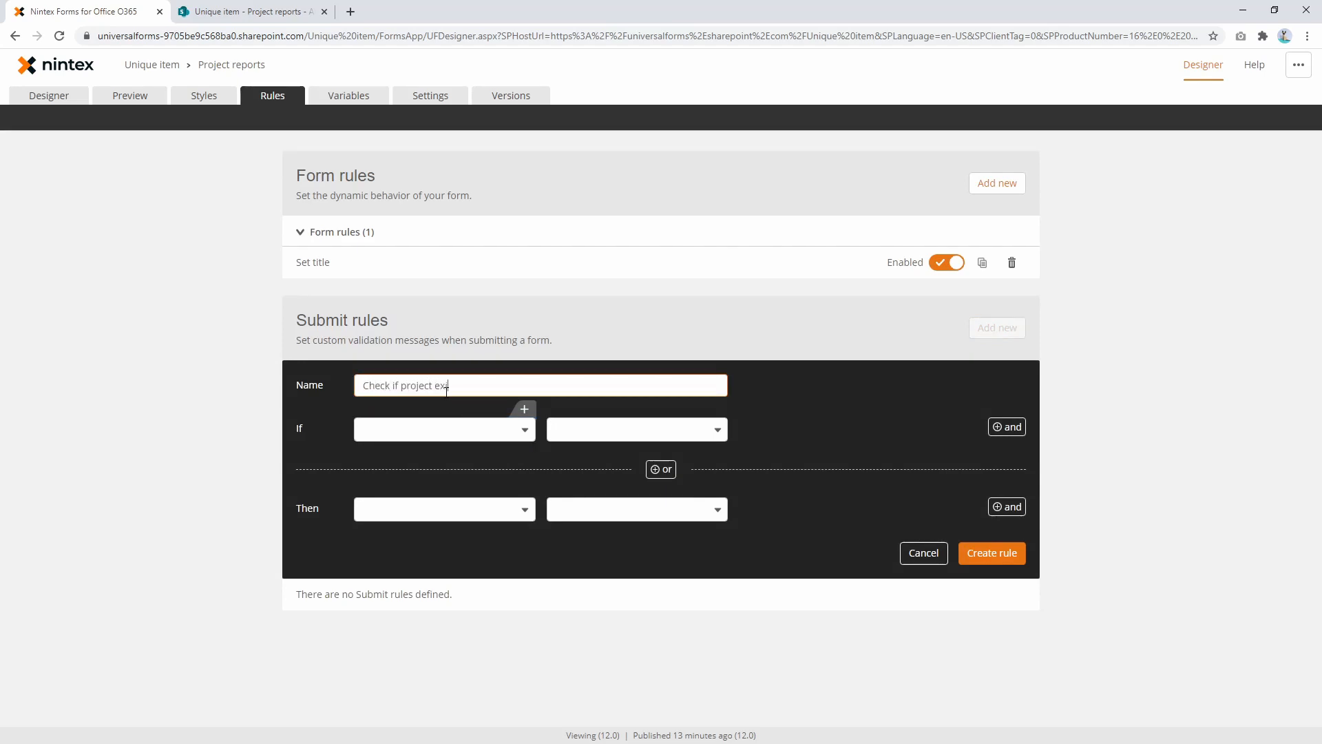
left_click(444, 430)
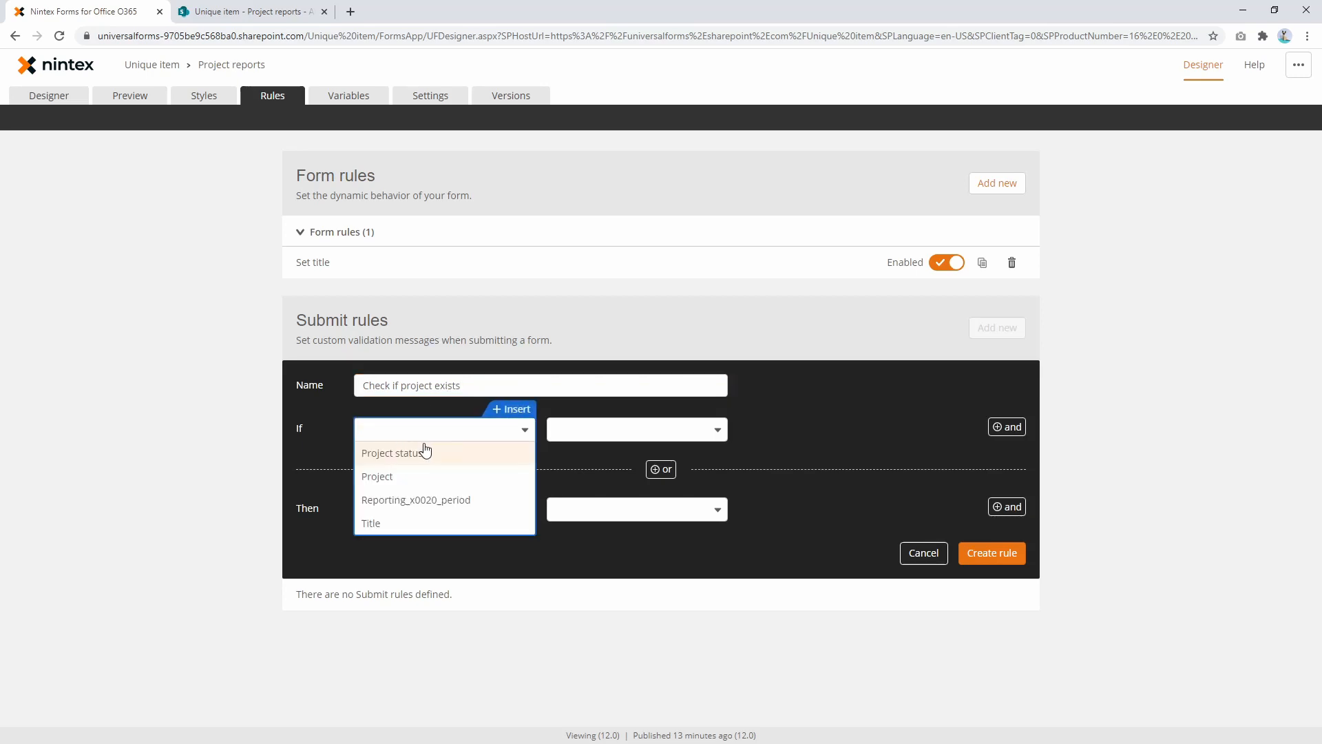
mouse_move(515, 416)
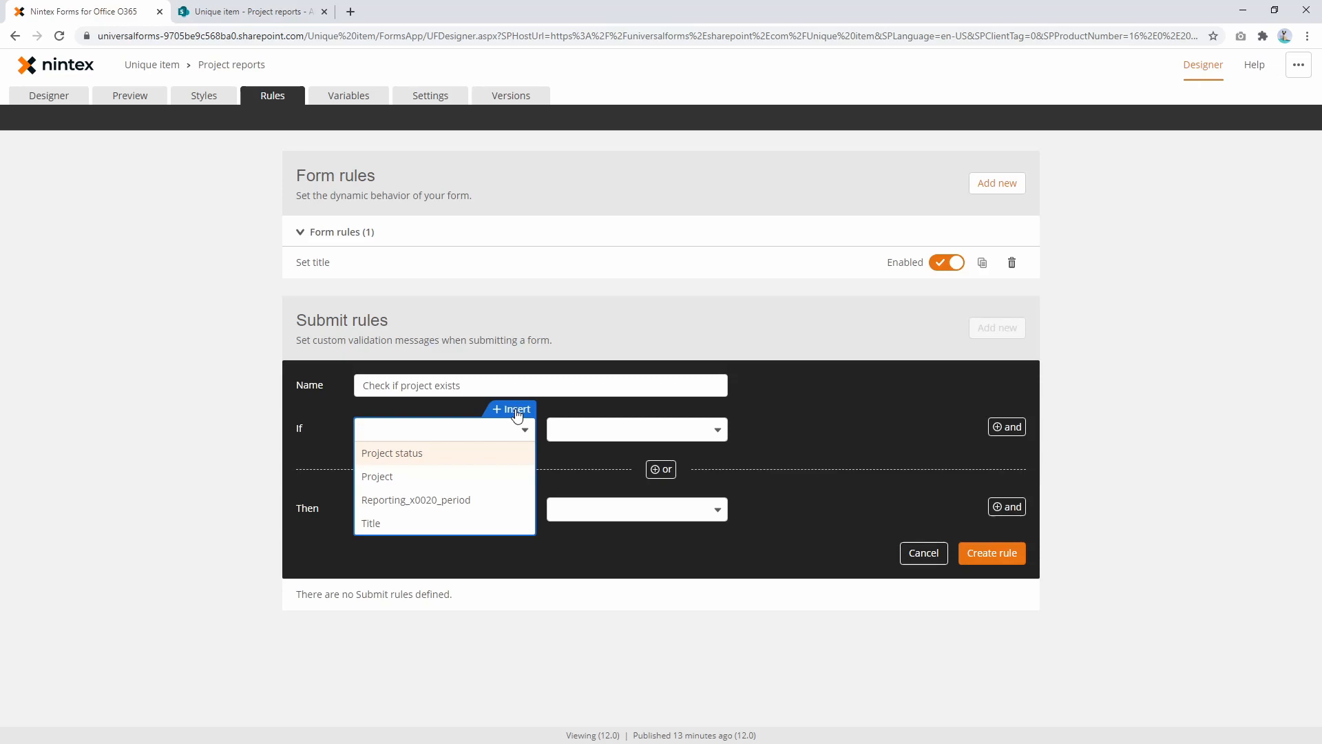
mouse_move(196, 173)
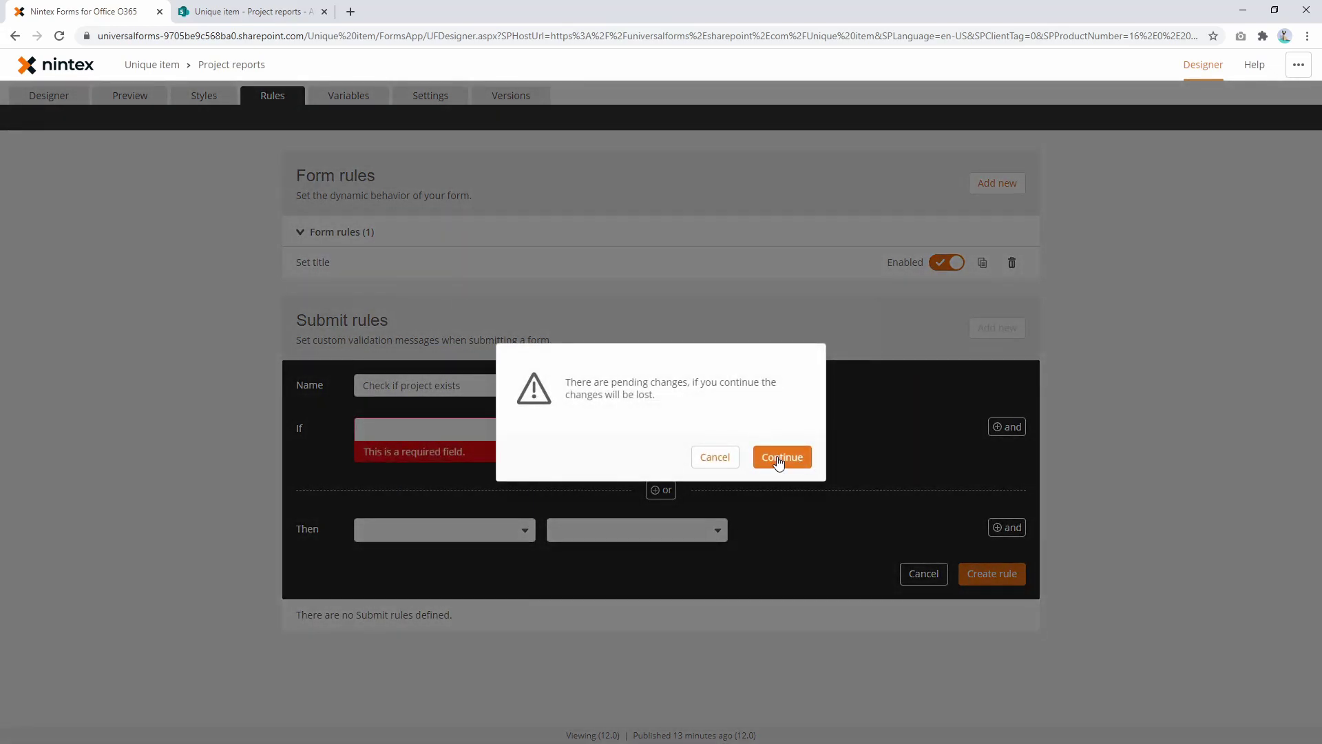
left_click(782, 456)
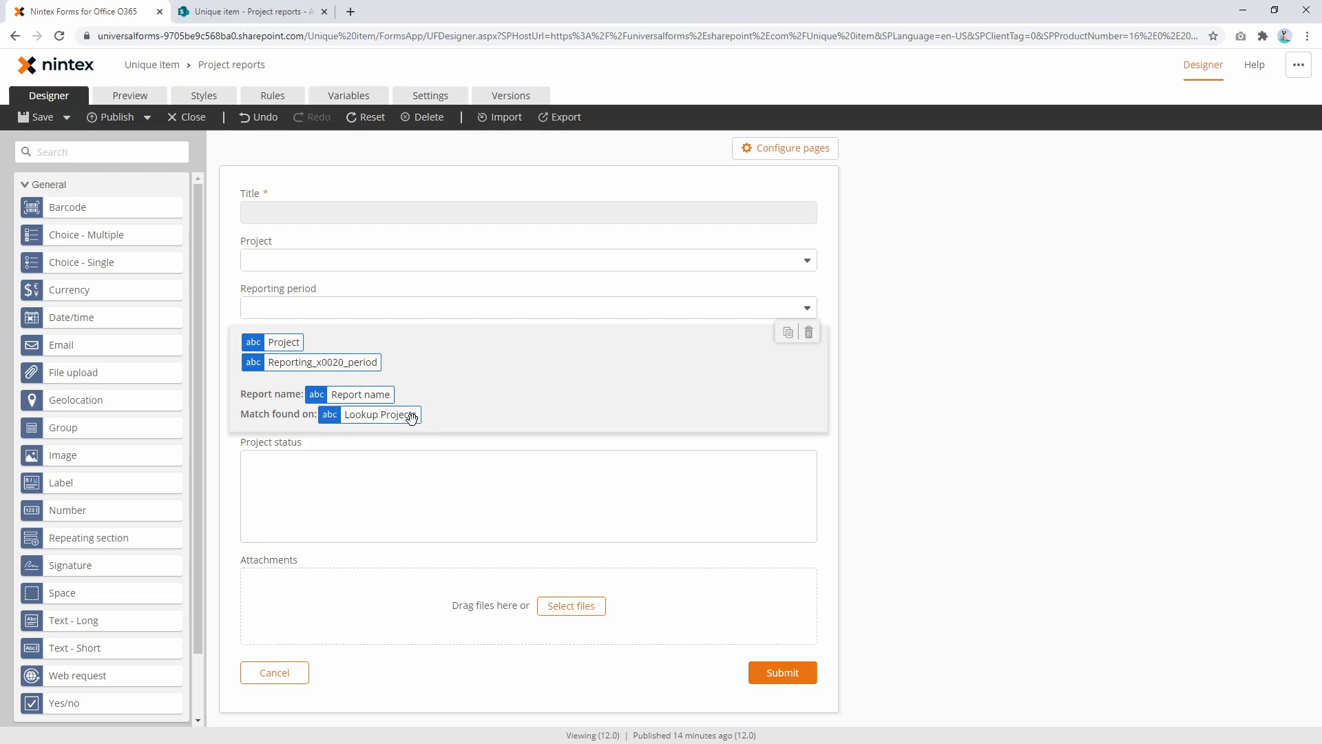
mouse_move(404, 415)
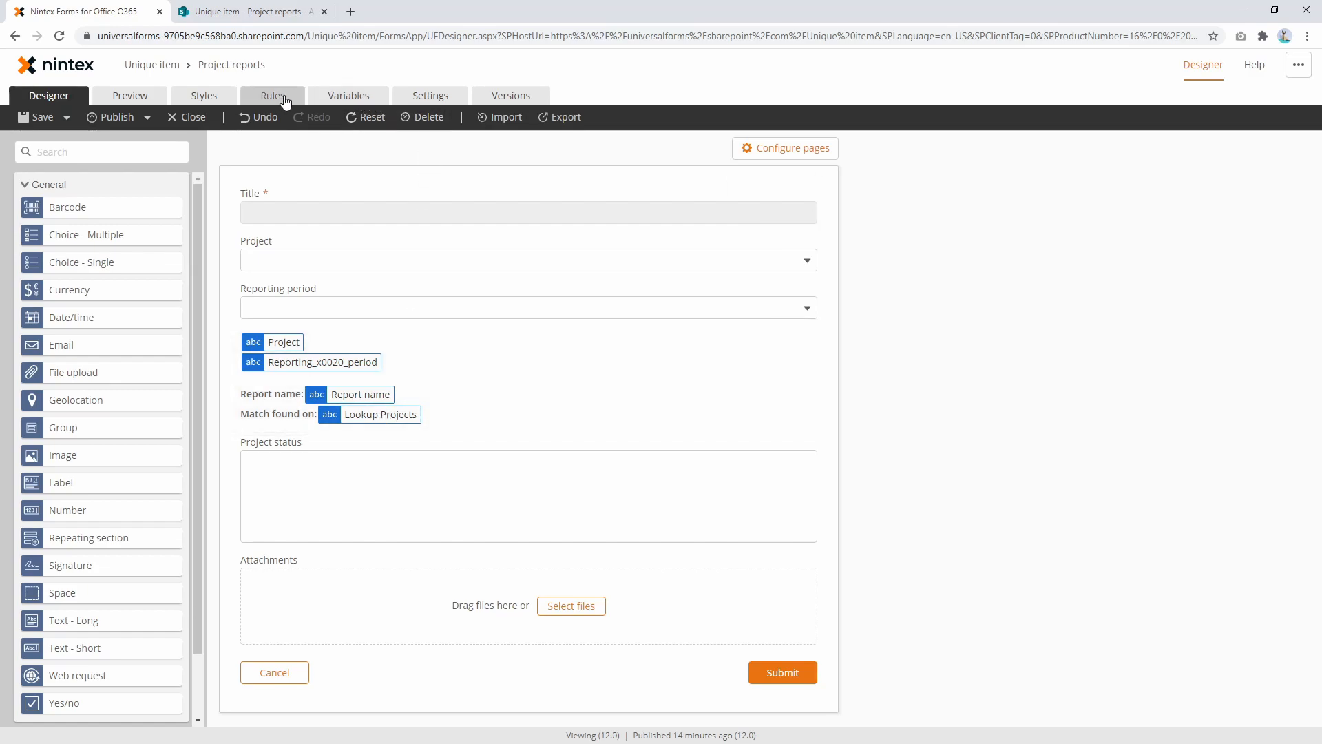
Open the Variables tab listing Lookup Projects and Report name with their formulas.
left_click(349, 95)
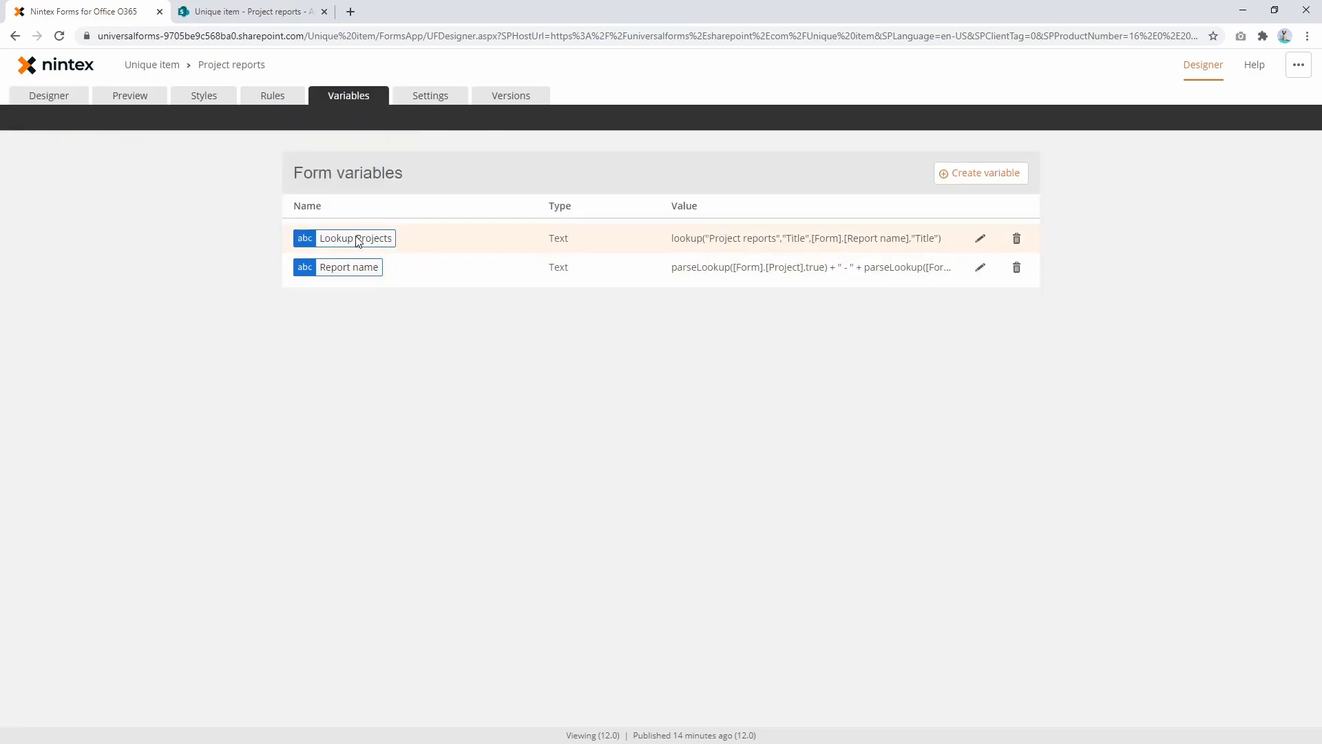
Try wrapping Lookup Projects in length(), hit a type-mismatch error, and move to Rules.
left_click(980, 237)
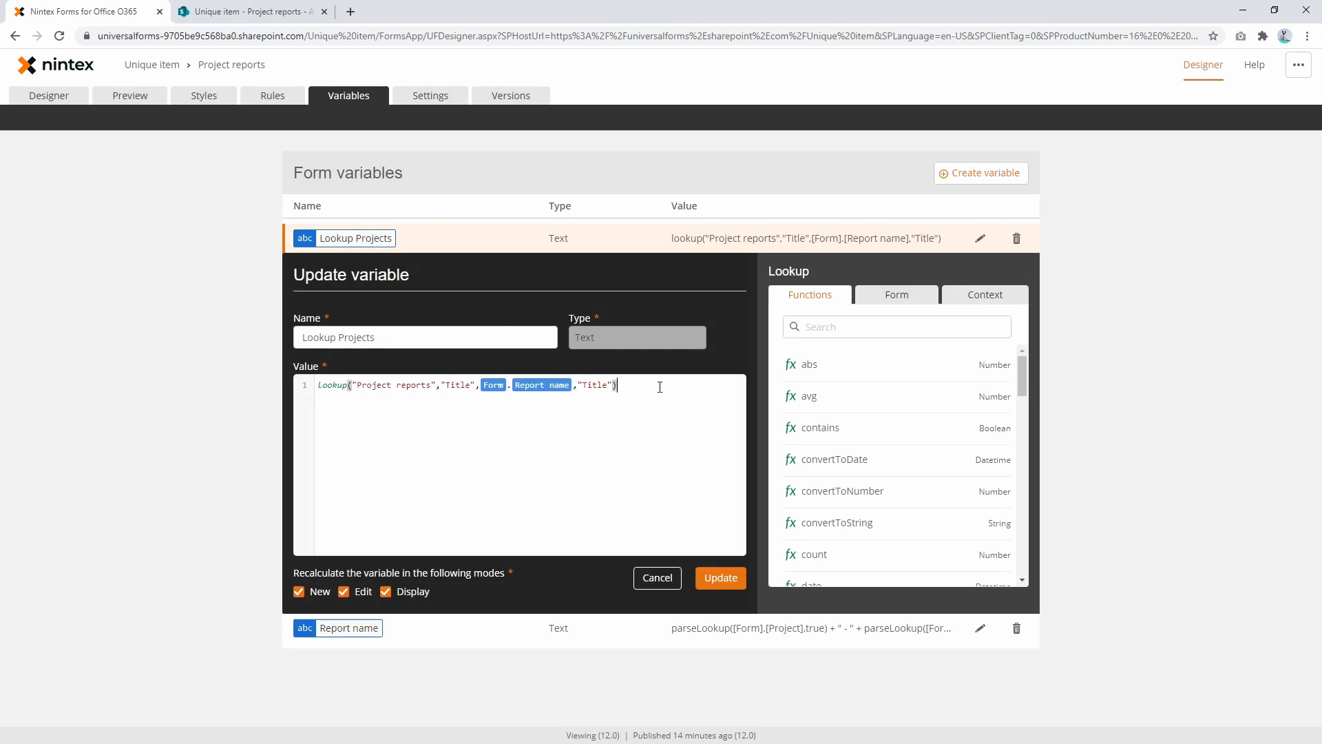
type("le")
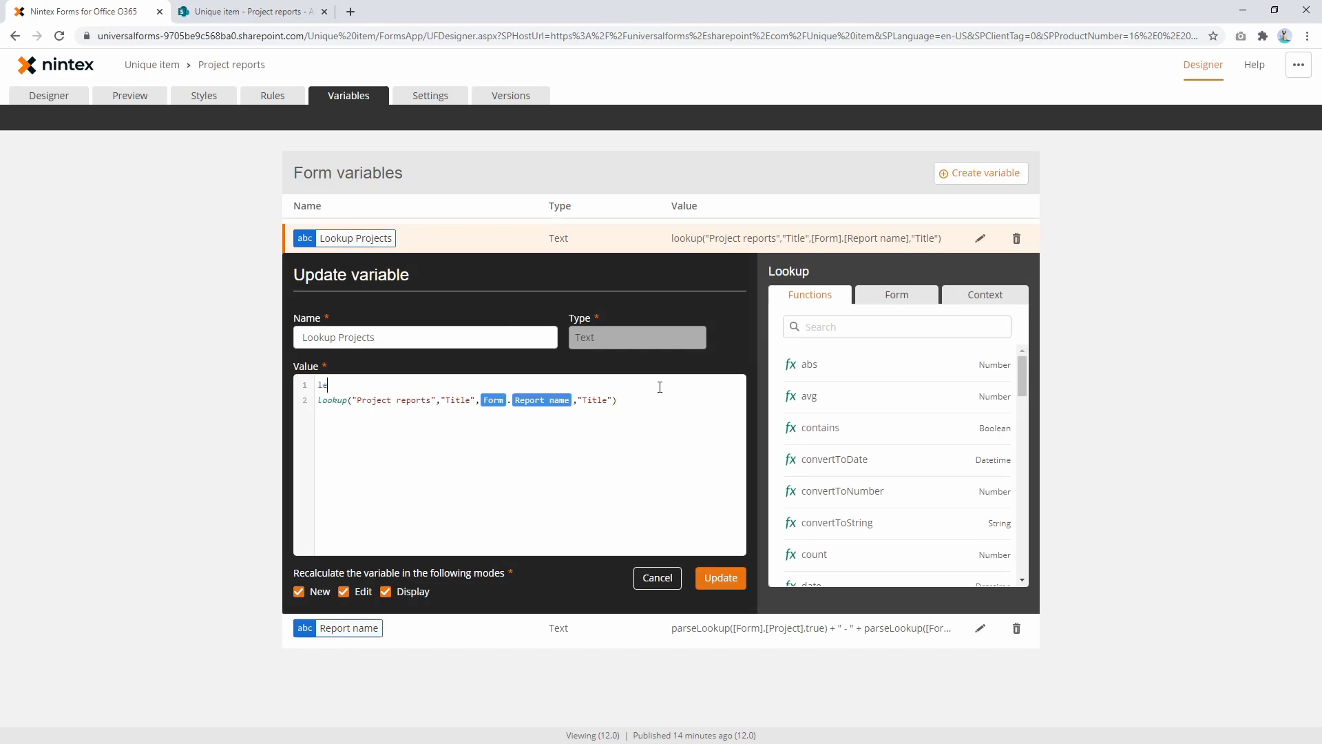
type("Length(lookup(\"Project reports\",\"Title\",Form.Report name,\"Title")
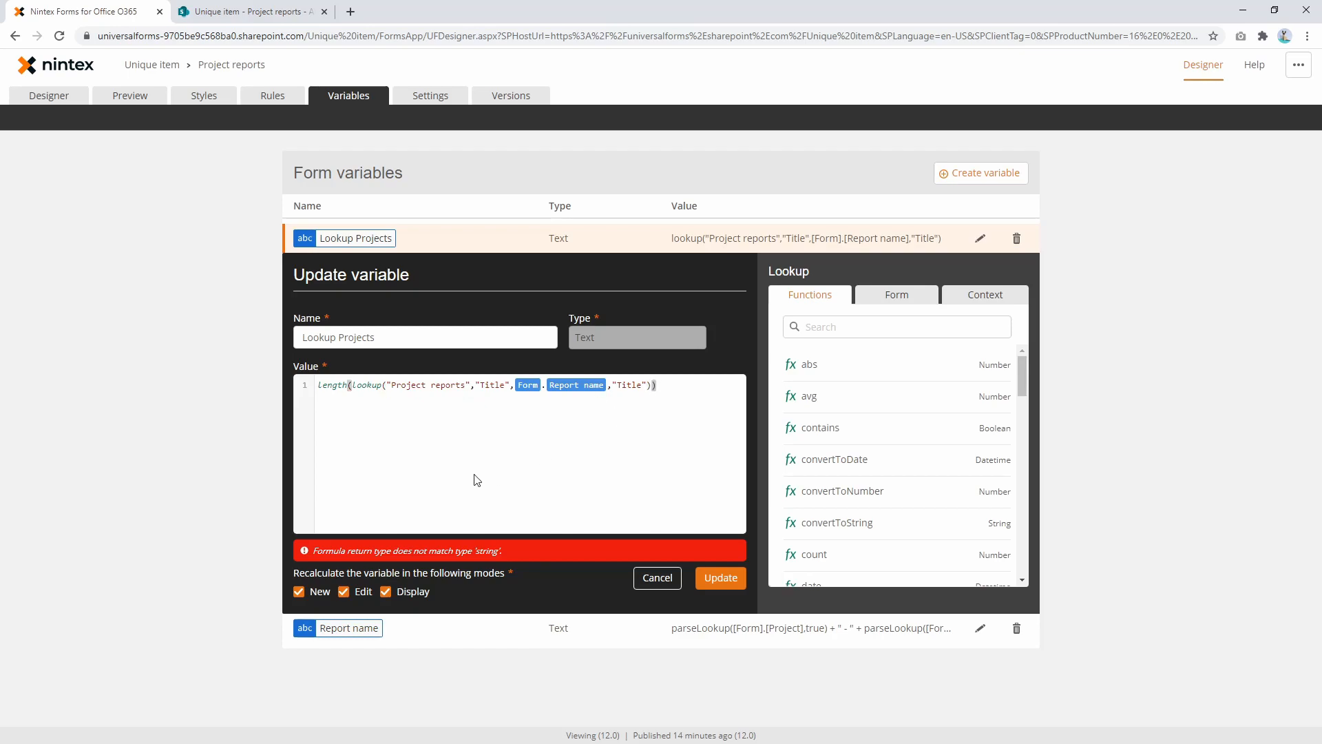
mouse_move(724, 555)
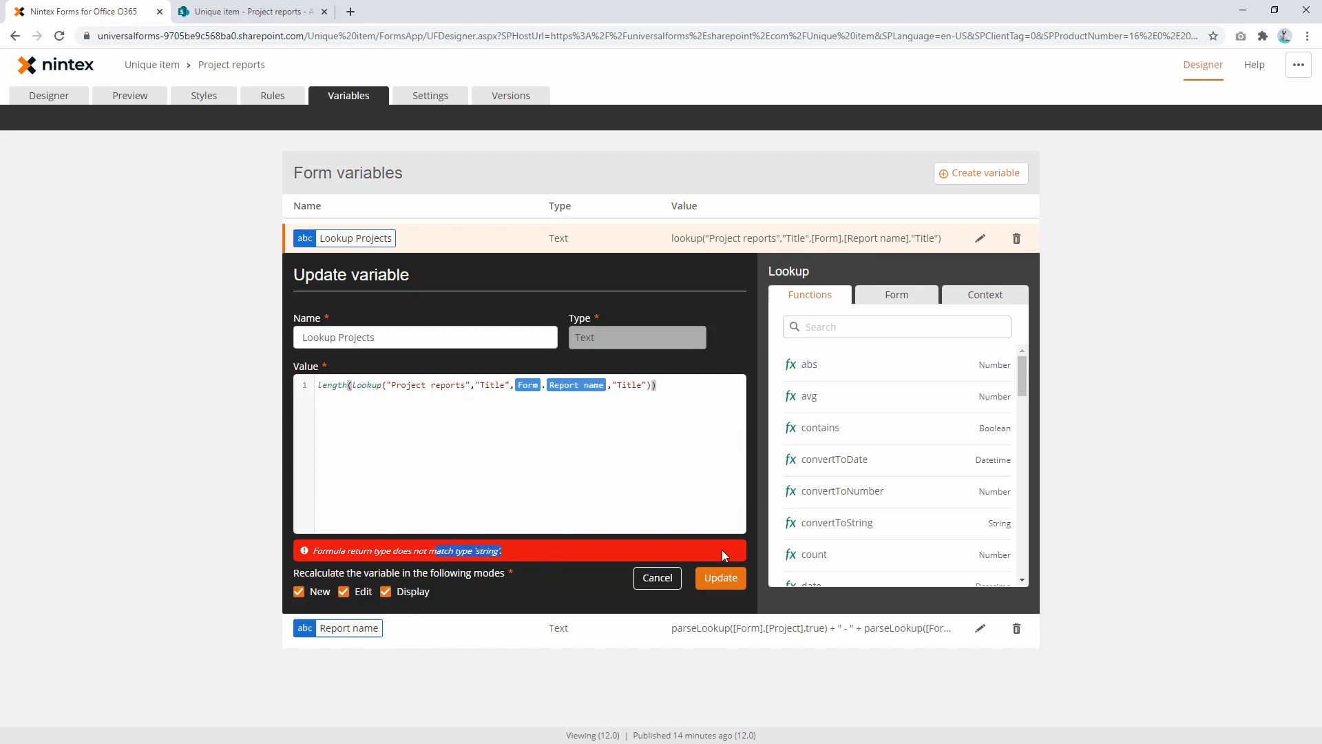
left_click(272, 95)
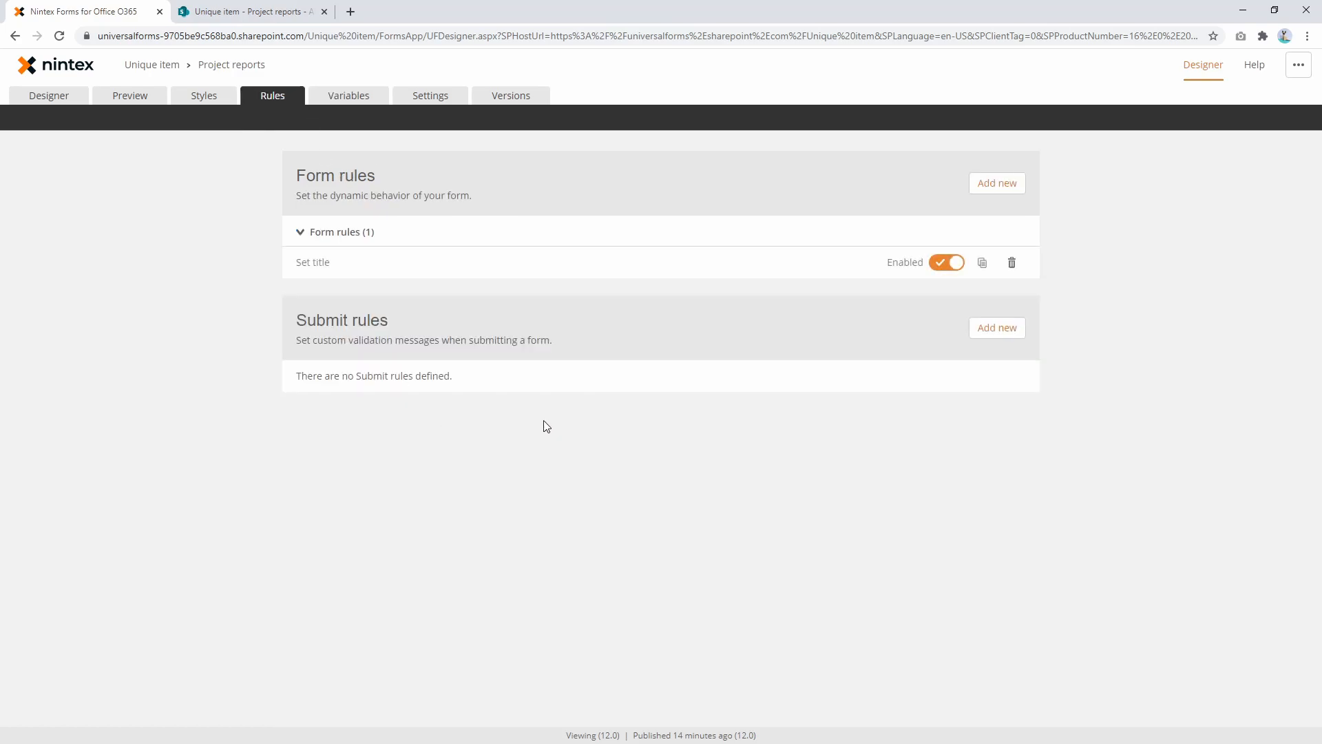
Name the rule 'Check if project exists' and add Integer variable Project check = length(Lookup Projects).
left_click(997, 328)
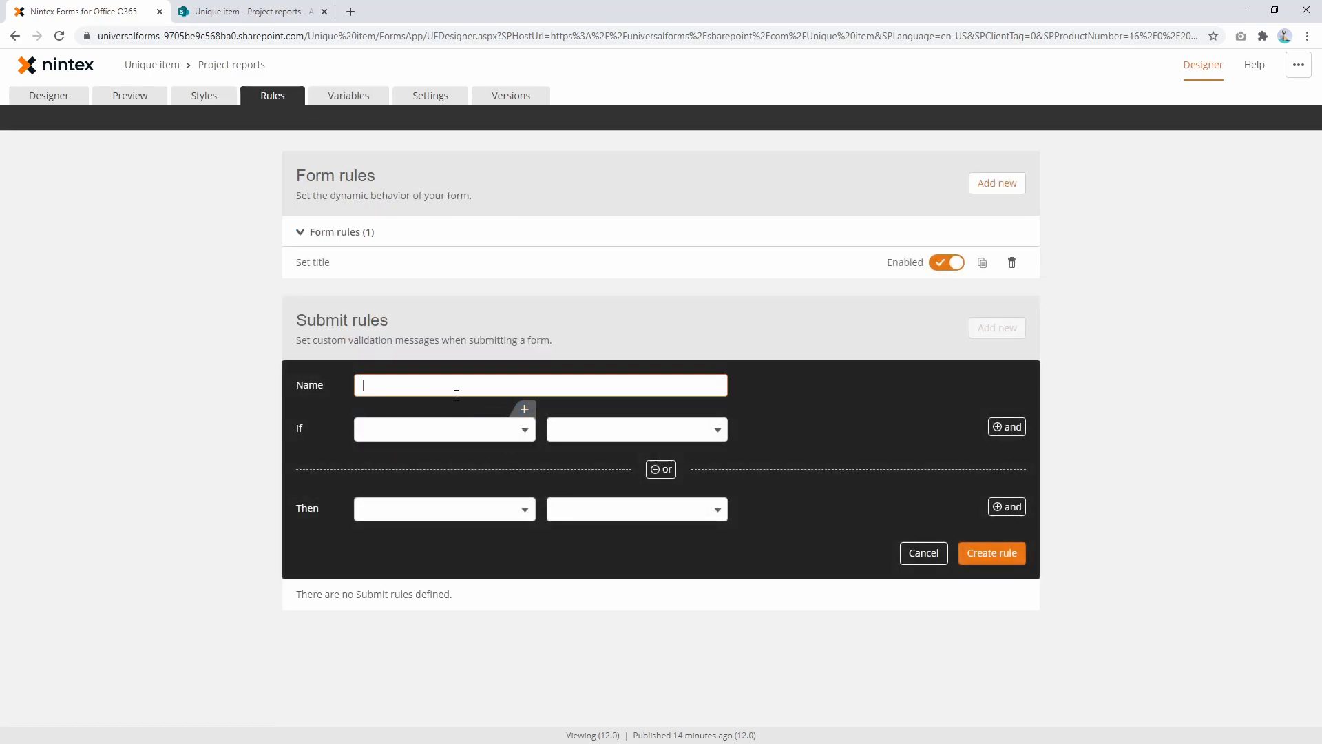
type("Check if project")
type("Length(")
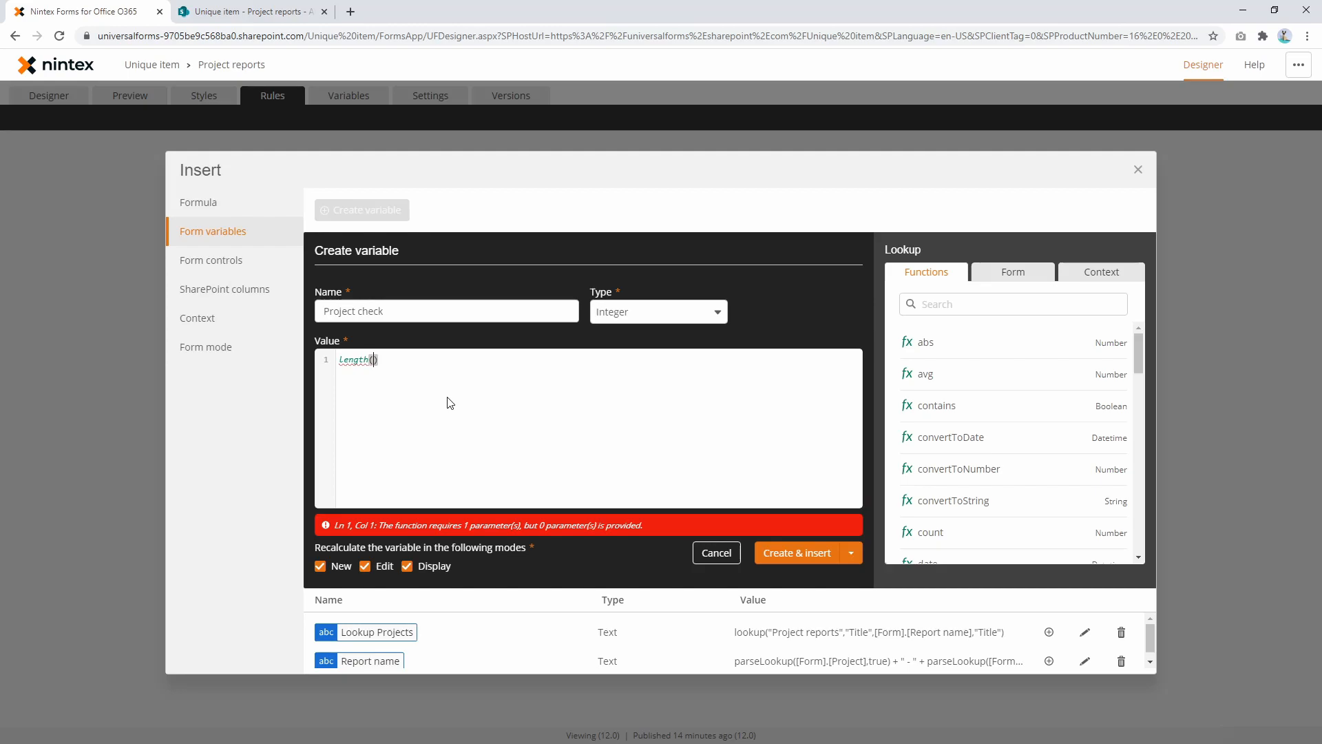
type("loo")
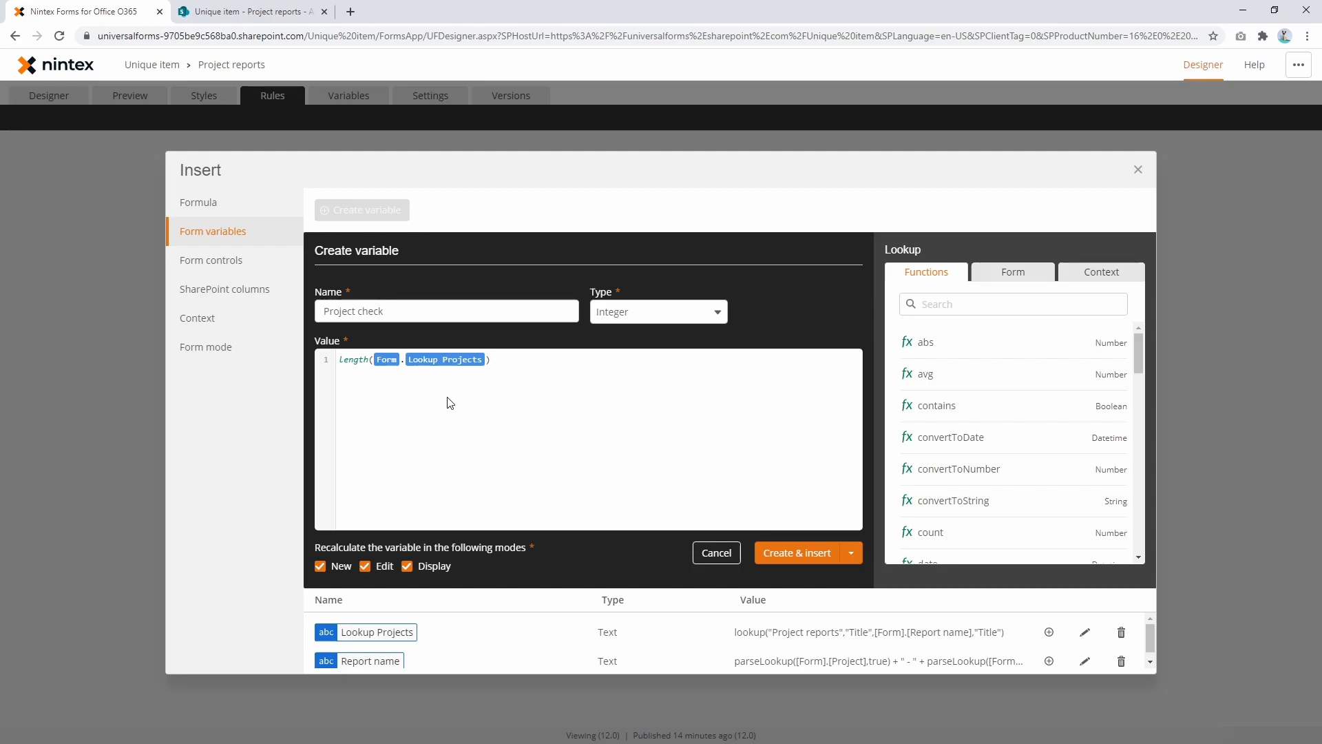
mouse_move(828, 564)
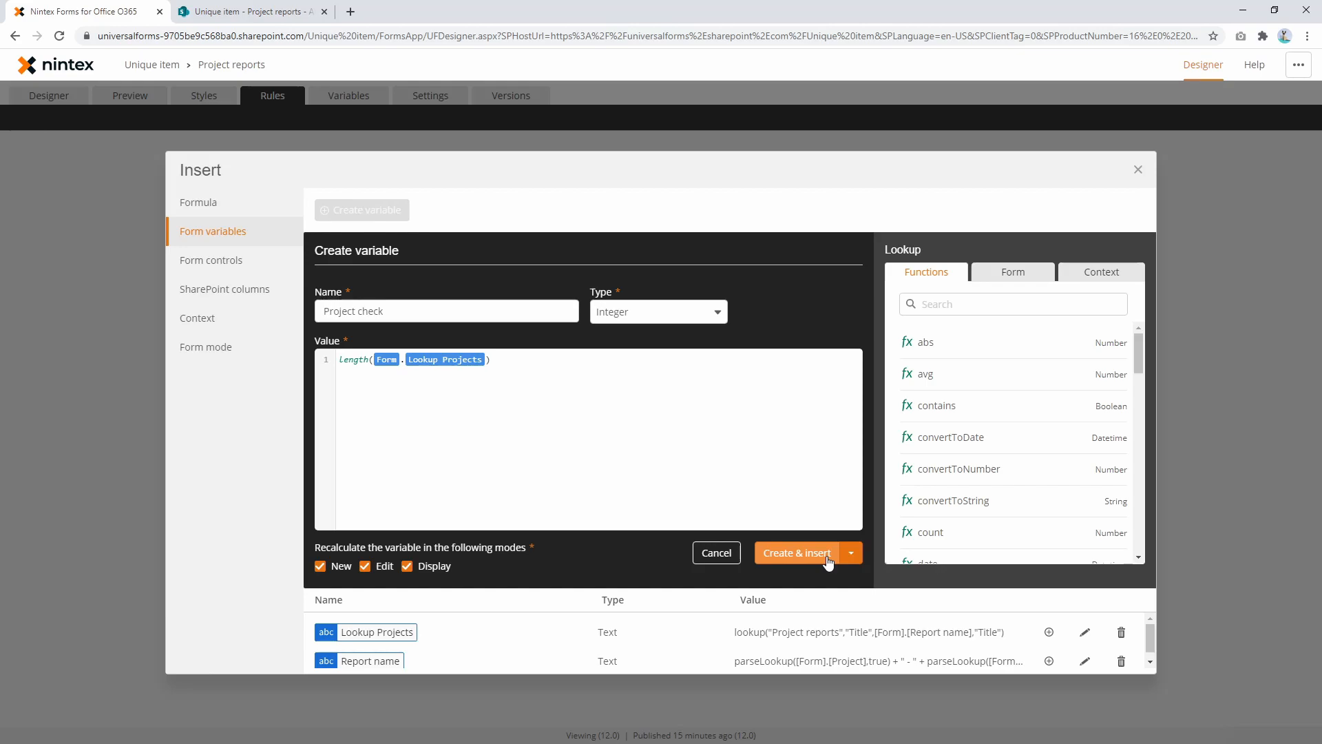
left_click(797, 552)
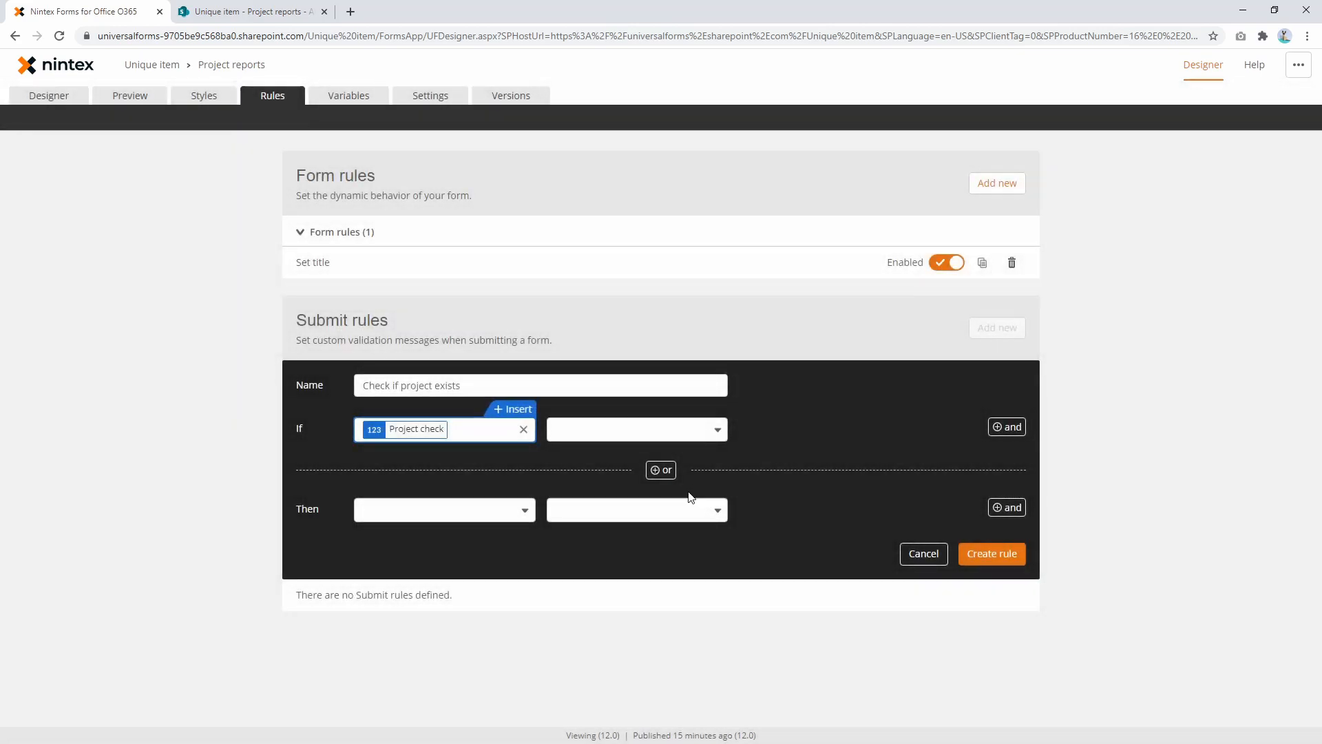
Set Project check greater than 0, flag Reporting period with a duplicate-report error, and create the rule.
left_click(637, 429)
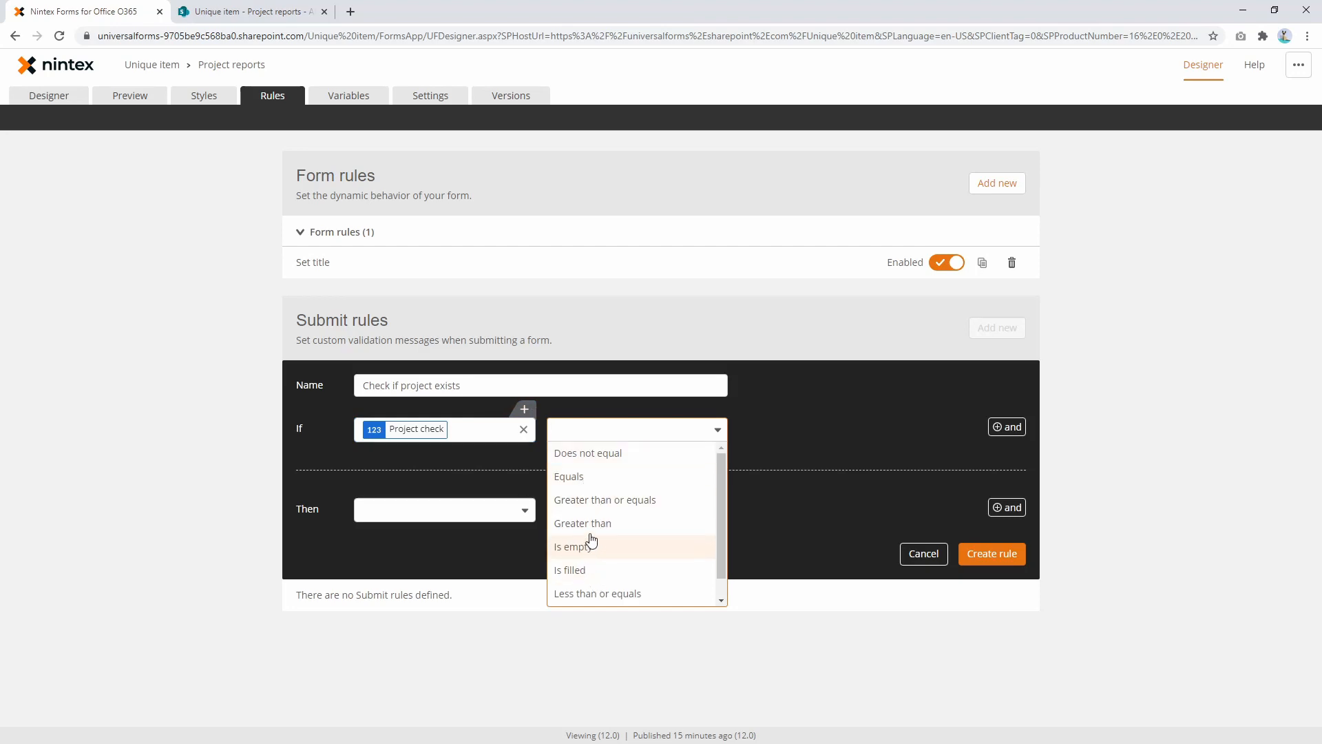
left_click(582, 524)
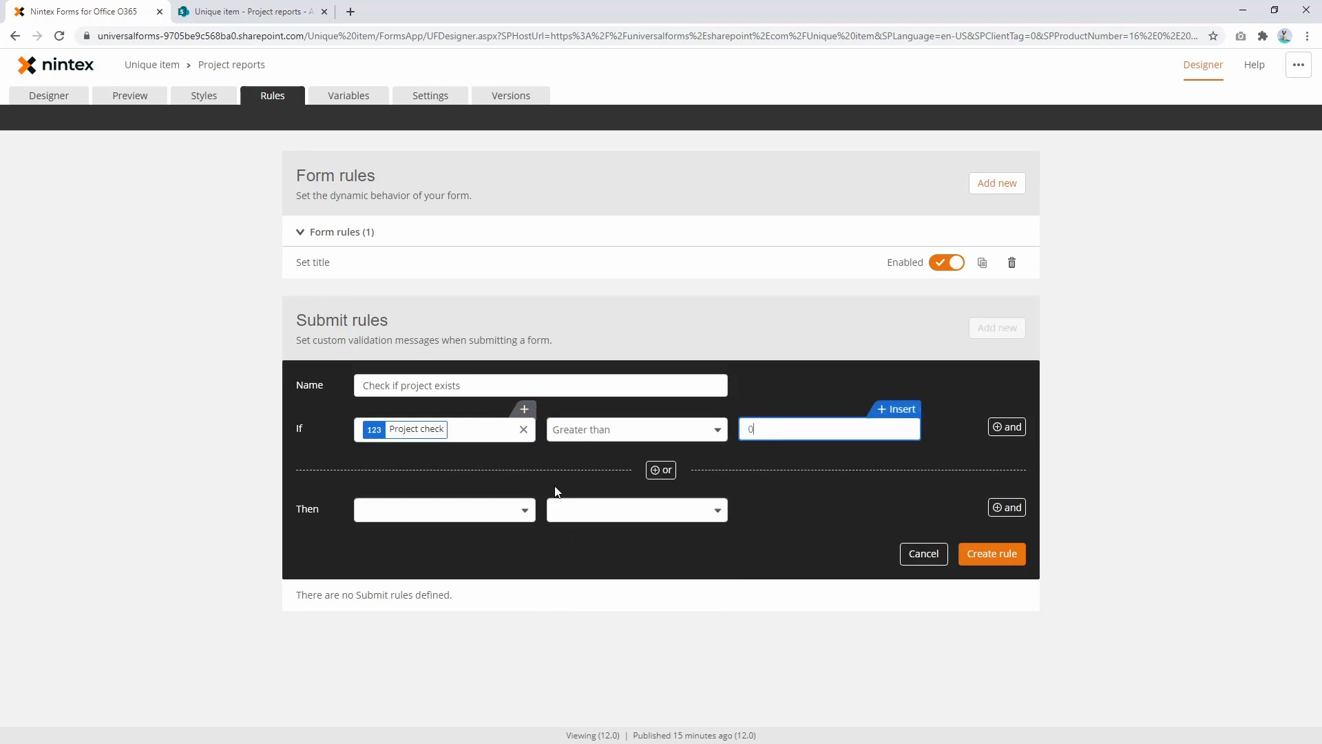
left_click(444, 510)
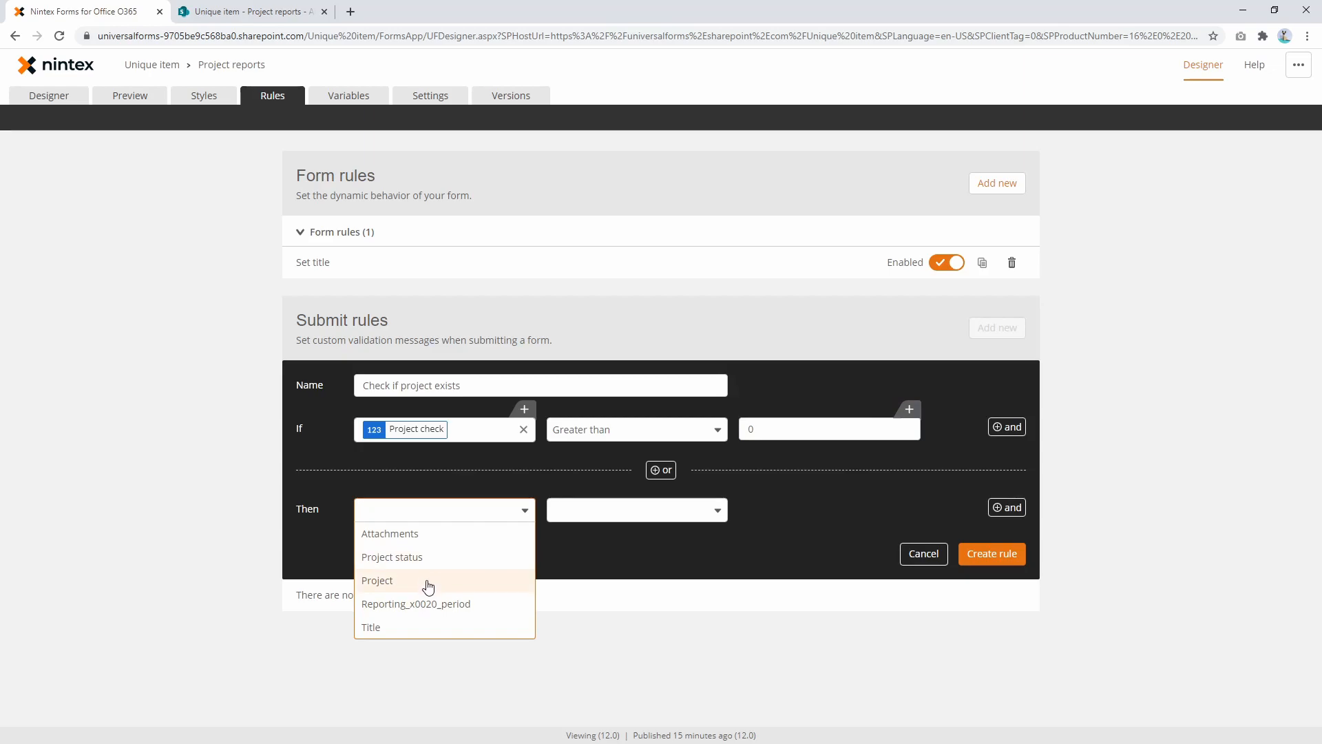
left_click(416, 604)
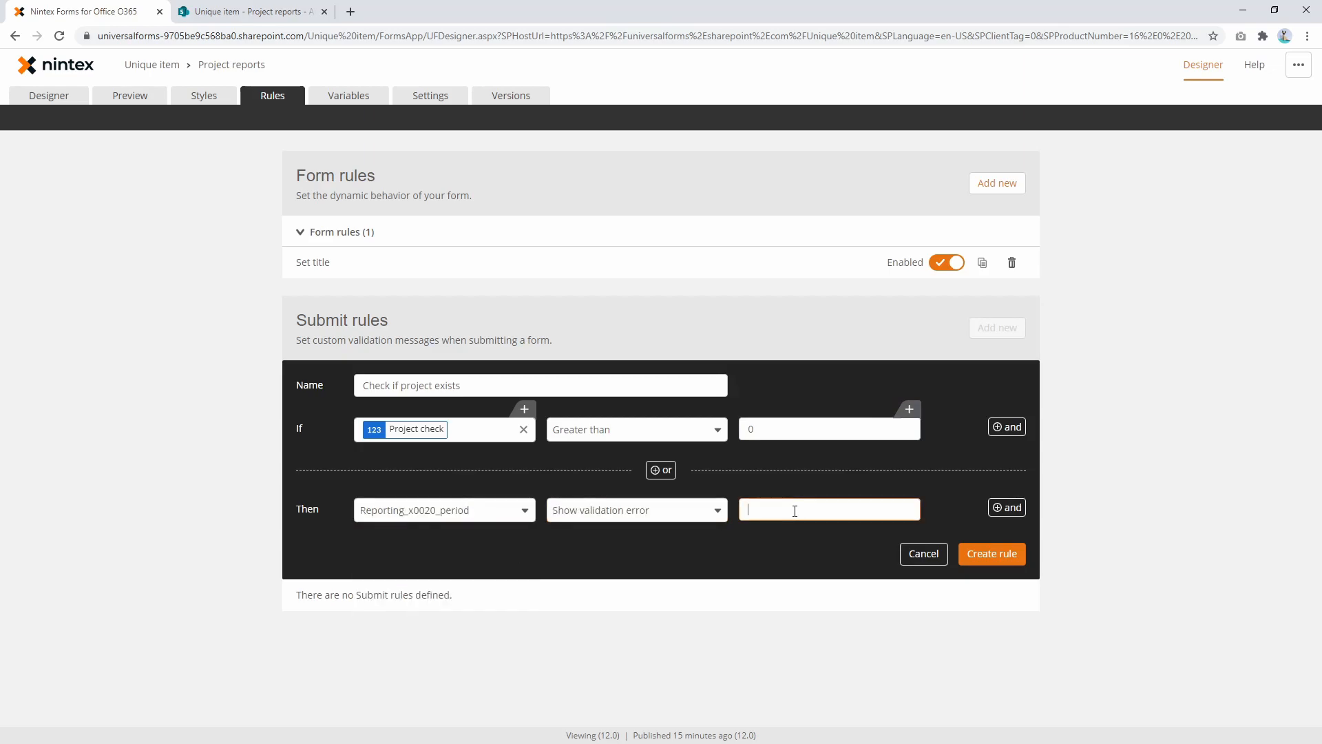
type("This")
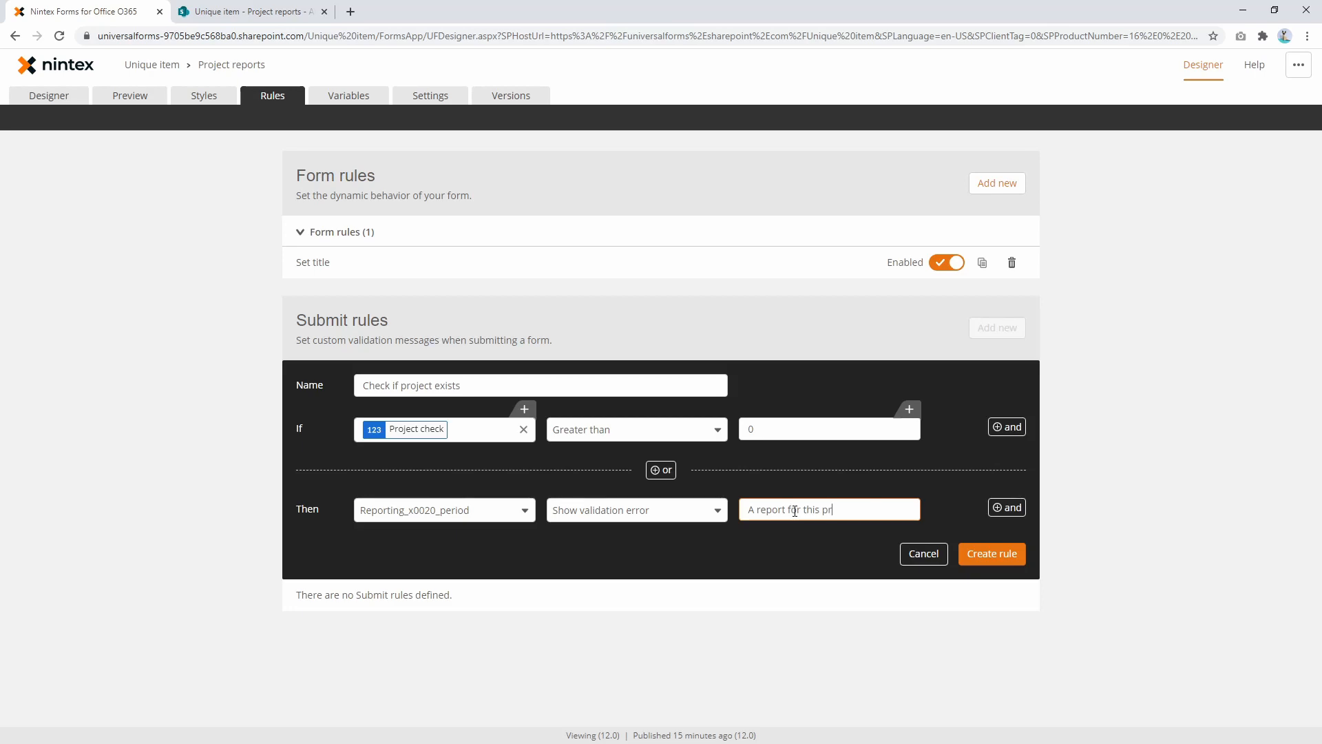
type("oject has already")
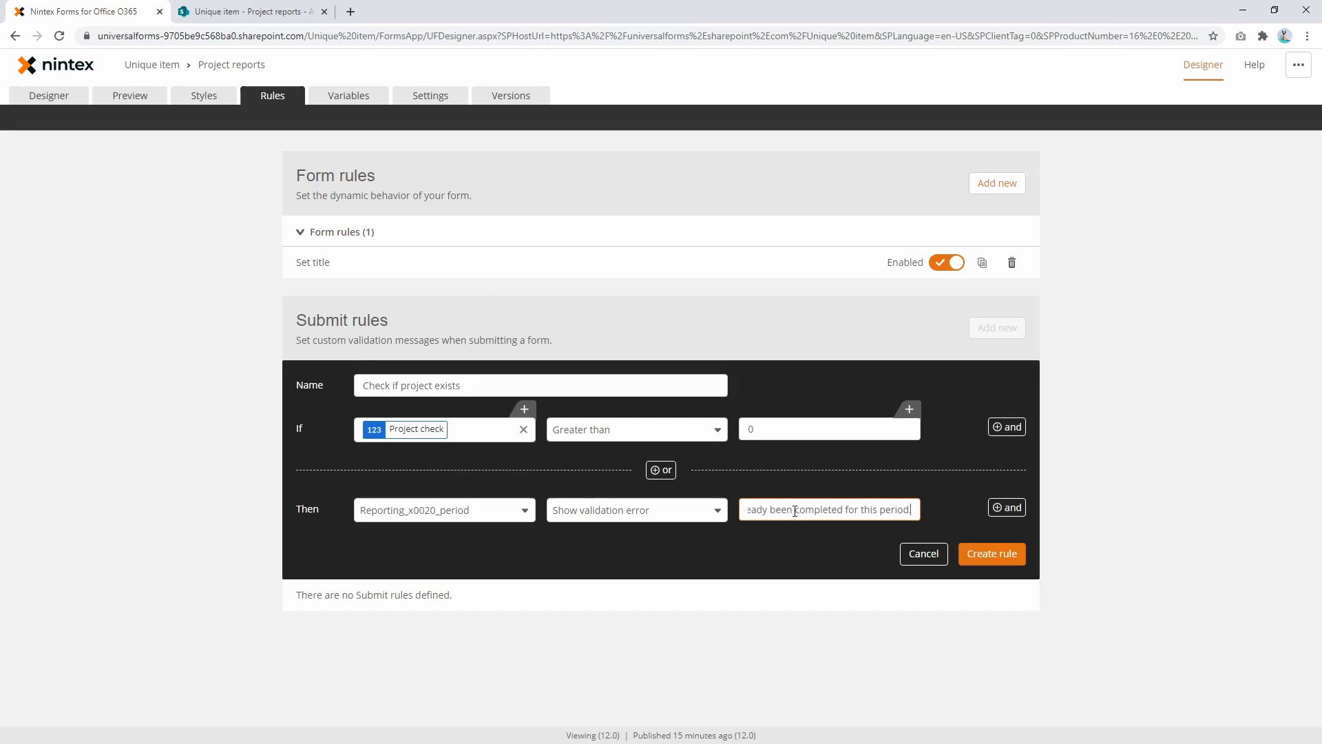
mouse_move(1027, 573)
type(".")
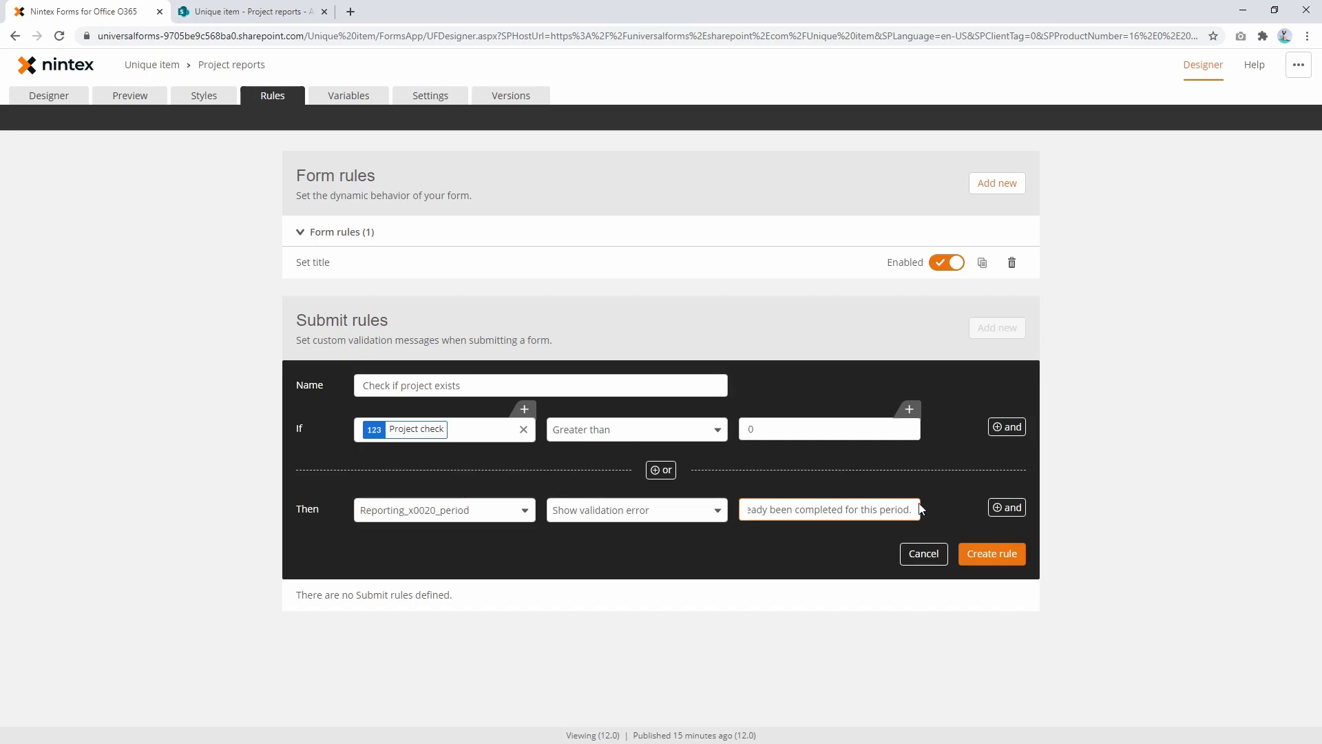
left_click(992, 554)
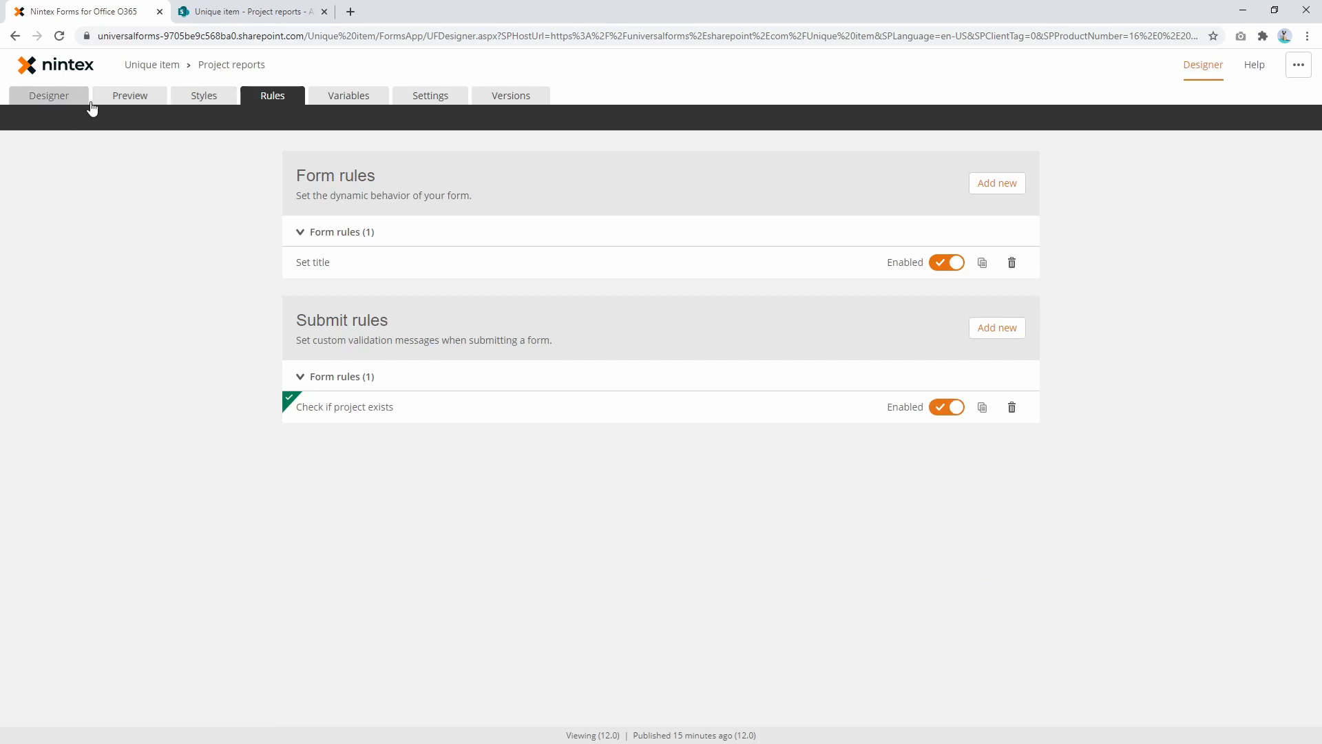
Preview the form with Bruen Group and July 2020, confirming no matching report, then return to the layout.
left_click(130, 95)
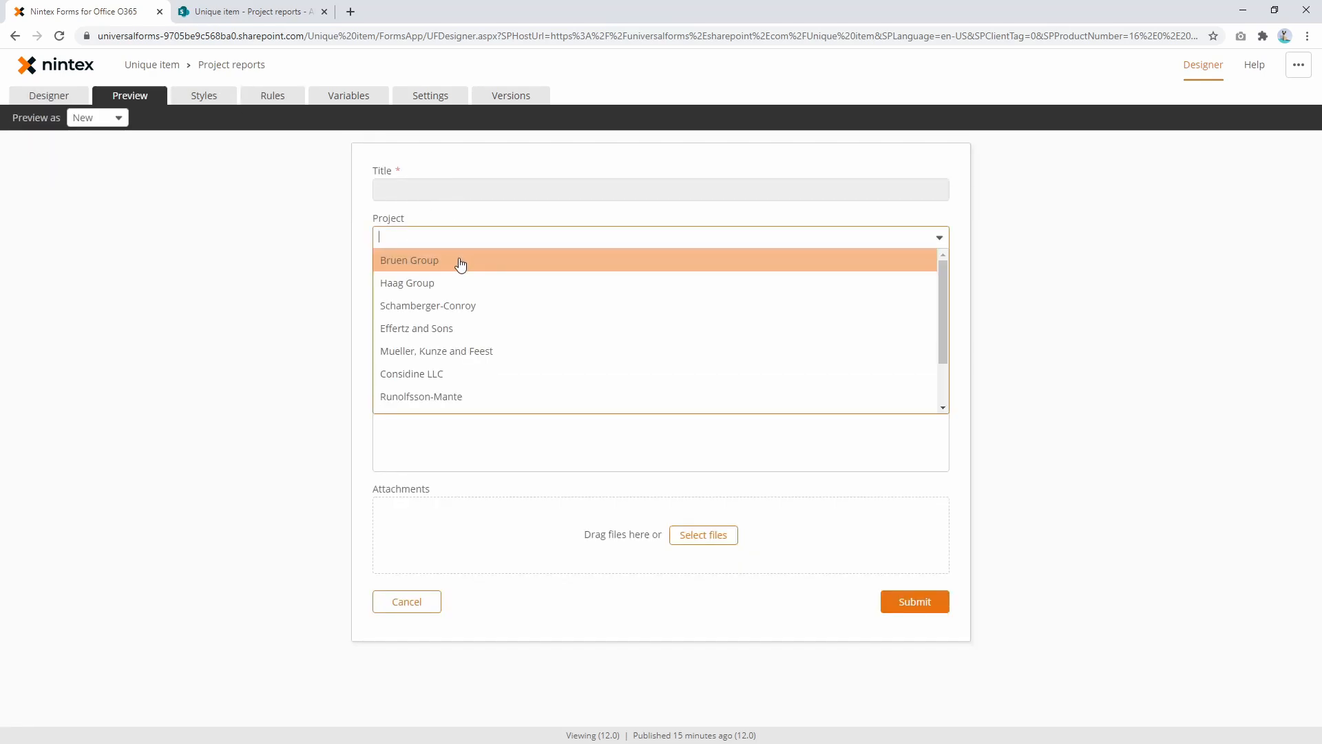
left_click(410, 260)
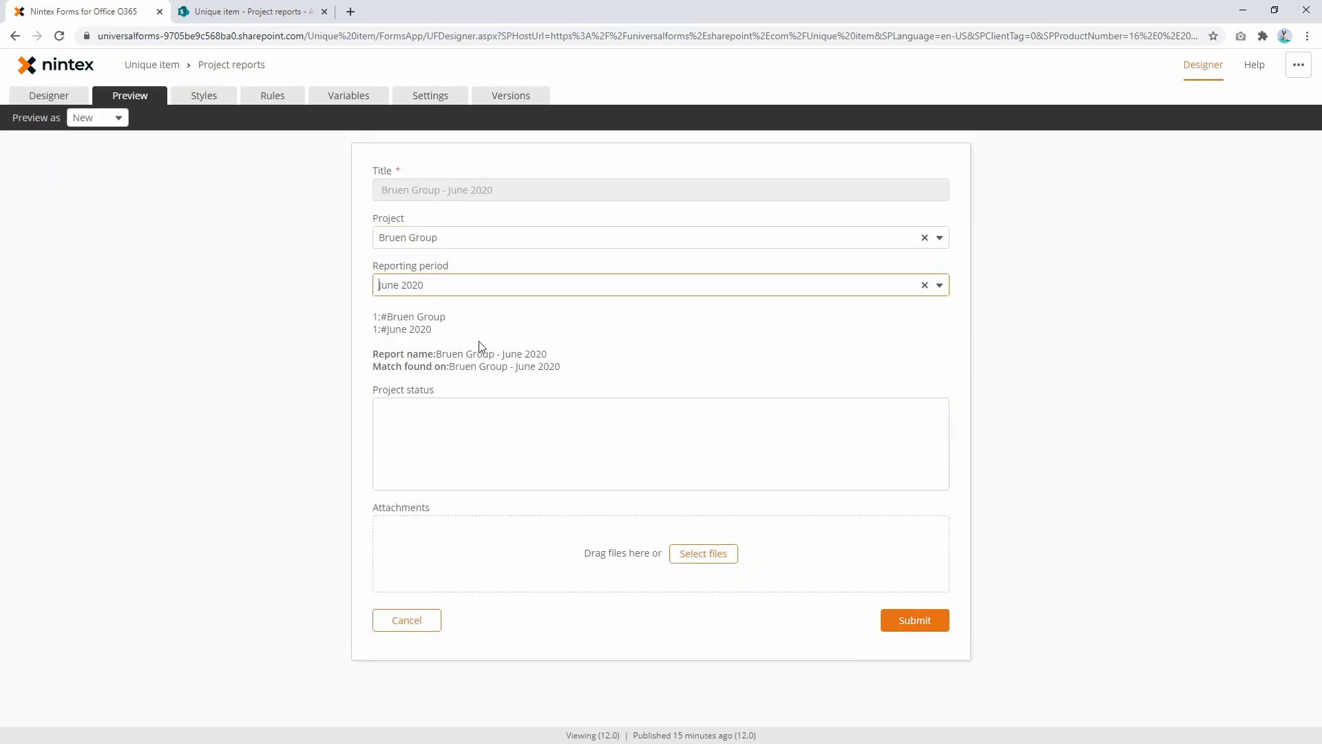
left_click(914, 641)
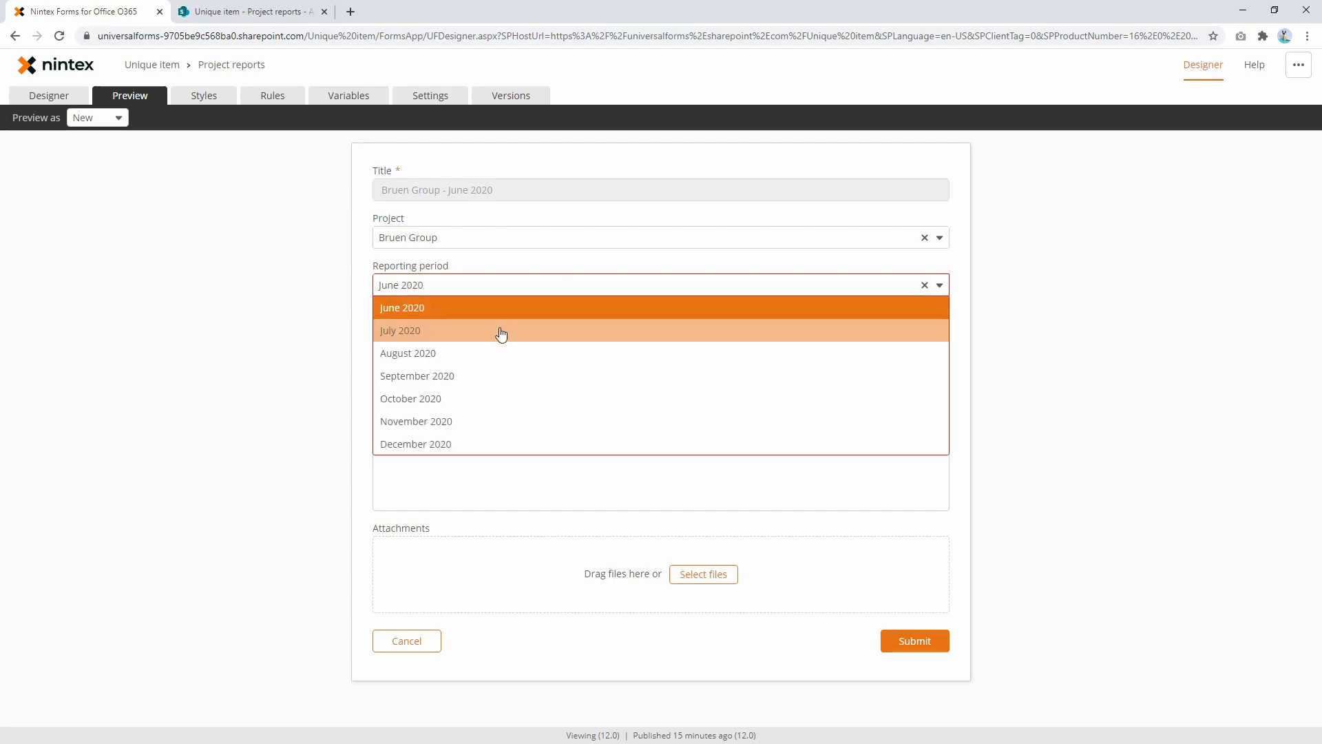
left_click(400, 329)
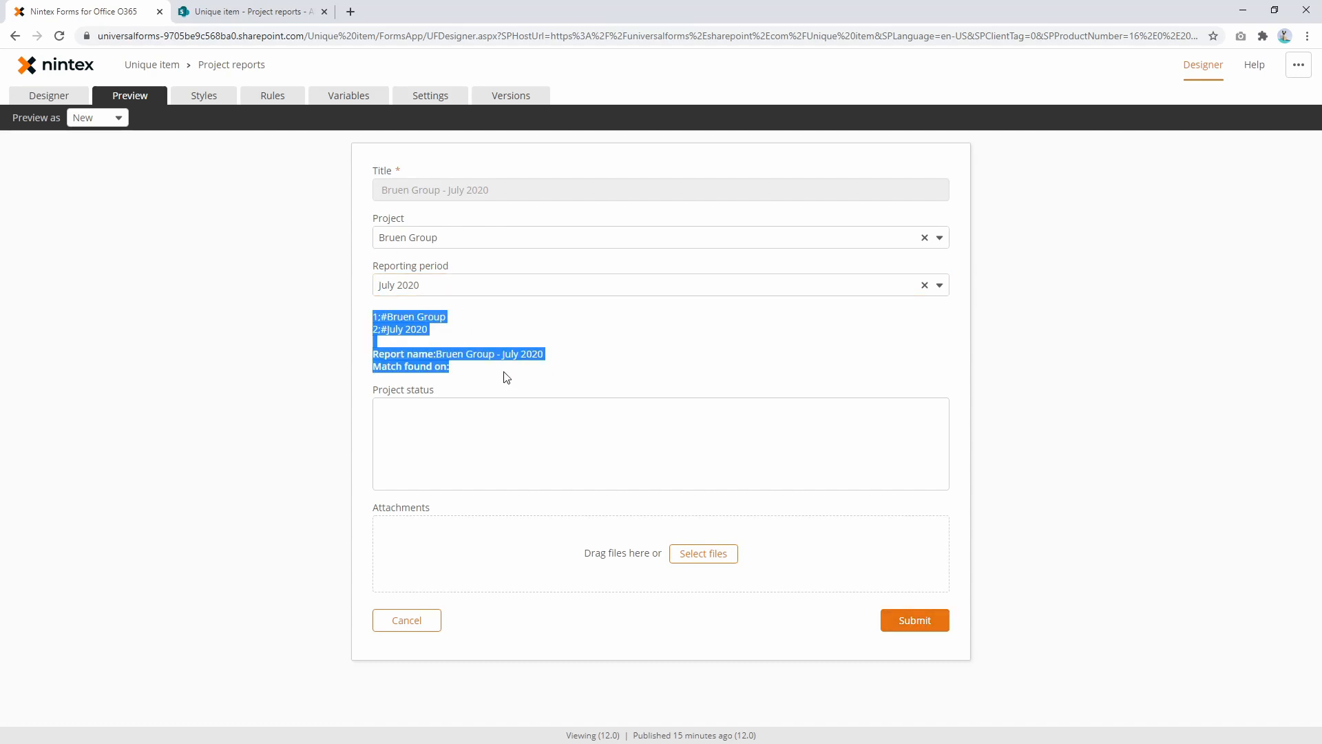
left_click(48, 95)
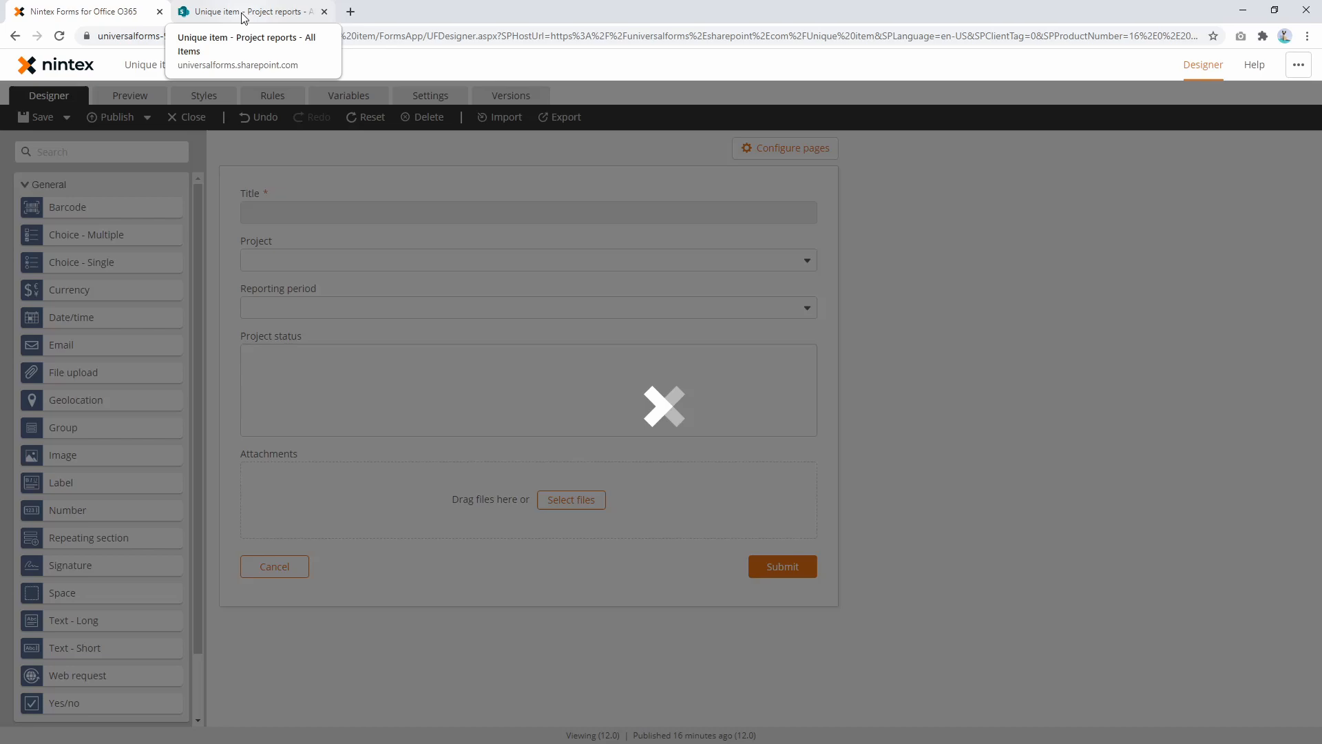
Acknowledge the successful publish message and start a new project report item.
left_click(116, 116)
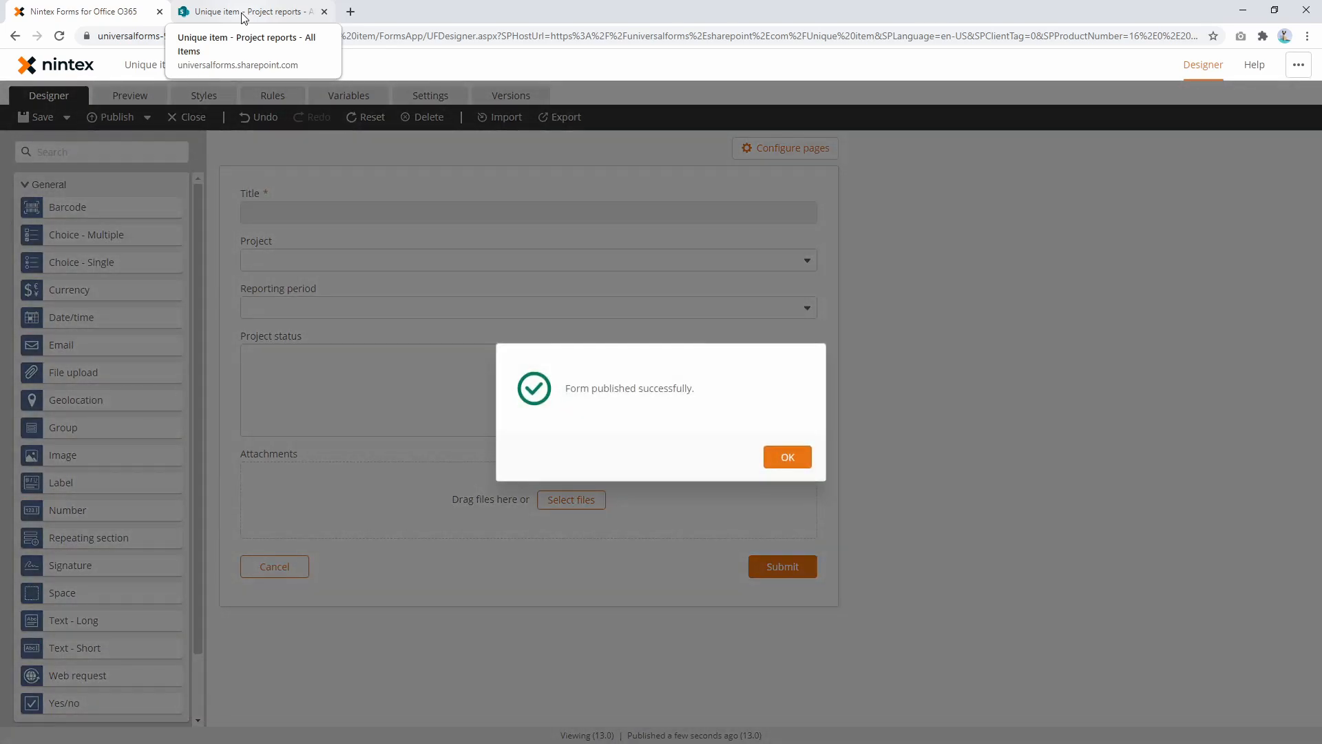
left_click(788, 457)
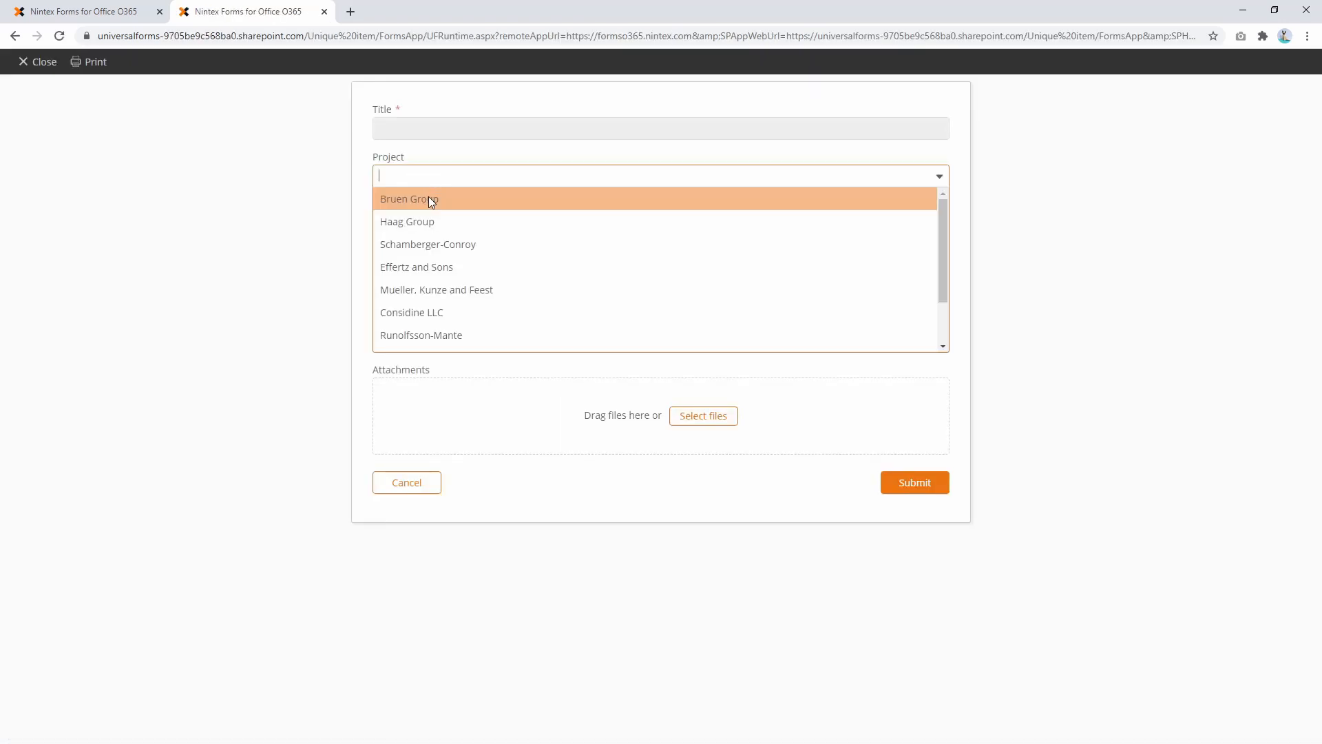
Choose Bruen Group, enter status 'Project is on track', and attempt submitting for June 2020.
left_click(410, 199)
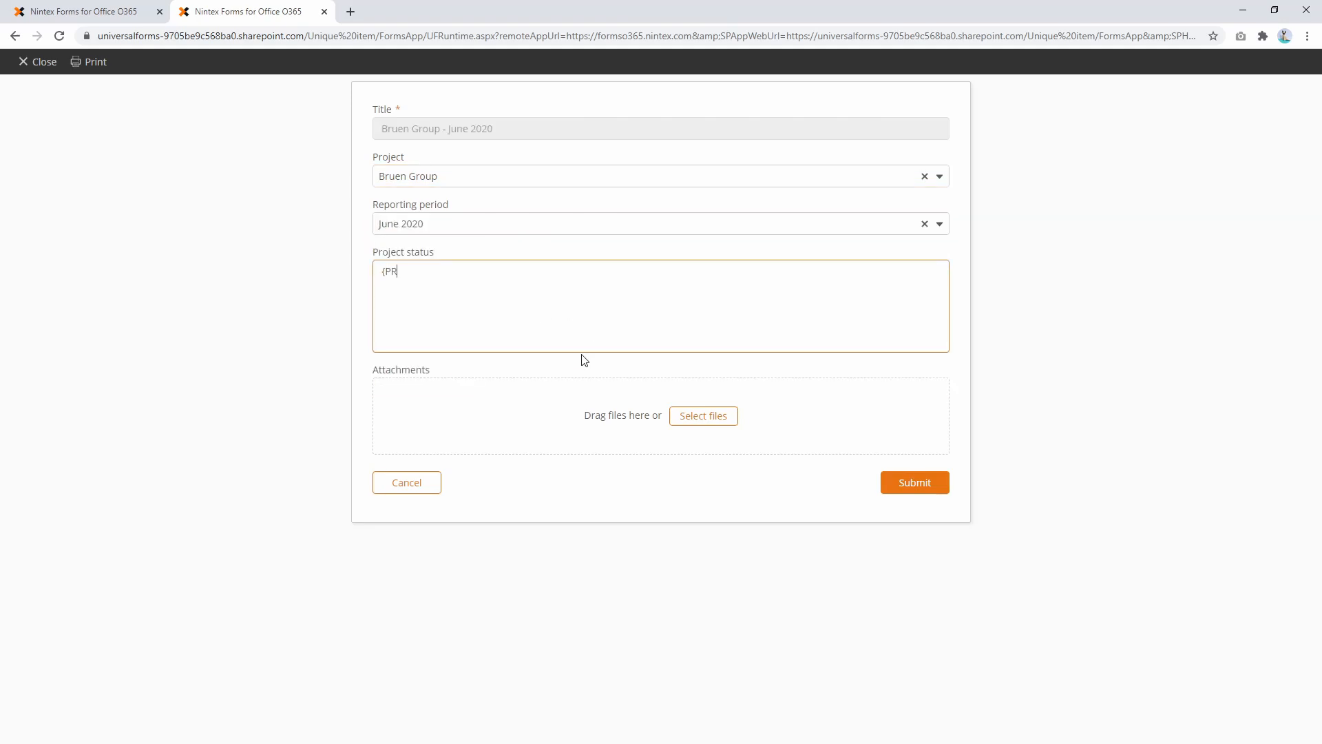
type("Project is")
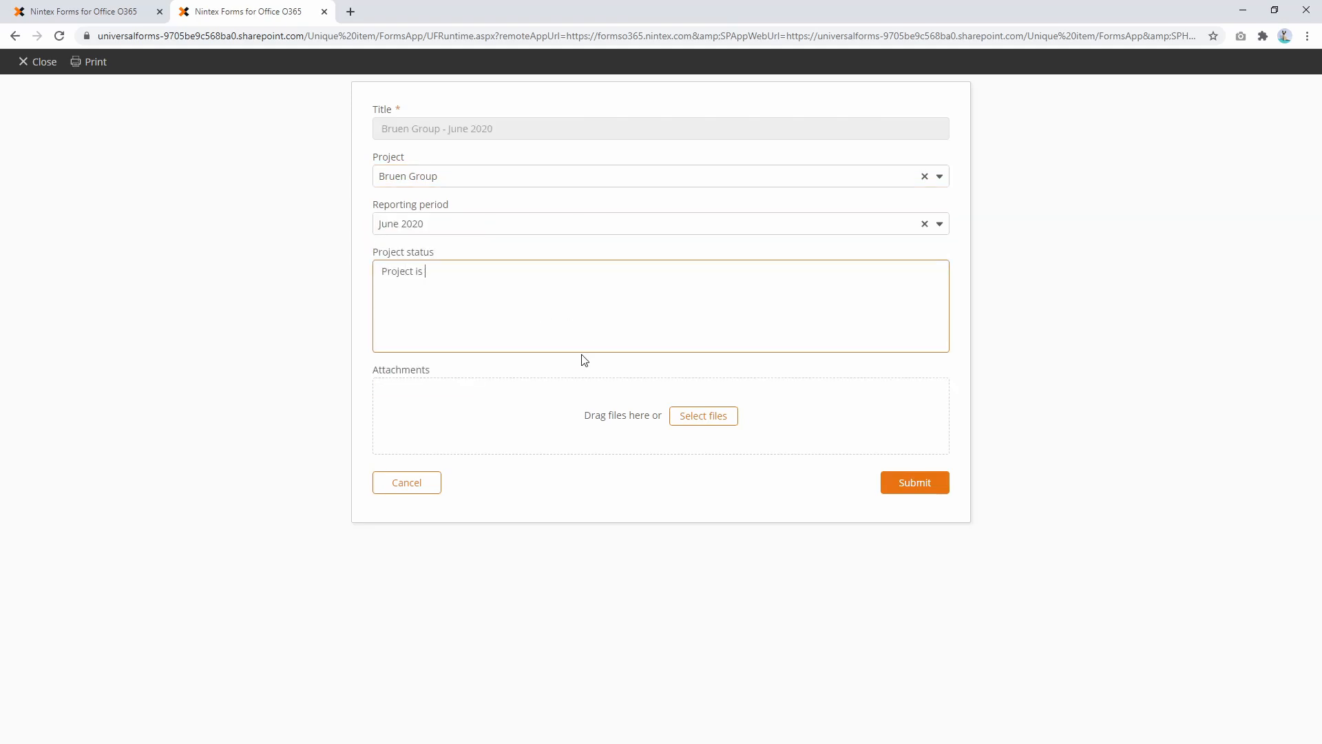
type("on track")
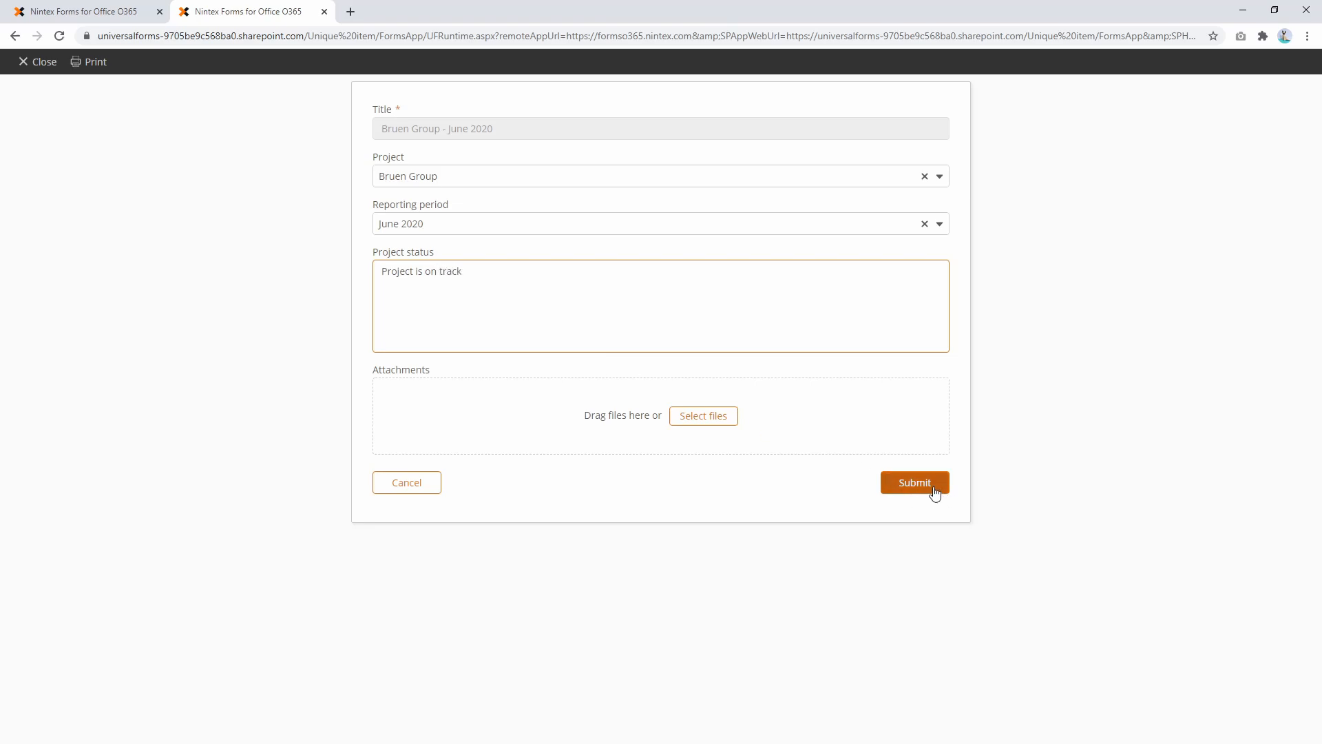
left_click(914, 482)
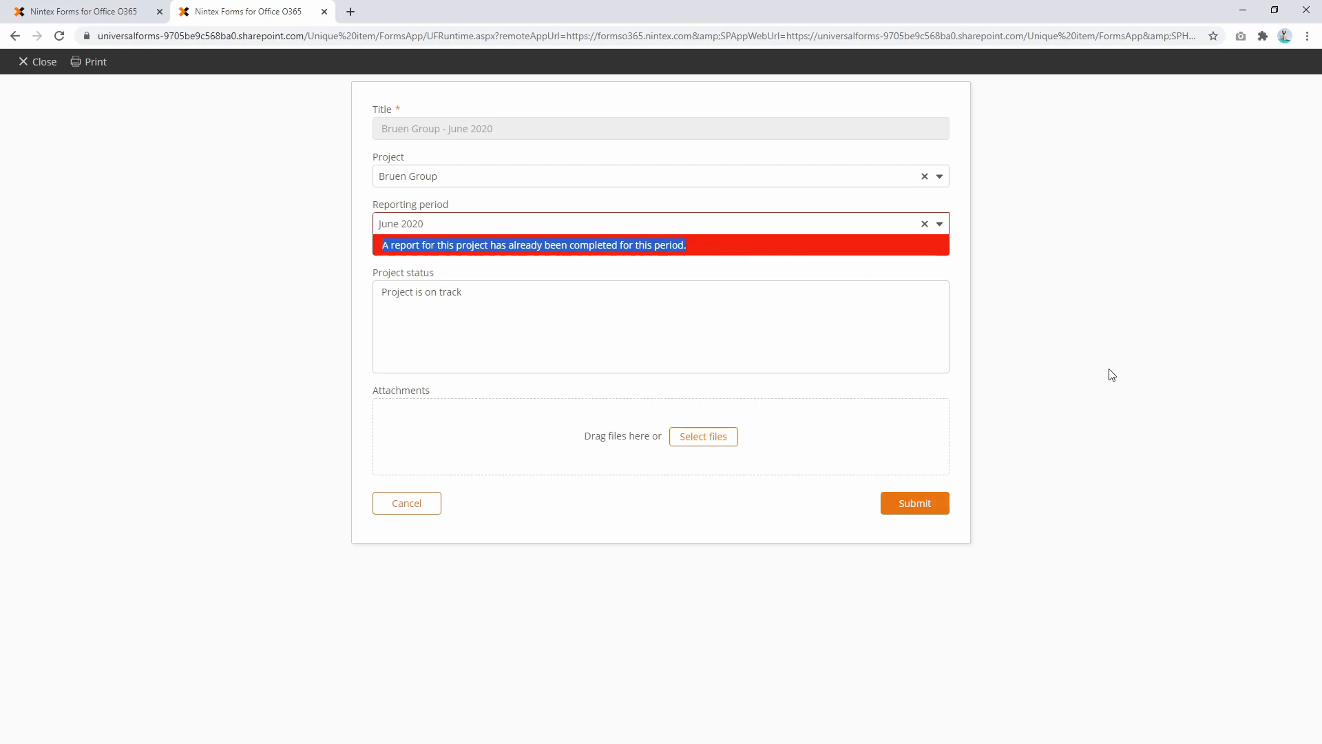
Change the reporting period to July 2020 and resubmit the Bruen Group report.
left_click(940, 224)
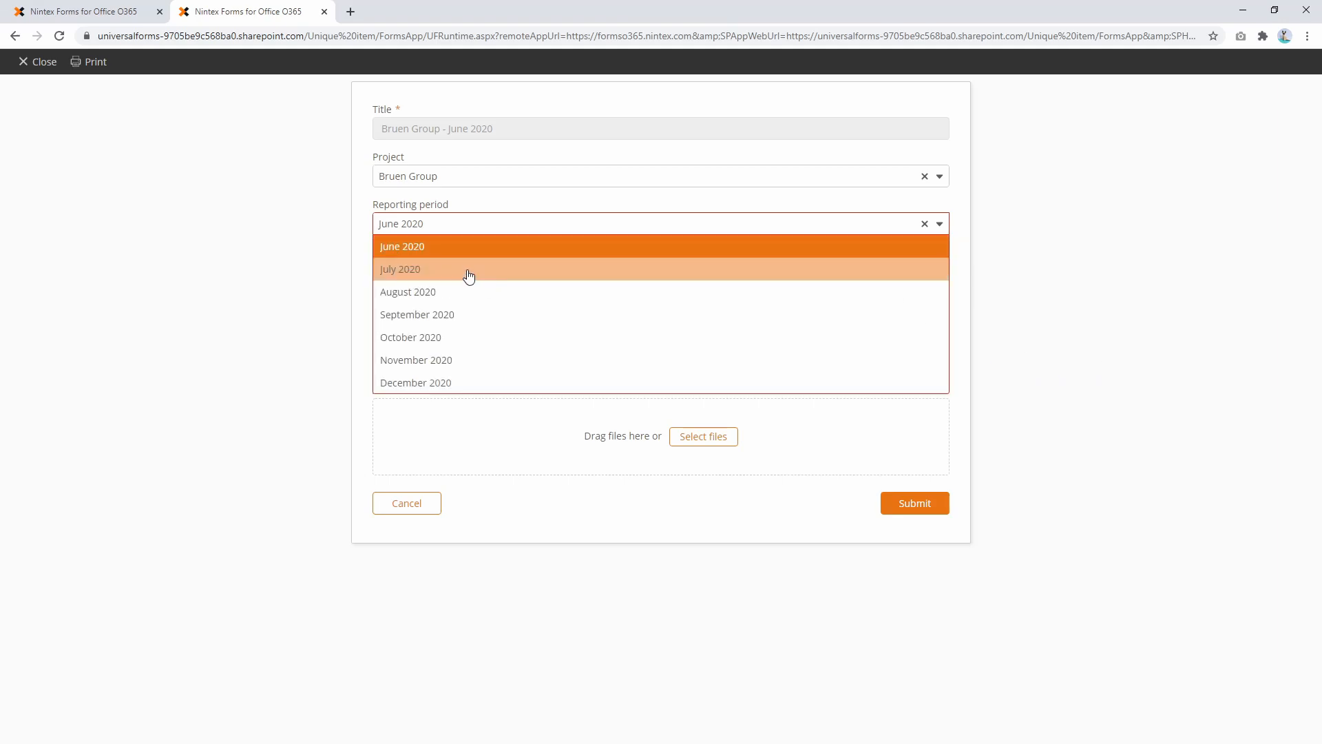
left_click(400, 268)
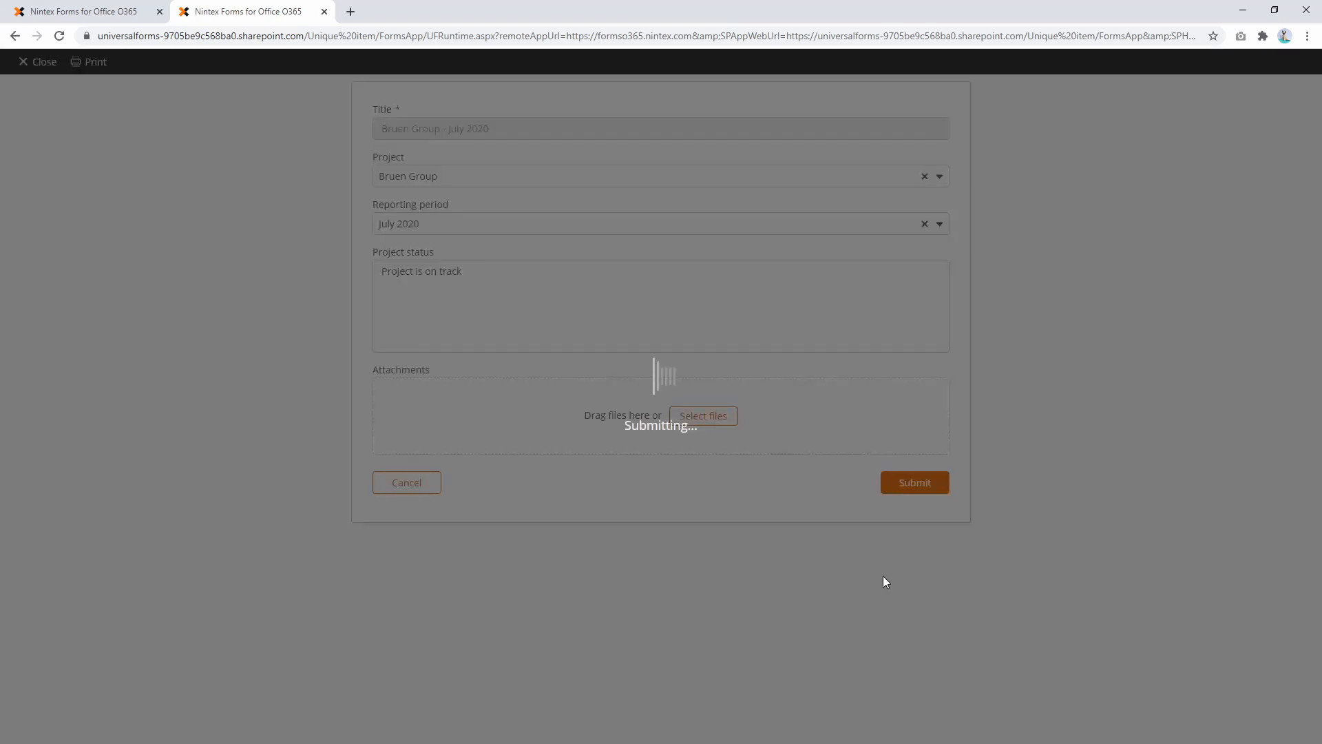
left_click(915, 482)
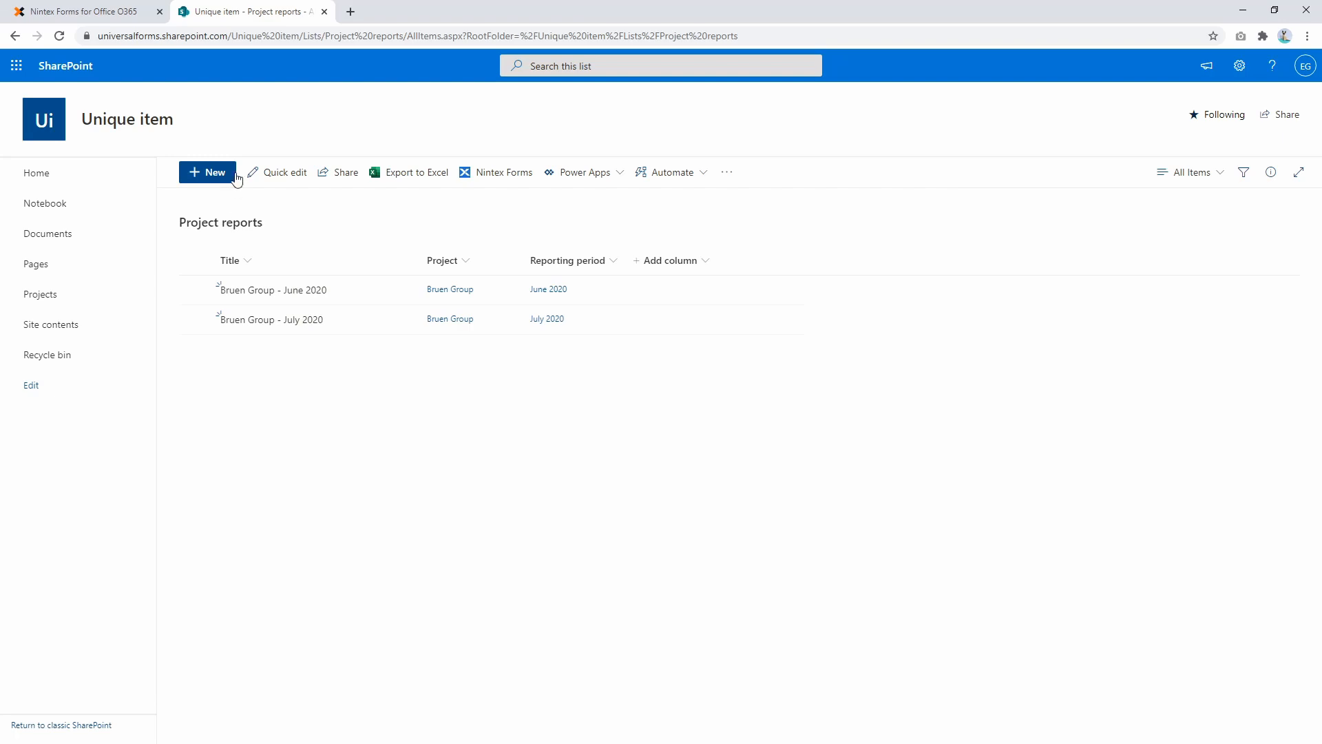
Submit a new Rippin Group report for December 2020.
left_click(207, 172)
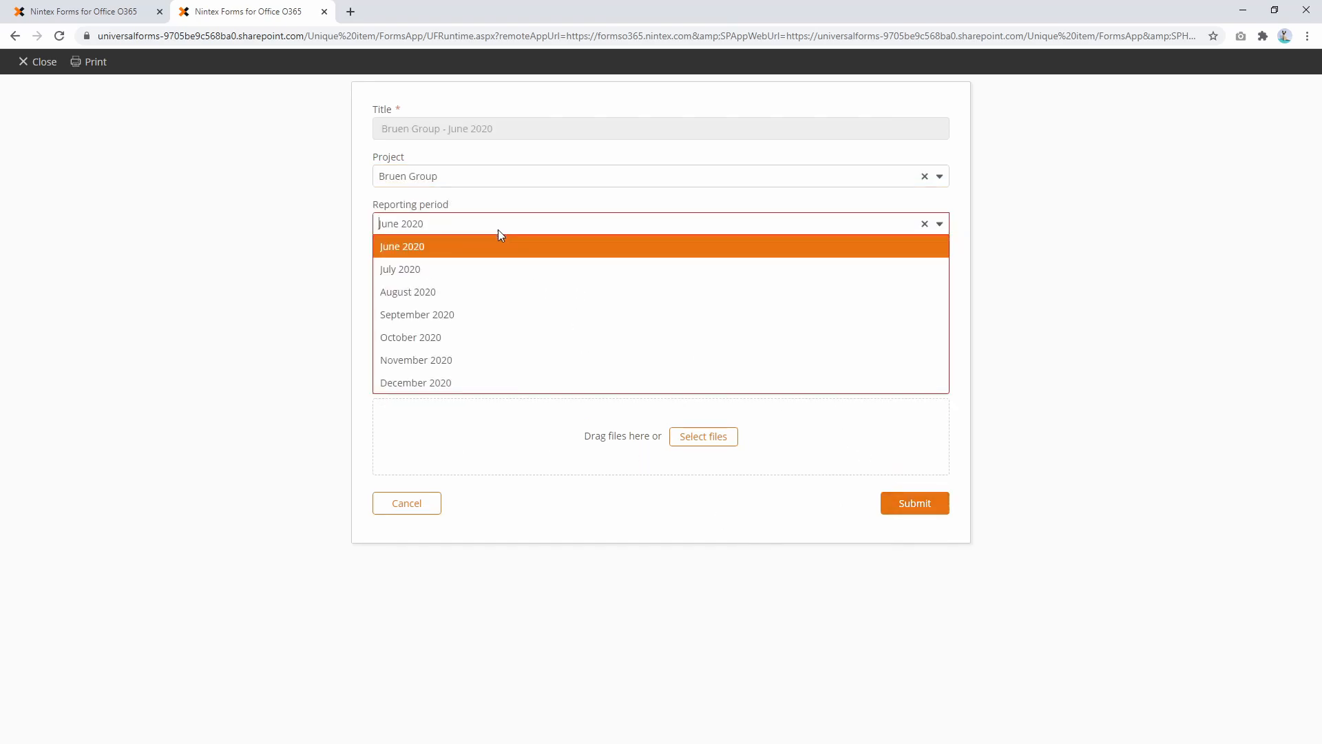
left_click(416, 382)
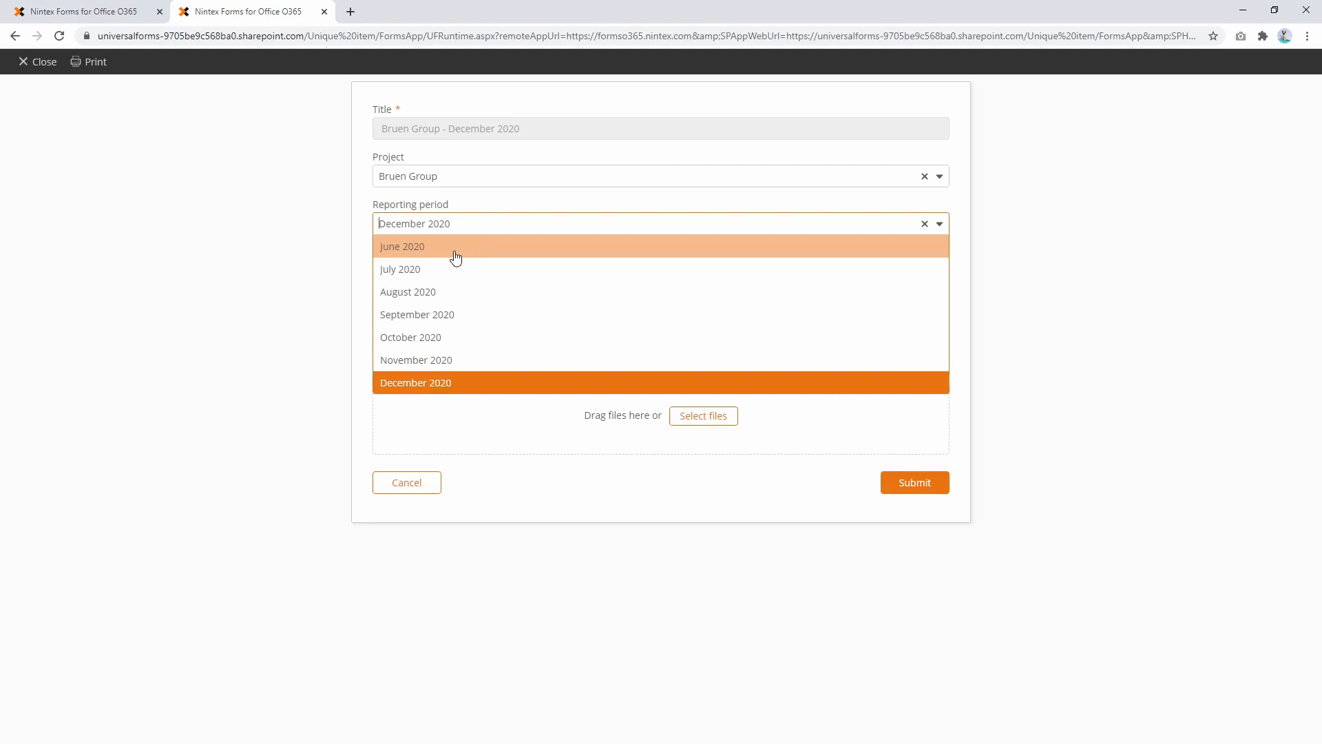
left_click(402, 246)
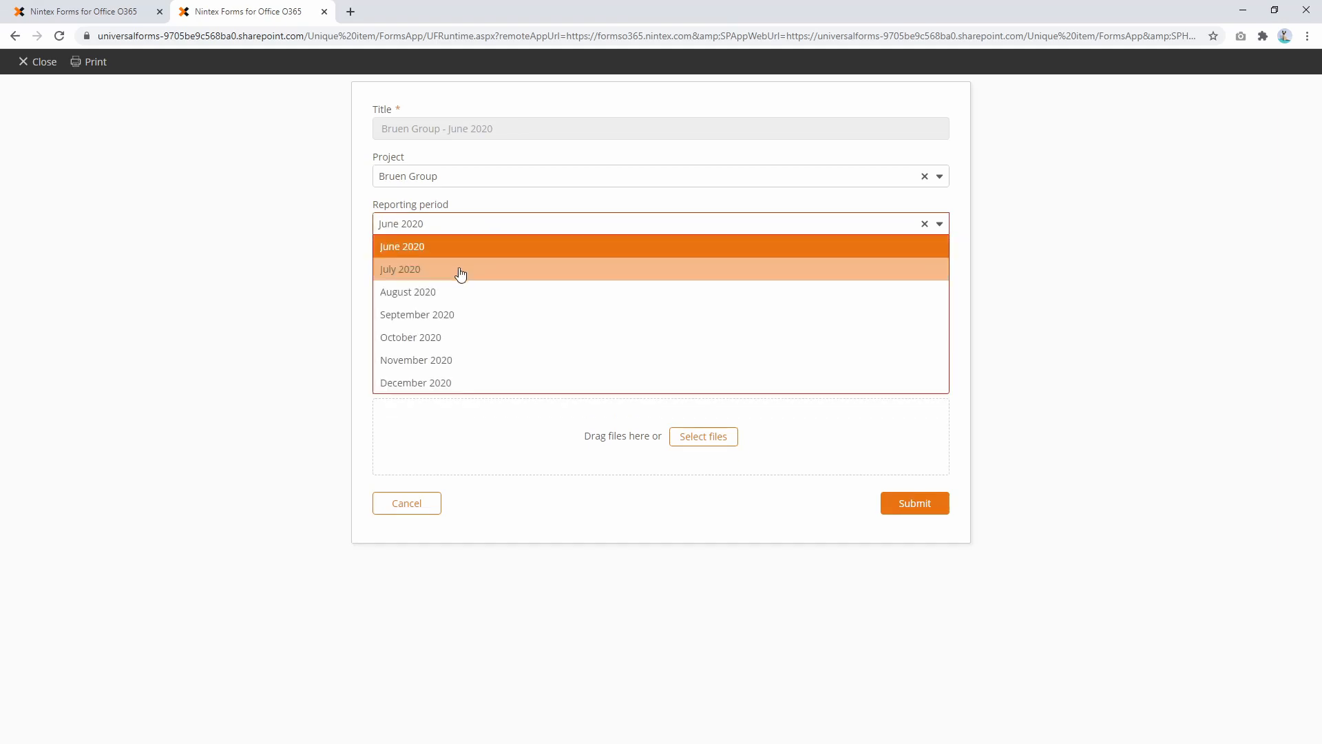
left_click(408, 292)
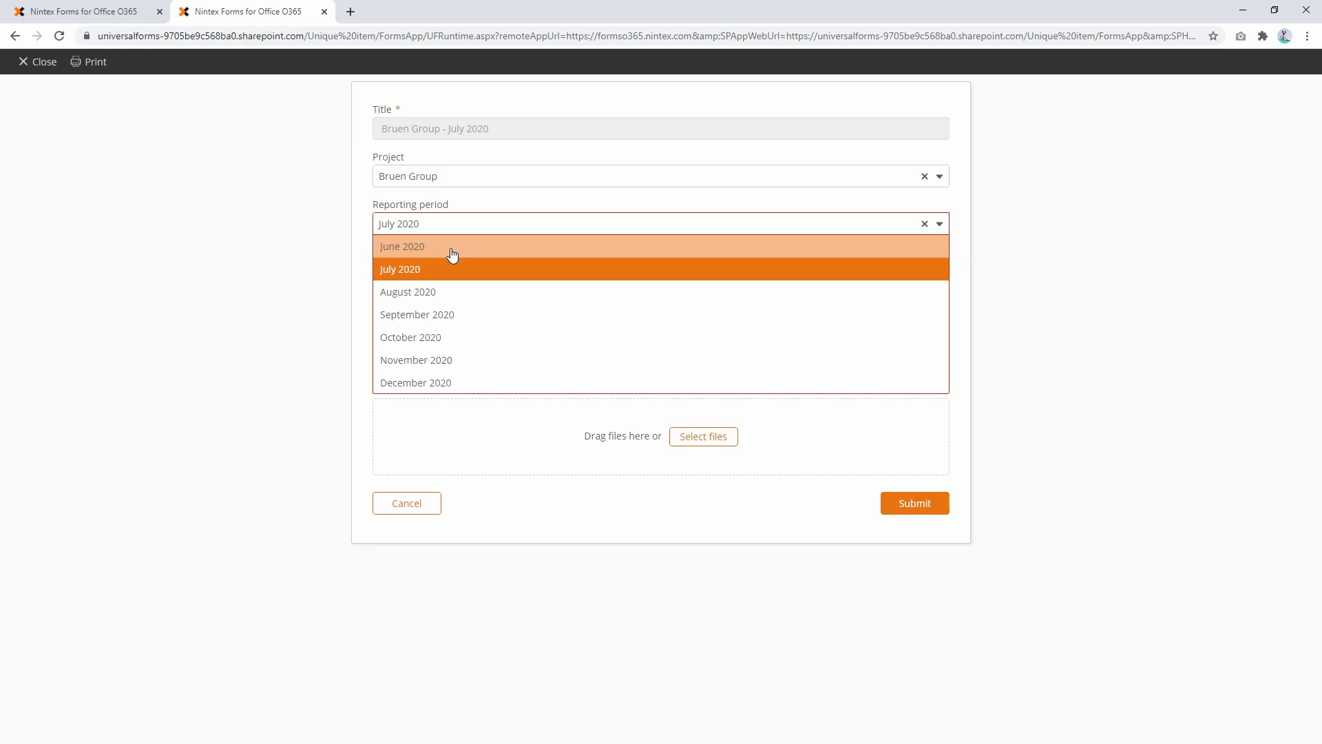
left_click(408, 292)
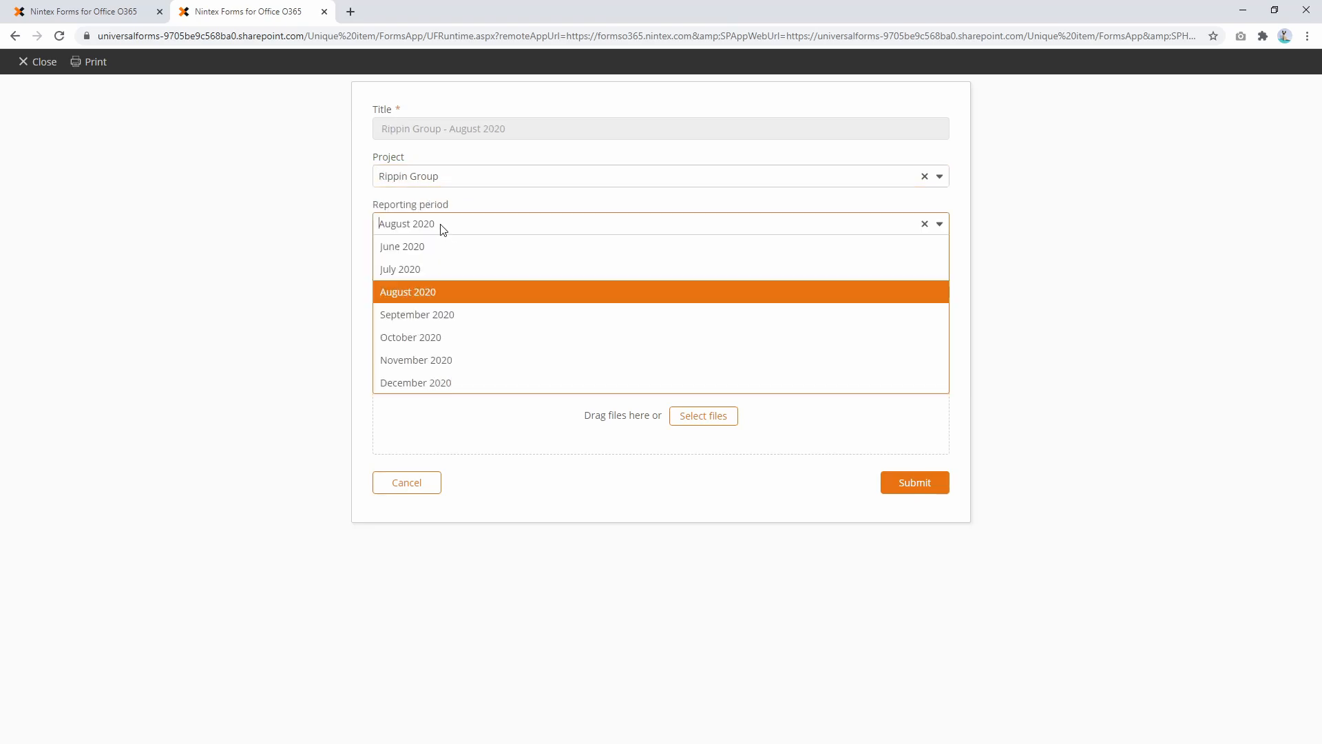
left_click(415, 382)
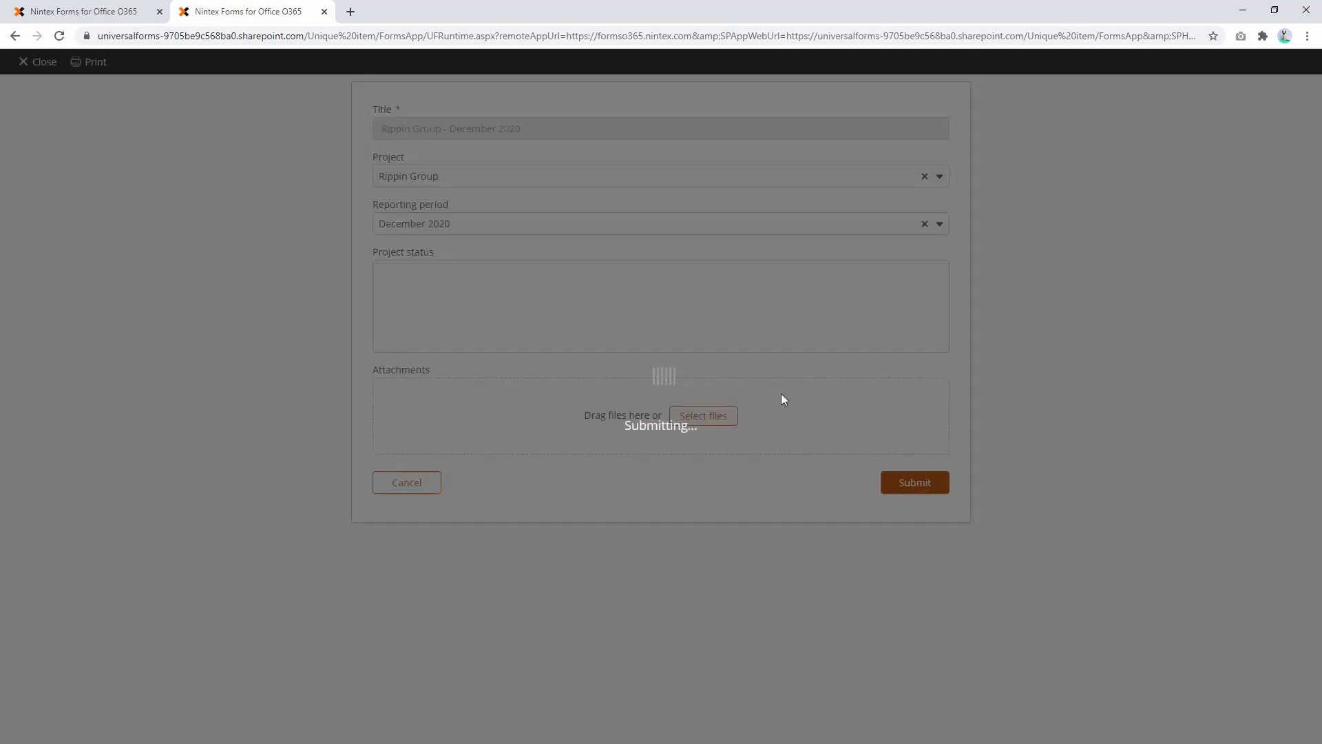
Submit a new Bruen Group report for December 2020.
left_click(914, 482)
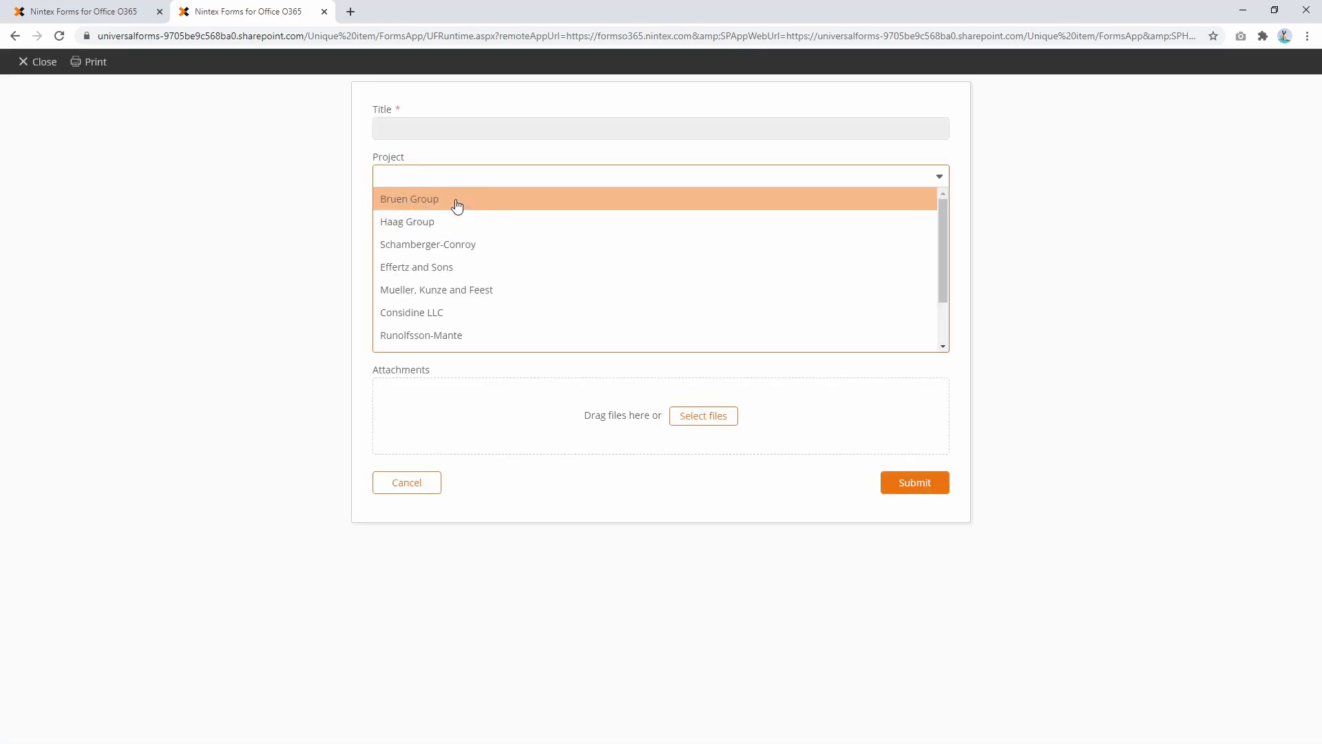
left_click(409, 198)
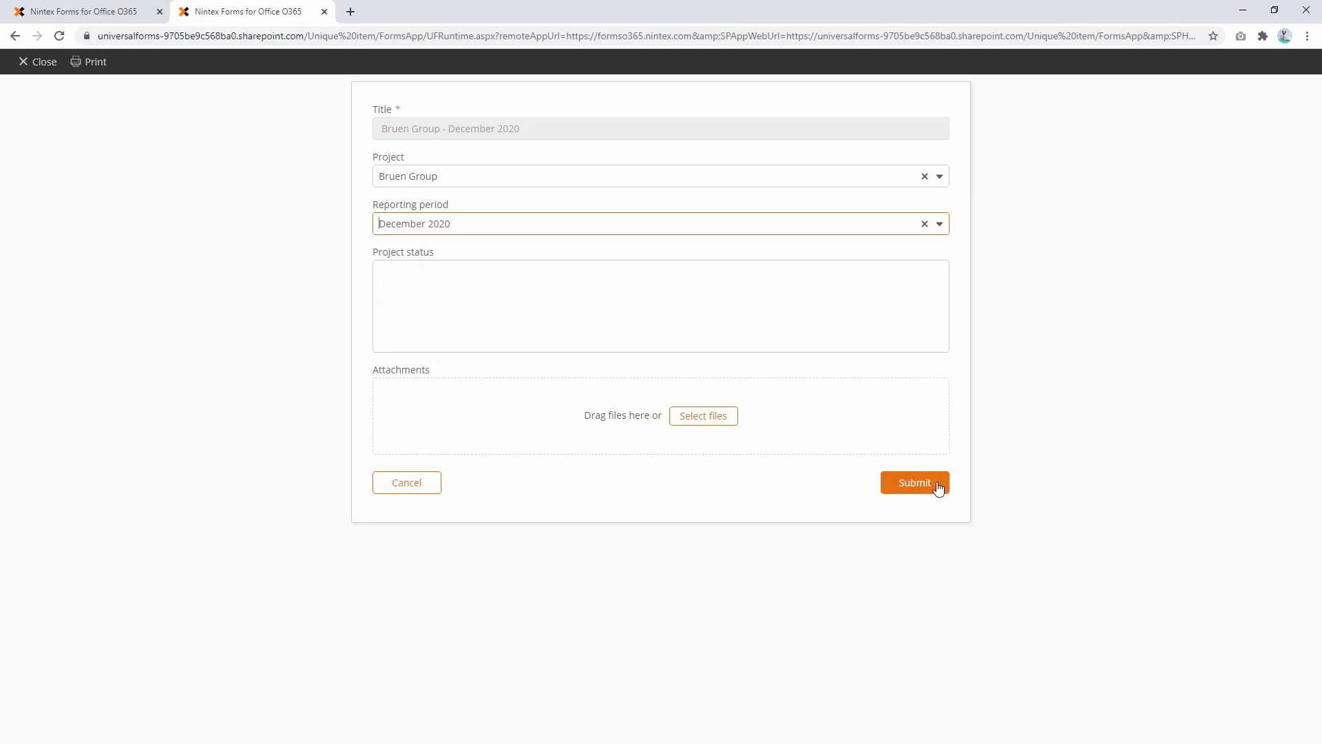
left_click(915, 483)
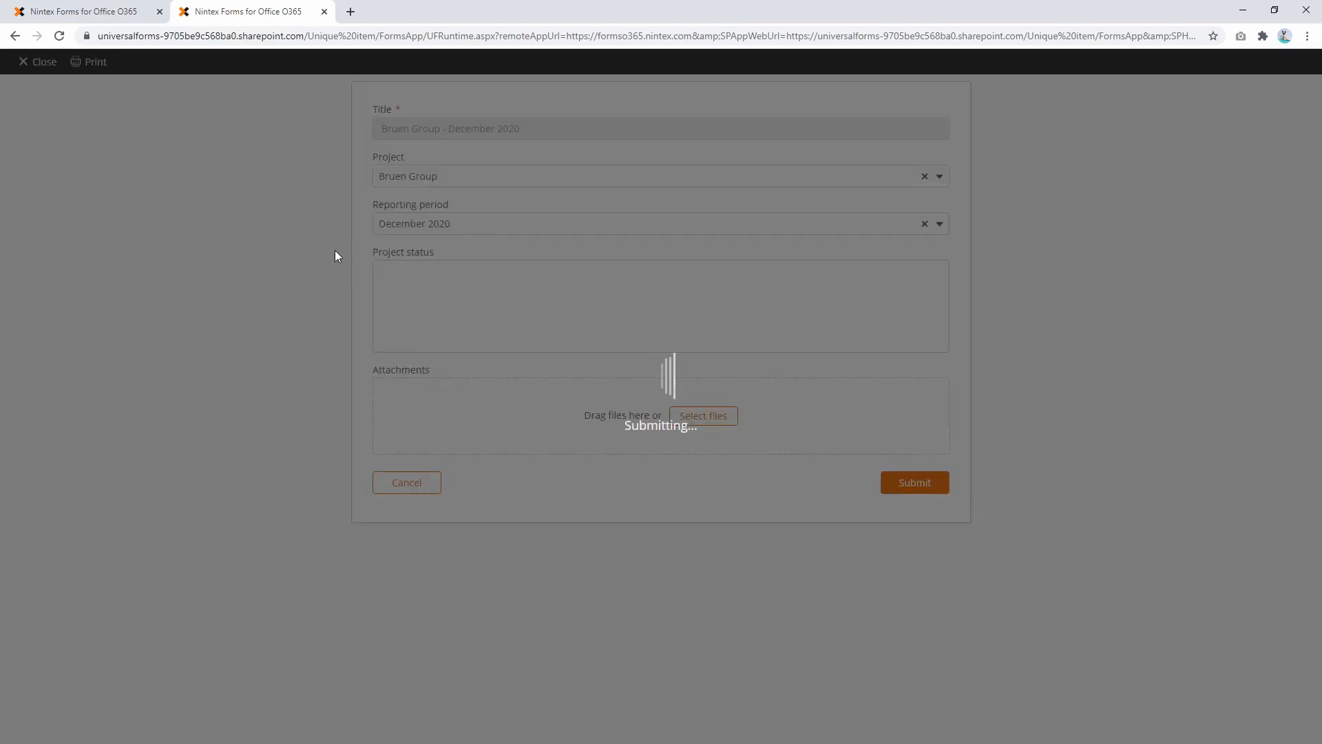
left_click(915, 482)
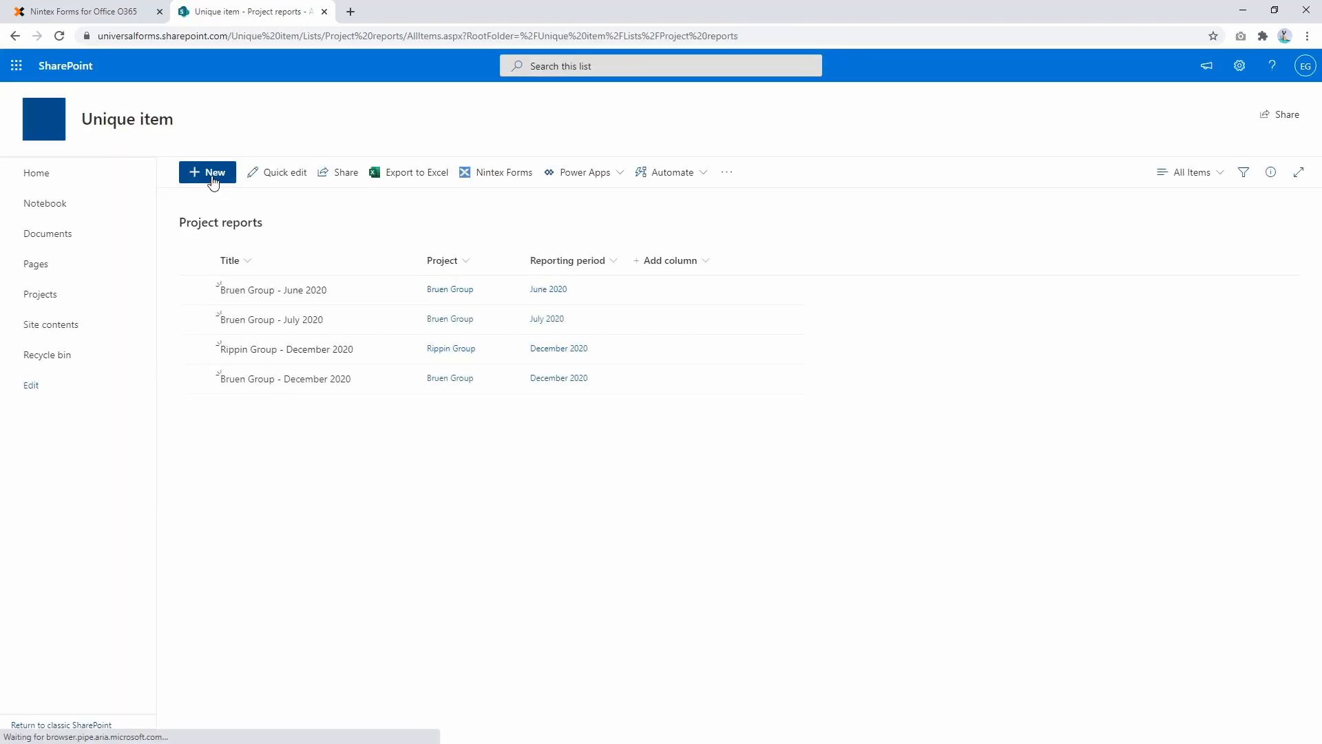
After the duplicate Bruen Group December 2020 block, submit Rippin Group for November 2020.
left_click(206, 172)
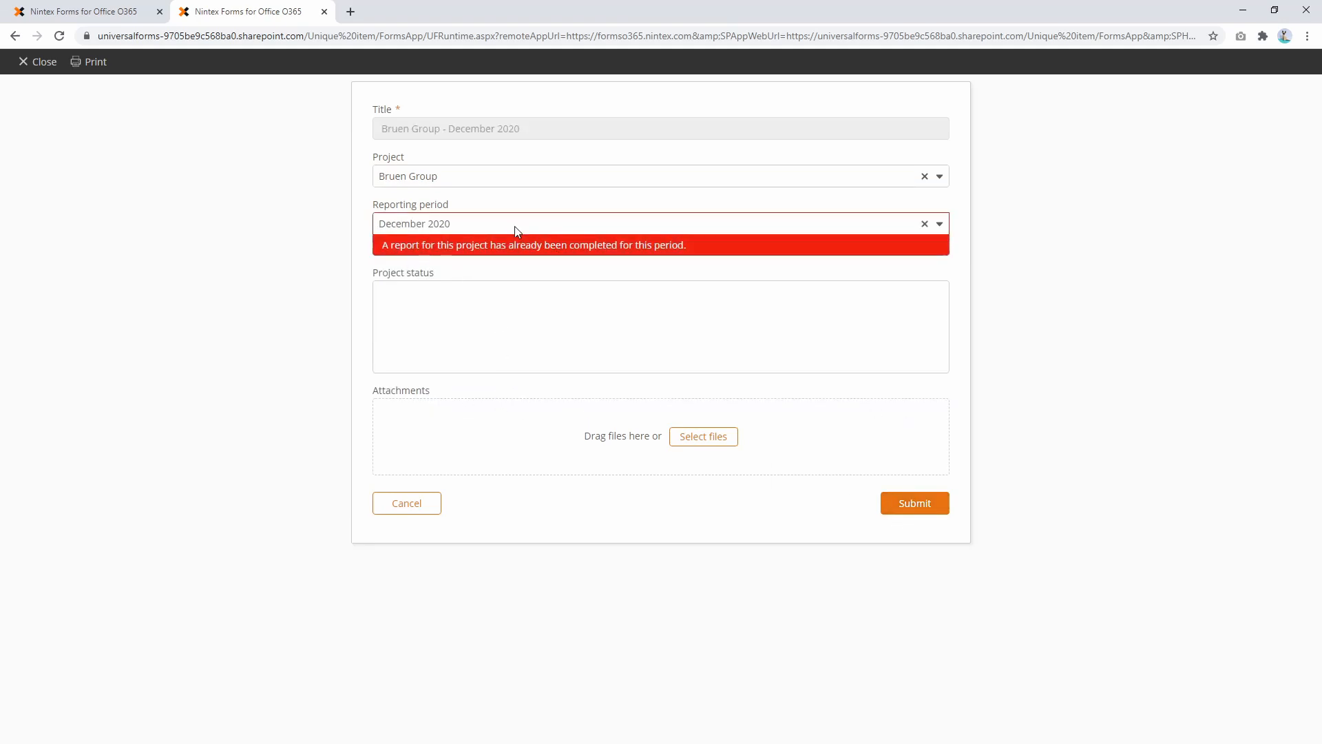
left_click(940, 176)
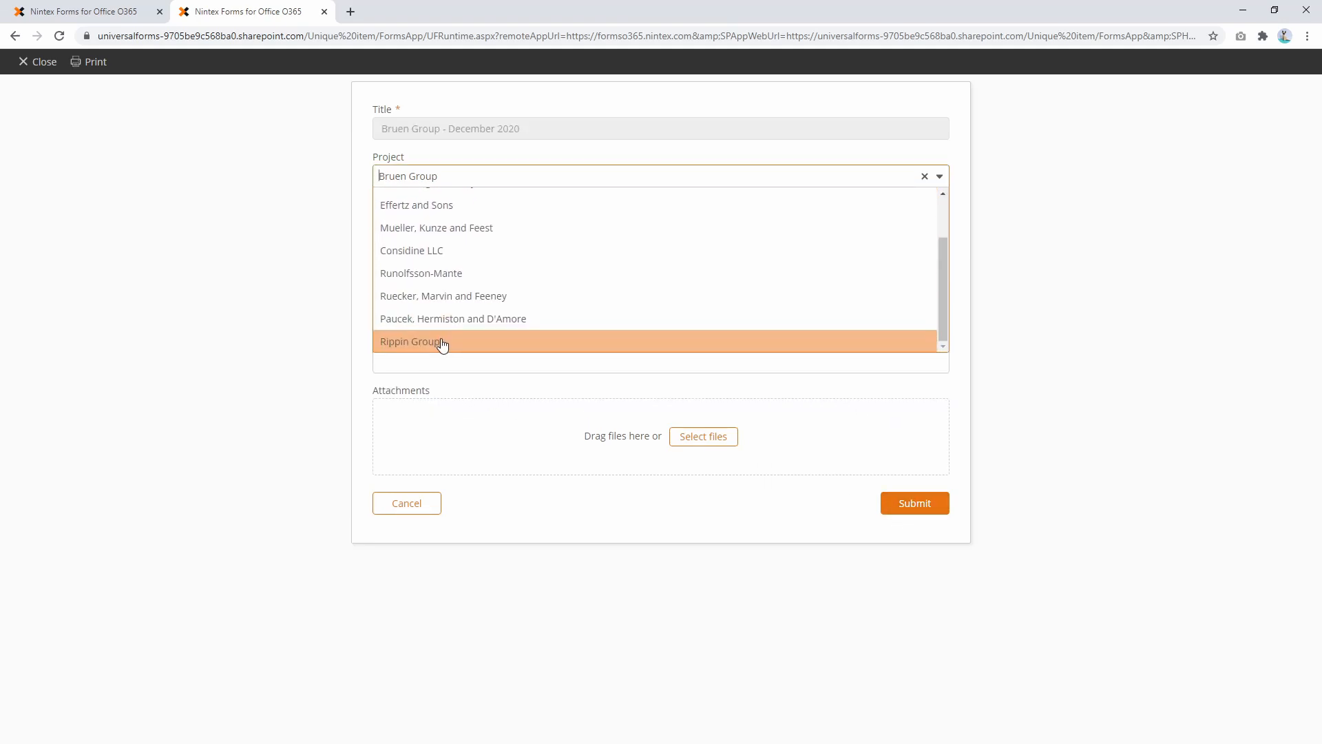
left_click(414, 341)
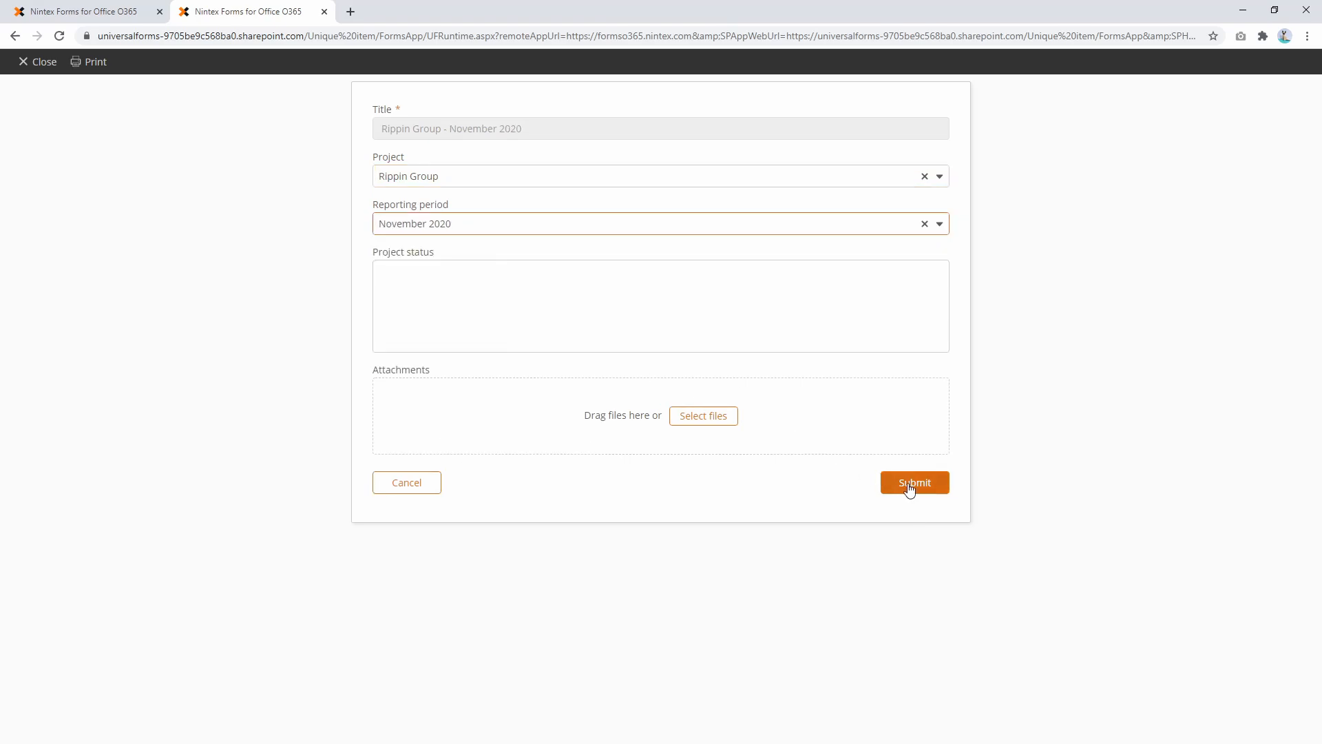
left_click(914, 482)
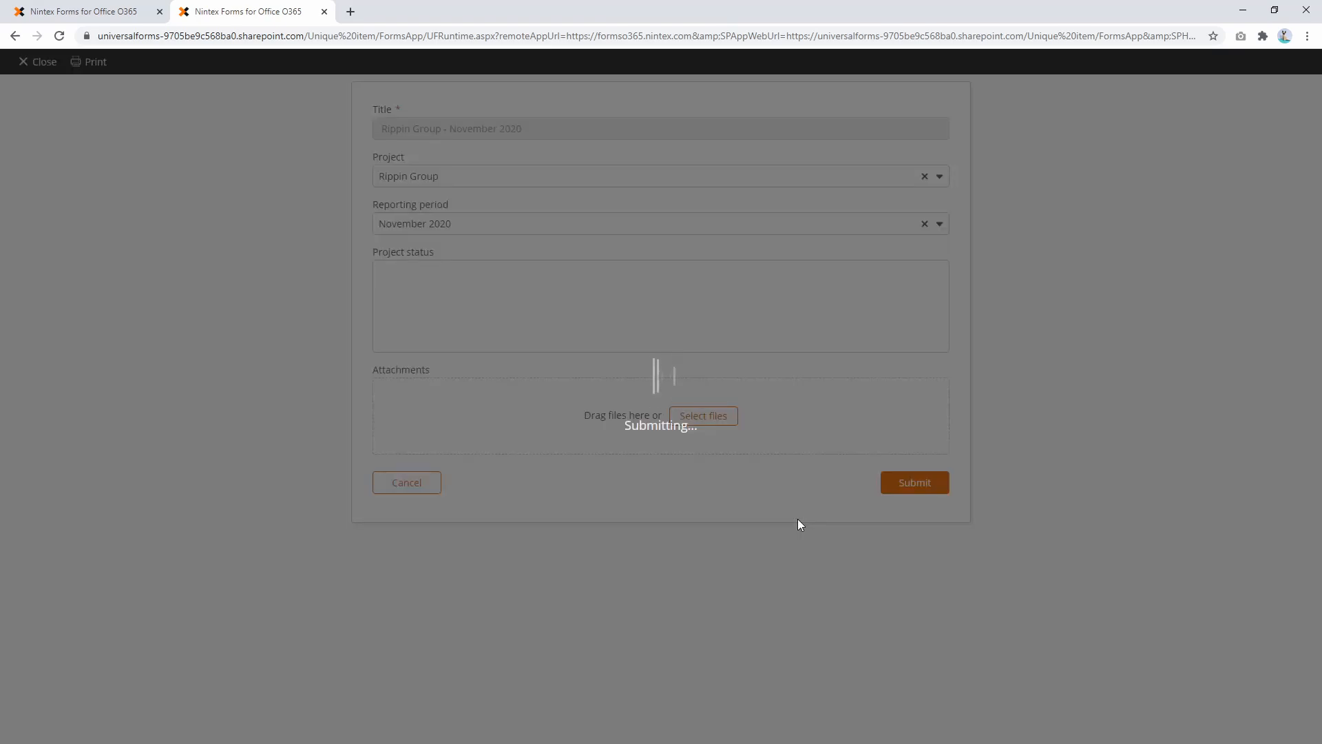
left_click(914, 483)
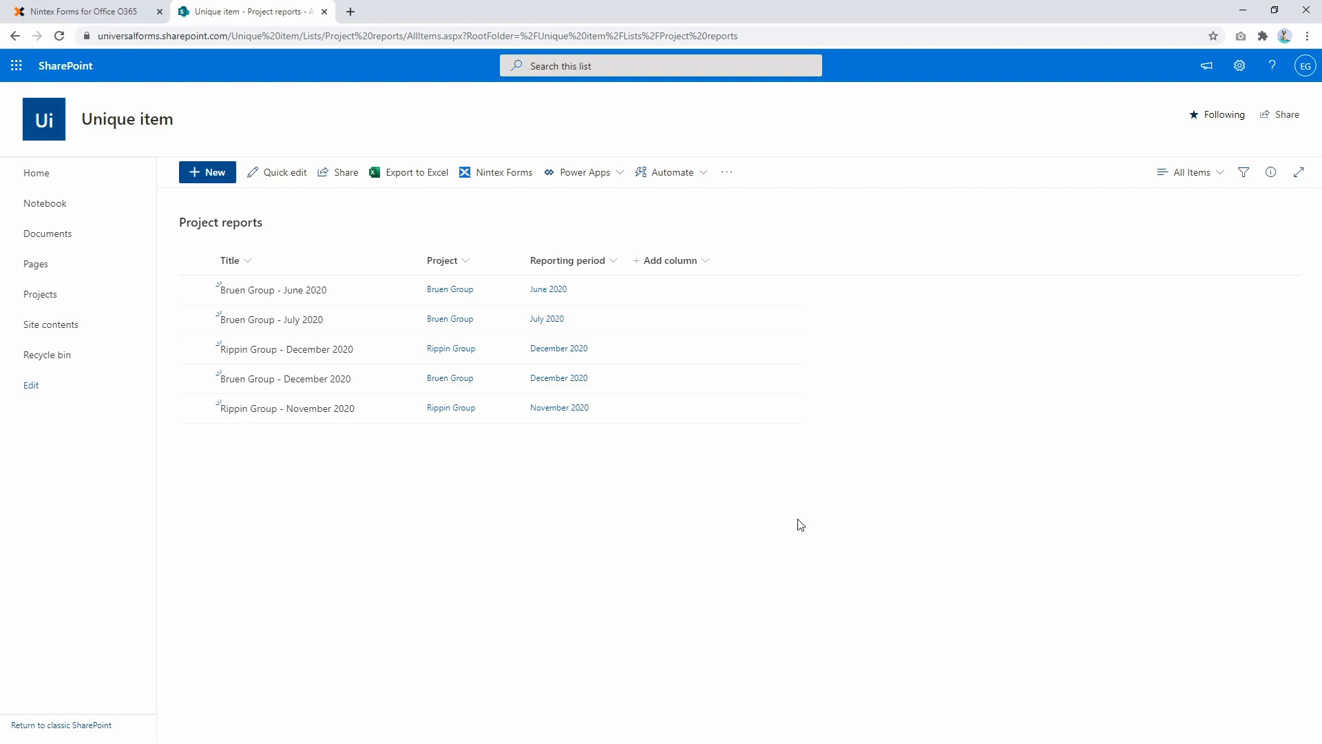
mouse_move(256, 415)
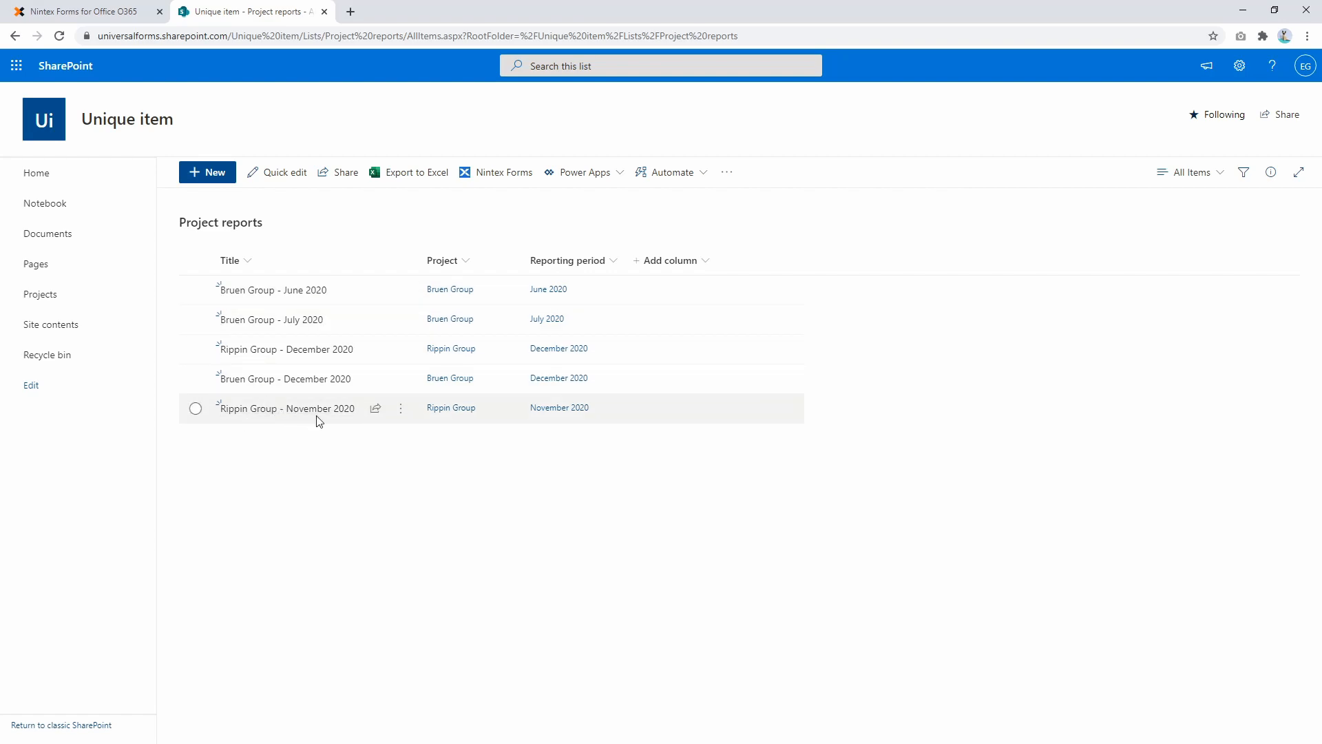
mouse_move(564, 426)
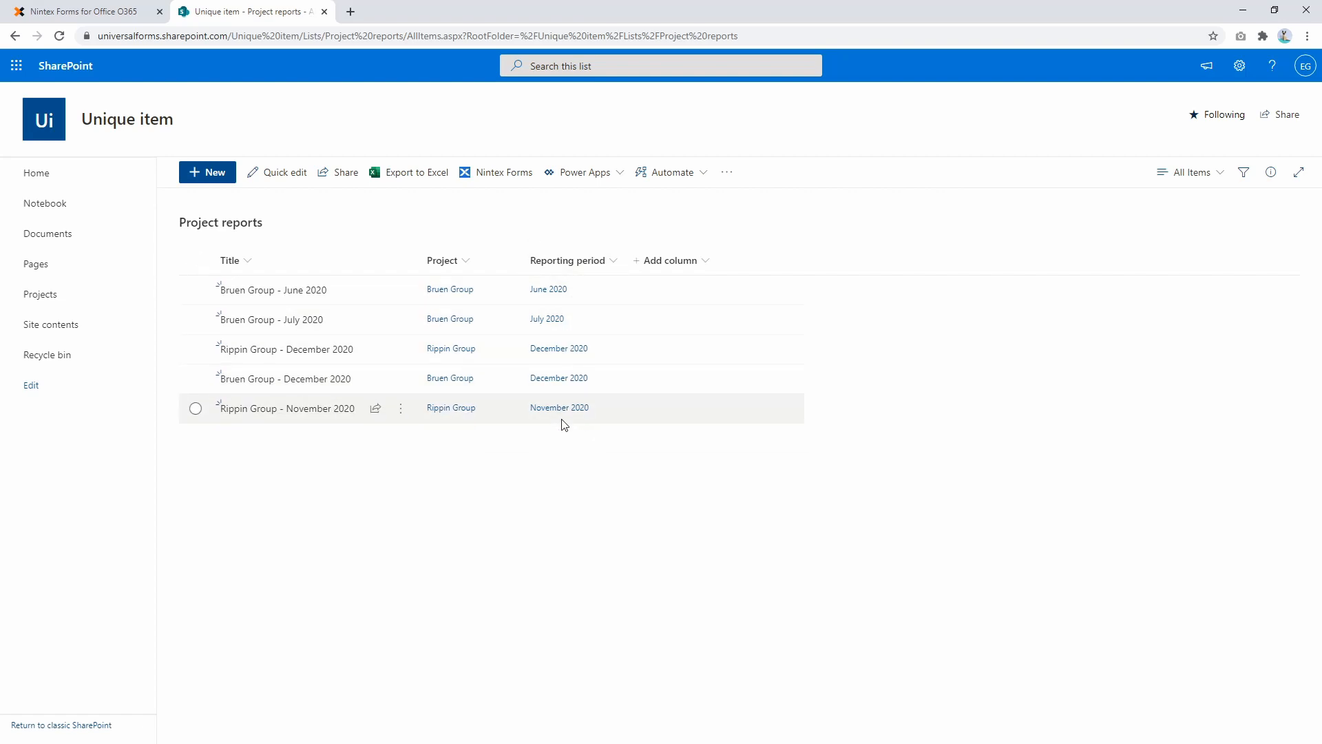
mouse_move(486, 409)
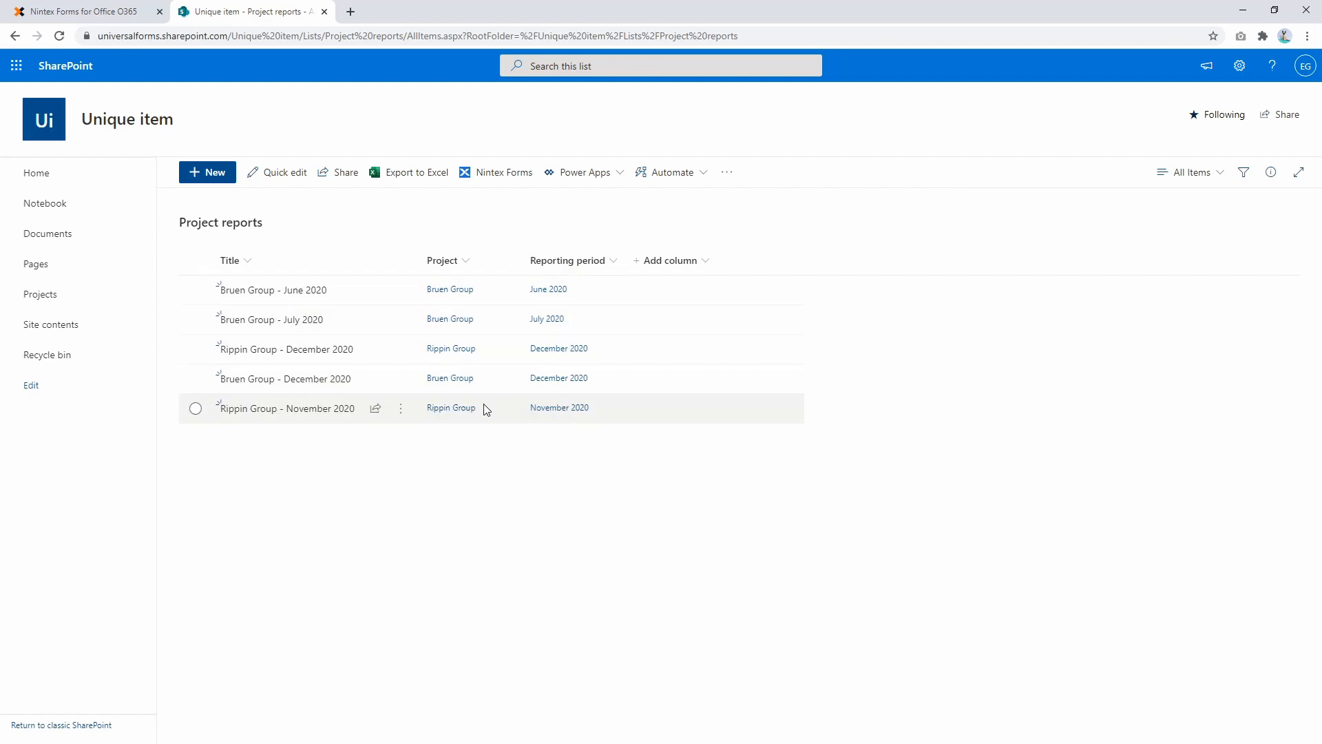
mouse_move(477, 398)
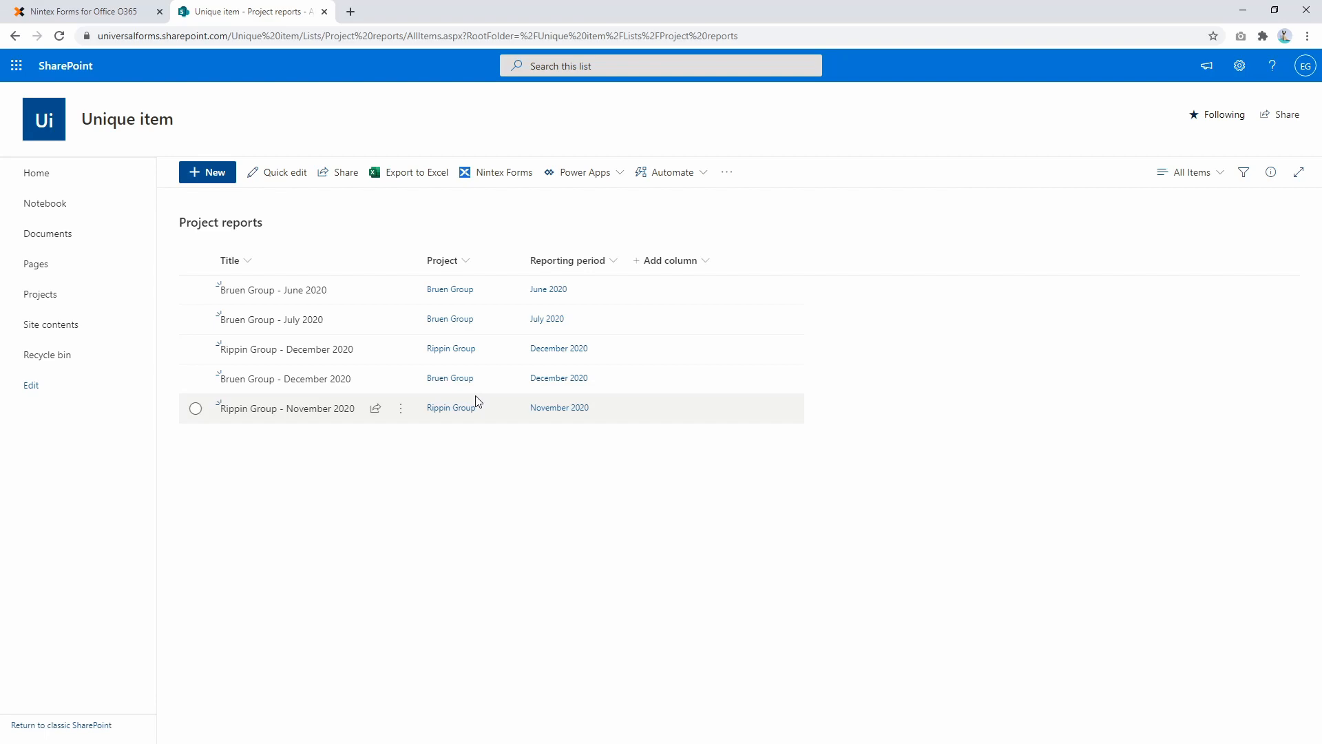
mouse_move(5, 502)
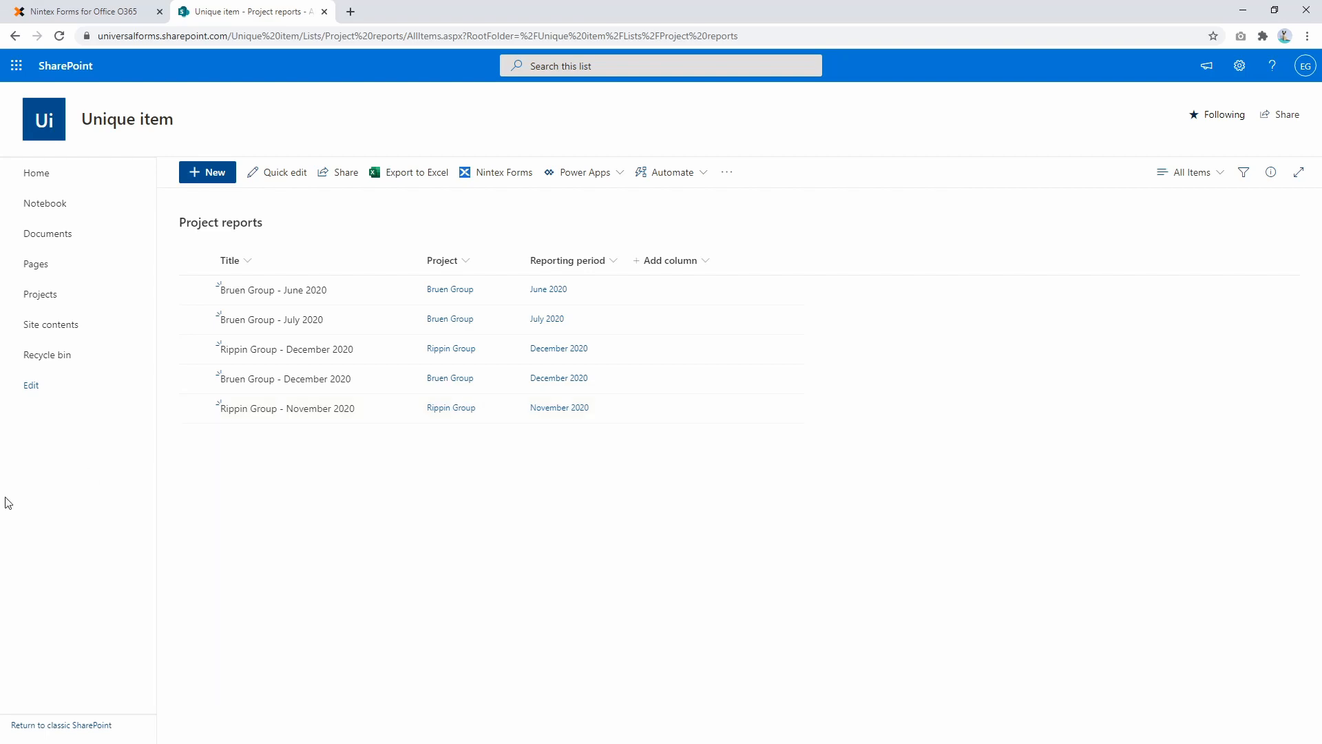